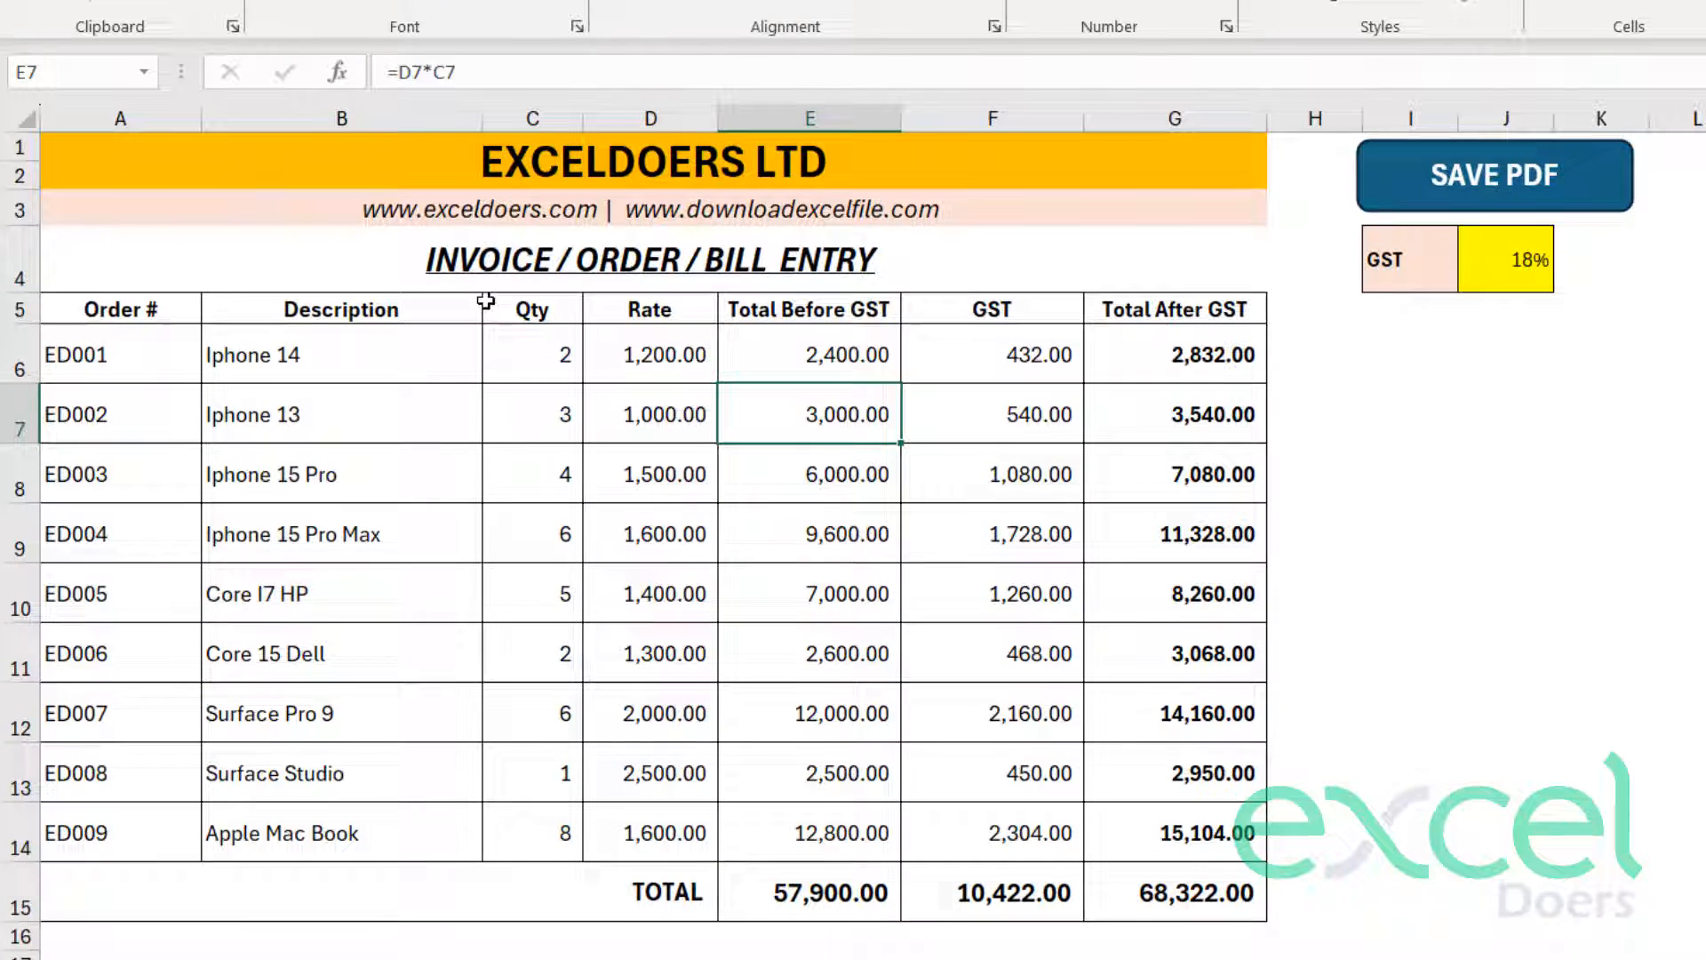
pyautogui.moveTo(768, 398)
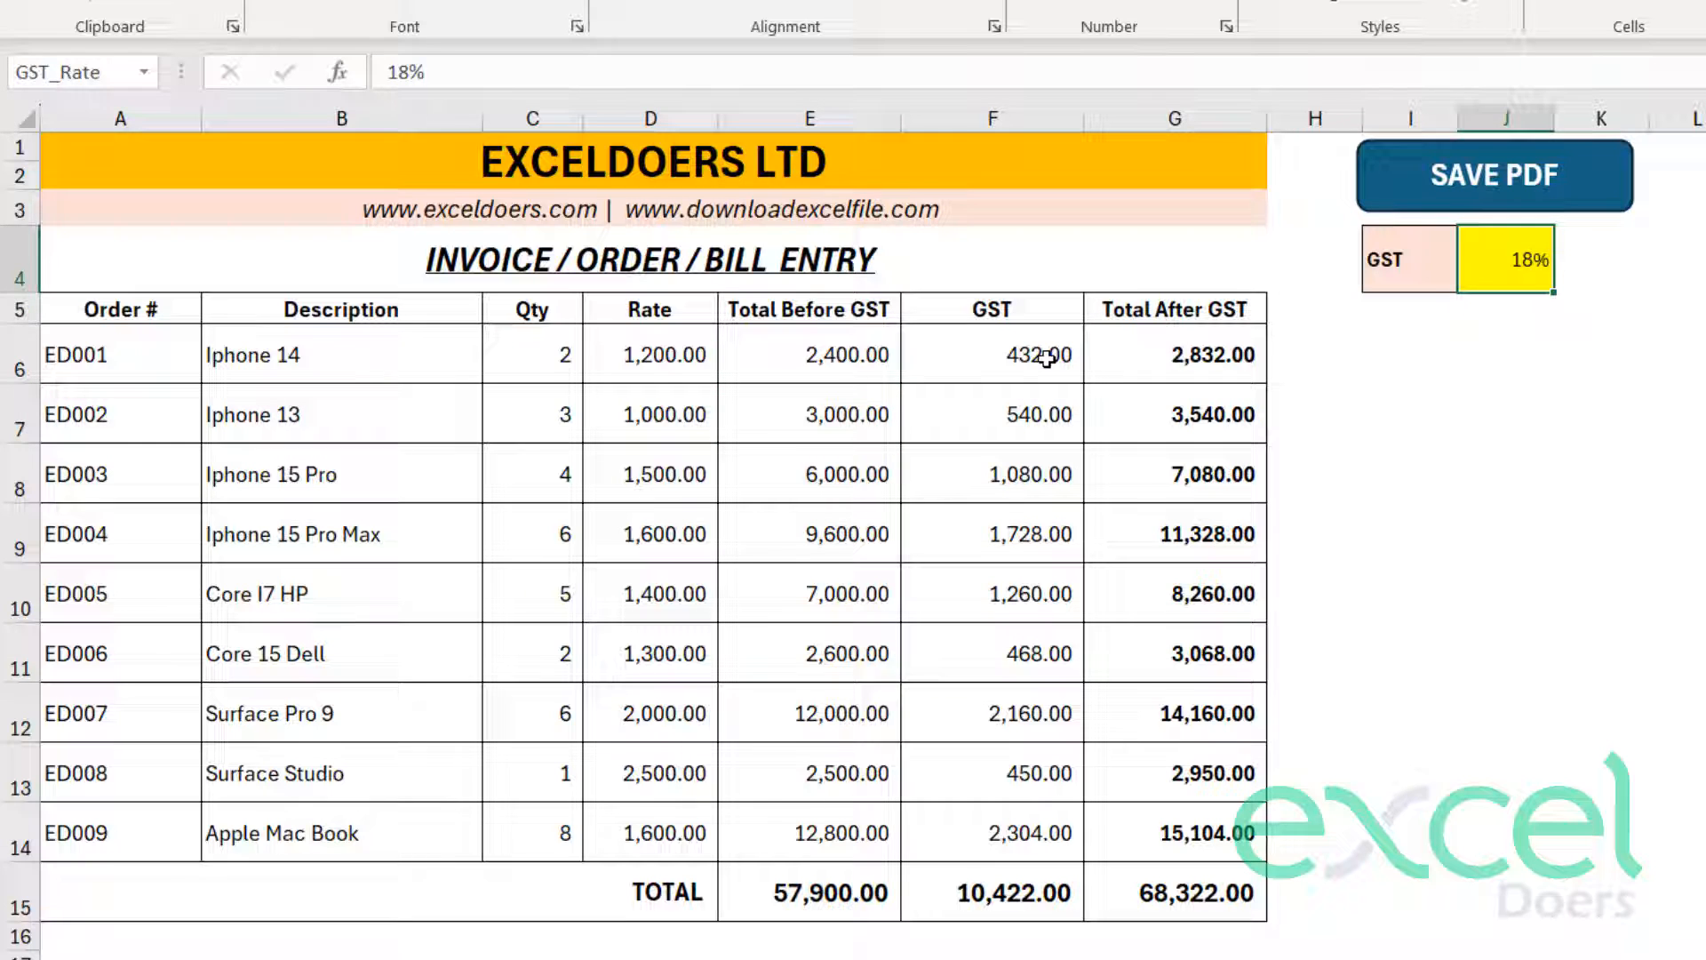
# - Export the invoice via the SAVE PDF button, review Bill Export.pdf in Edge, then start a blank workbook
pyautogui.moveTo(990, 353); pyautogui.dragTo(989, 712)
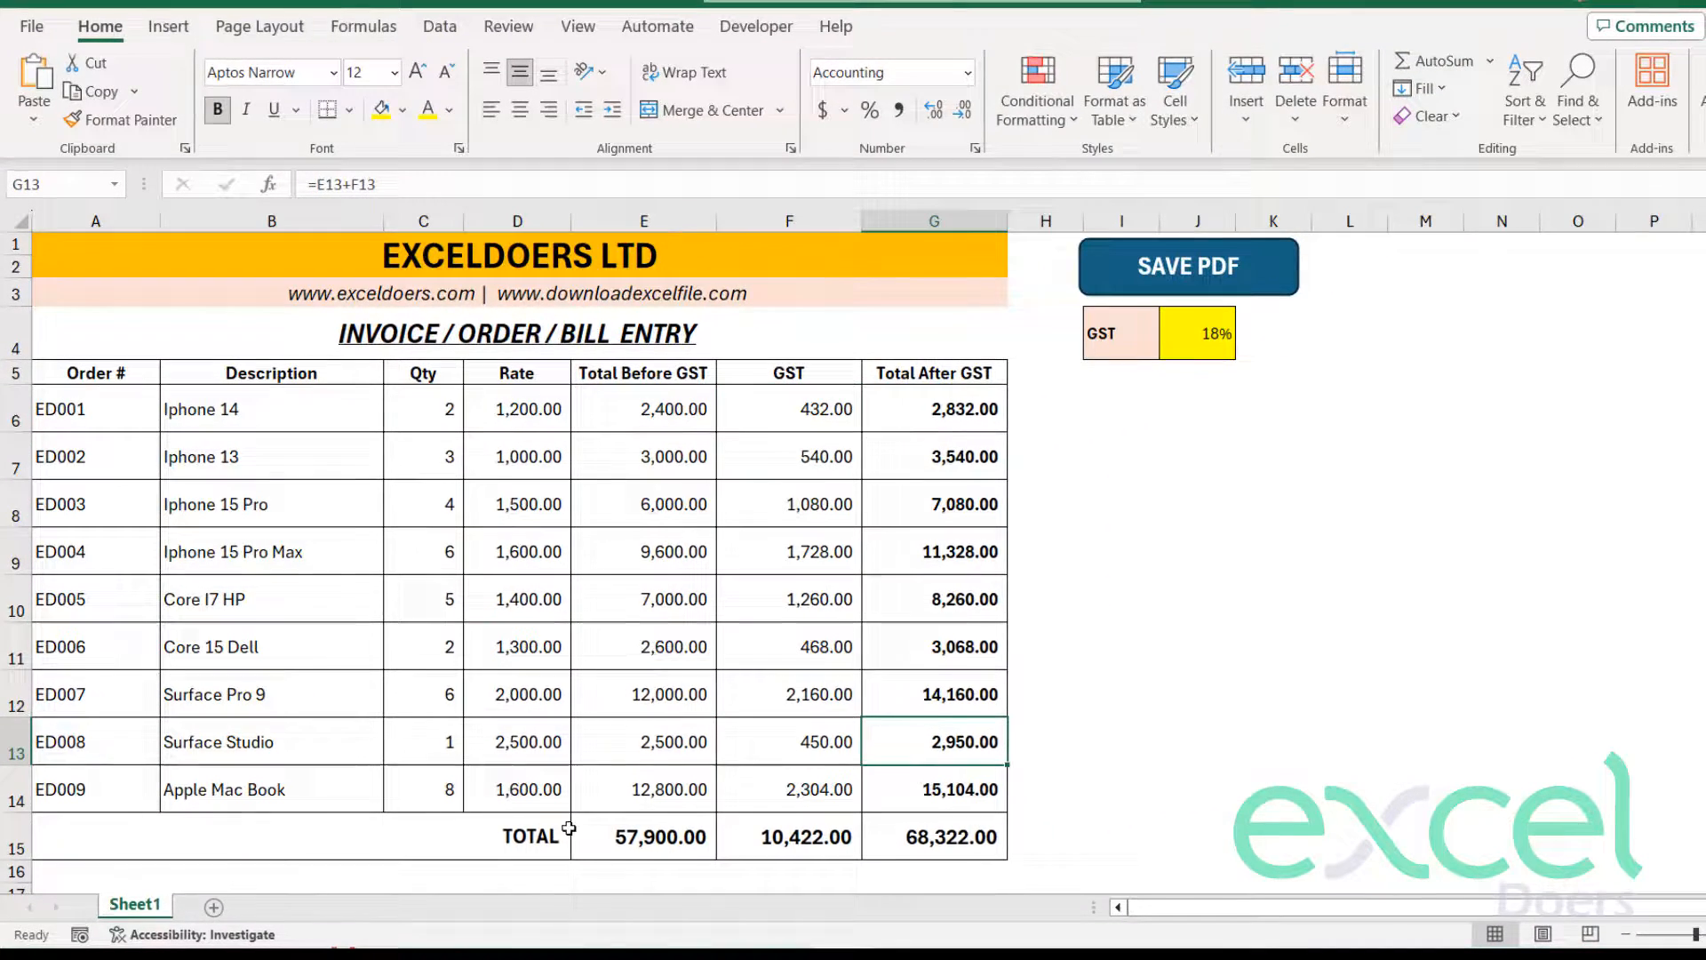
pyautogui.click(1187, 266)
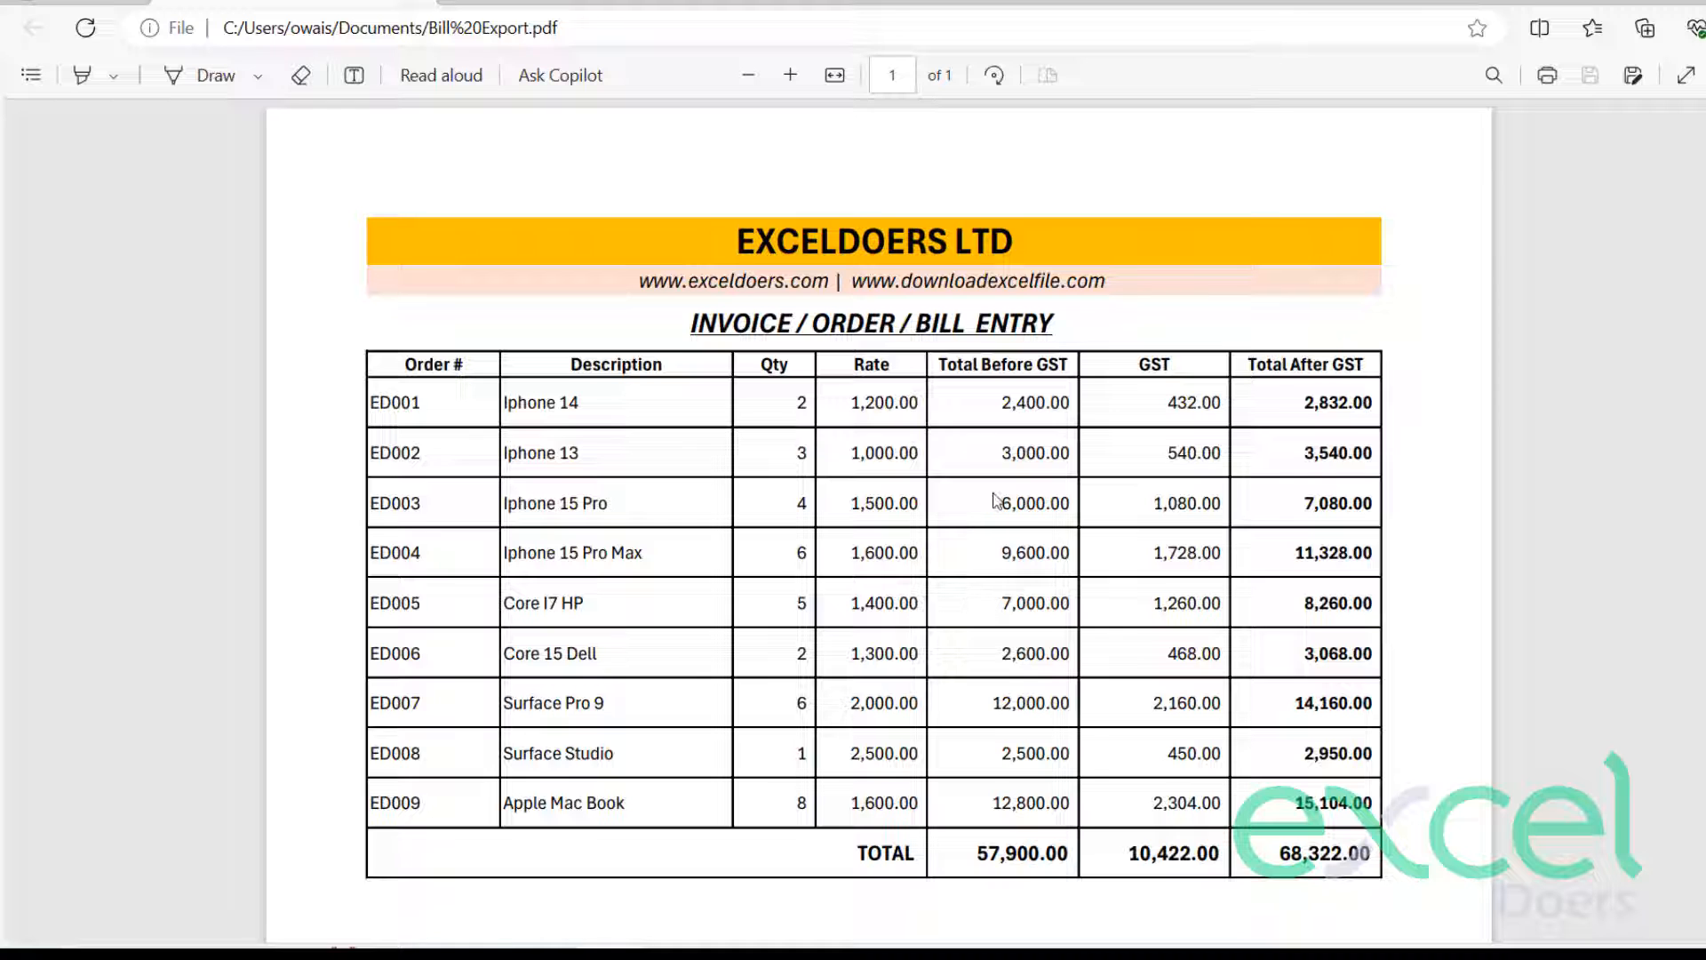
pyautogui.scroll(-3)
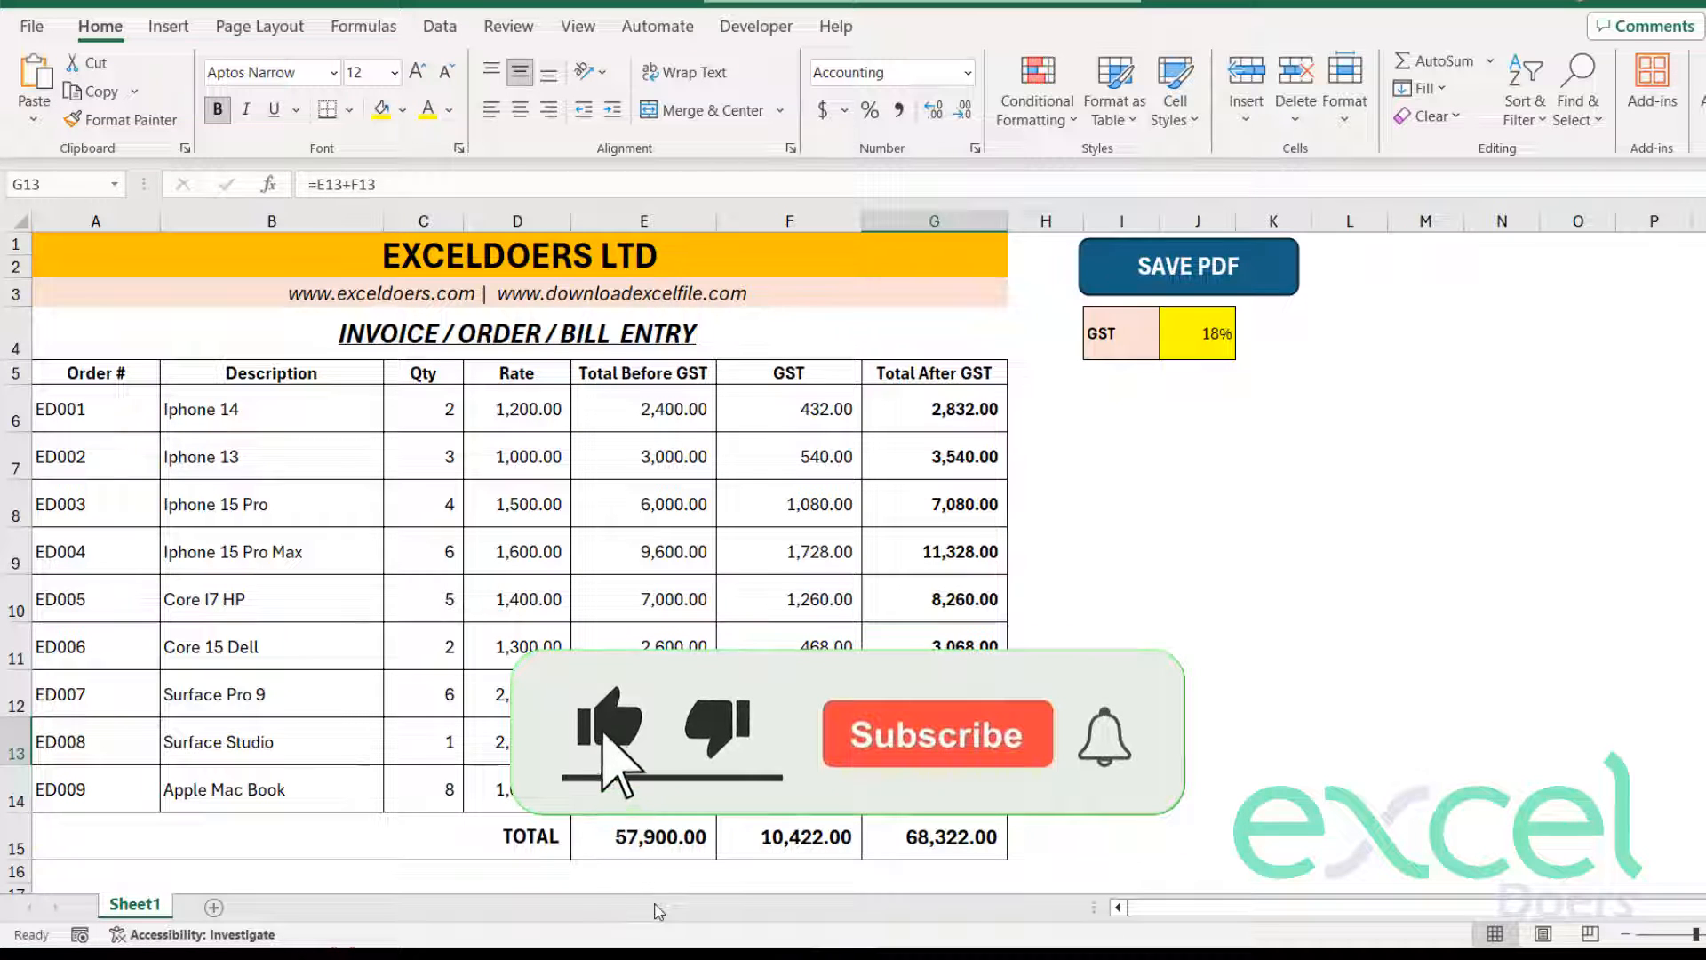
pyautogui.click(937, 734)
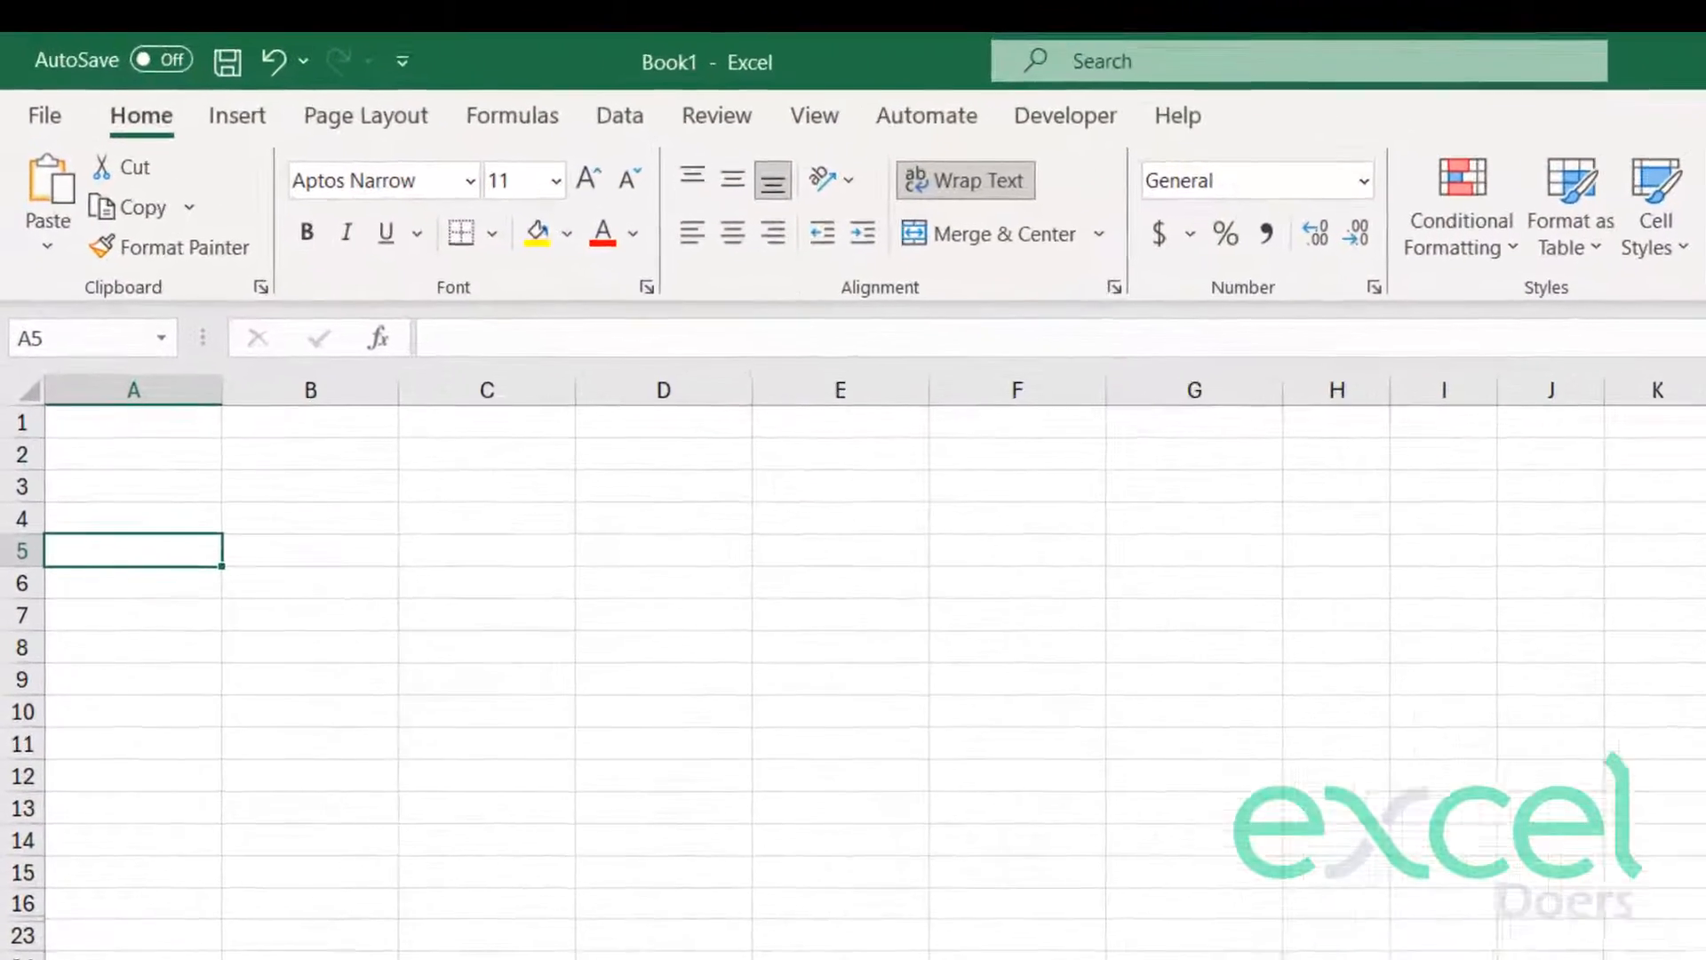
# - Enter the headings Order #, Description, Qty and Rate in A5:D5
pyautogui.write('Order #')
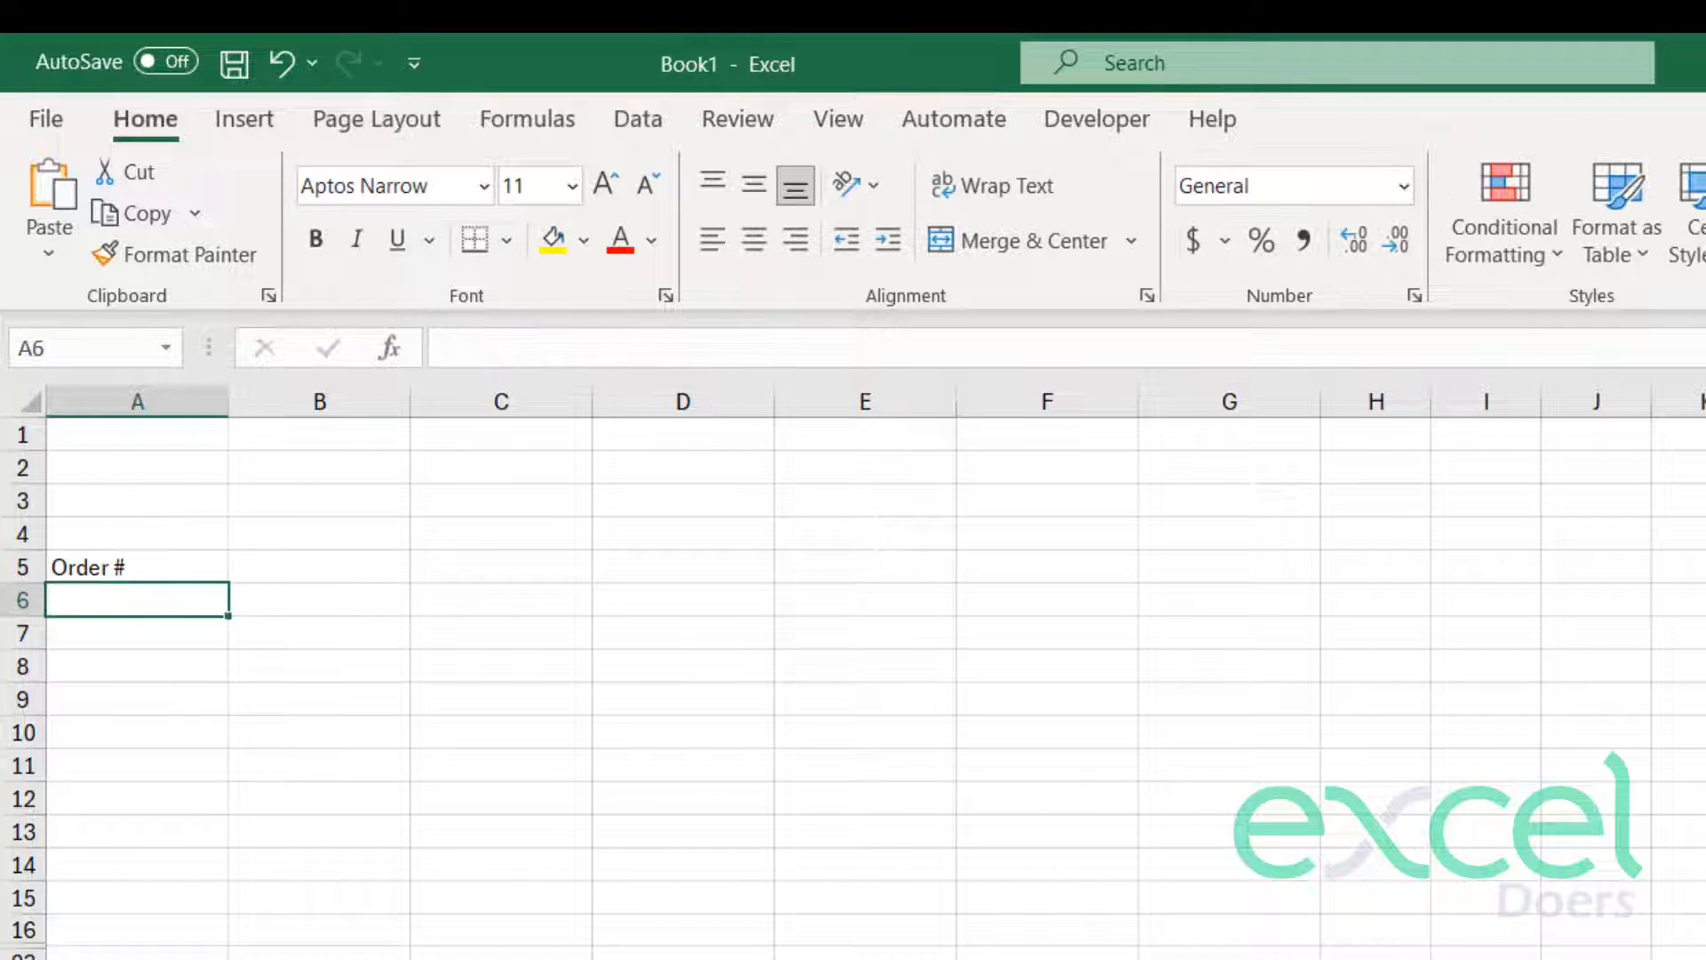
pyautogui.click(318, 565)
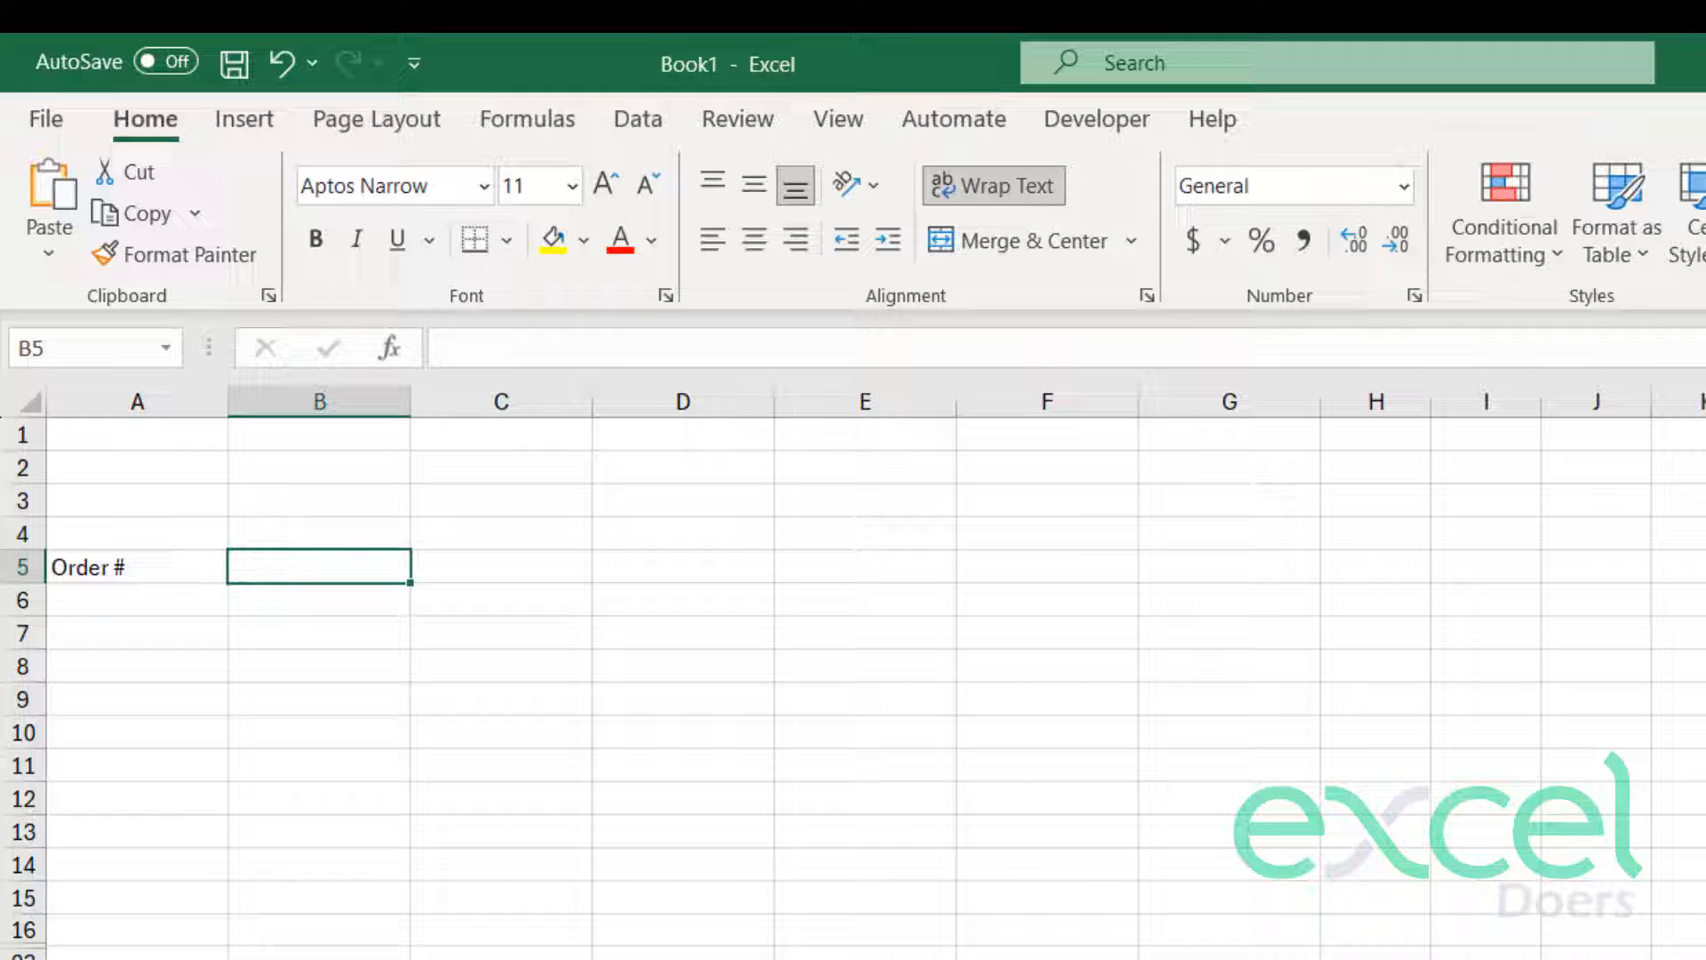
pyautogui.write('Description')
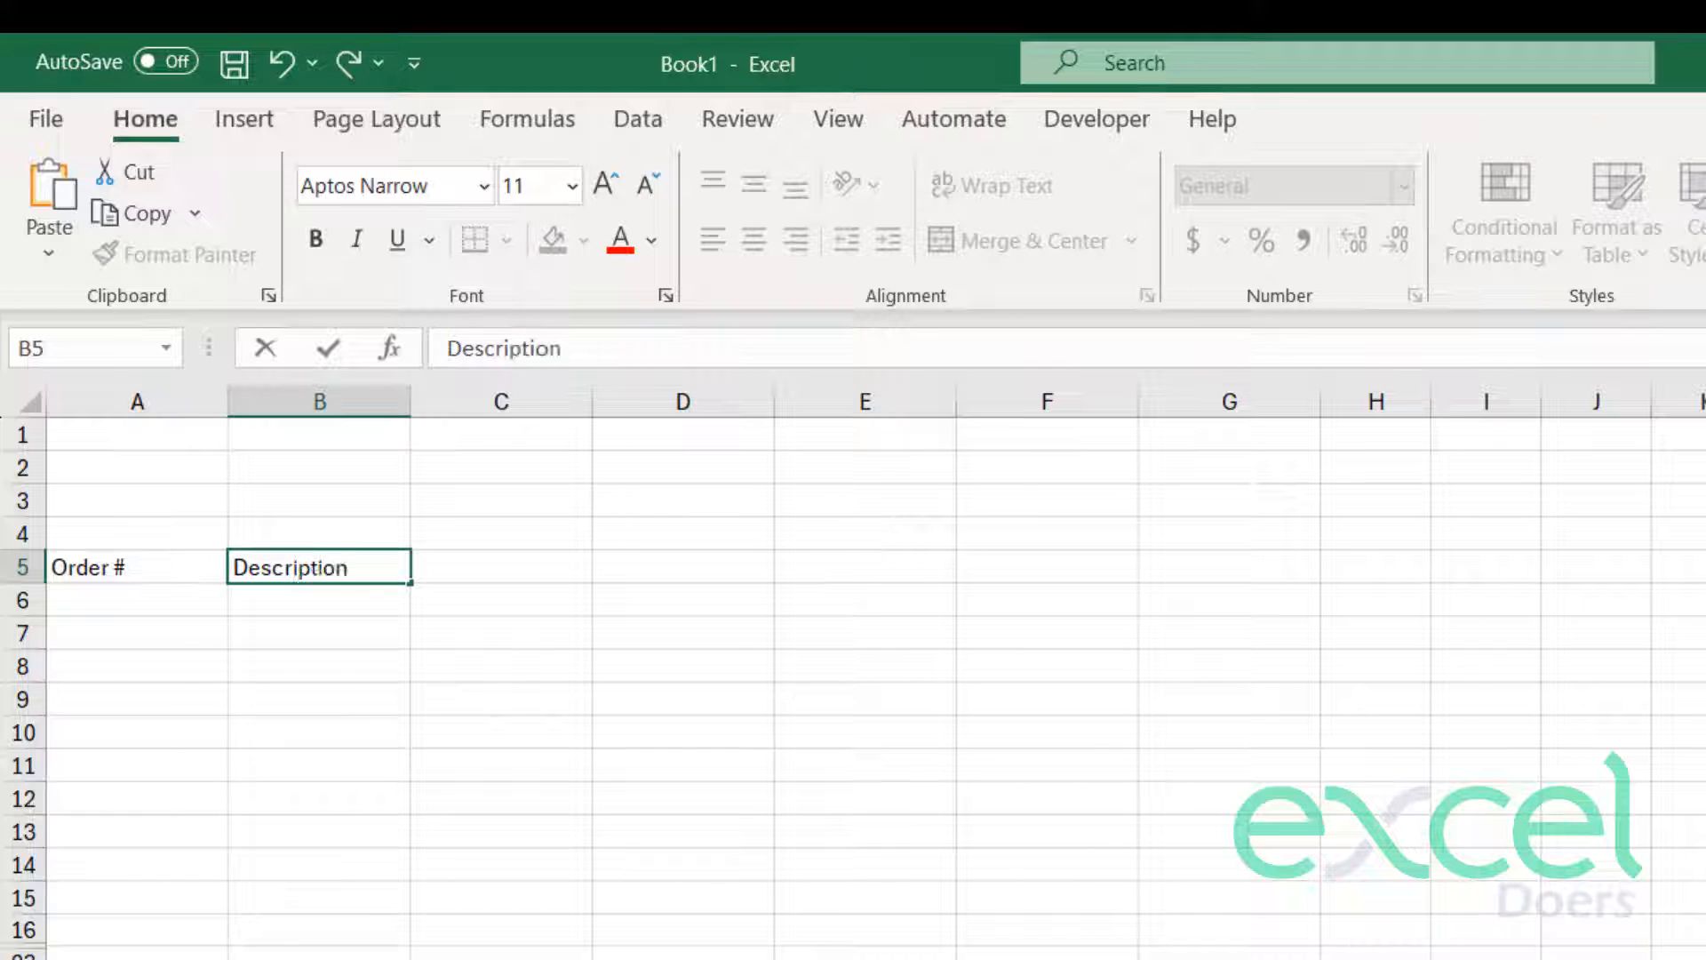
pyautogui.click(581, 503)
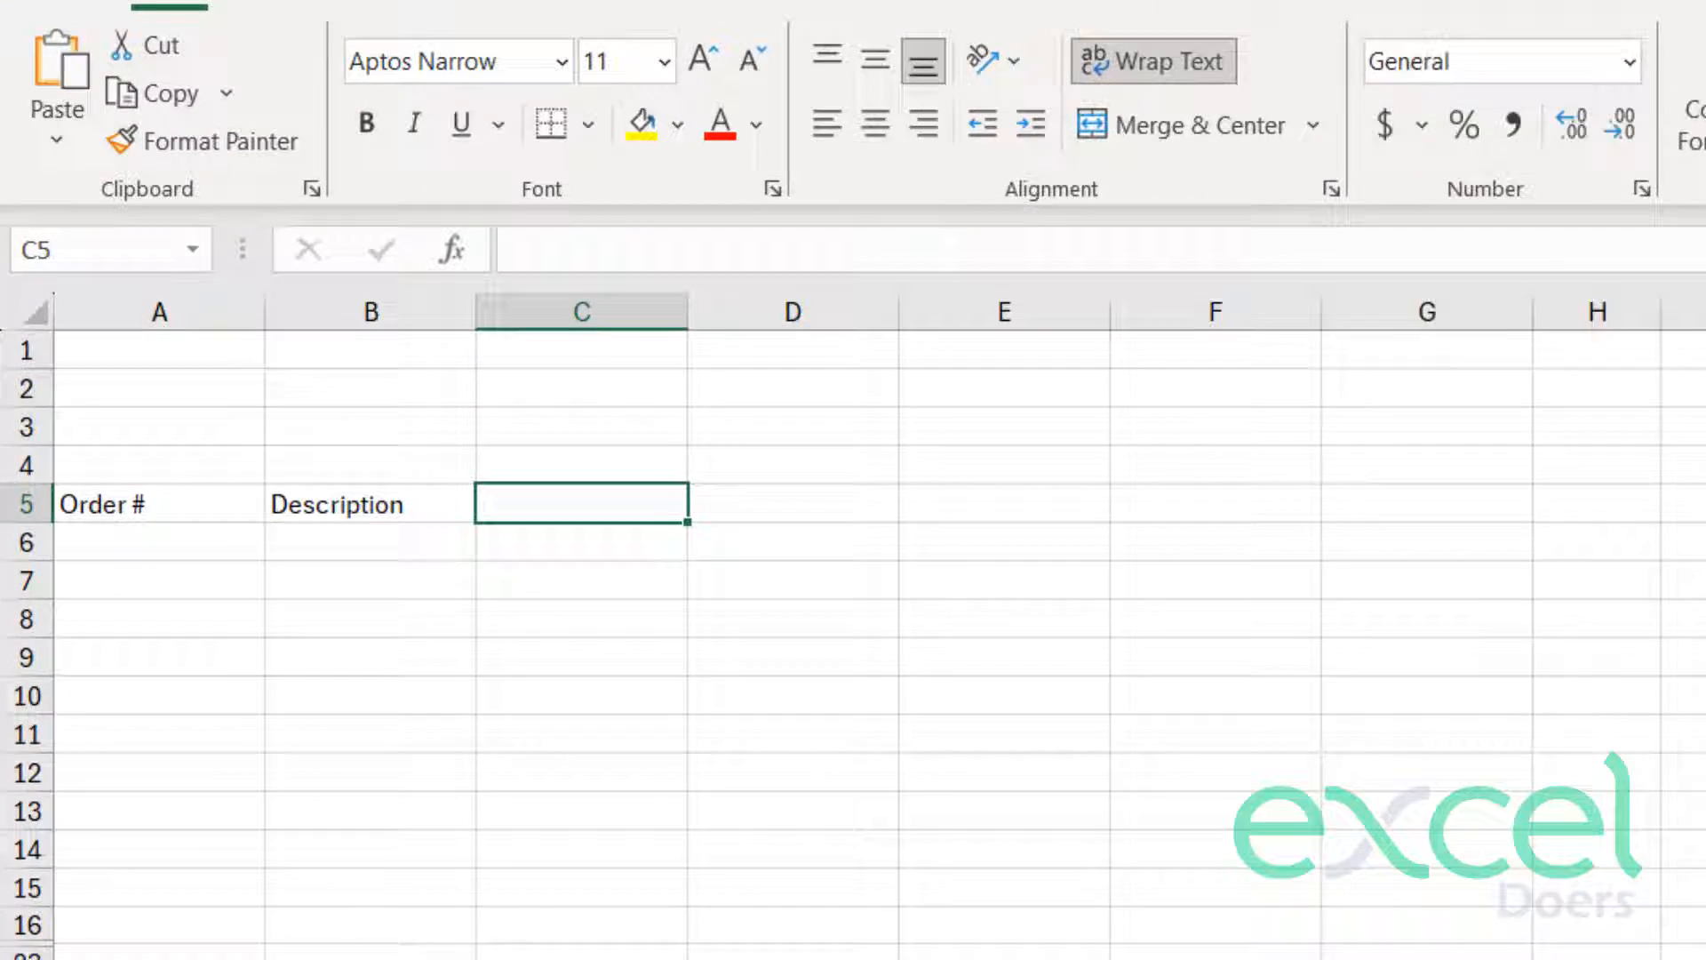
pyautogui.write('Qty')
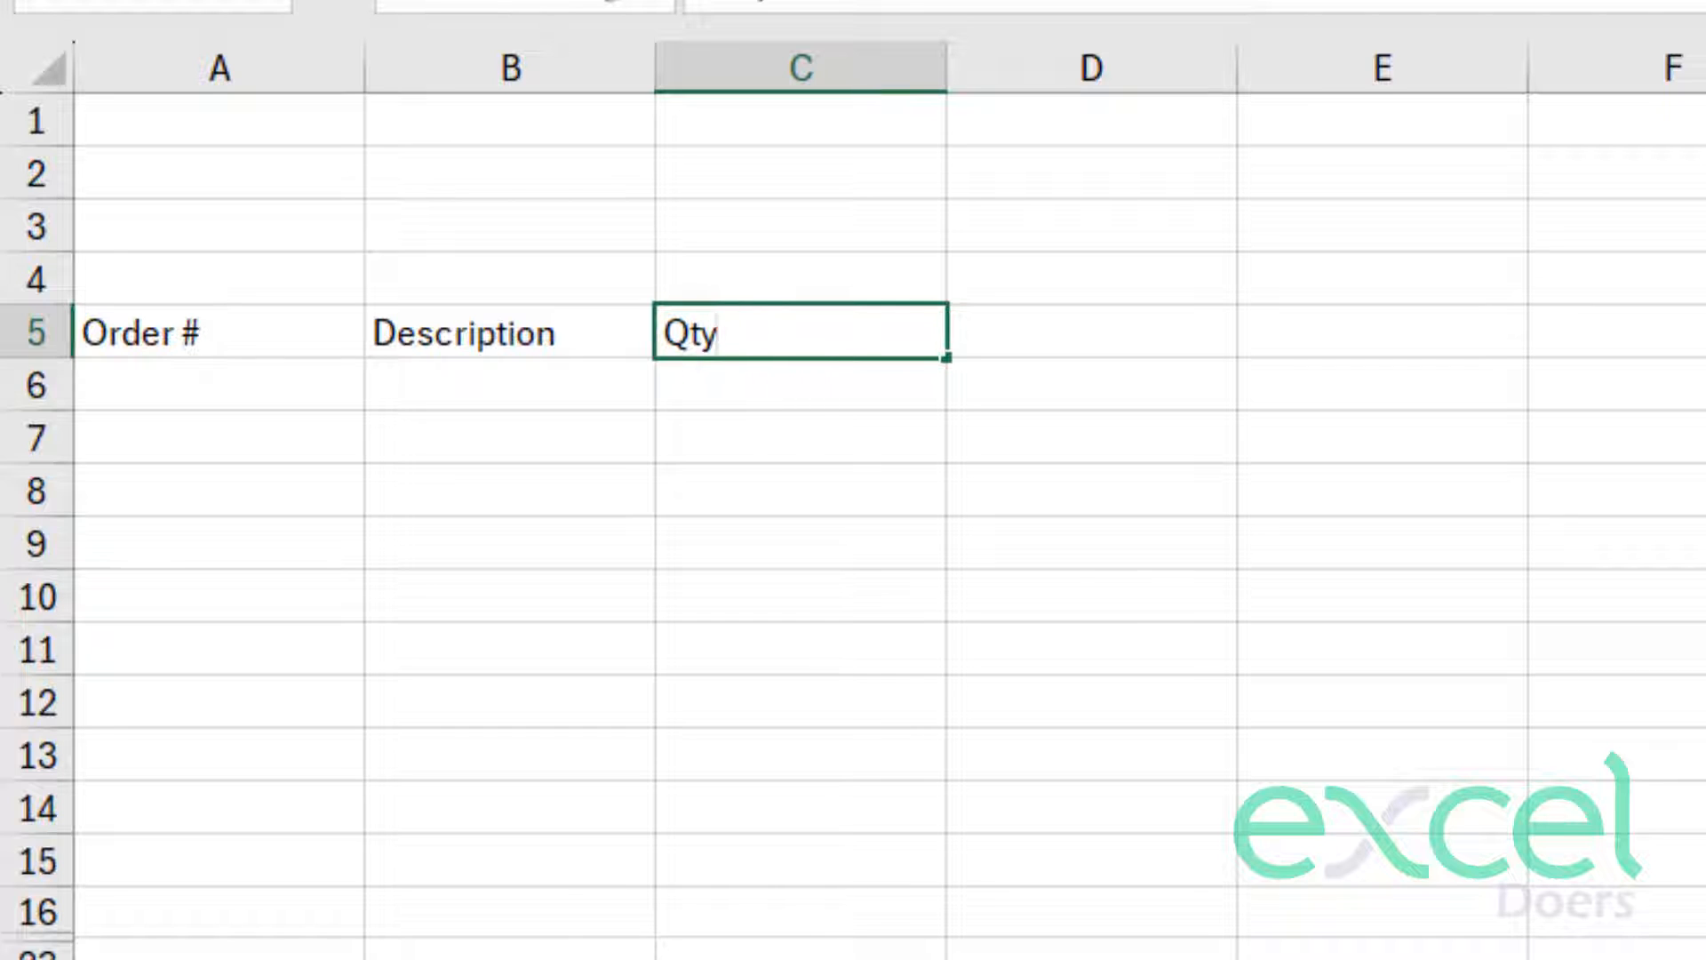
pyautogui.click(1089, 332)
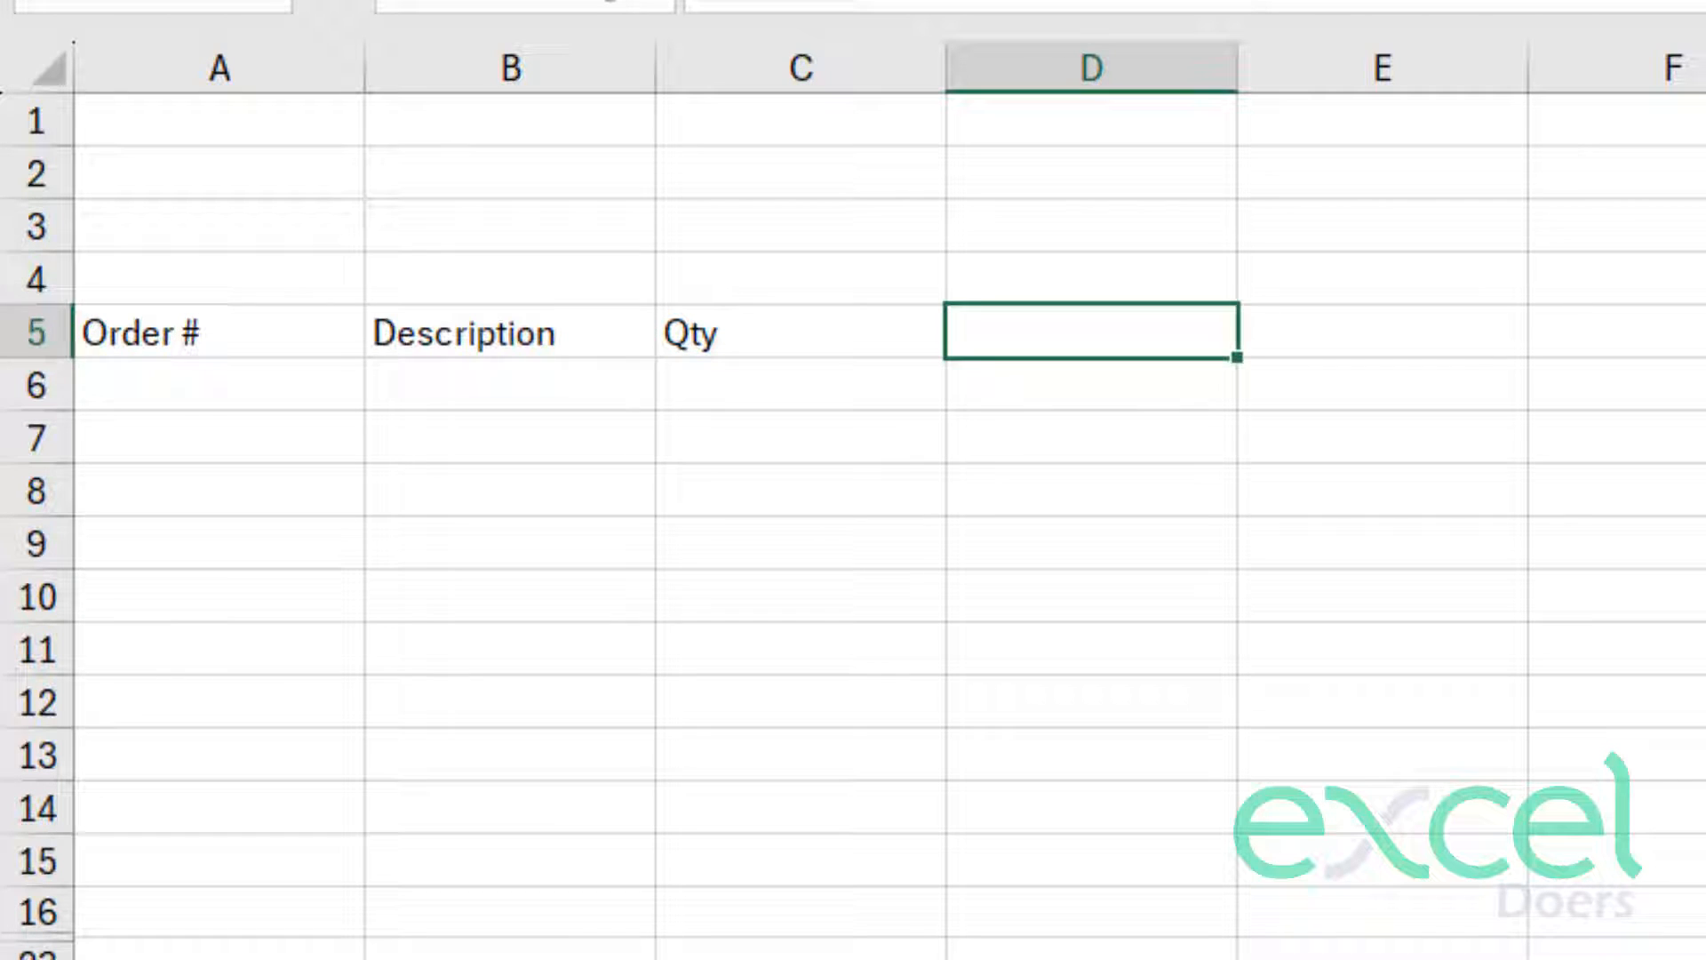
pyautogui.write('Rate')
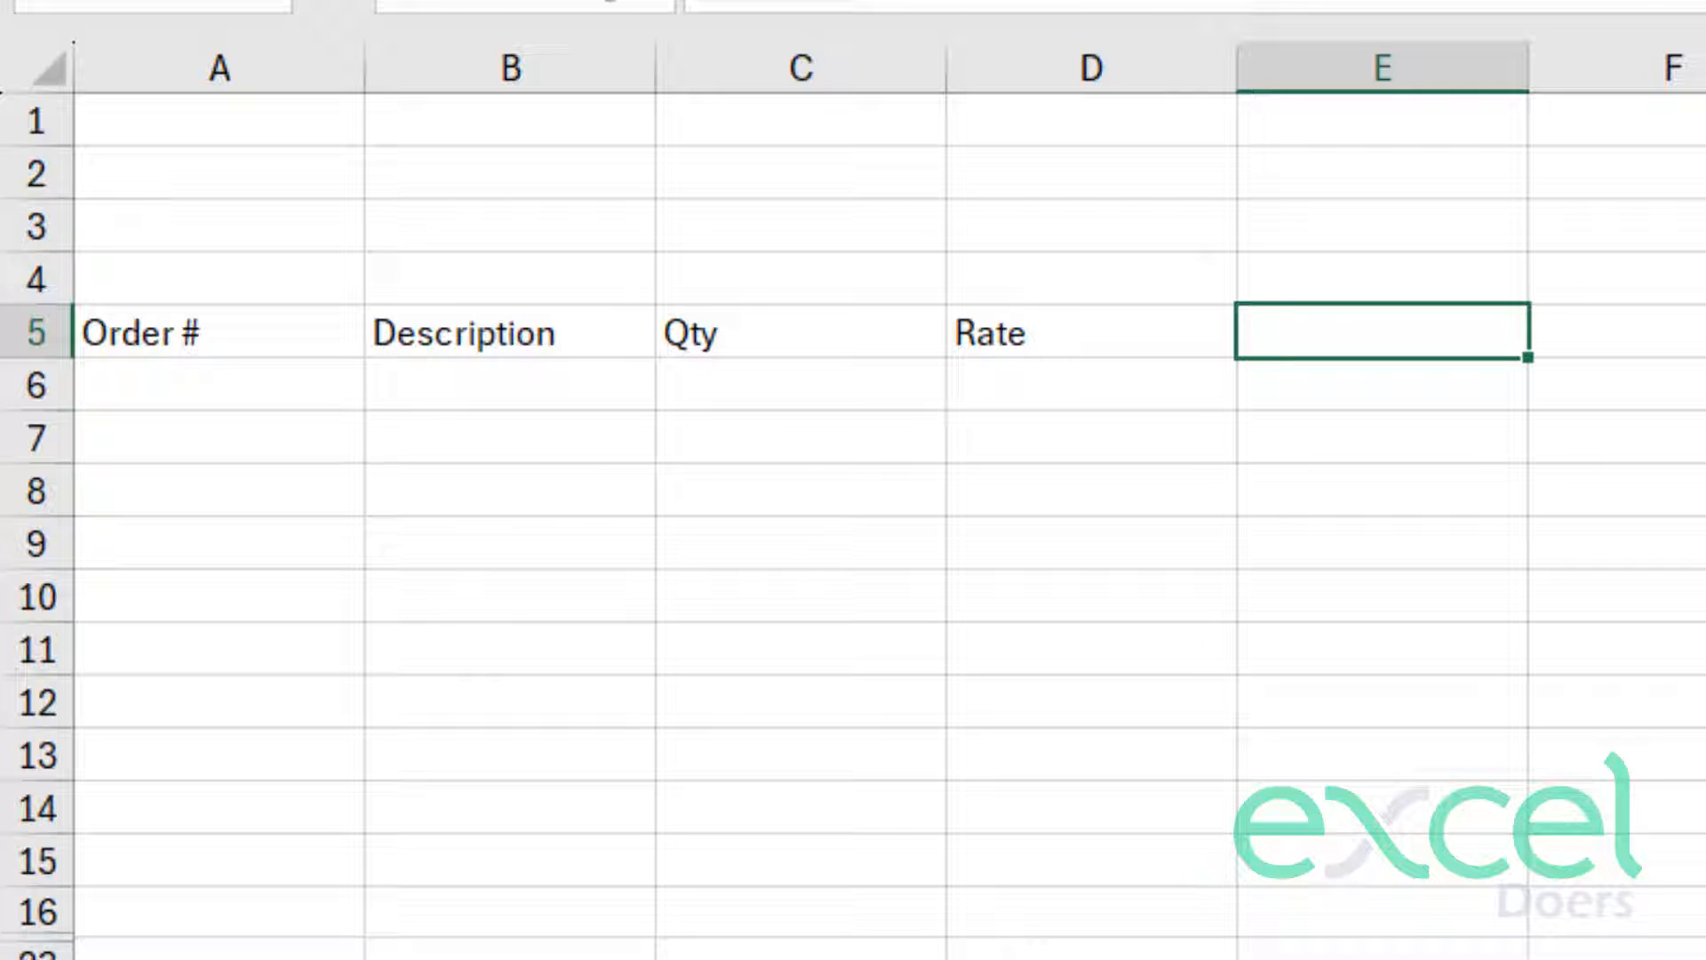
# - Enter Total Before GST, GST and Total After GST in E5:G5
pyautogui.write('Total')
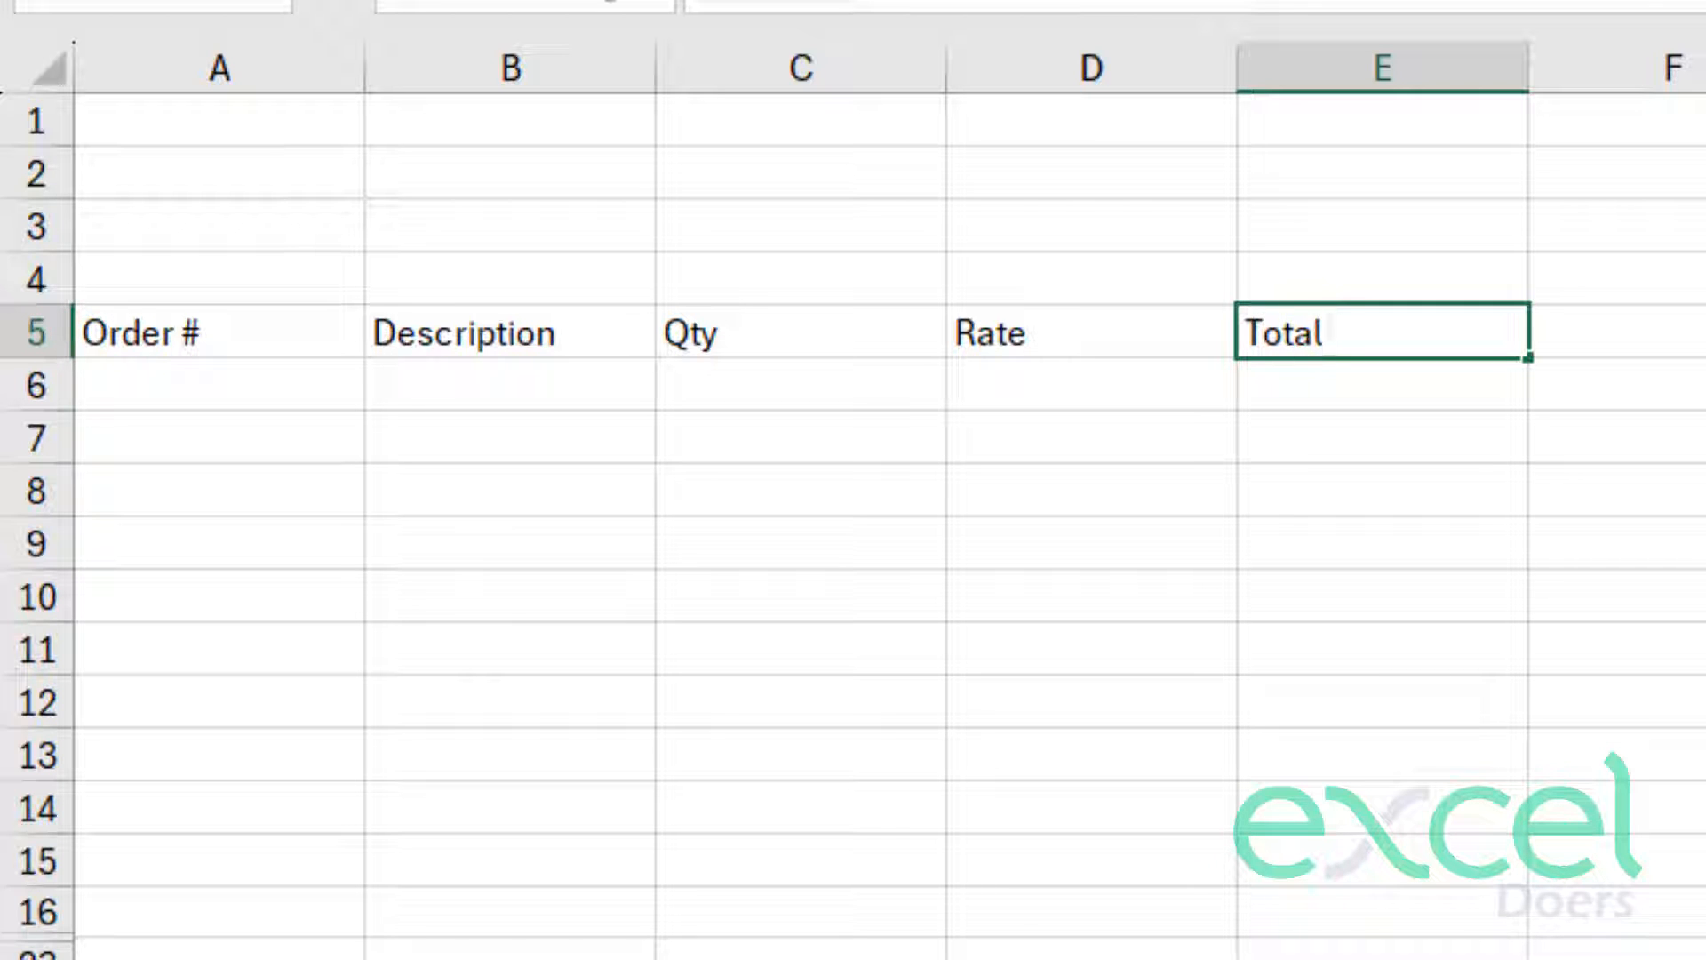
pyautogui.write('Bef')
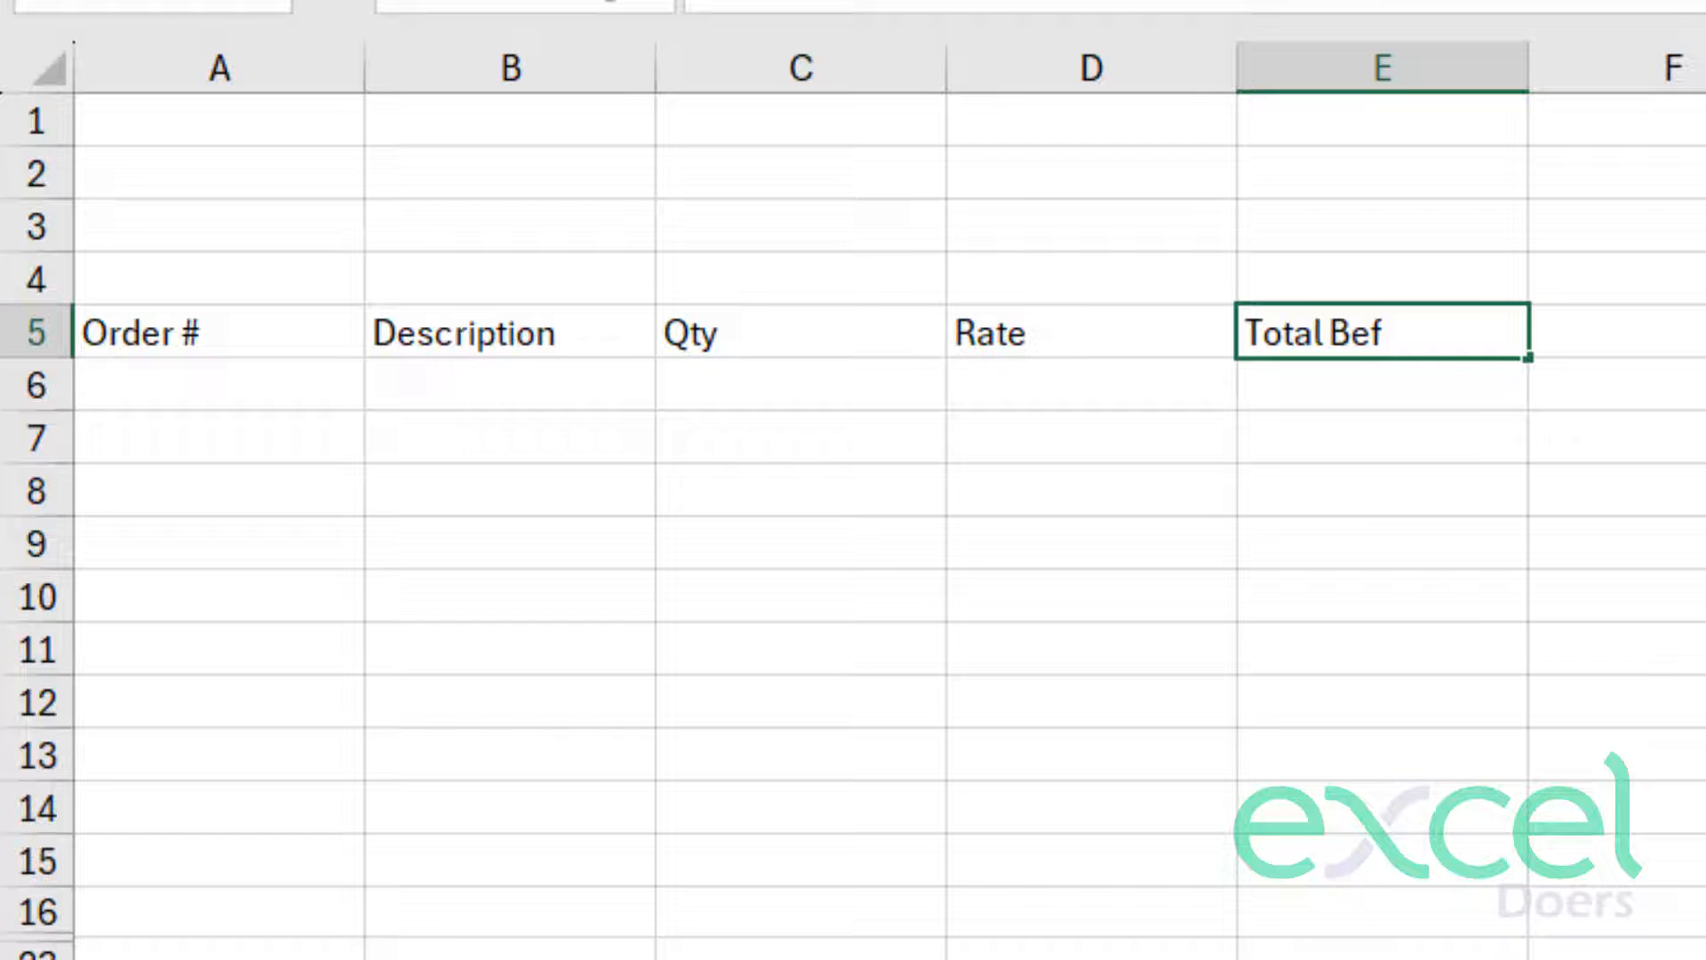
pyautogui.press('Enter')
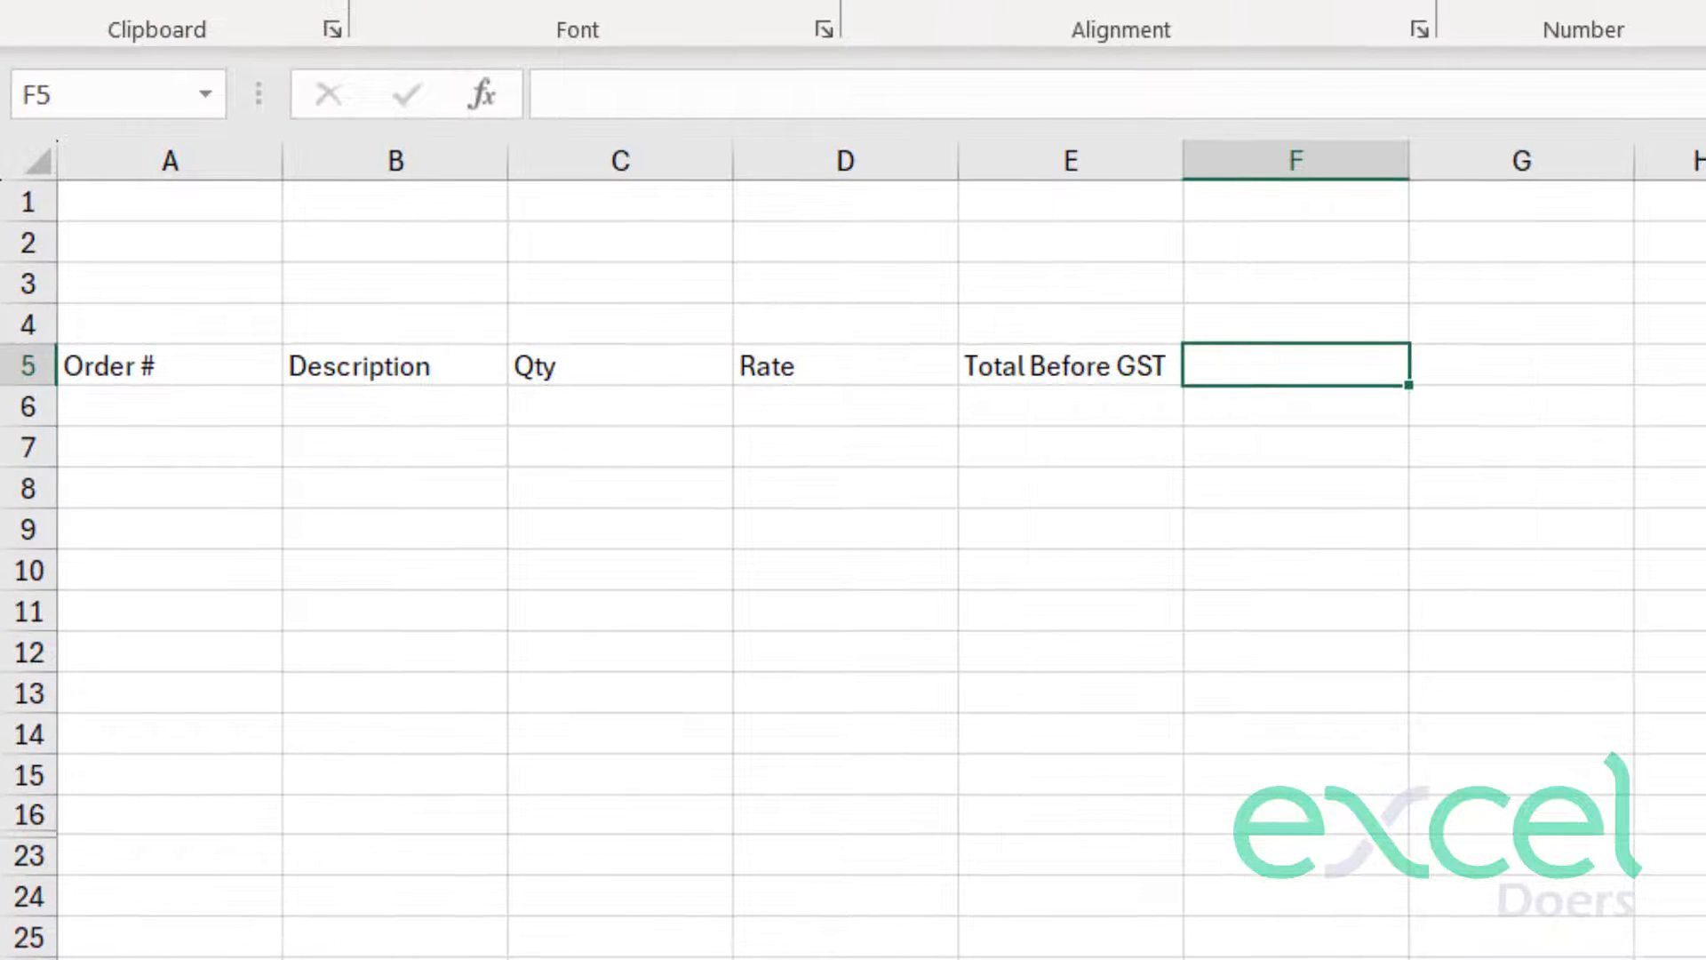
pyautogui.write('GST')
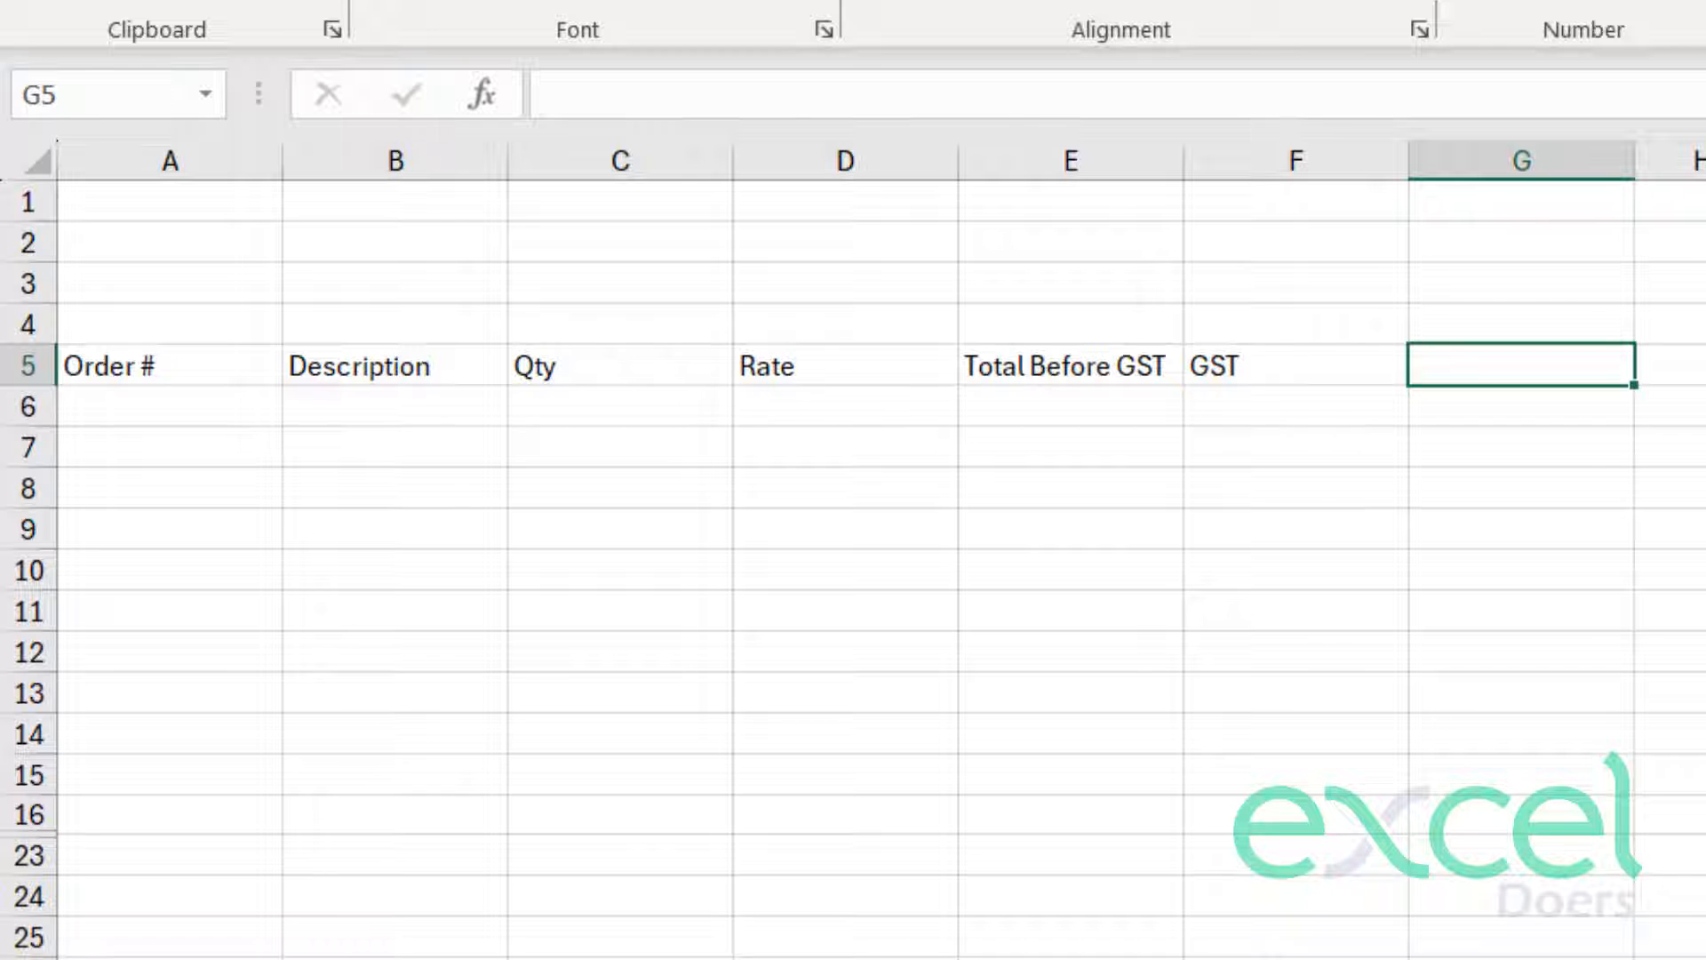
pyautogui.write('Total After GST')
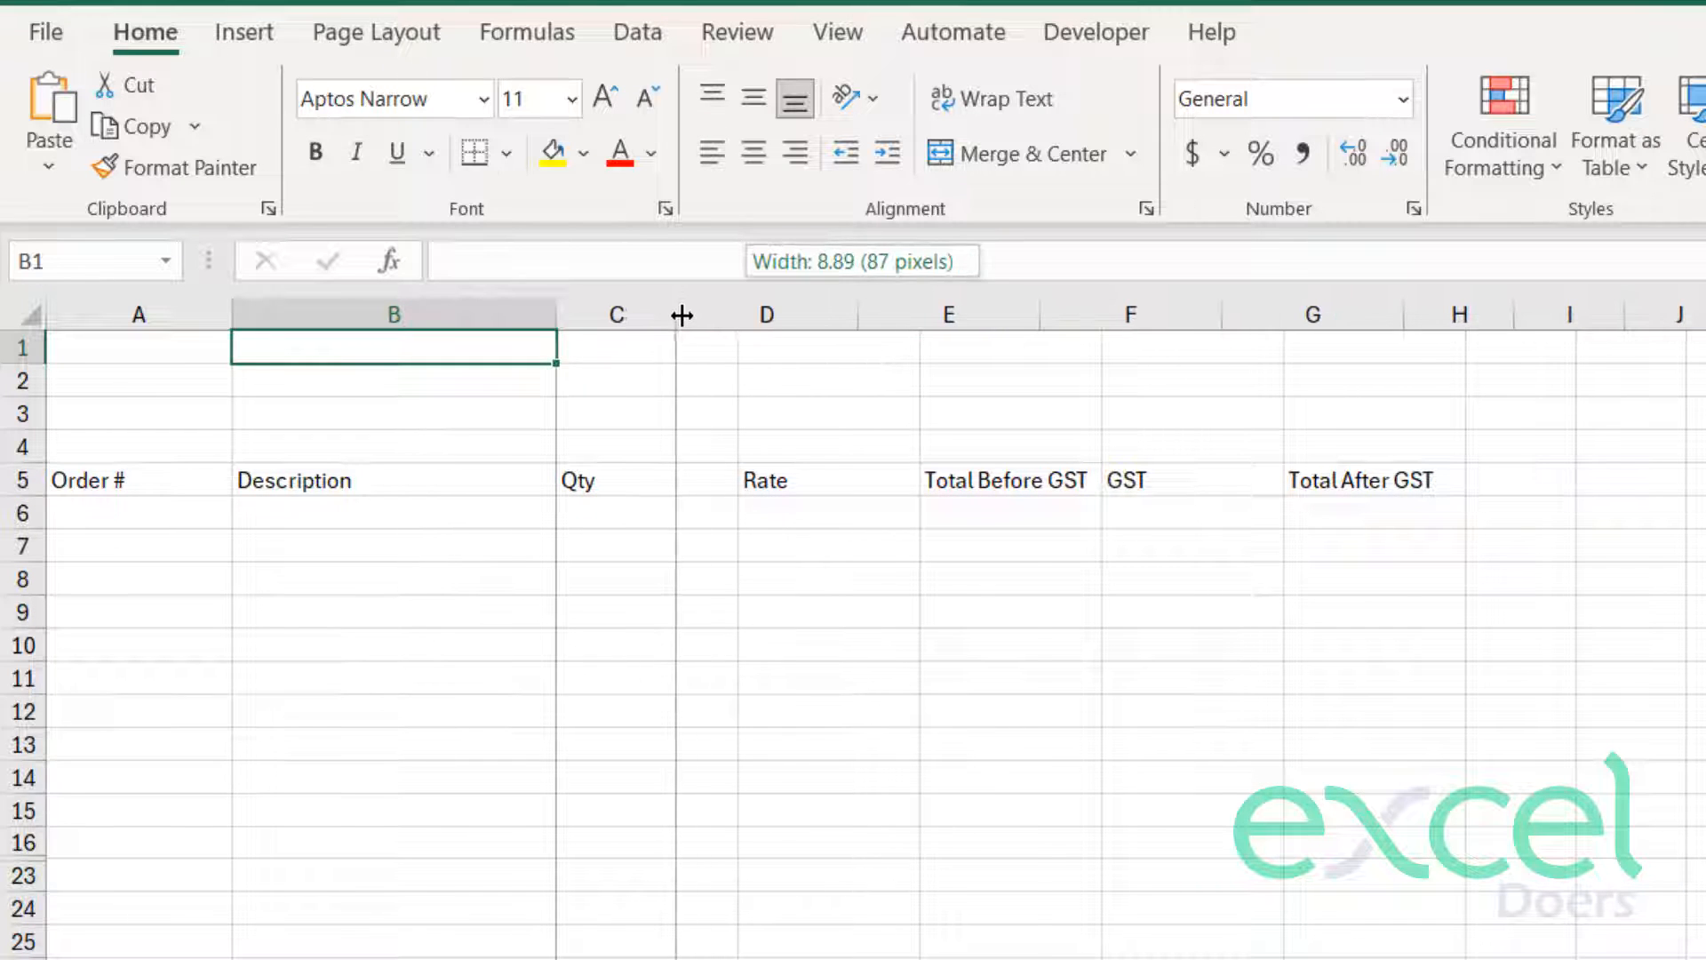
# - Resize columns C and D to fit their headings, format row 5 and select the table range below
pyautogui.moveTo(672, 315); pyautogui.dragTo(851, 315)
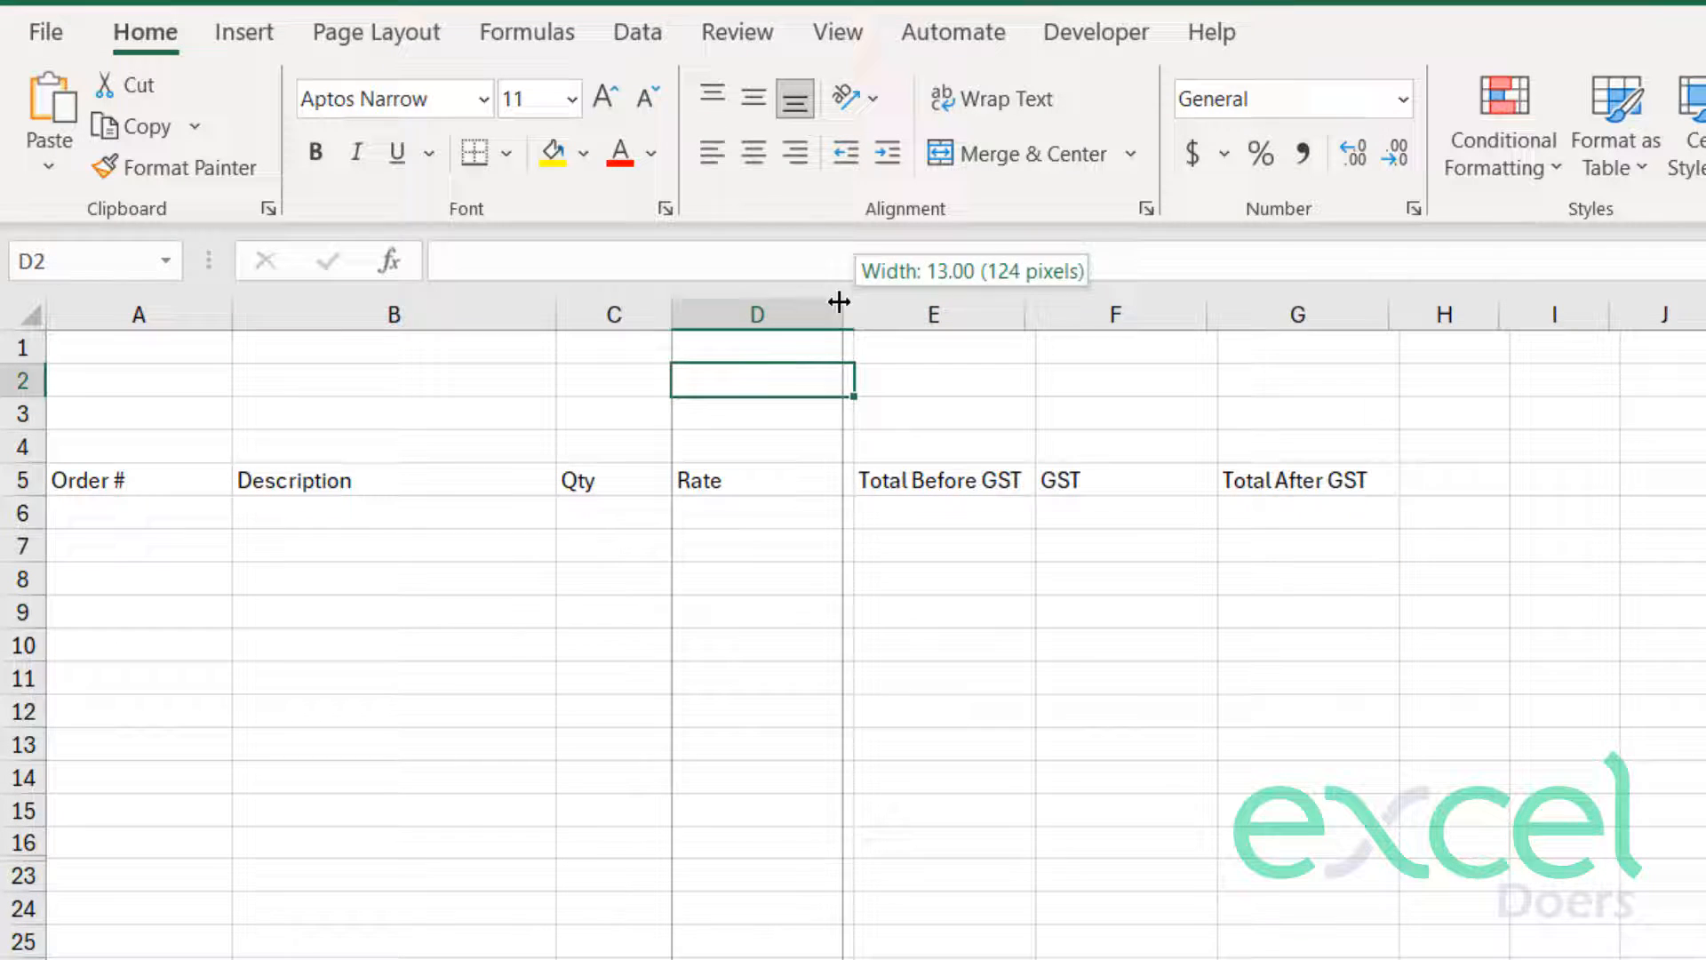
pyautogui.moveTo(933, 313); pyautogui.dragTo(1281, 312)
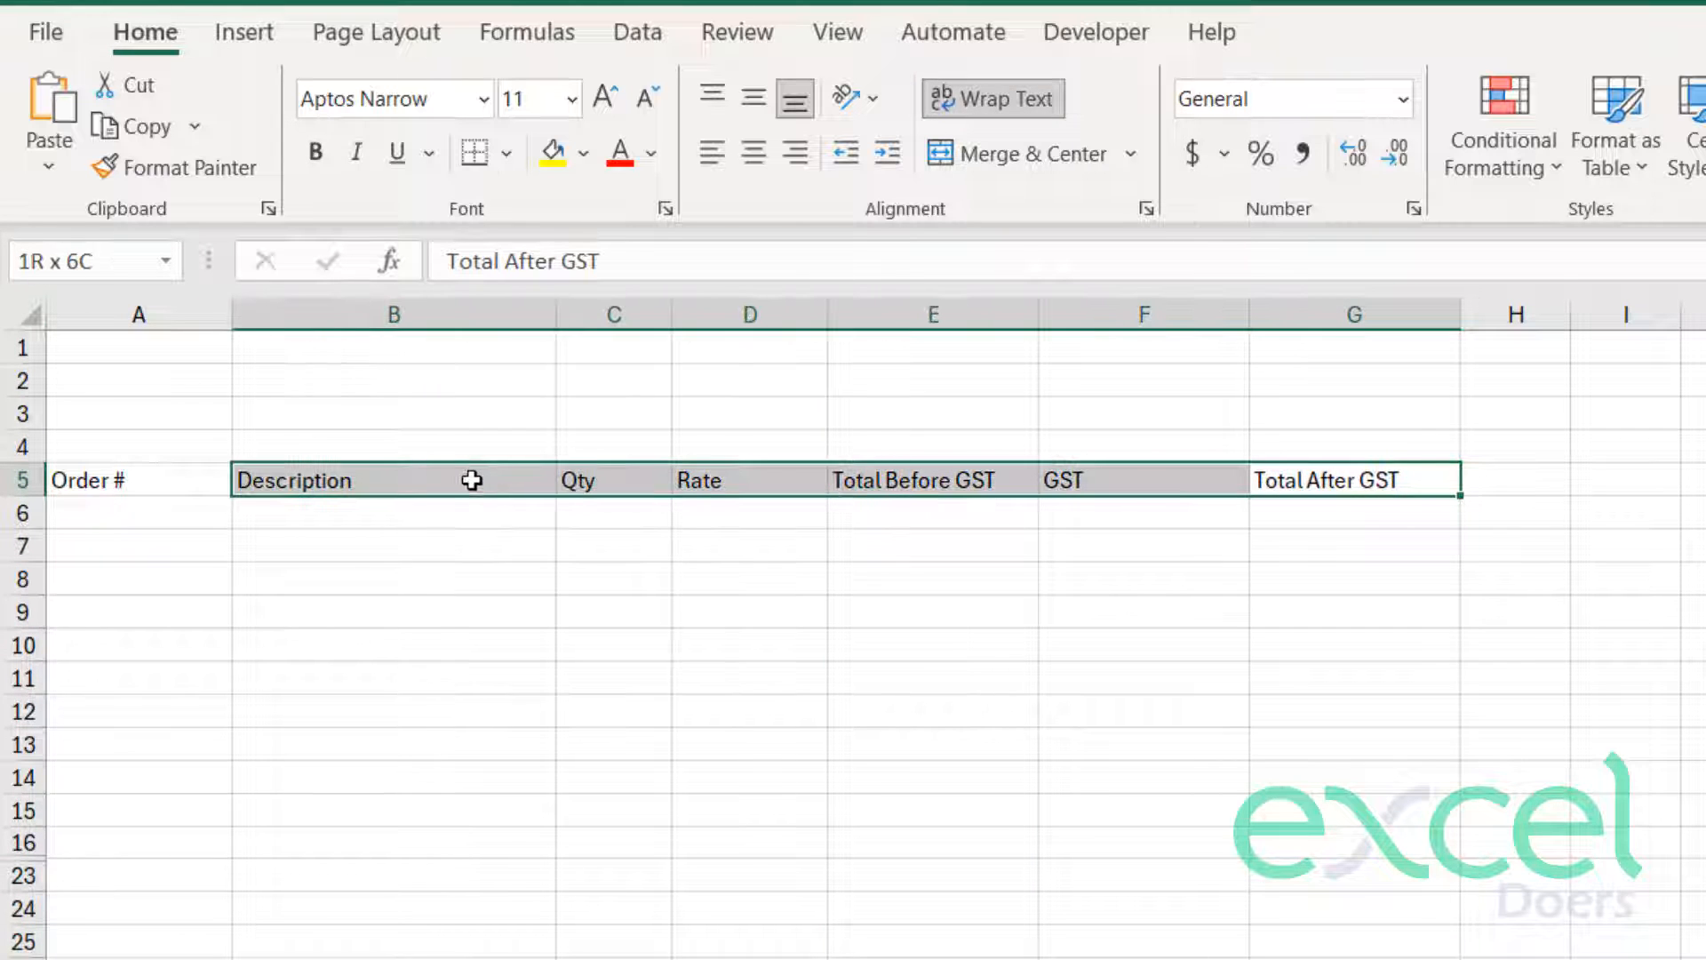
pyautogui.click(750, 153)
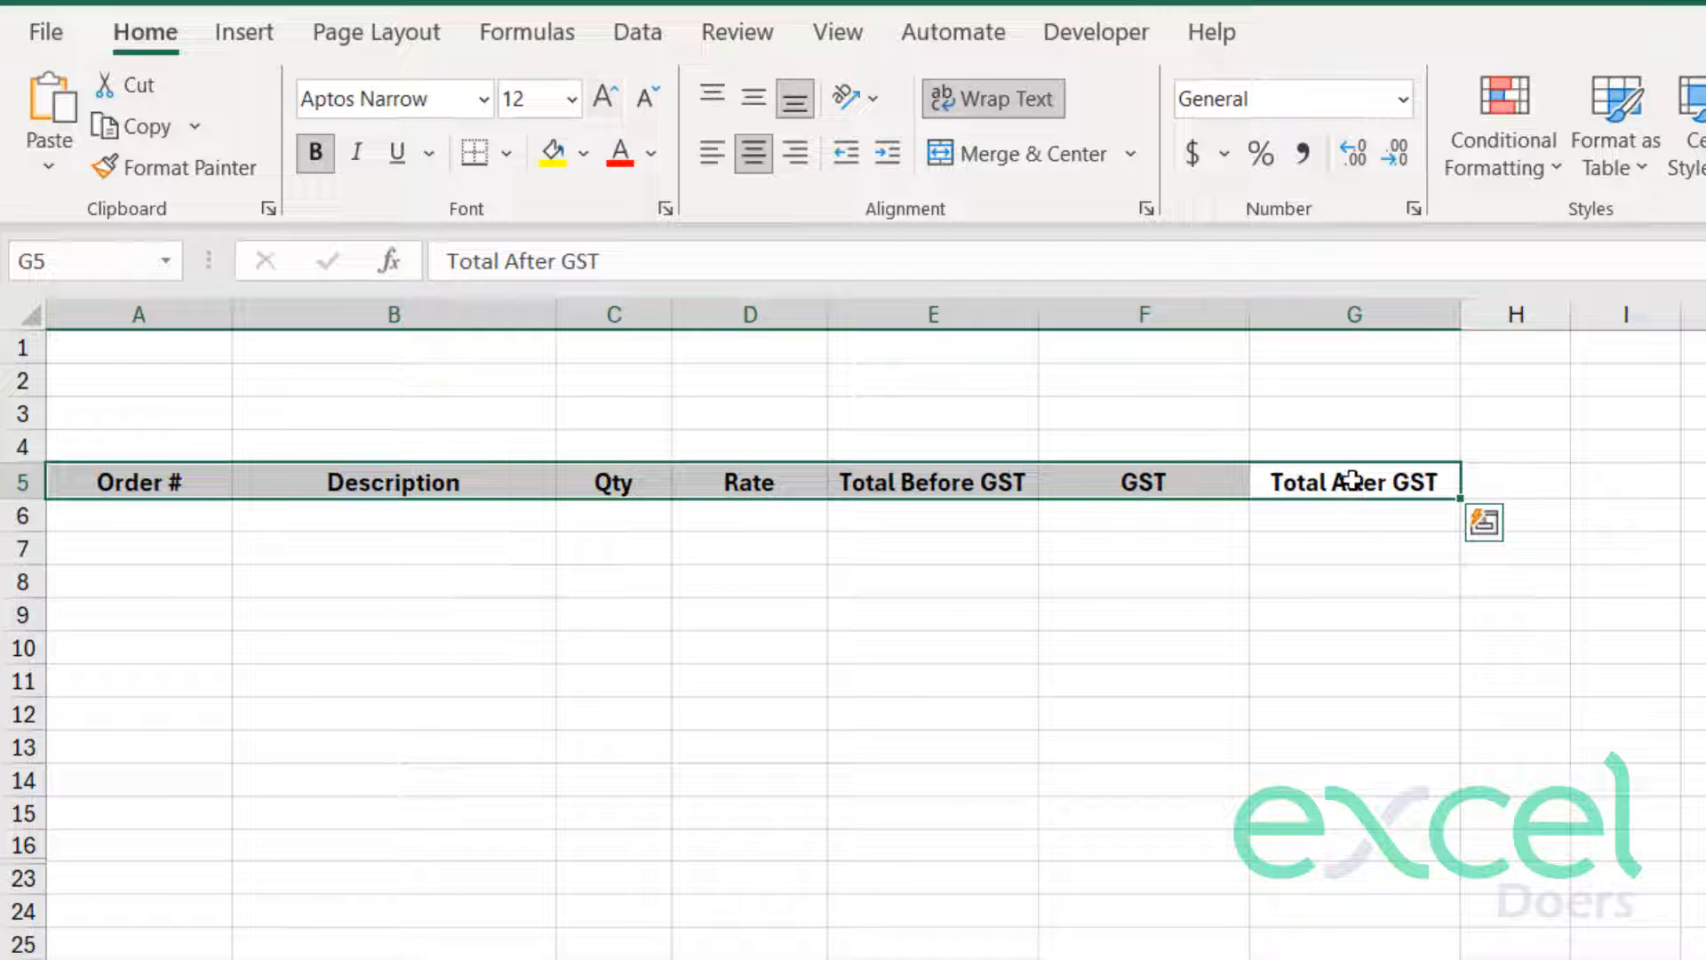
pyautogui.moveTo(1354, 482); pyautogui.dragTo(103, 571)
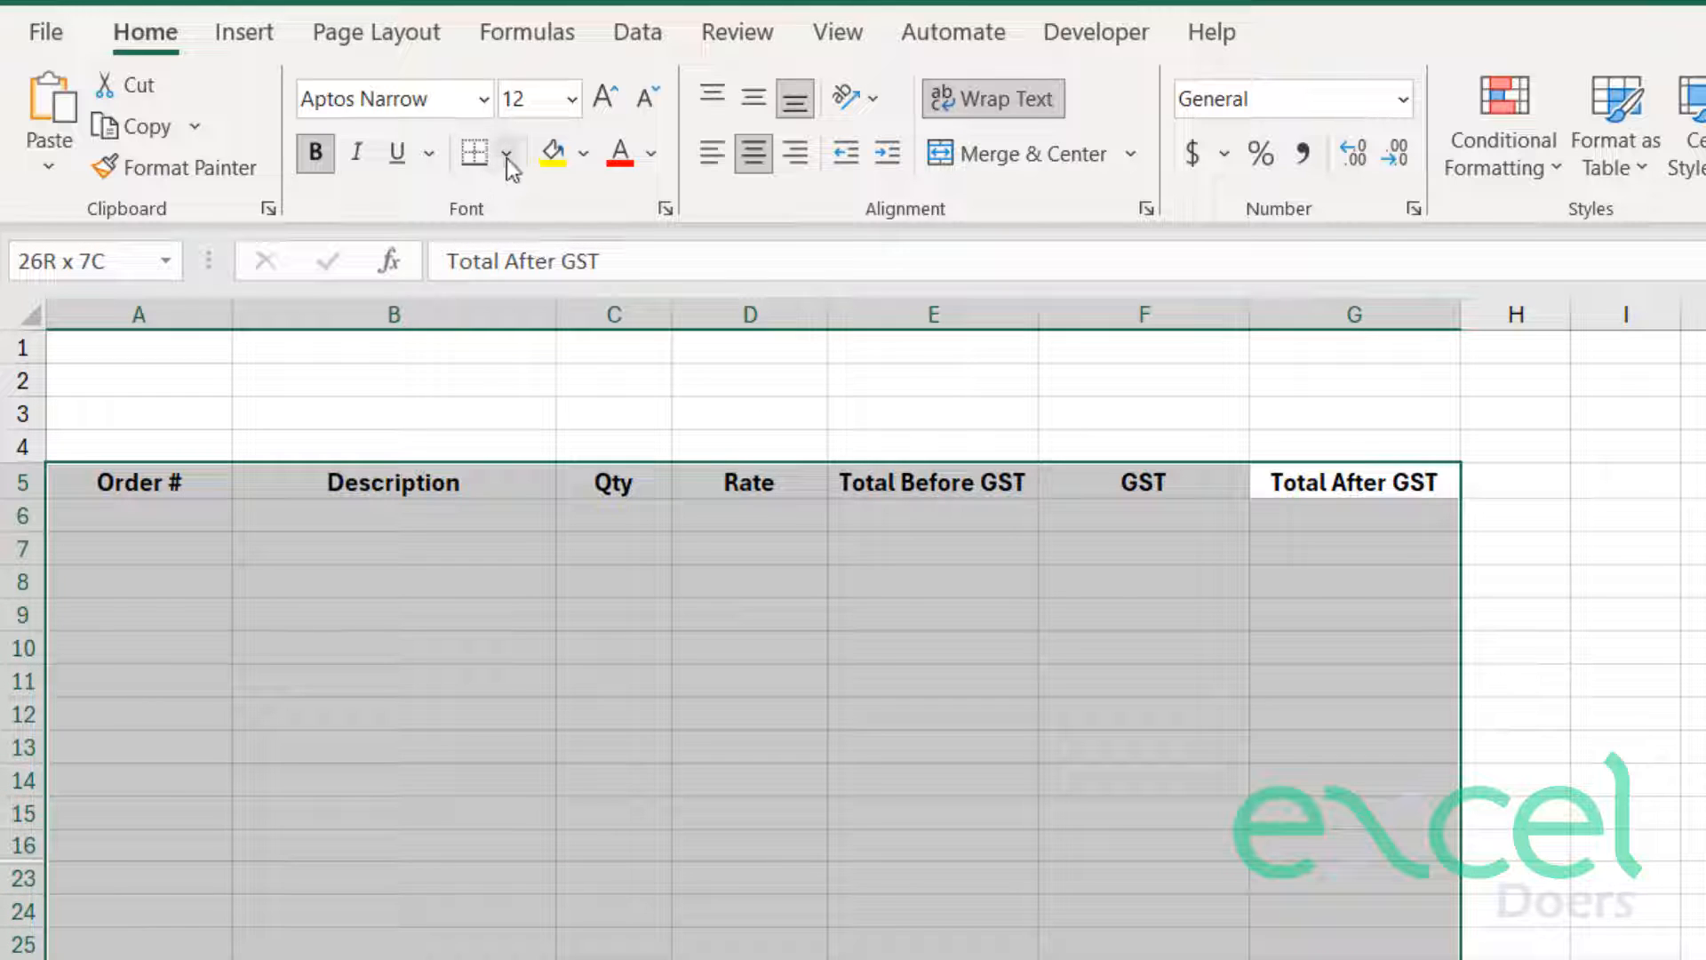
# - Apply All Borders to the invoice table and make the data rows taller
pyautogui.click(475, 153)
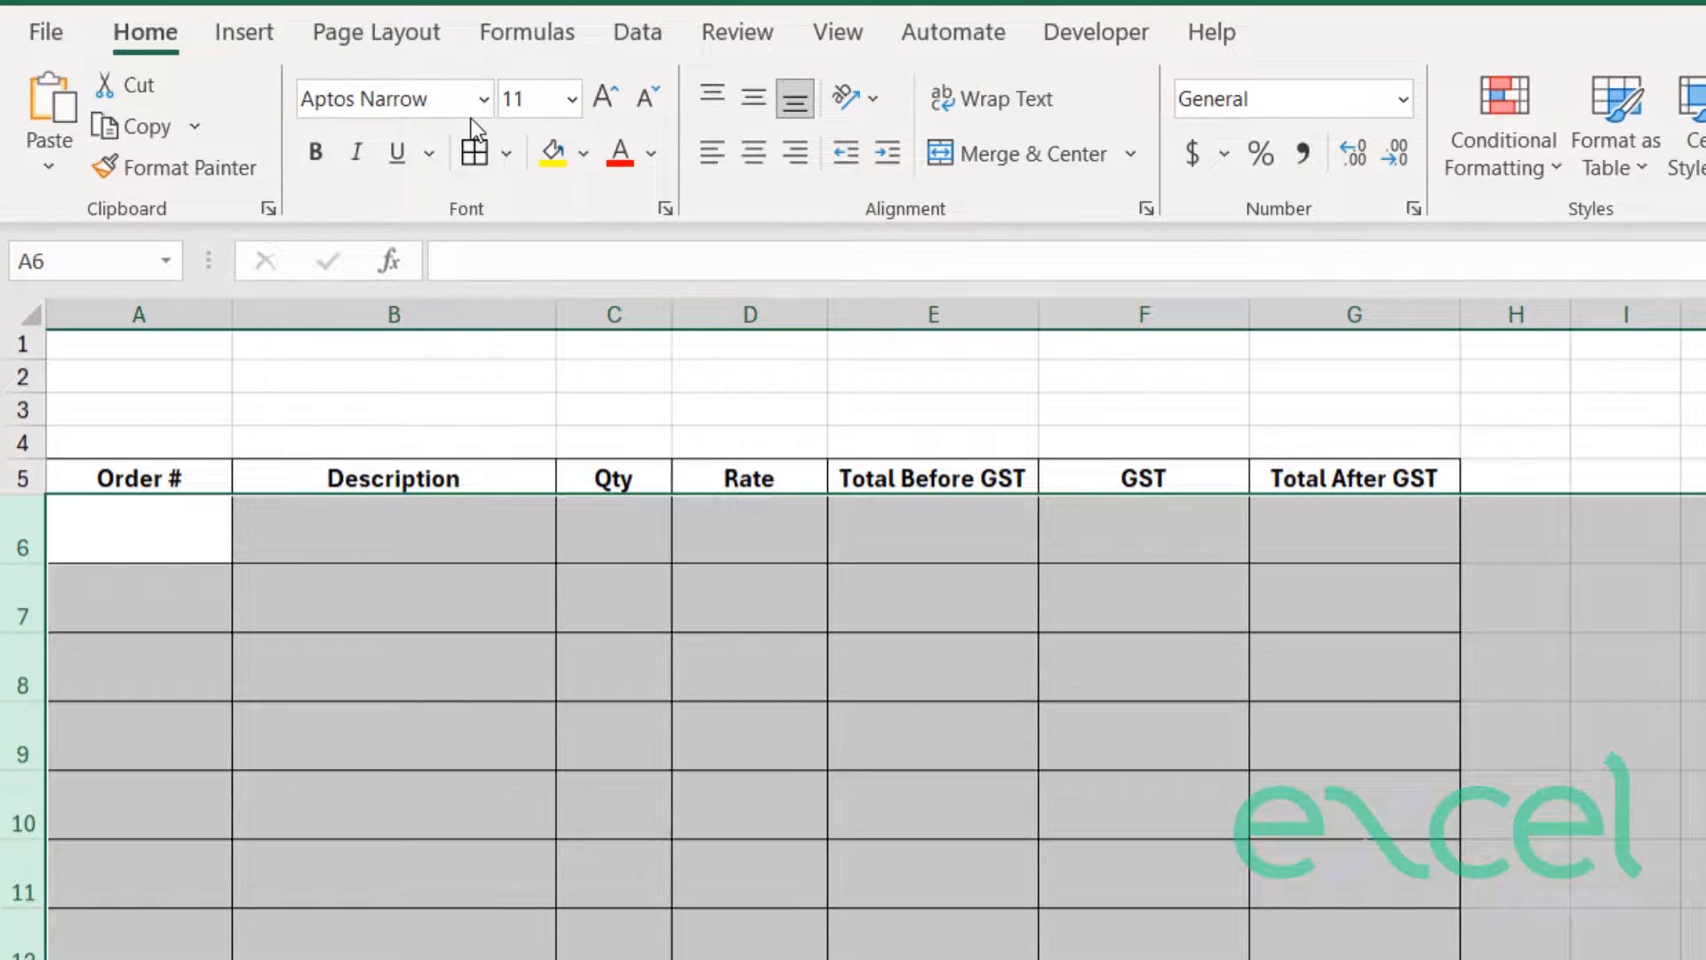
pyautogui.click(538, 98)
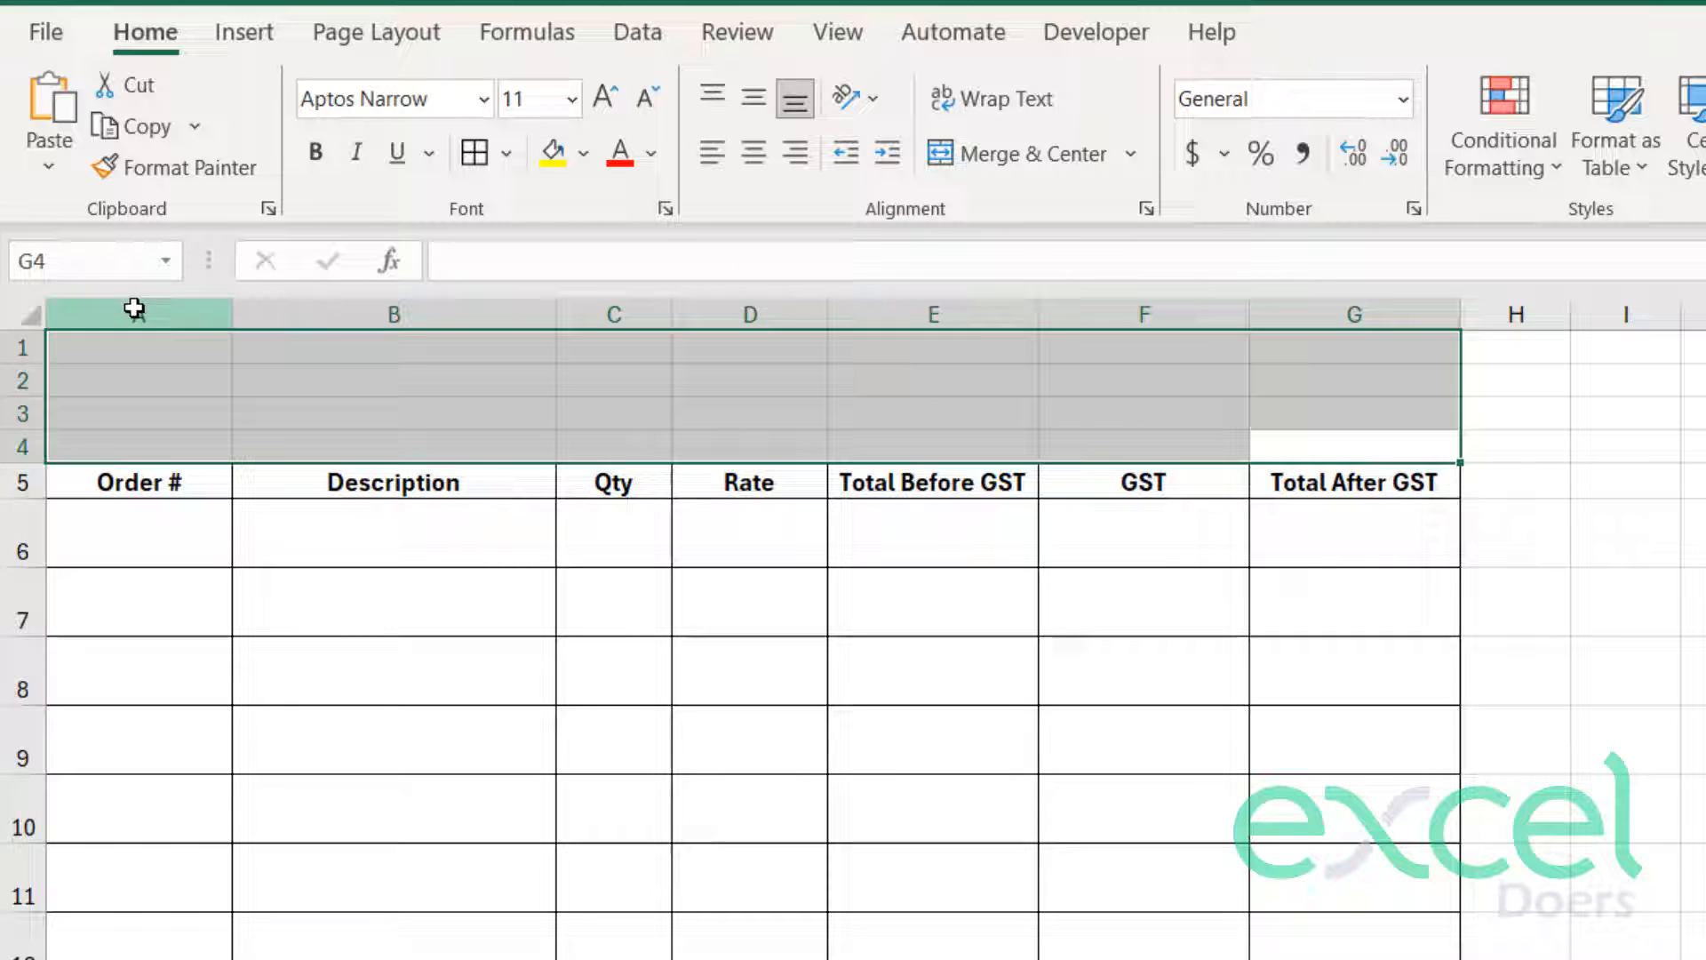
pyautogui.moveTo(1011, 153)
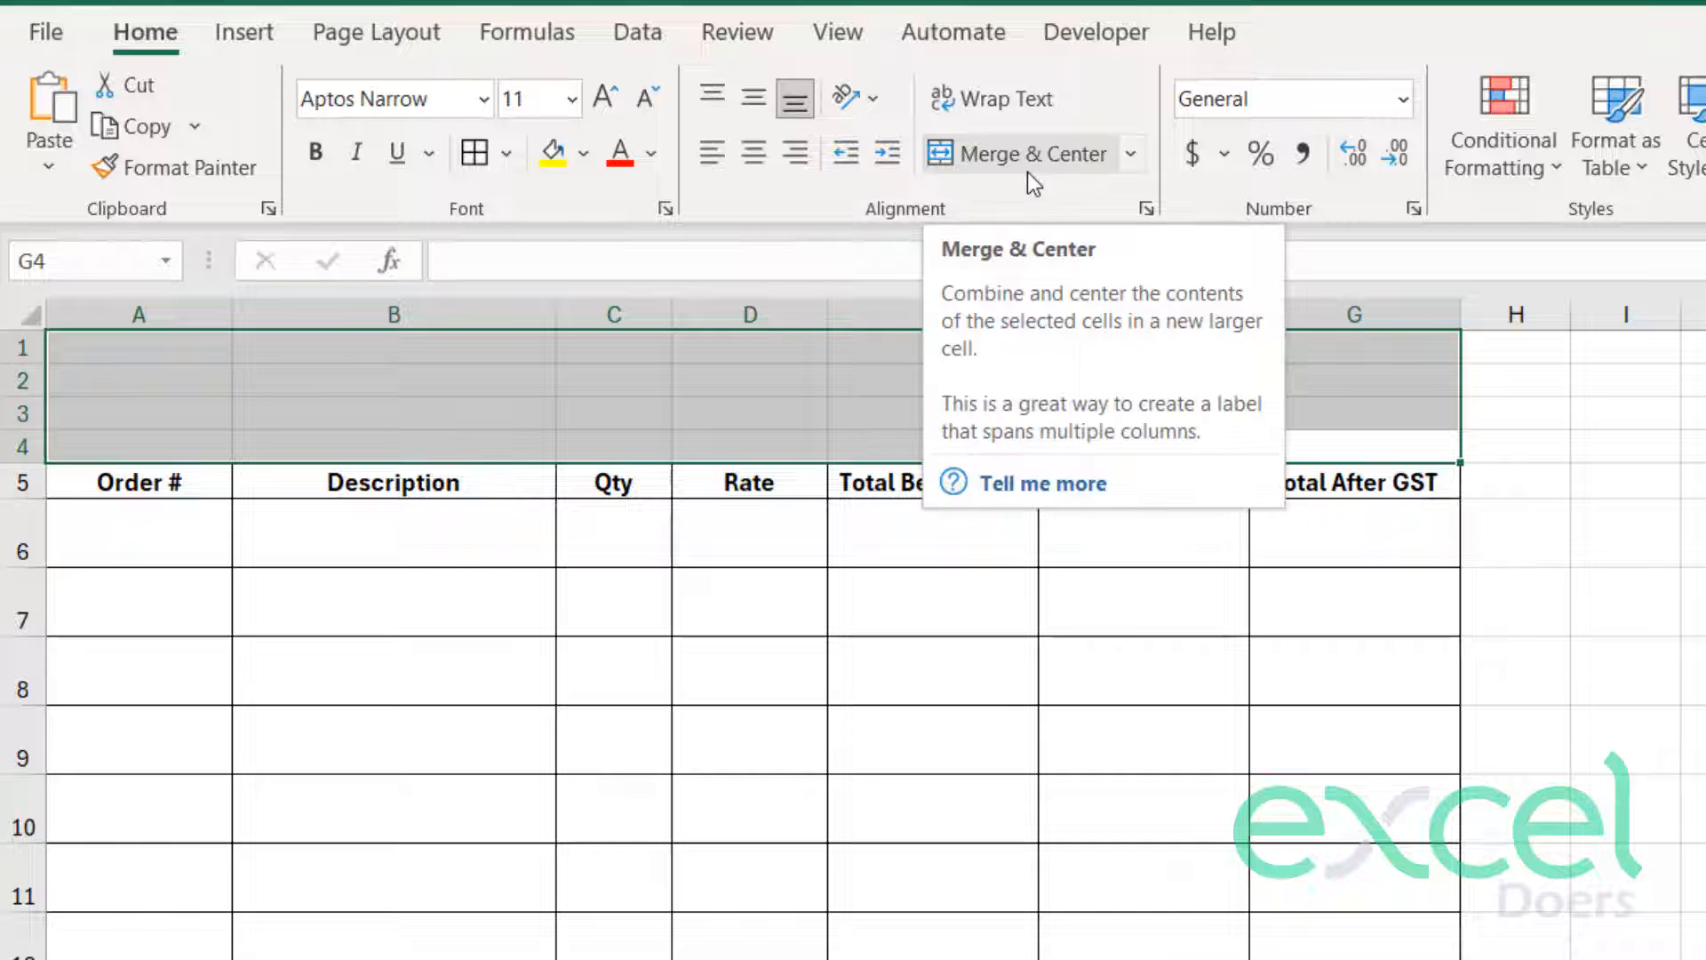
# - Merge A1:G2 into one cell and enter the title EXCELDOERS LTD
pyautogui.click(1024, 152)
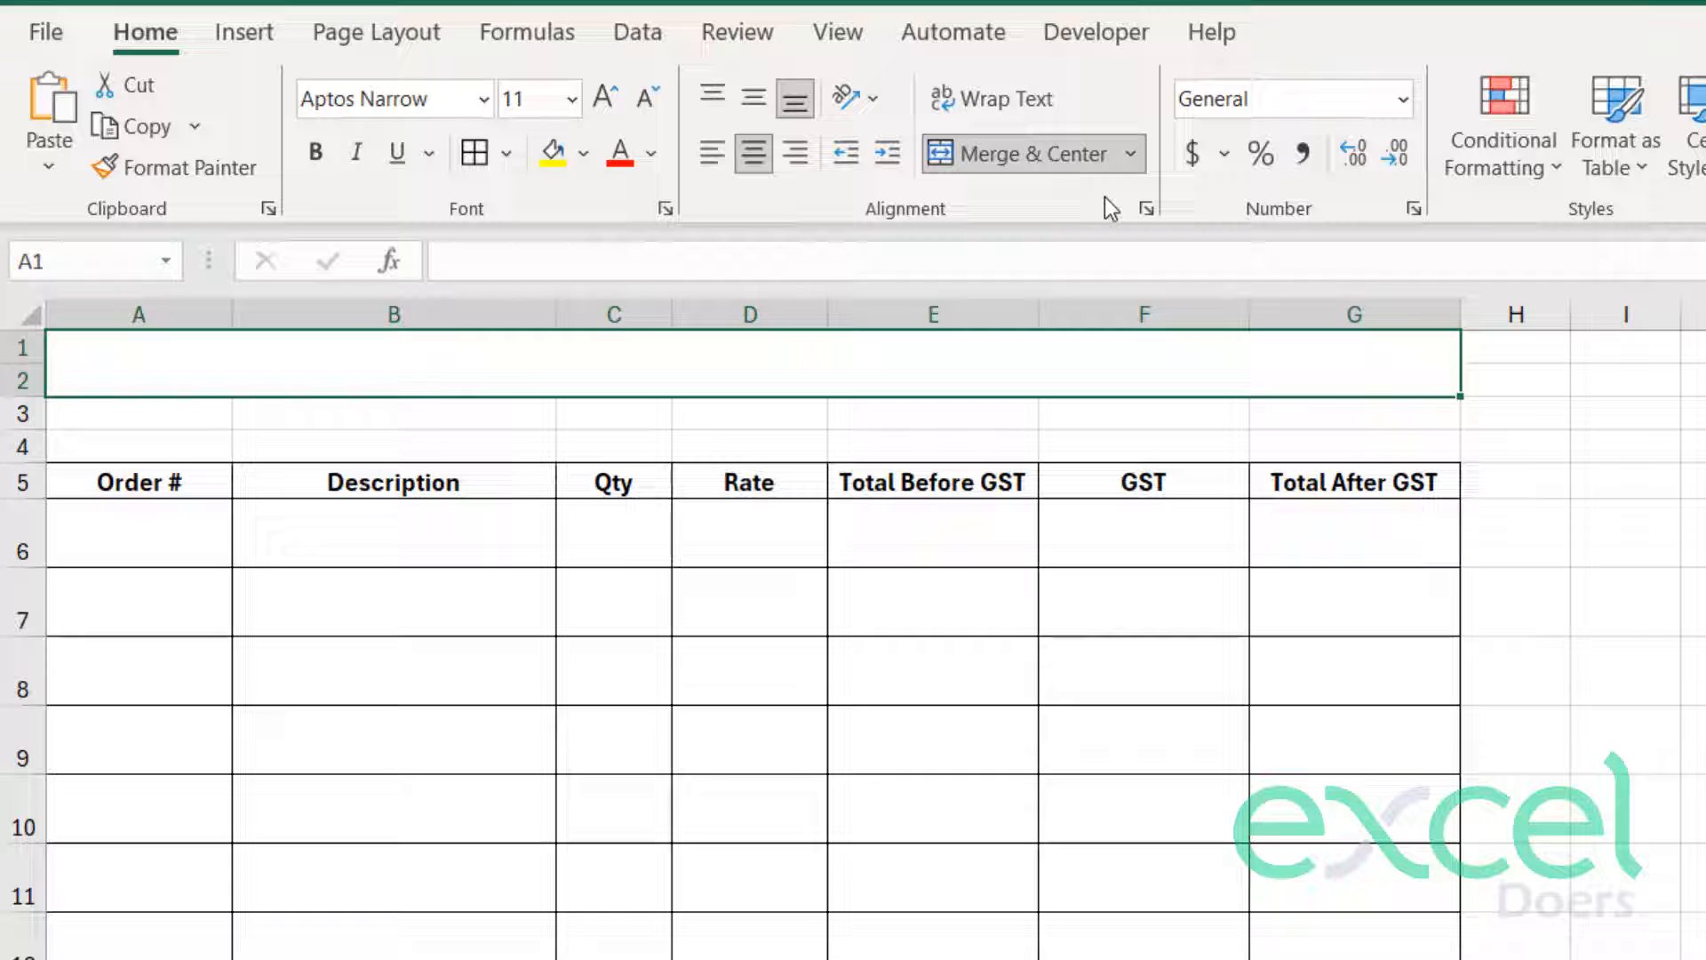
pyautogui.moveTo(595, 224)
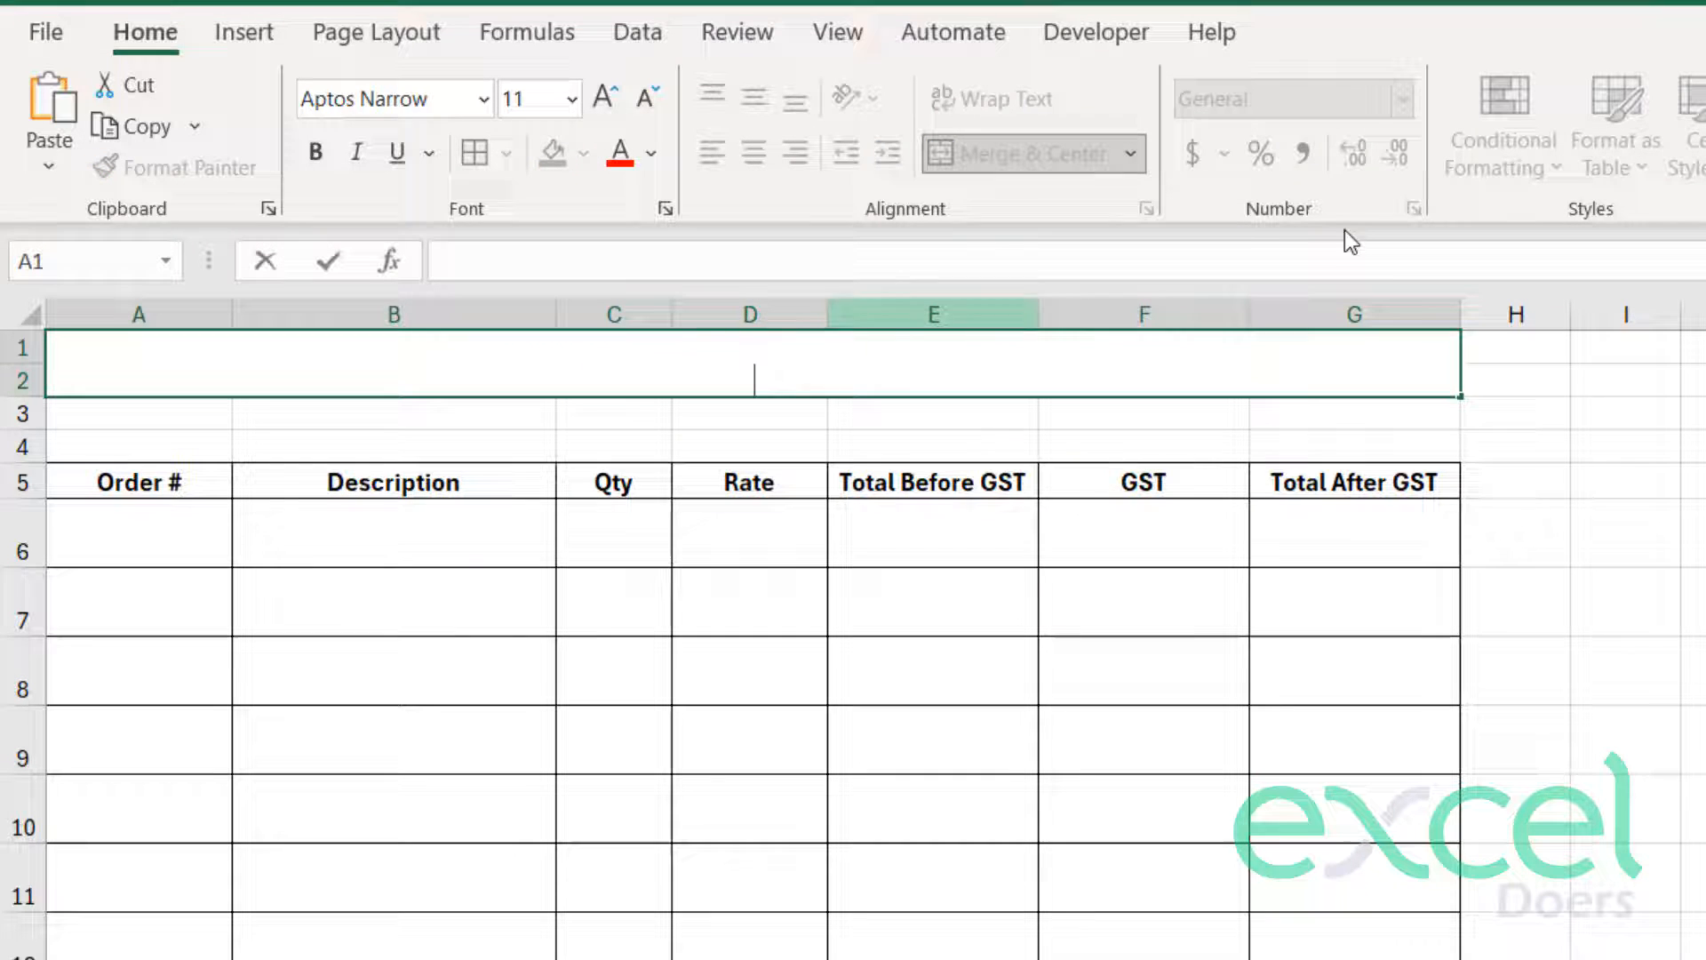
pyautogui.write('EXCELDOERS')
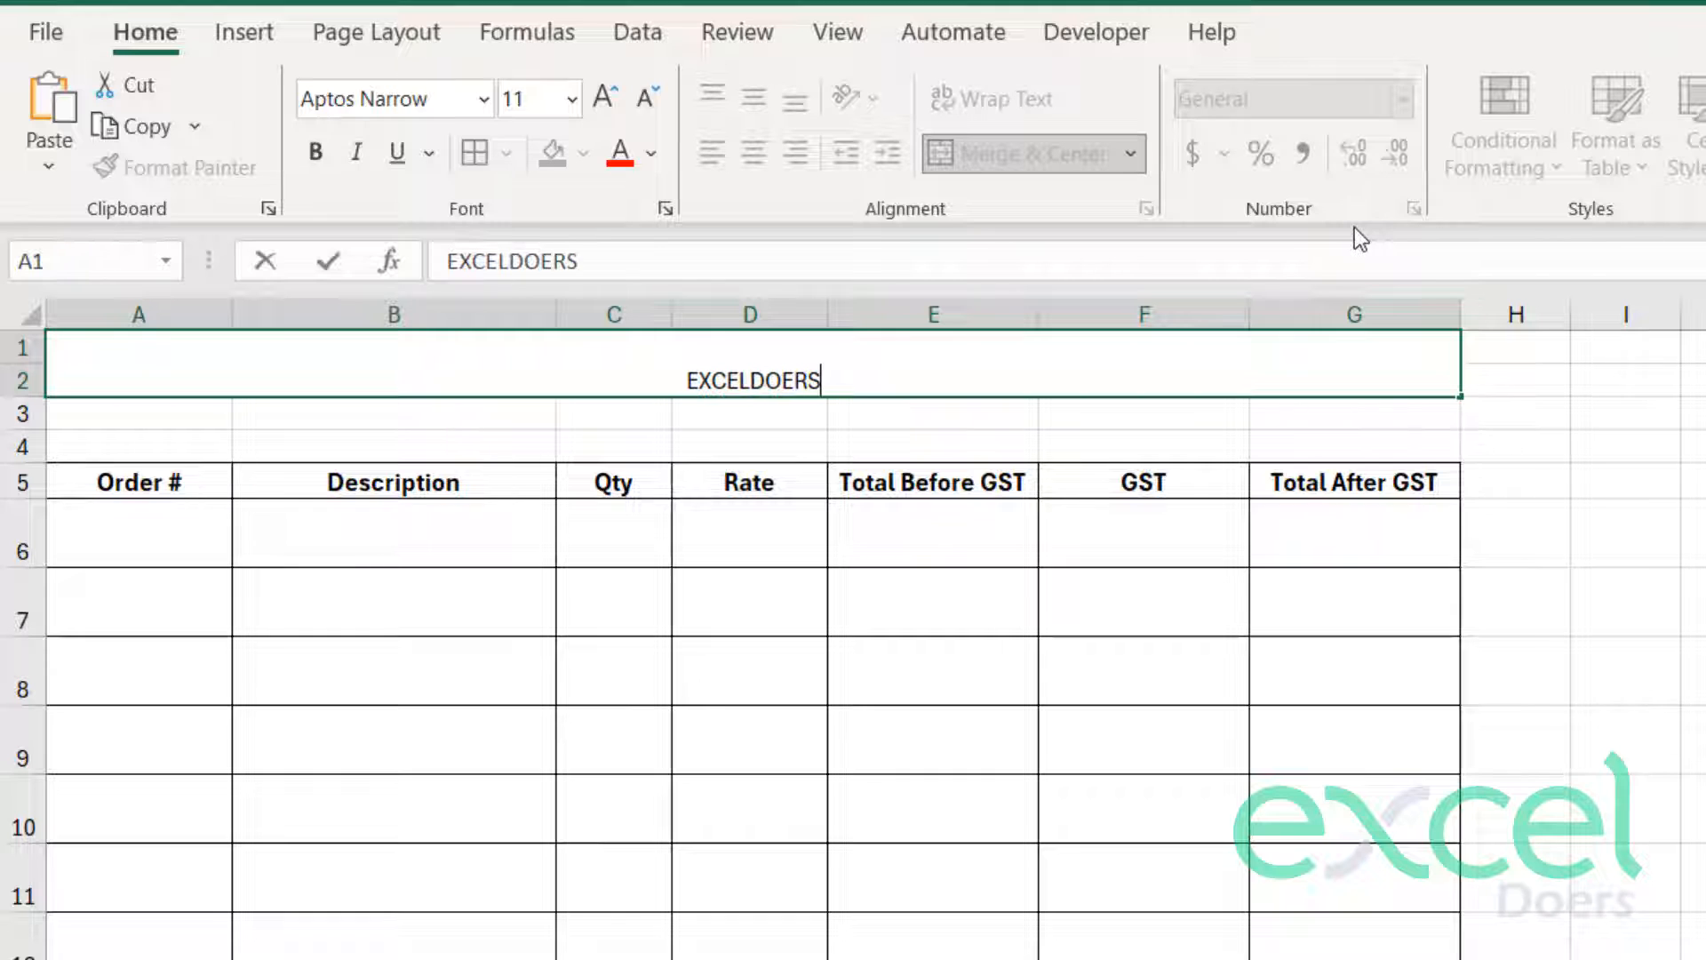
pyautogui.write('LTD')
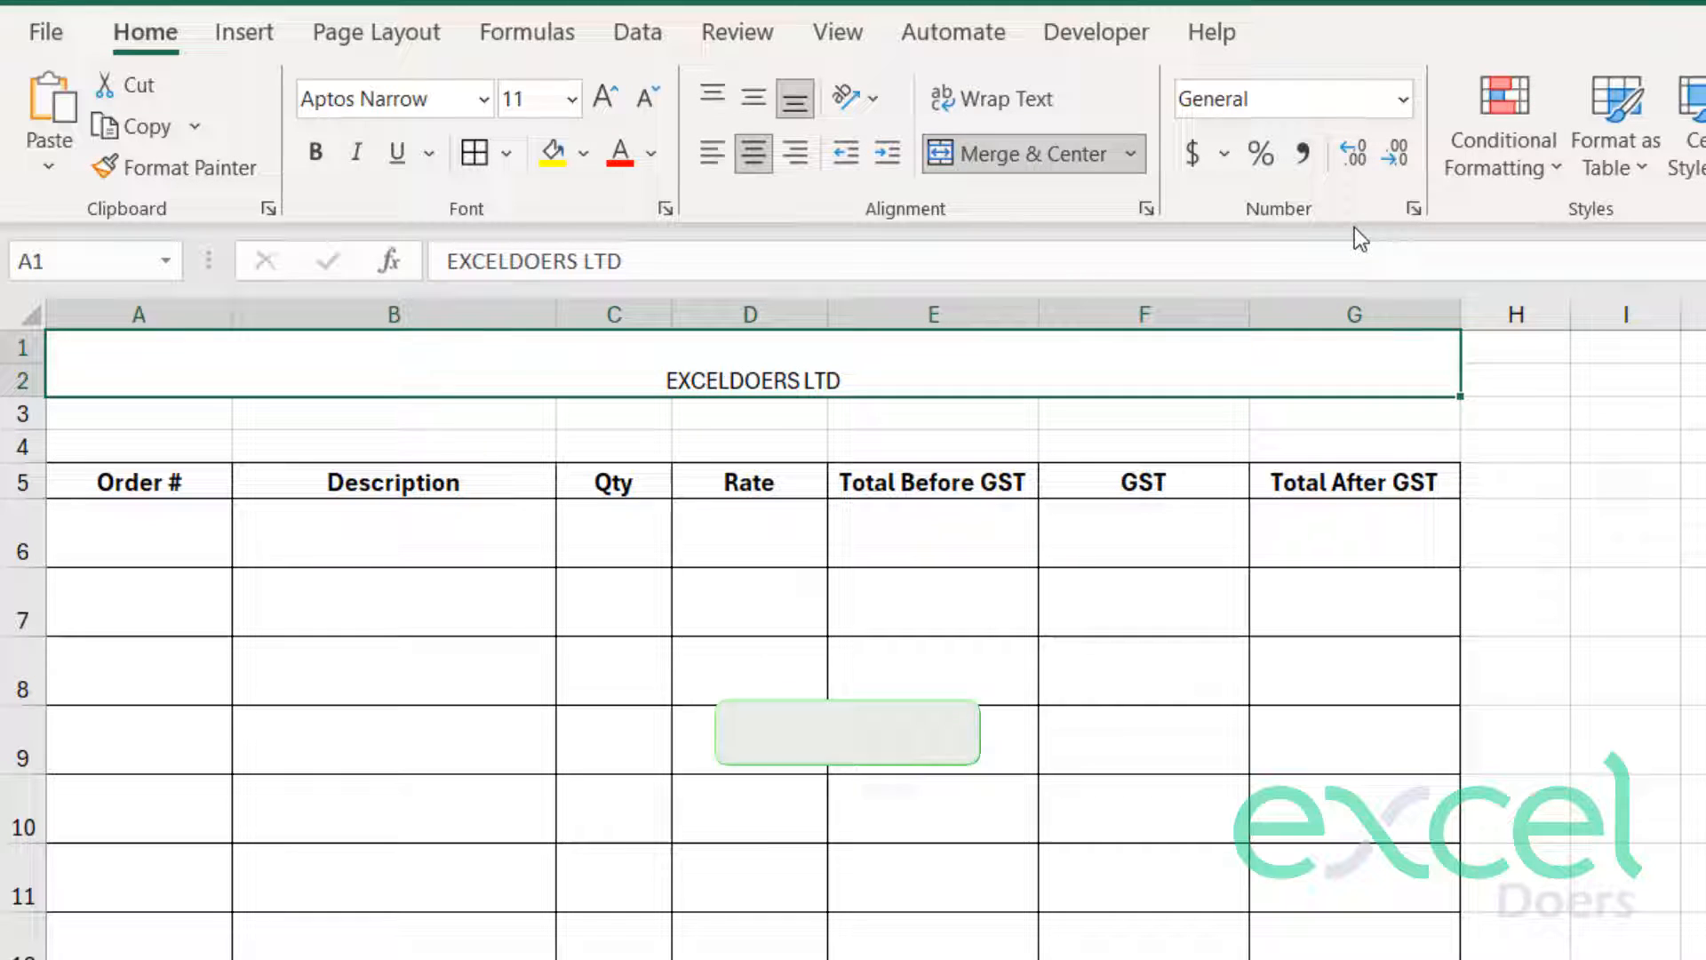
# - Centre the title vertically, enlarge it to size 22 and give the band an orange fill
pyautogui.click(754, 96)
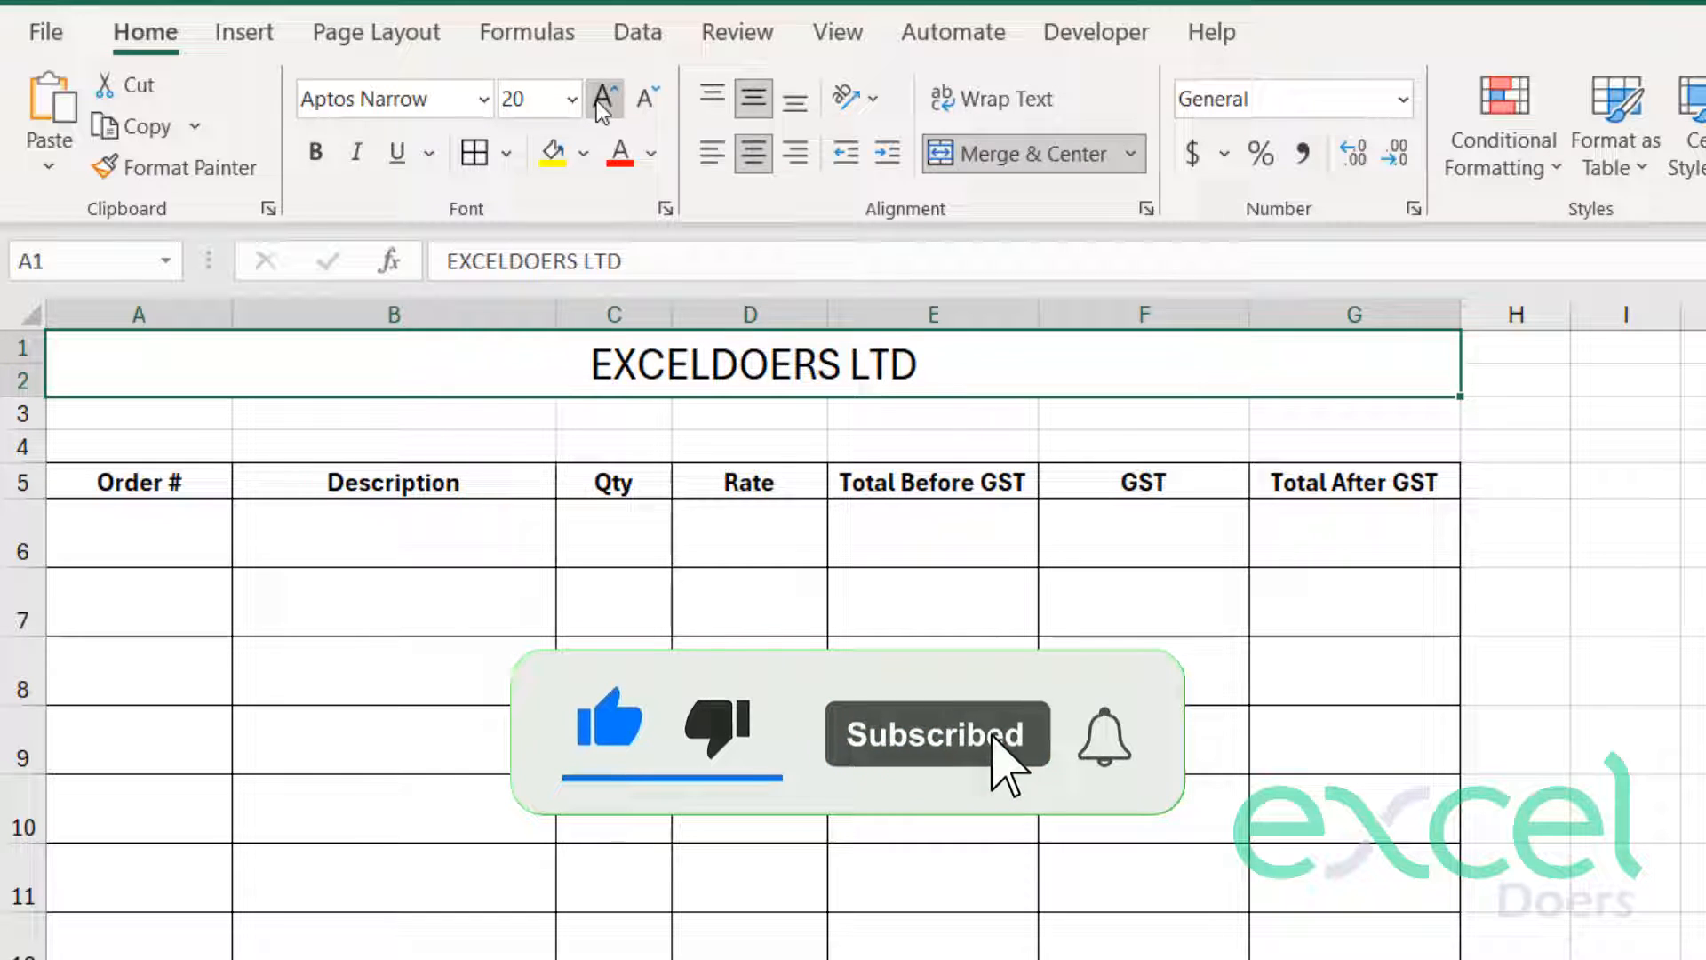
pyautogui.click(604, 96)
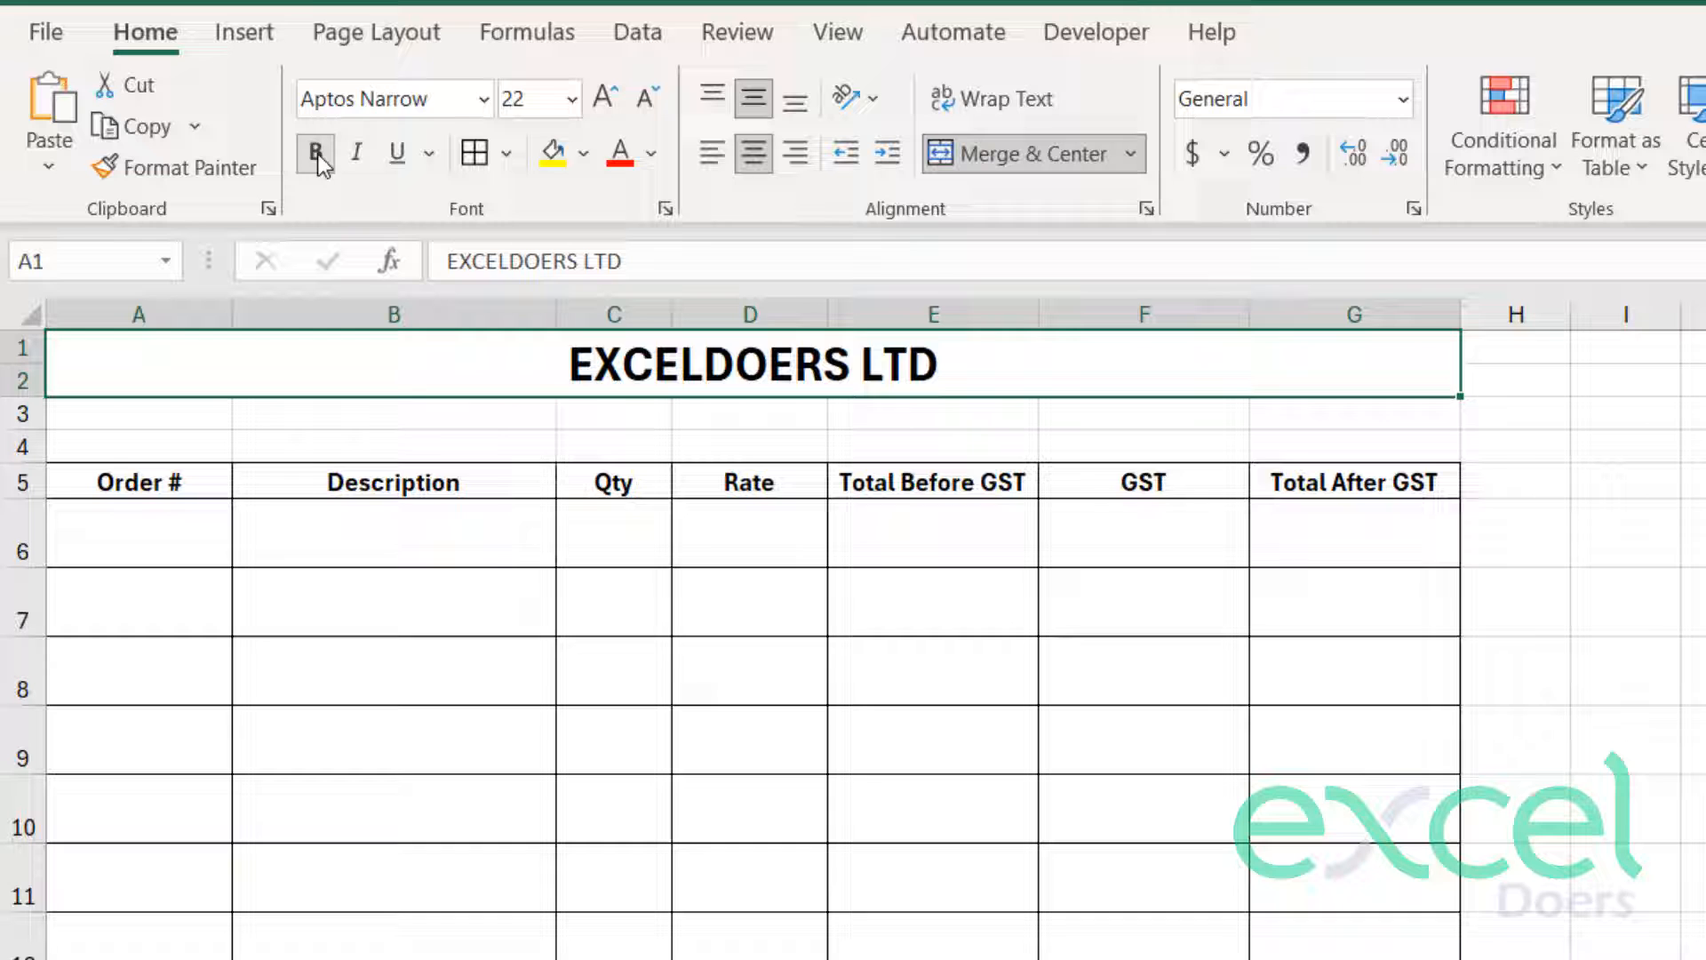
pyautogui.click(585, 153)
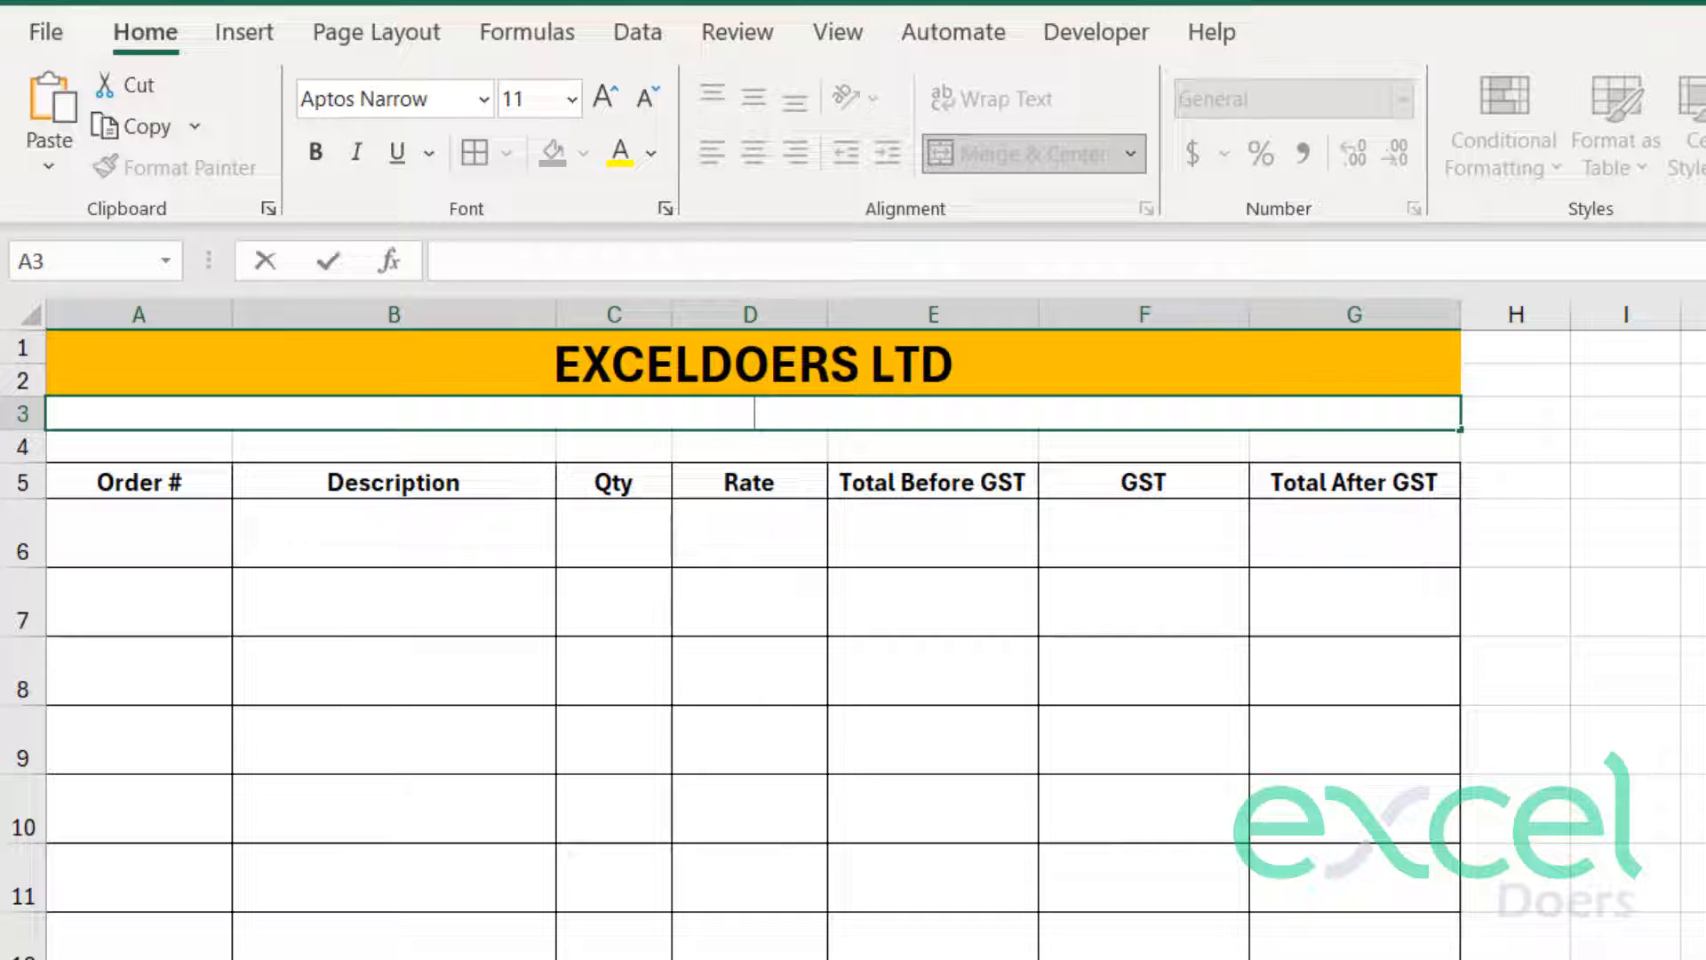
pyautogui.write('www.')
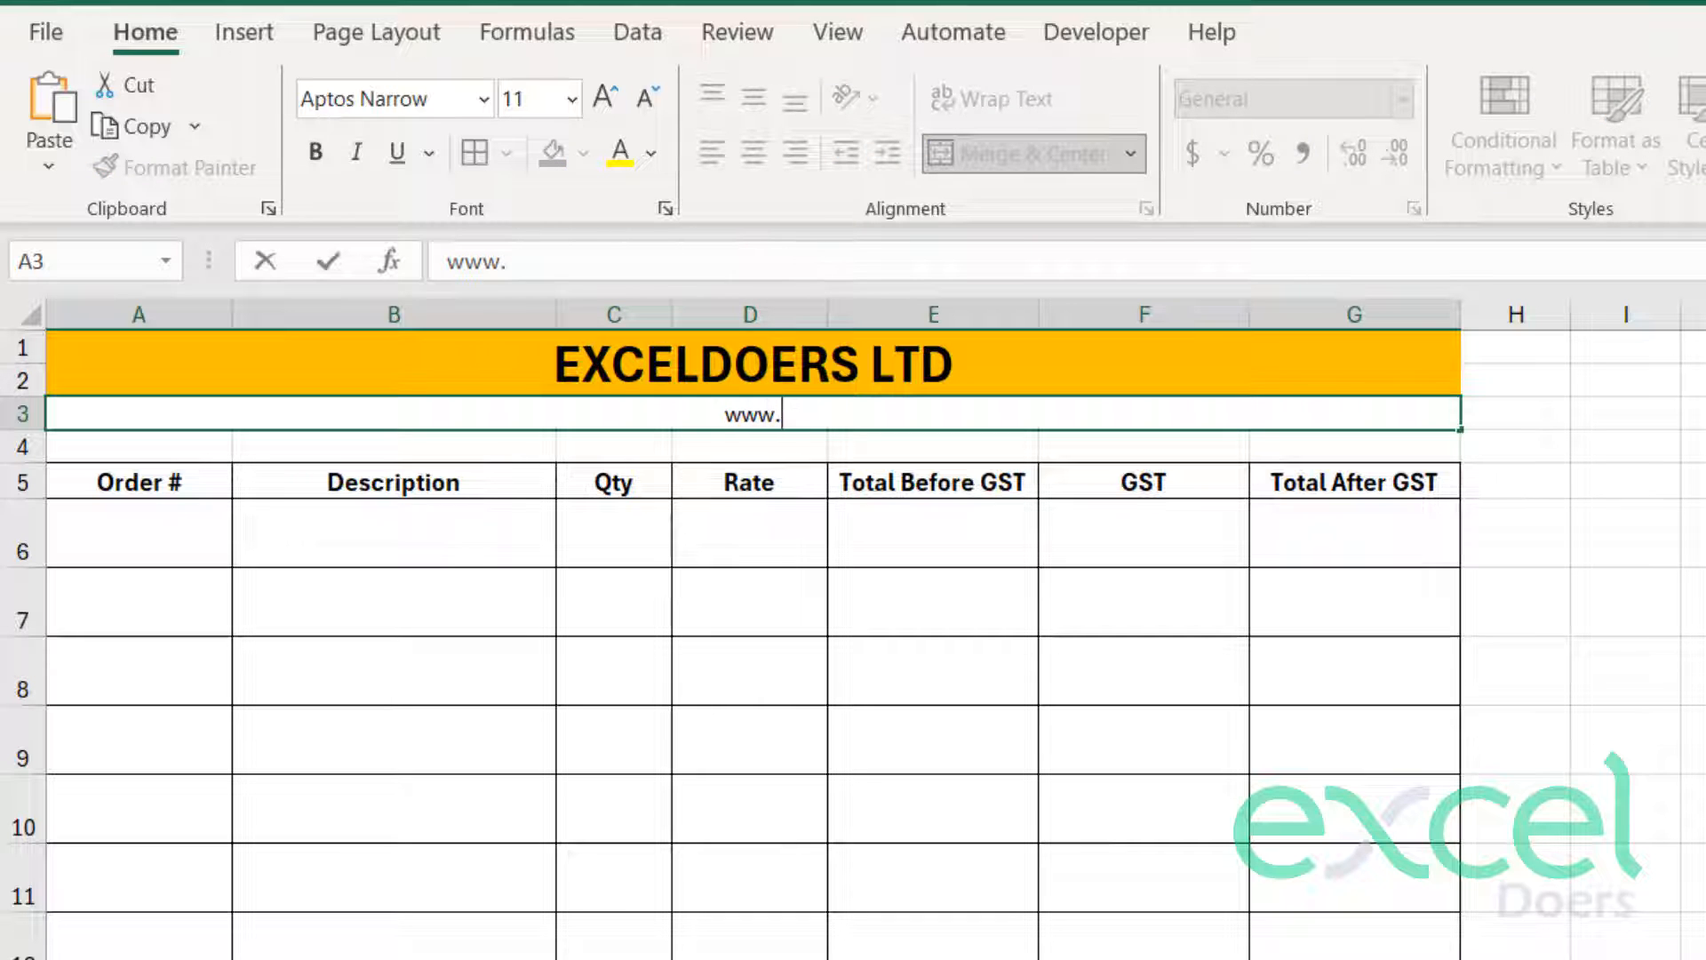
pyautogui.write('exceldoers')
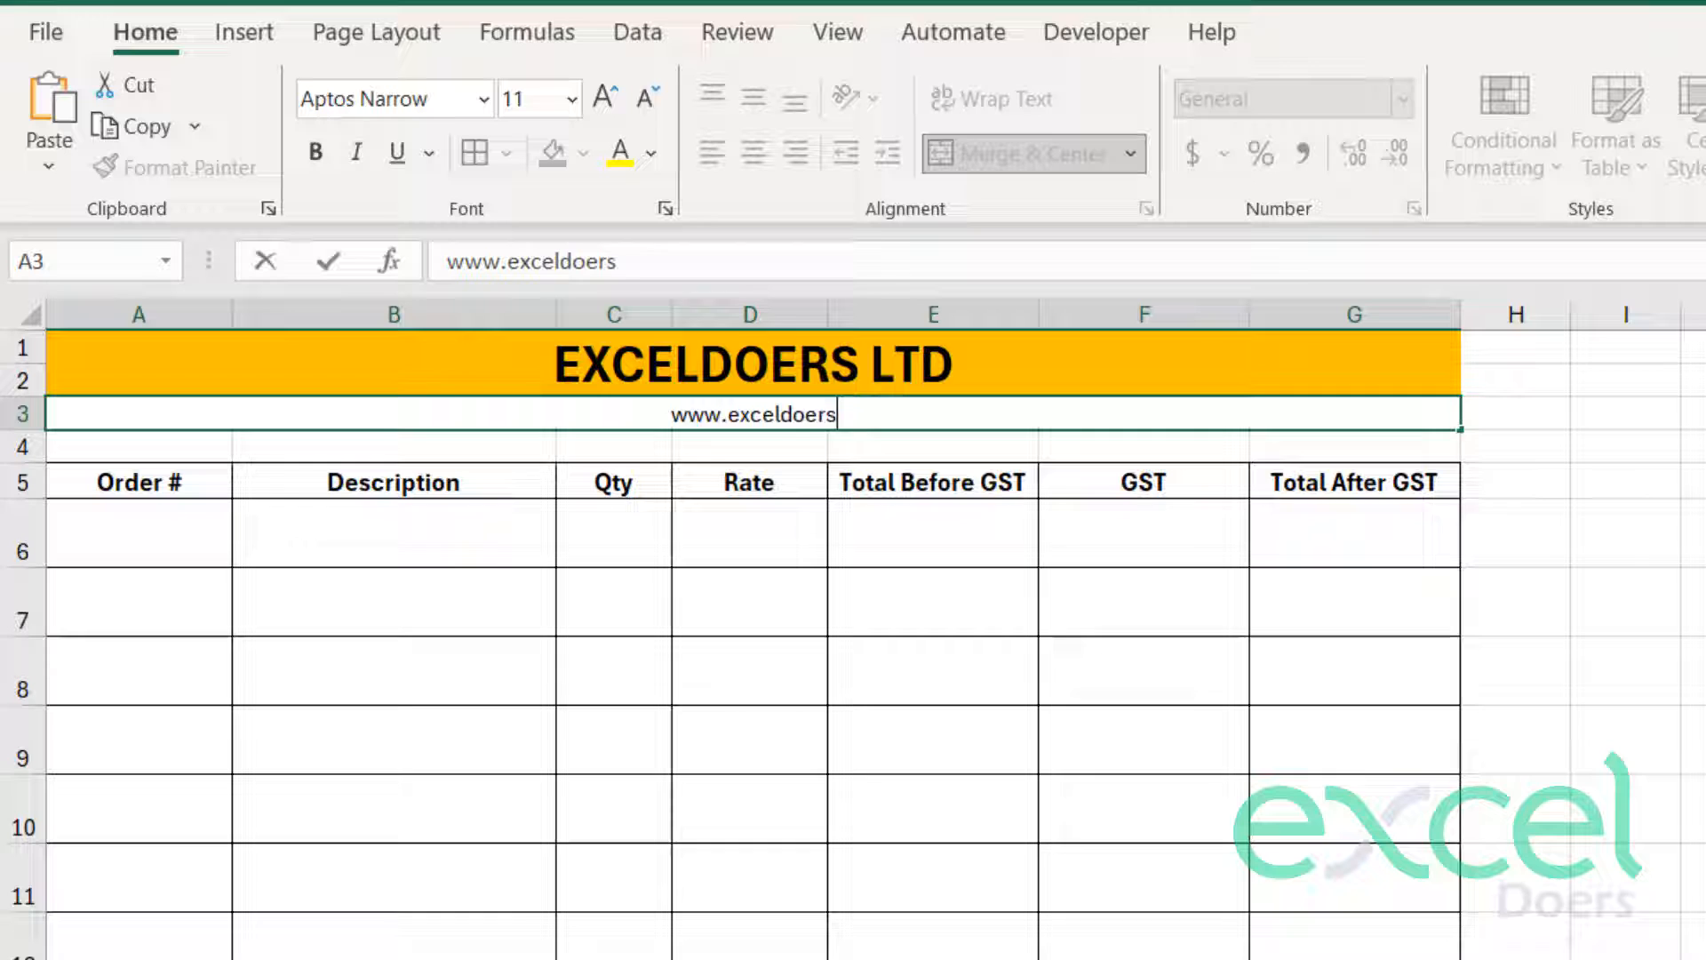
pyautogui.write('.com |')
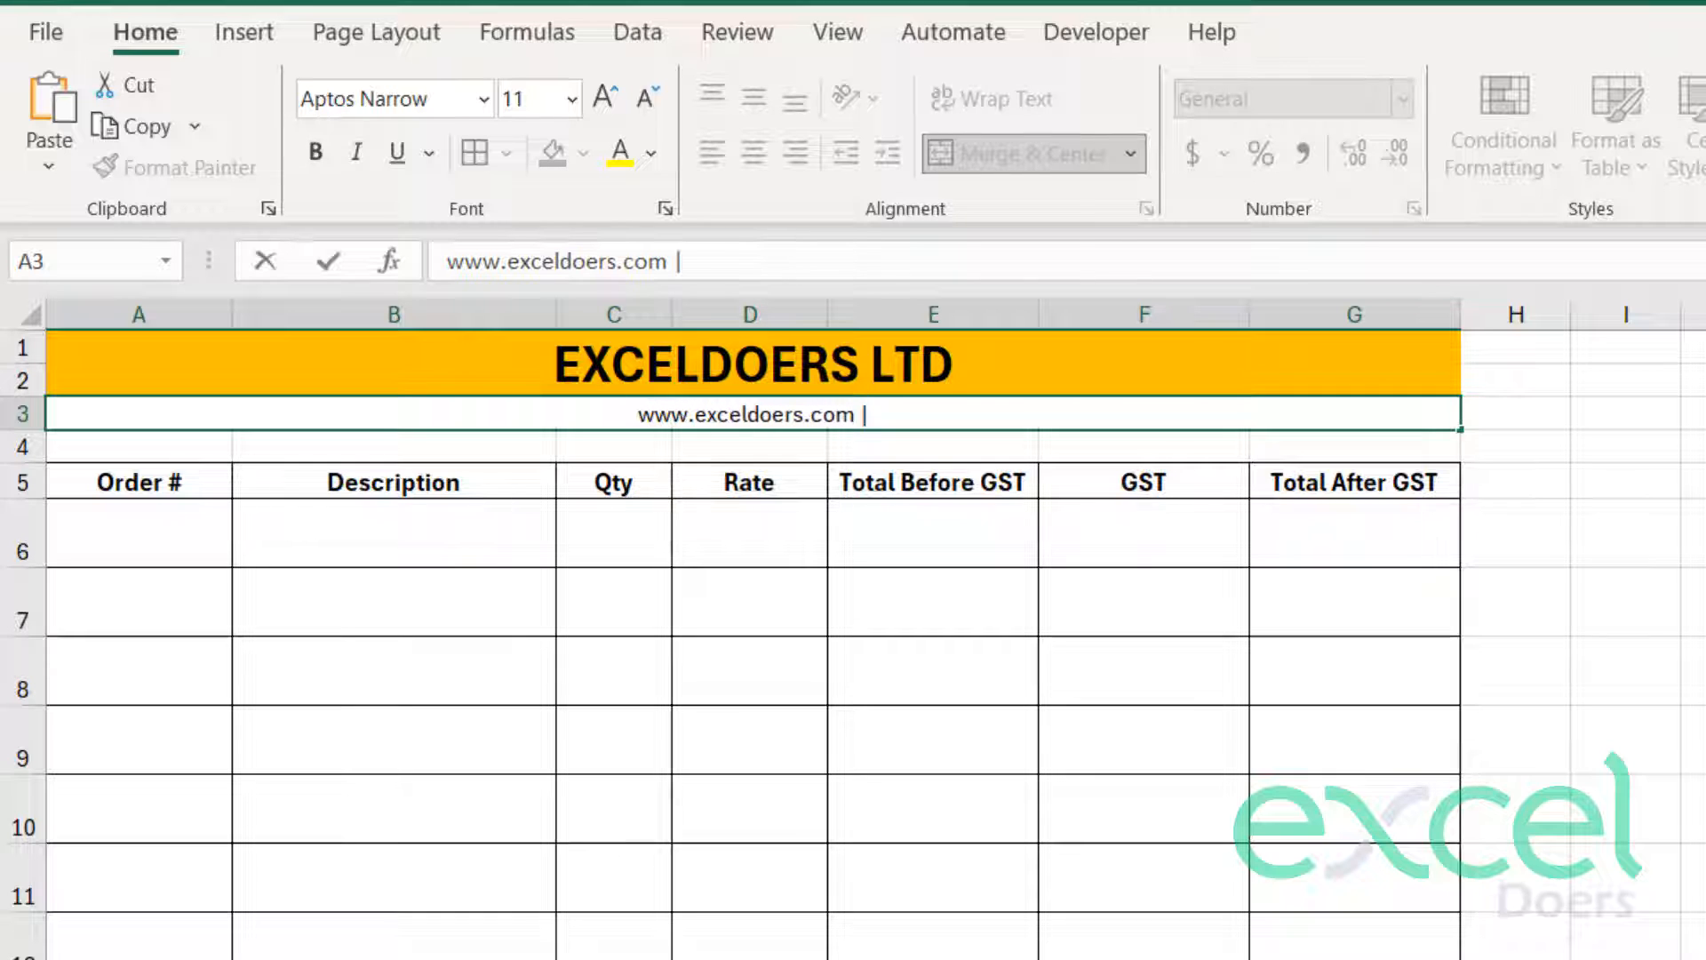
pyautogui.write('www.downloadexcelfile.c')
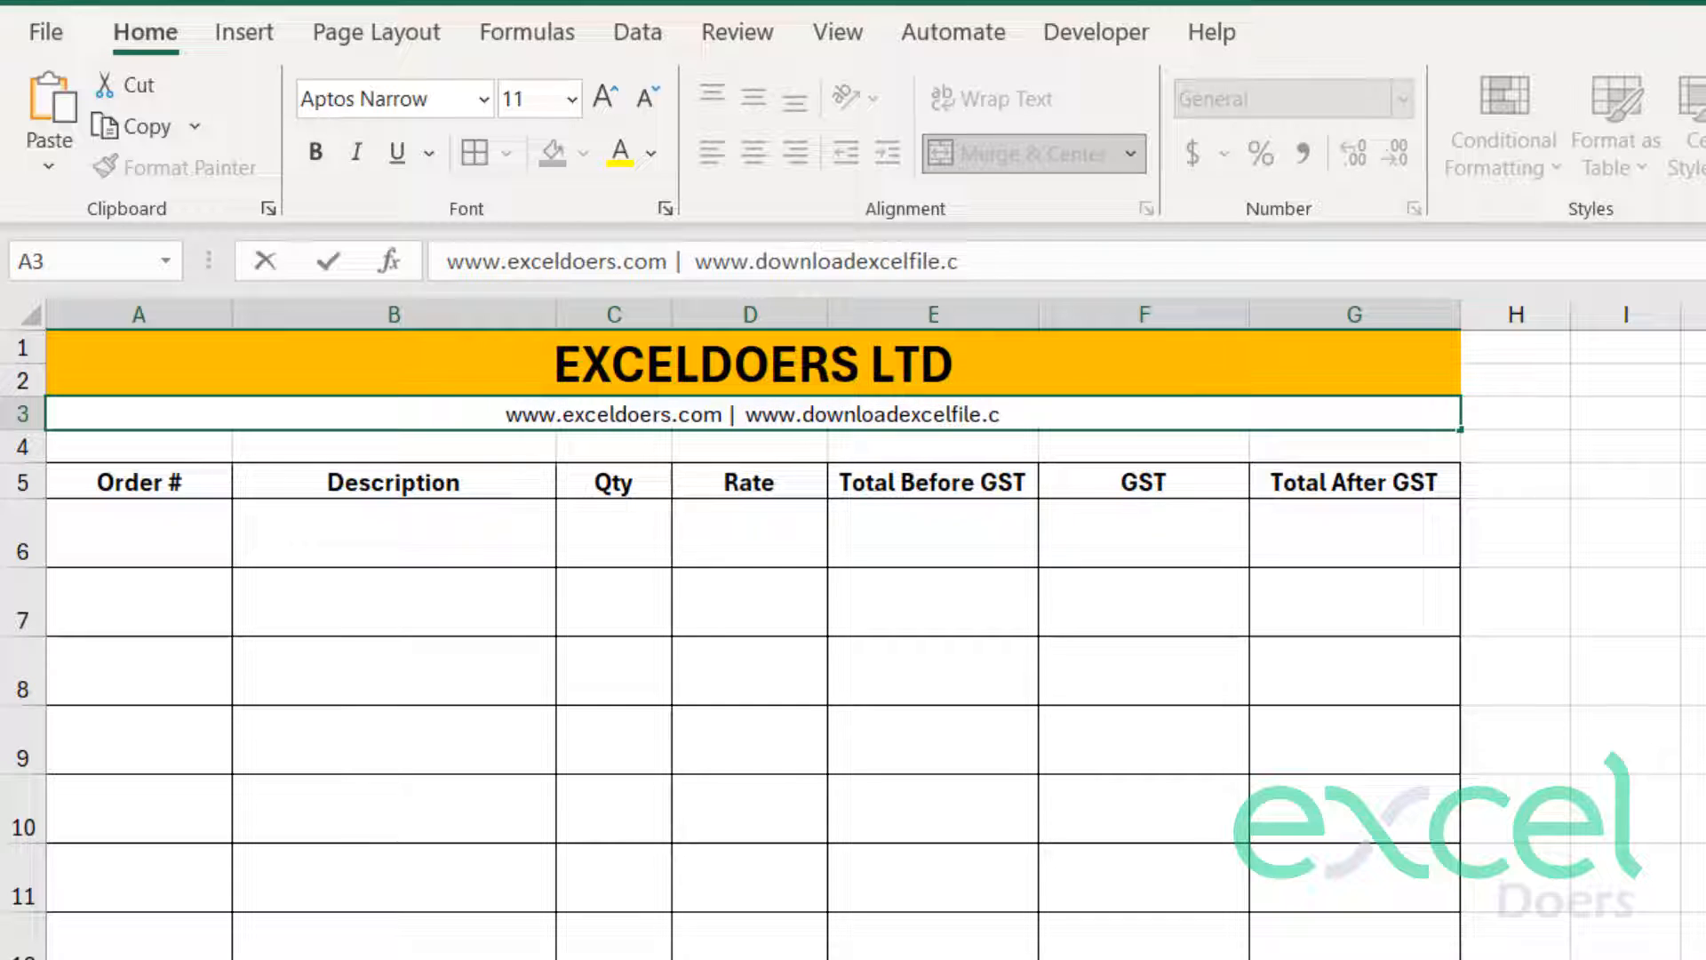
pyautogui.write('om')
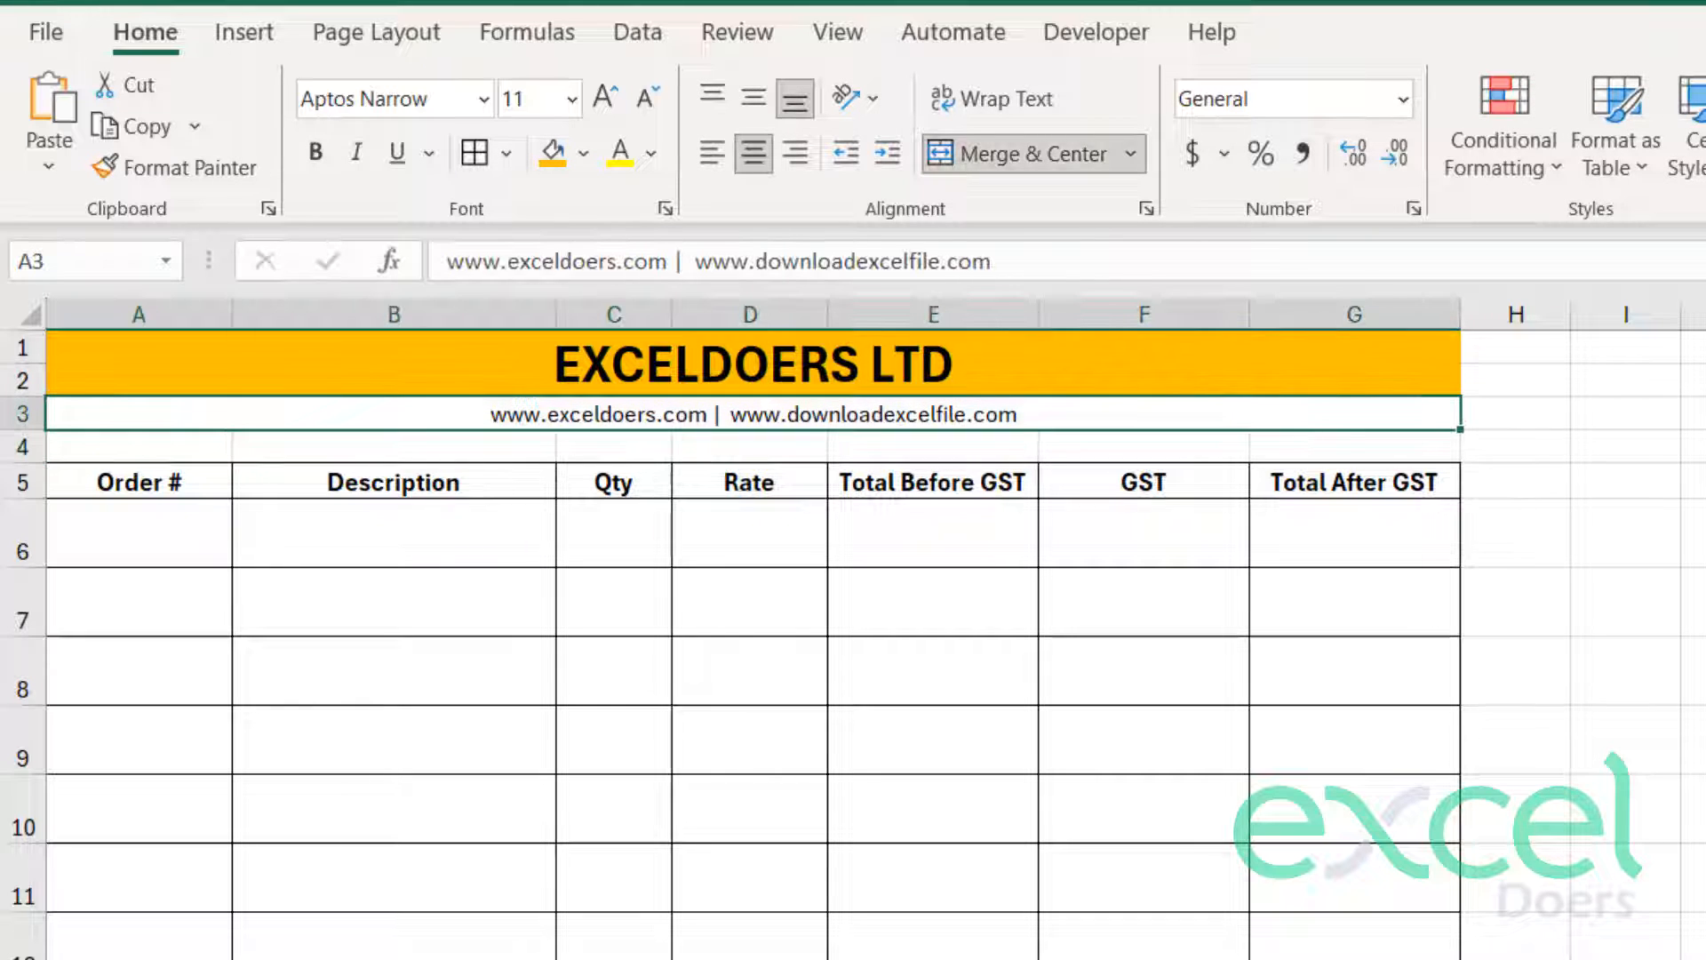
# - Make the website line larger, bold and italic on a light peach fill
pyautogui.click(604, 98)
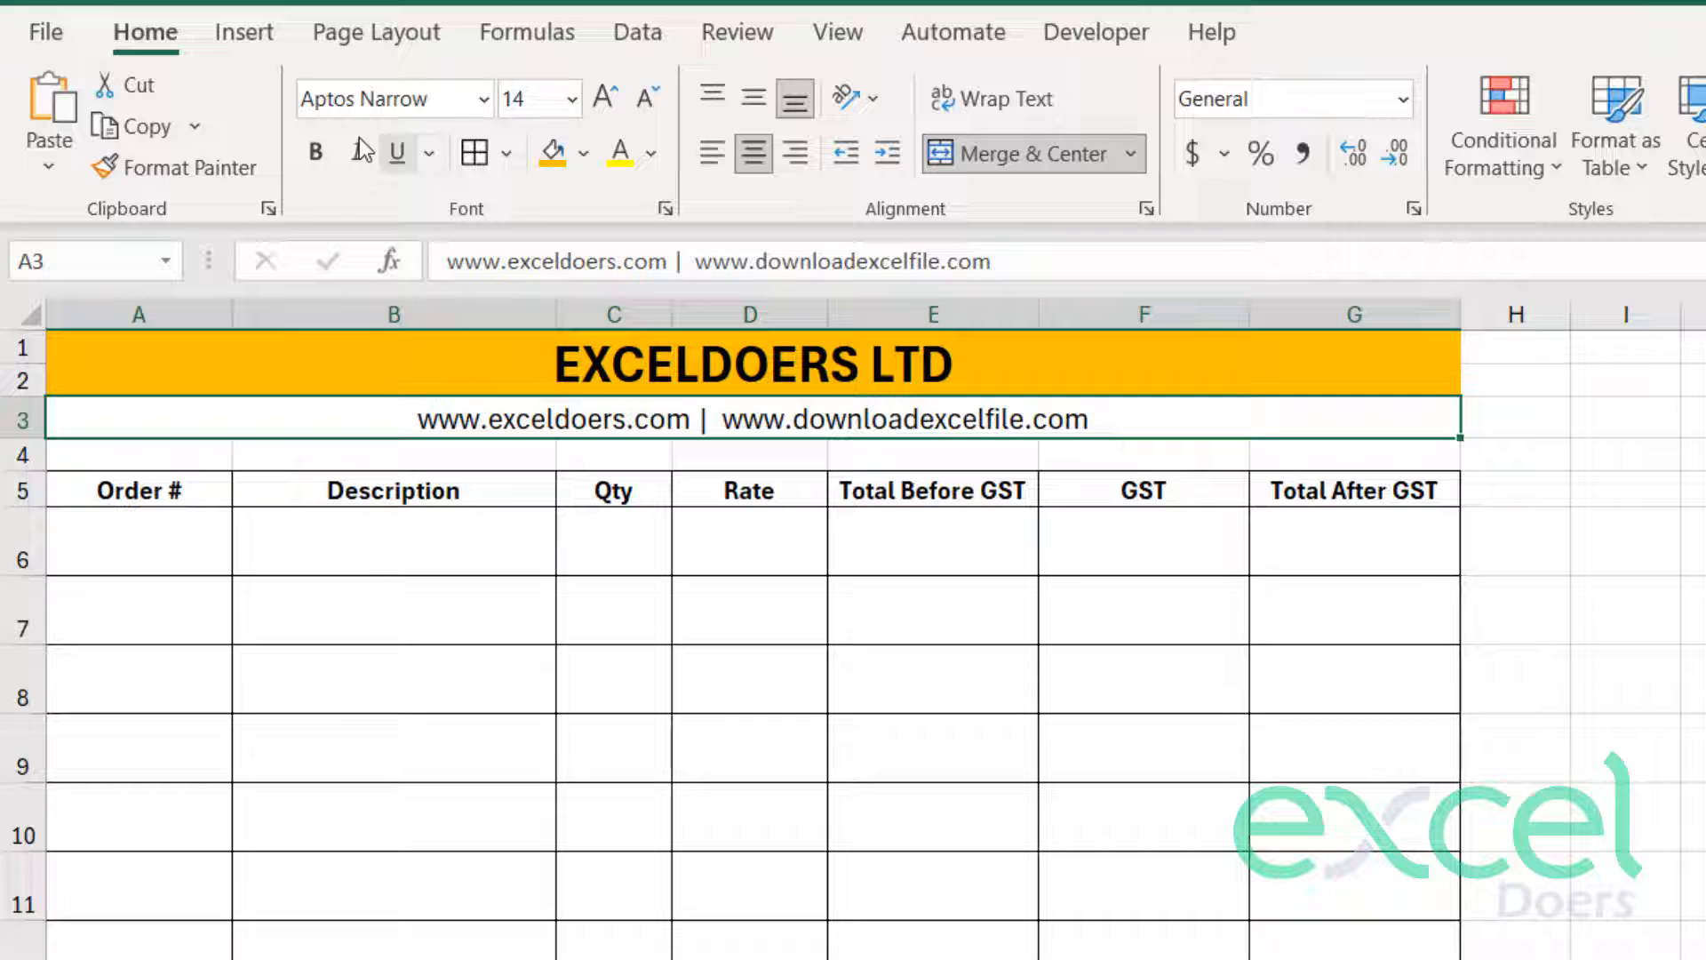
pyautogui.click(316, 153)
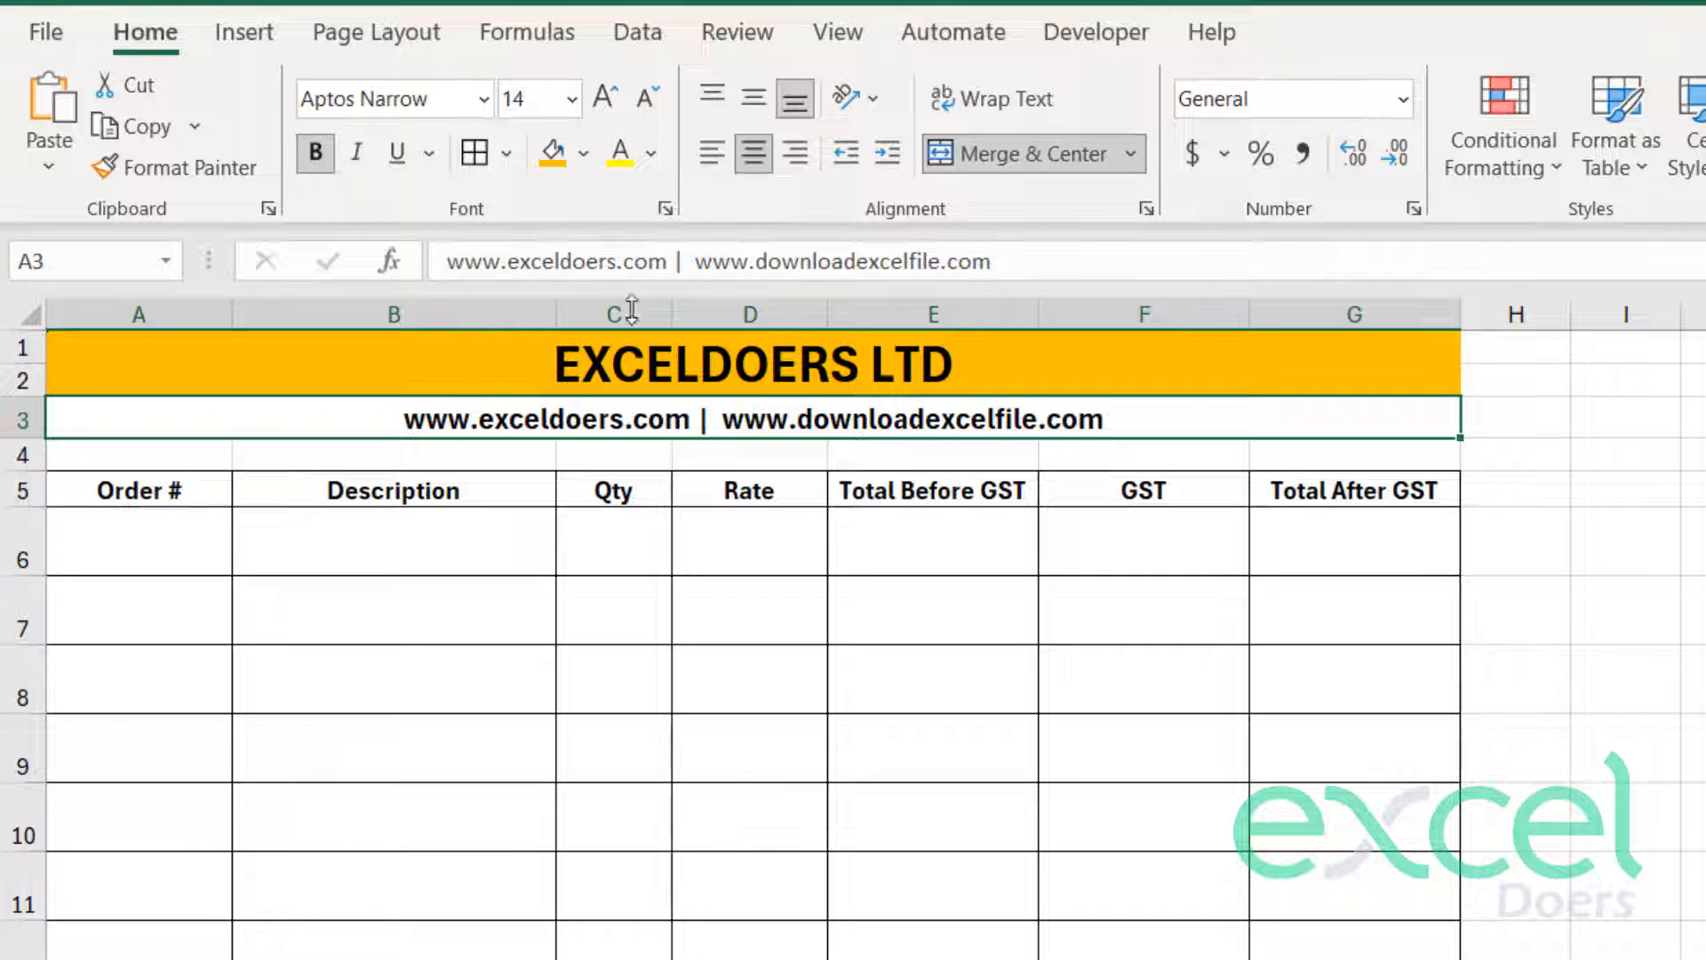
pyautogui.click(354, 152)
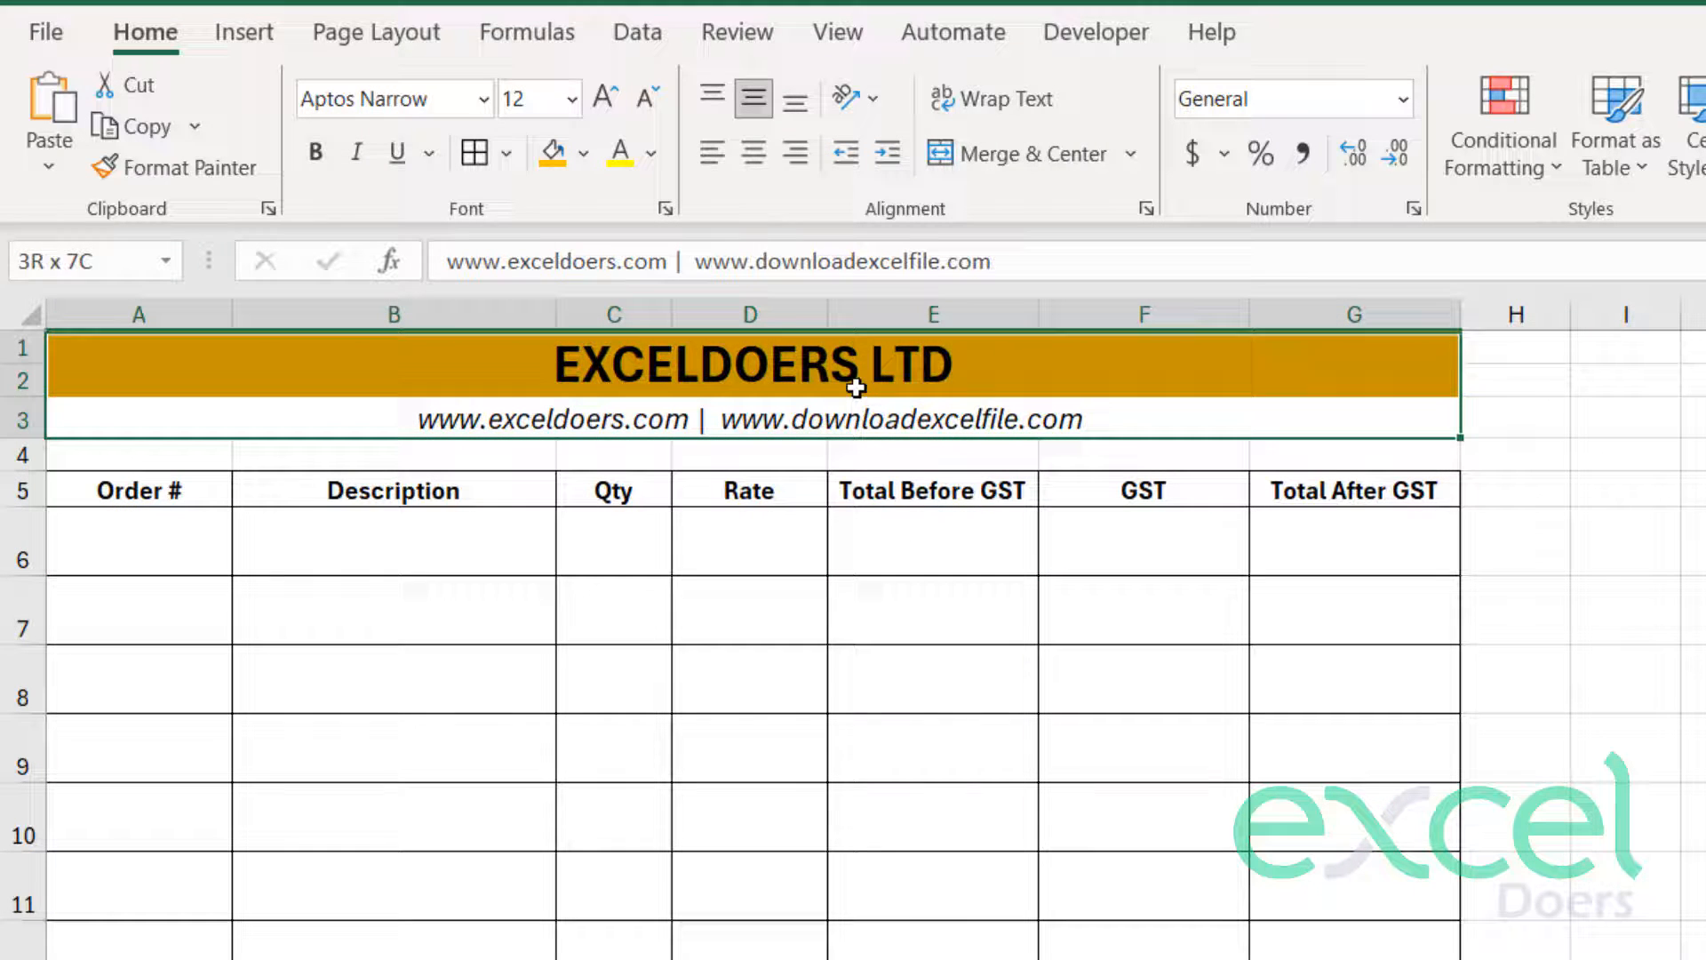
pyautogui.click(584, 153)
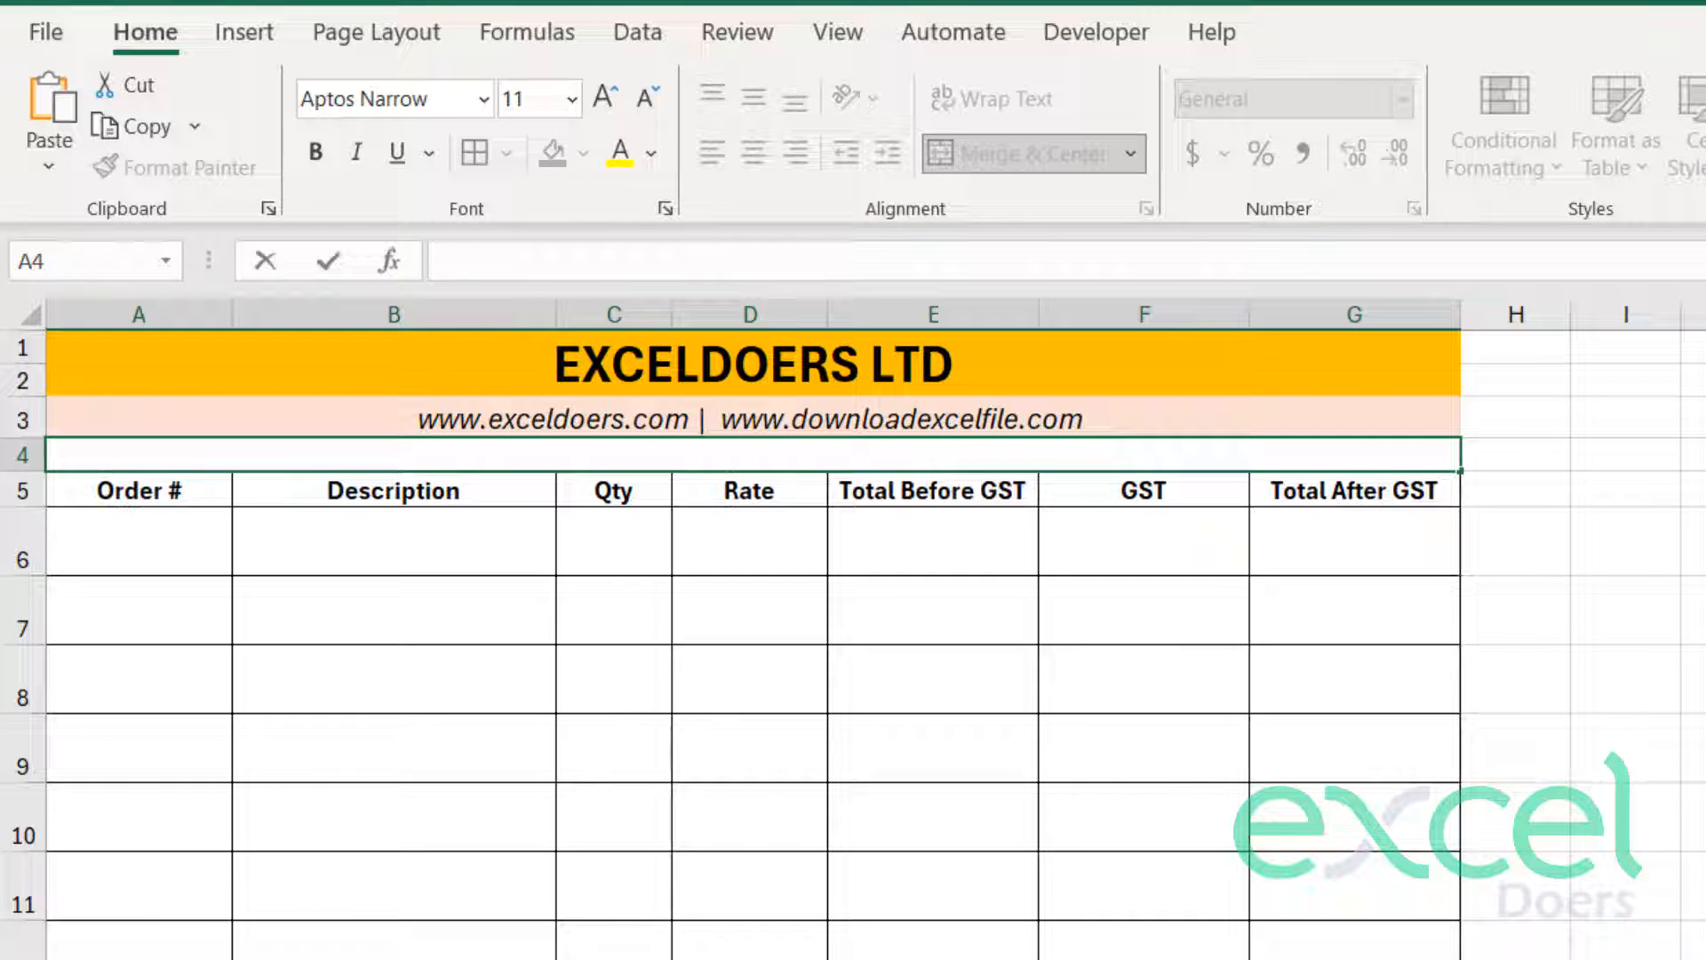
# - Enter ORDER ENTRY in merged row 4 as a bold, size 18, italic, underlined heading in a taller row
pyautogui.write('ORDER DEA')
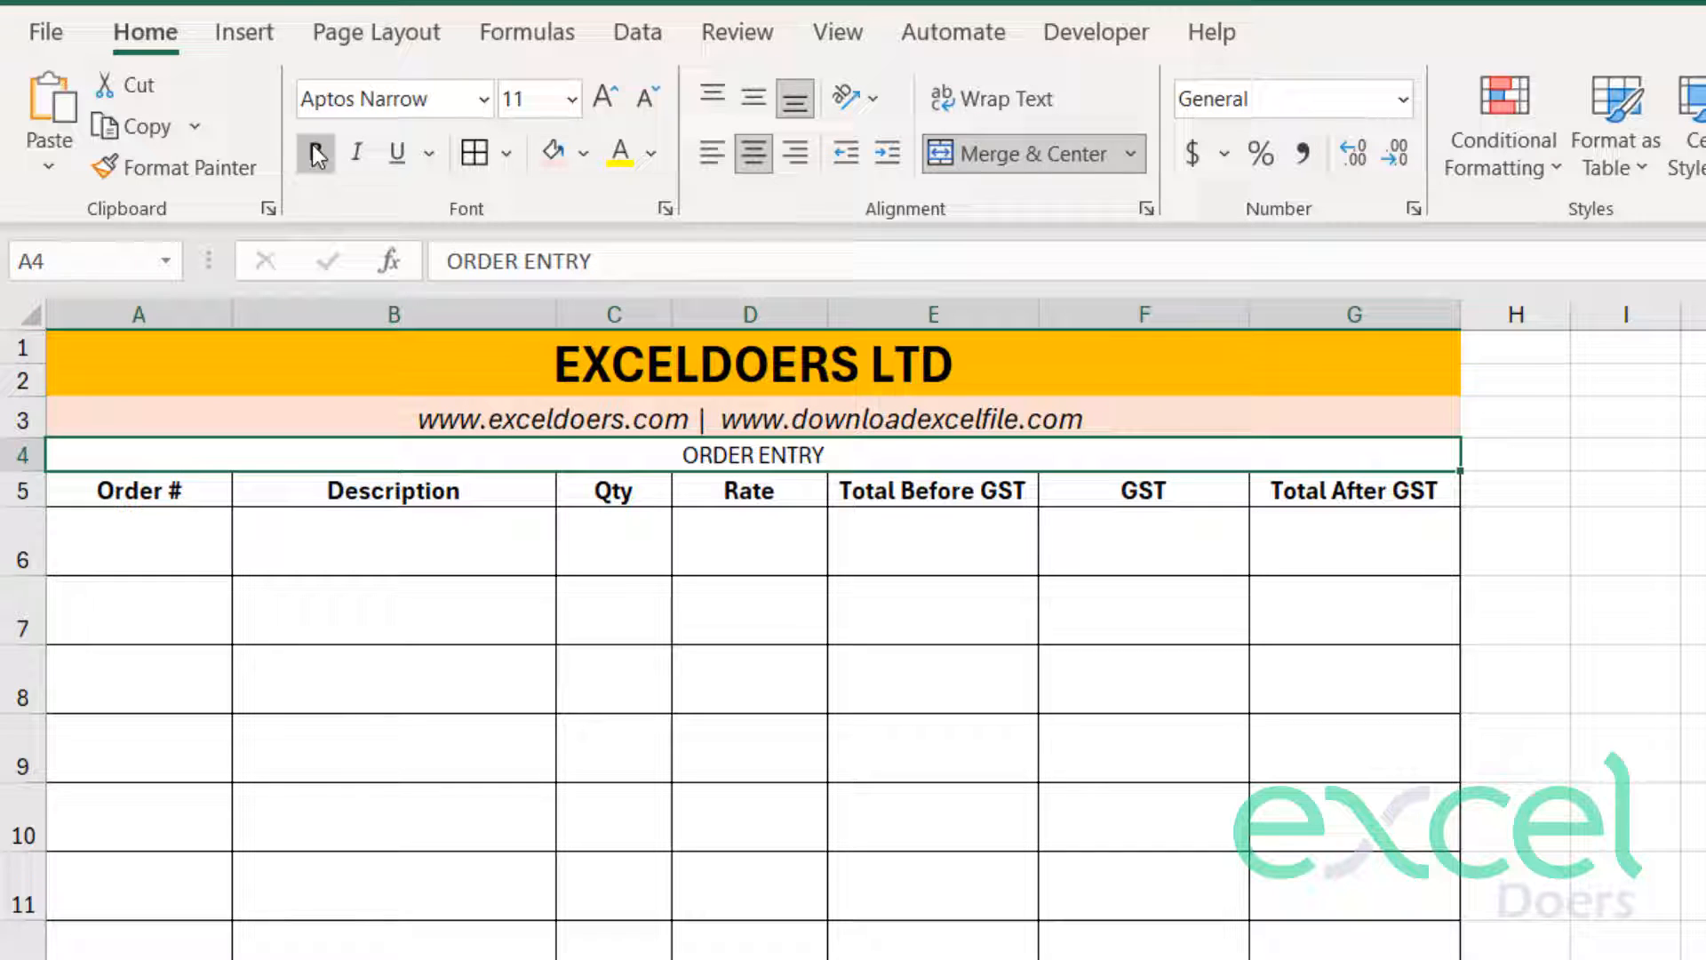
pyautogui.click(602, 96)
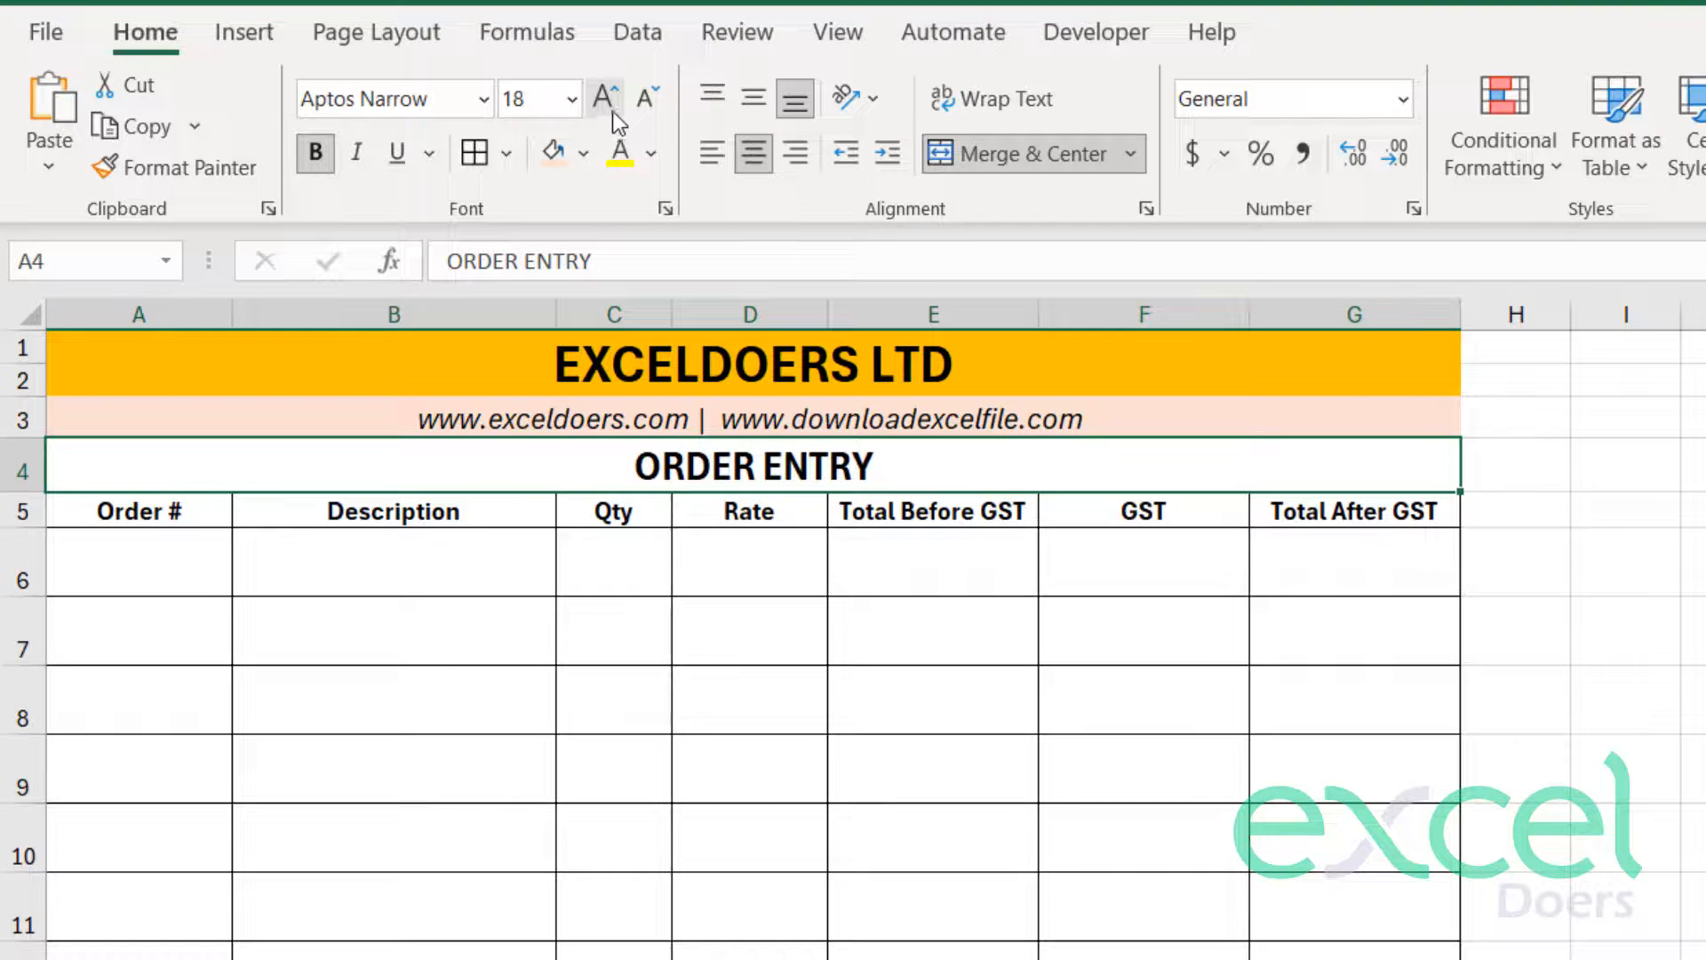
pyautogui.click(603, 96)
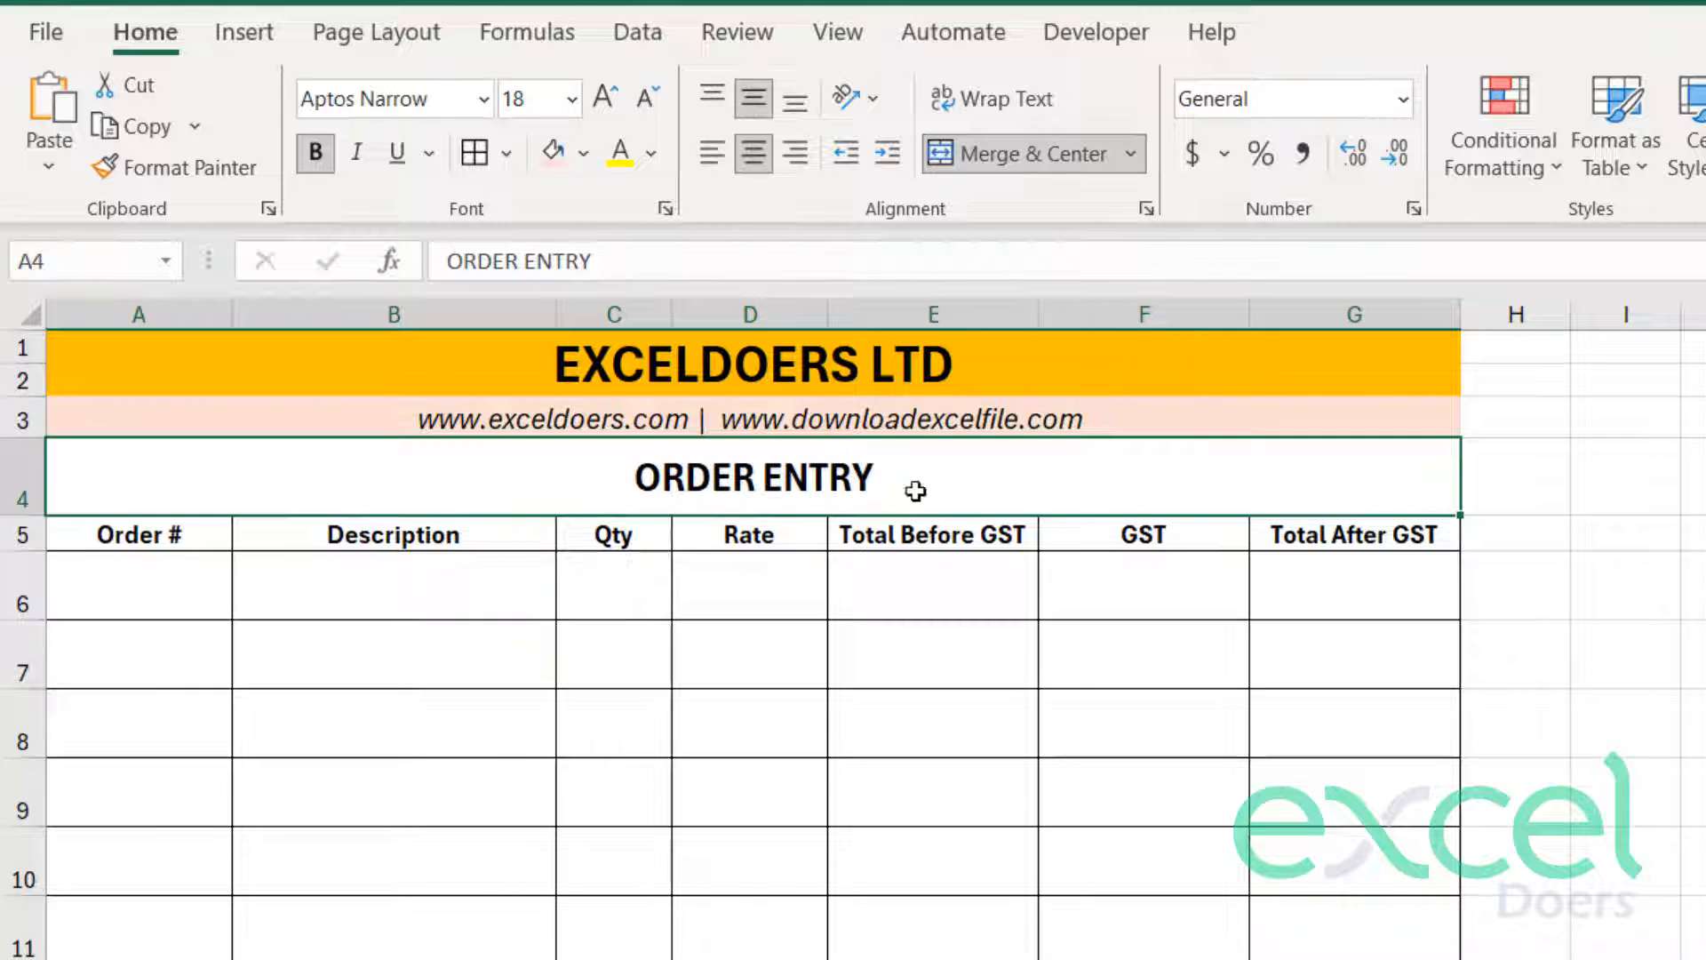
pyautogui.click(355, 153)
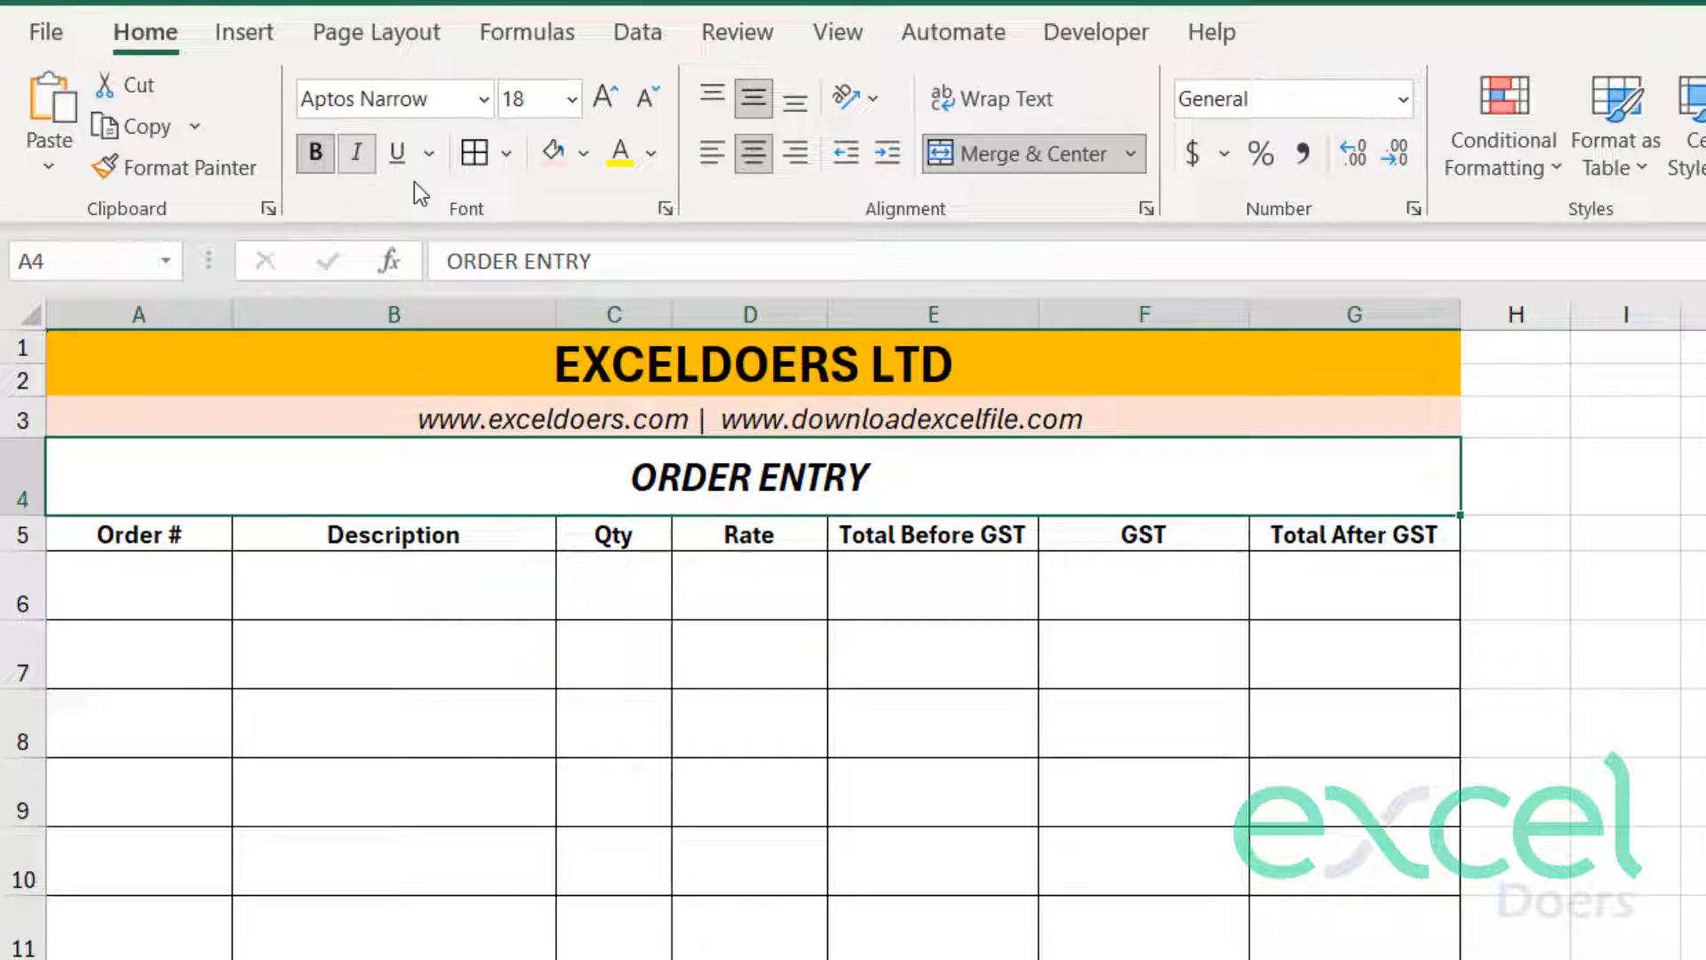
pyautogui.click(397, 153)
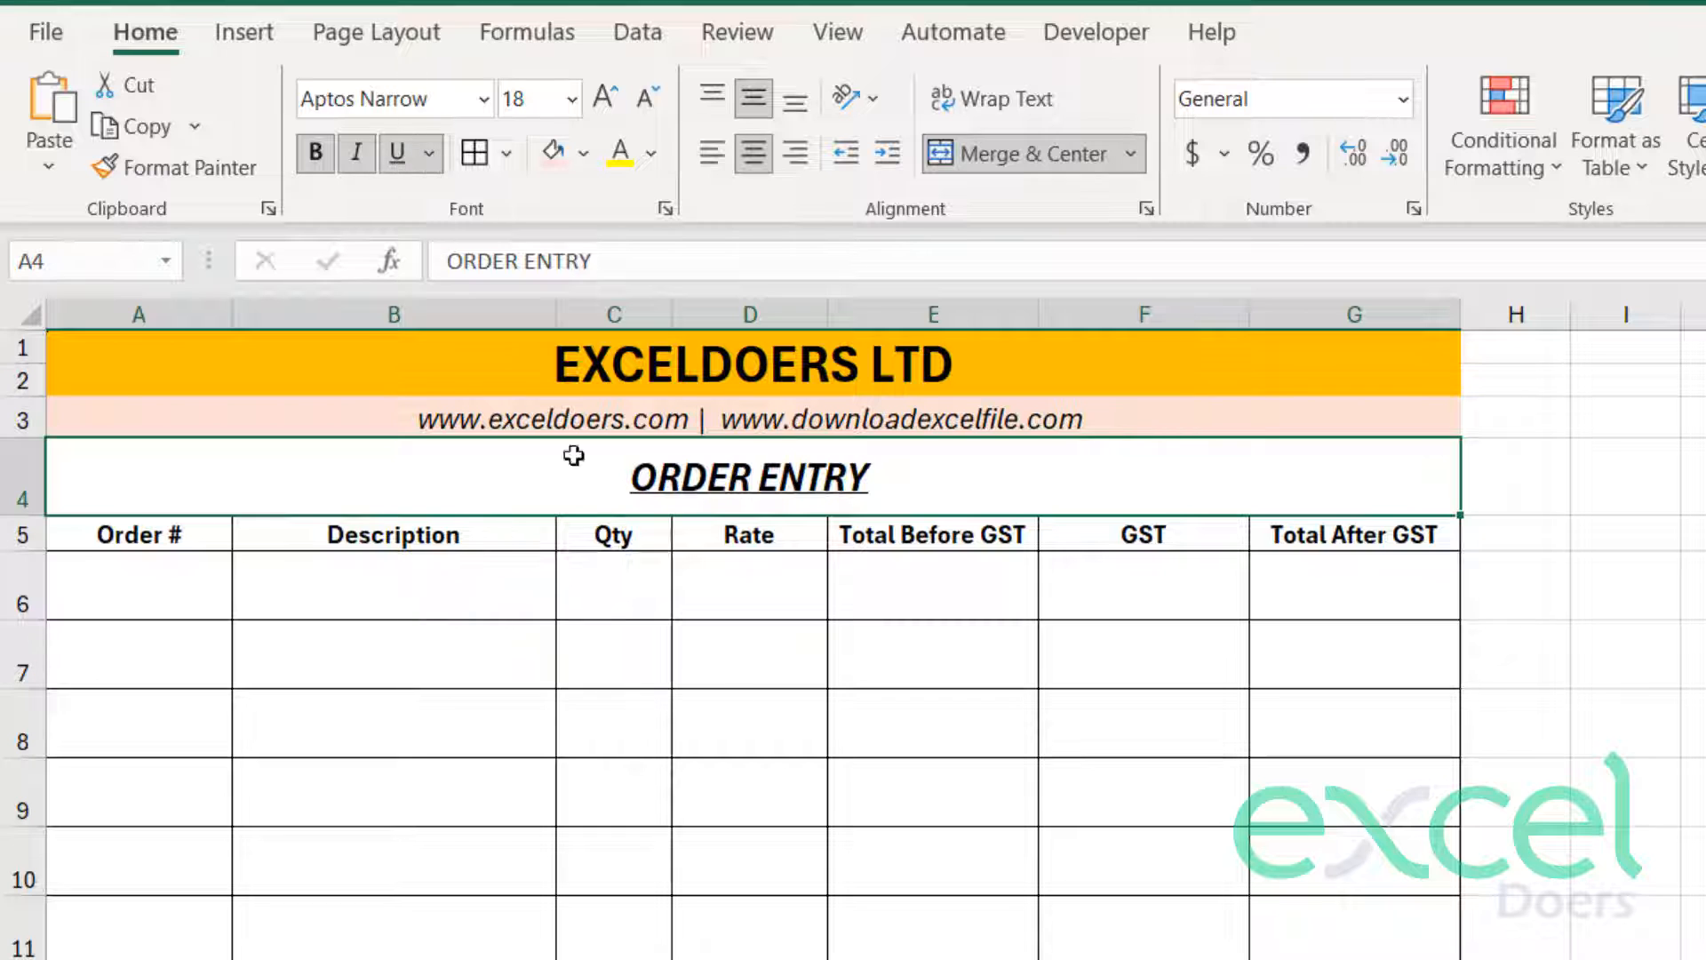
pyautogui.click(748, 722)
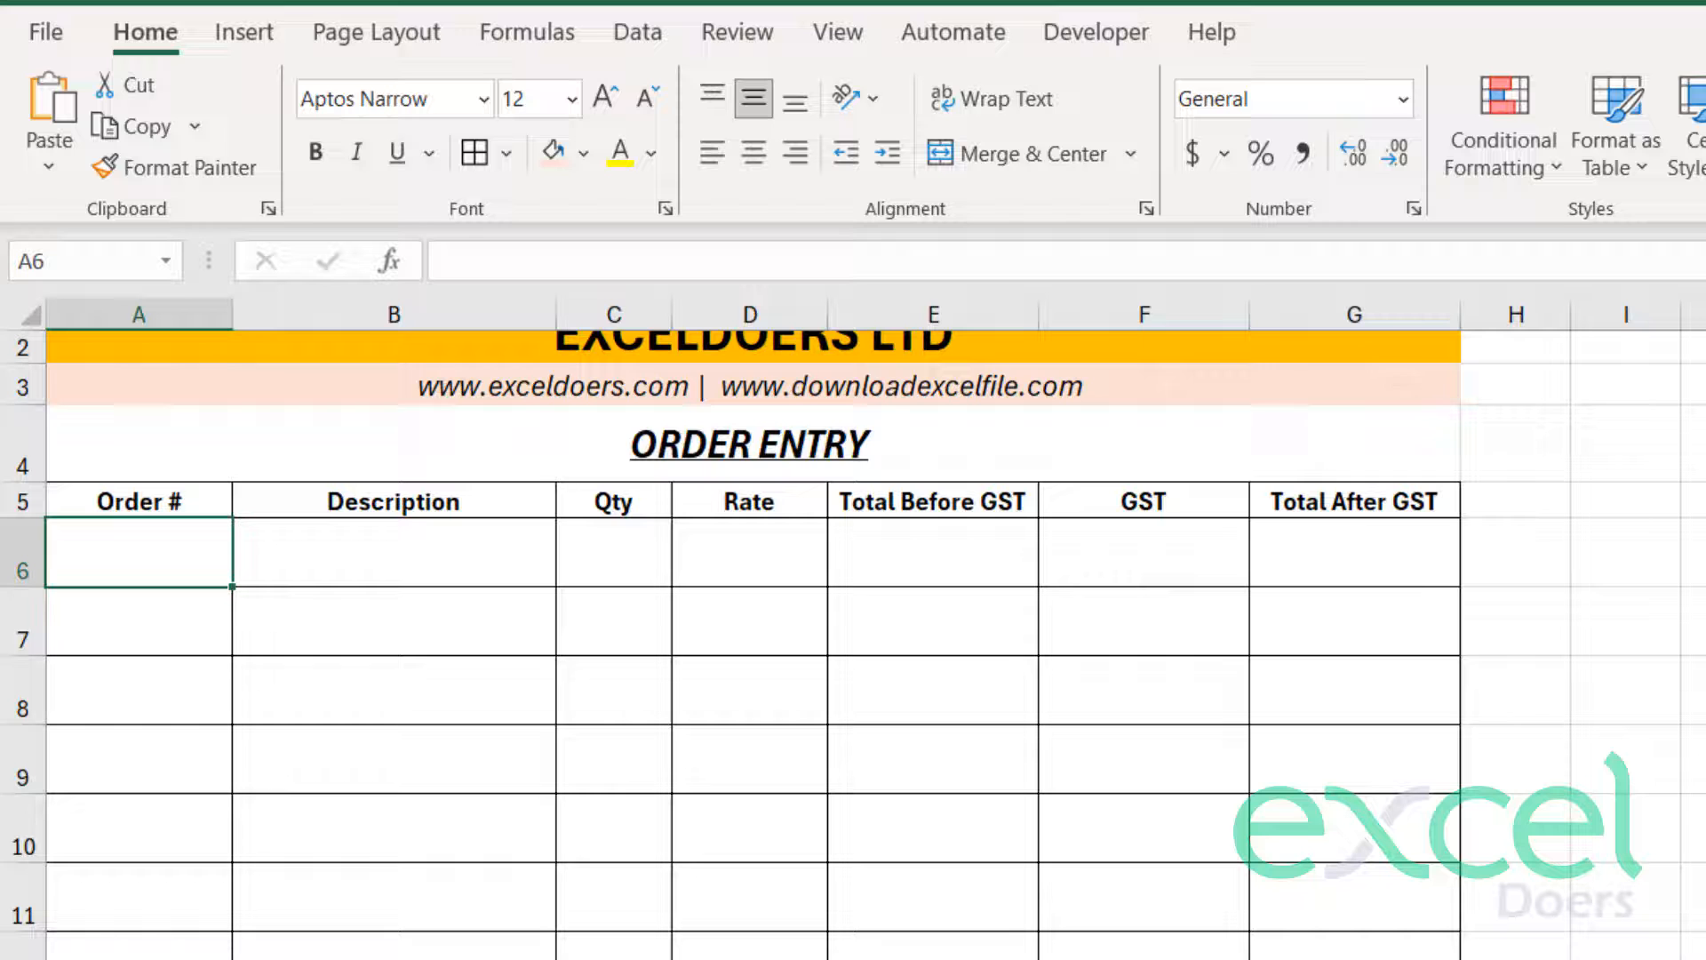
# - Enter order numbers ED001 to ED009 with each item's description, quantity and rate
pyautogui.write('ED001')
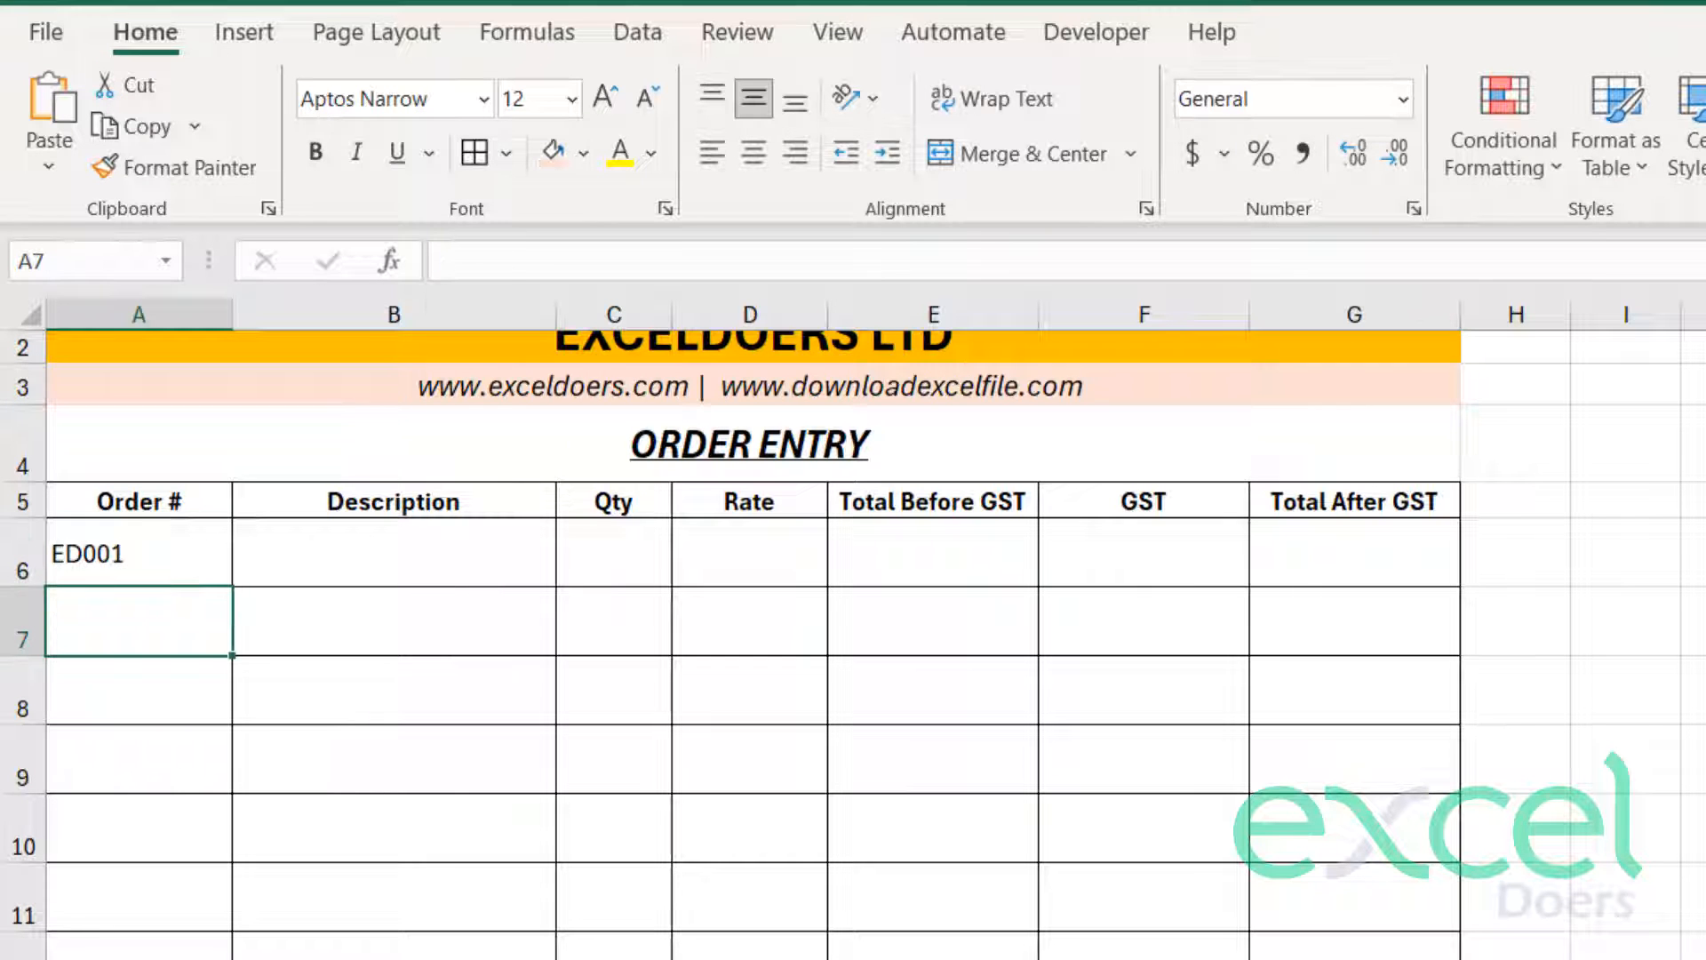
pyautogui.write('ED002')
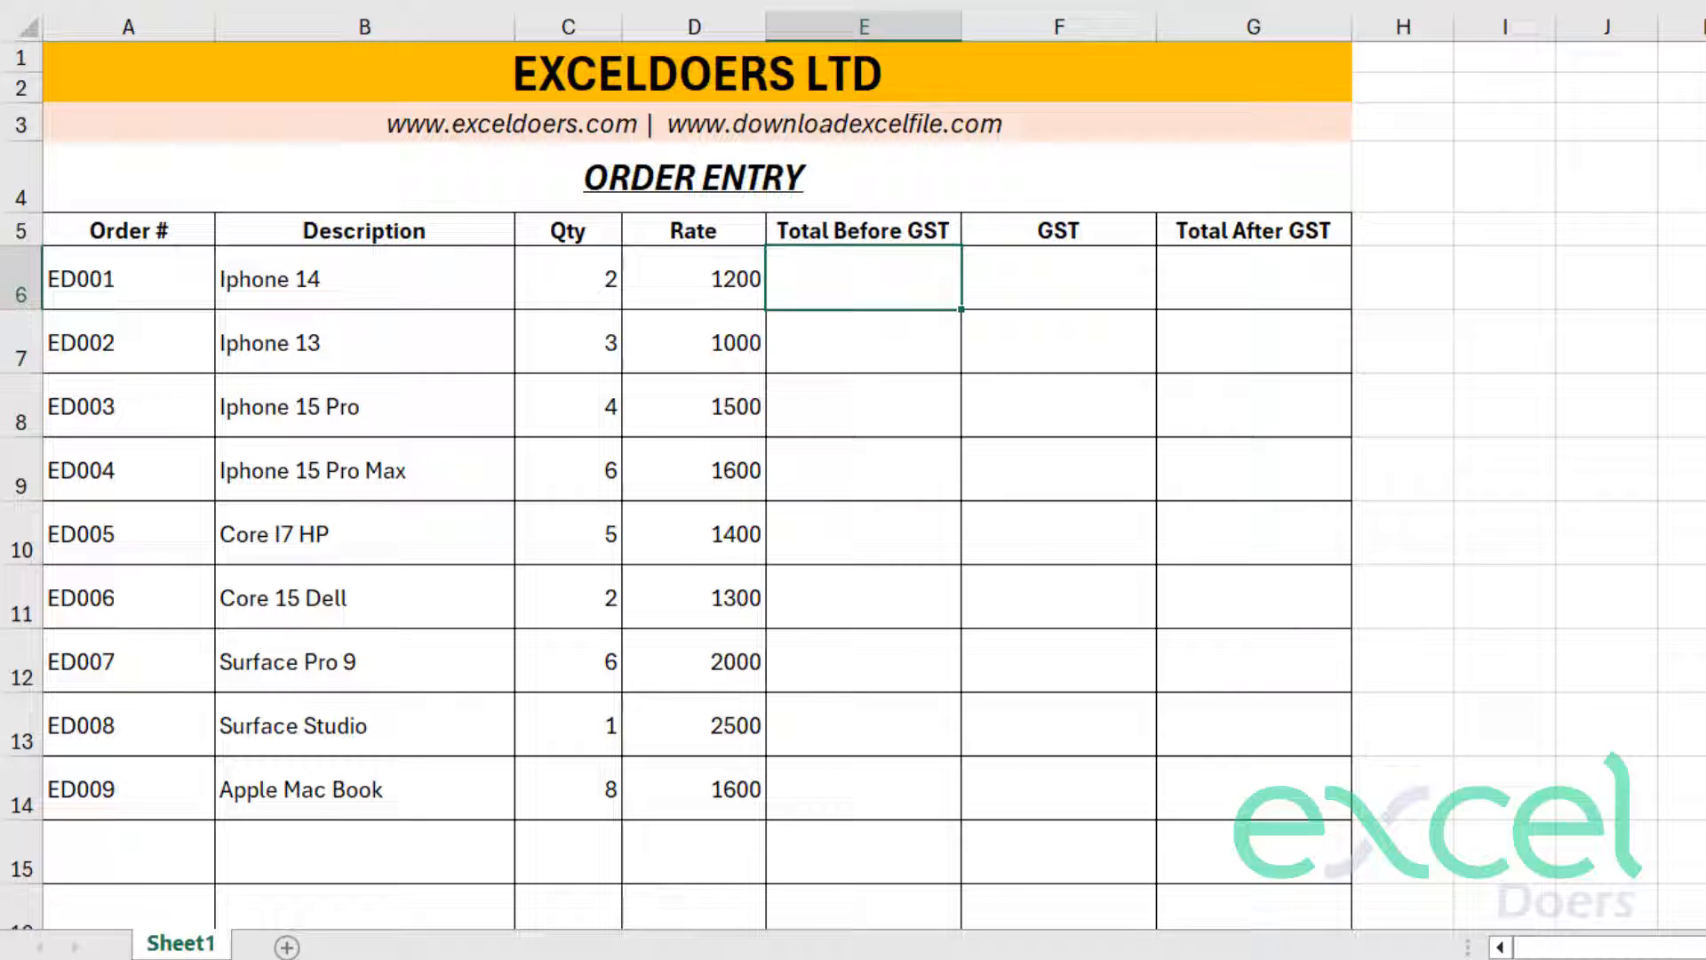
# - Calculate Total Before GST as =D6*C6 and paste the formula down to E14
pyautogui.write('[')
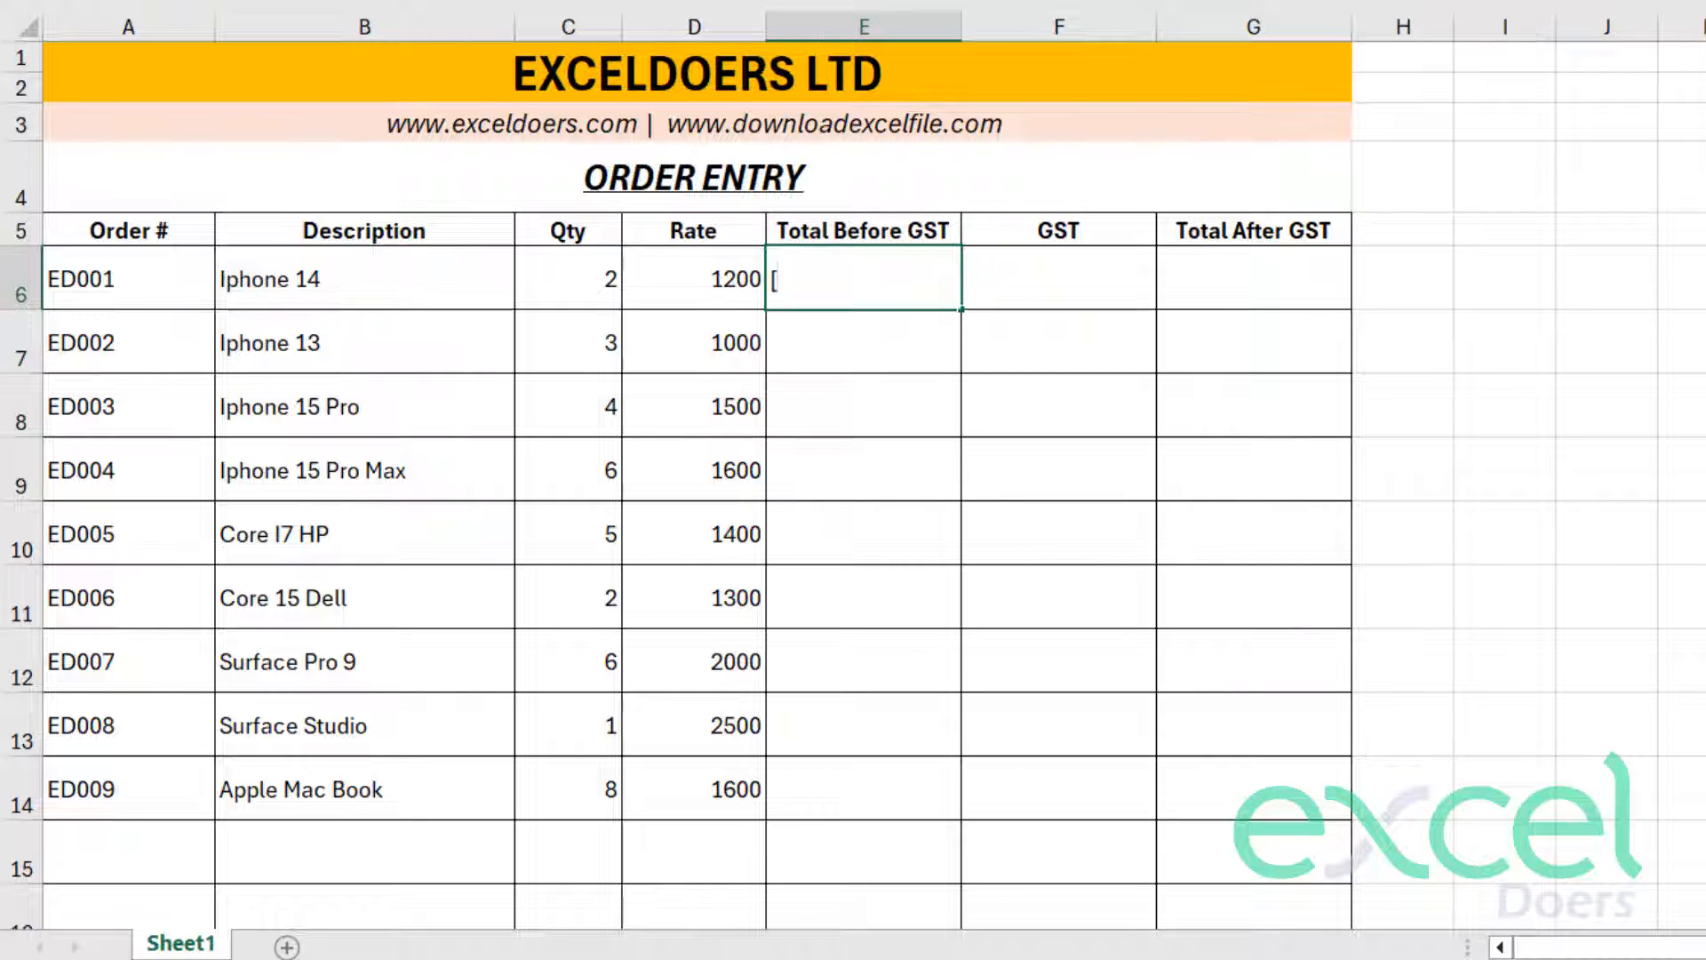
pyautogui.write('=')
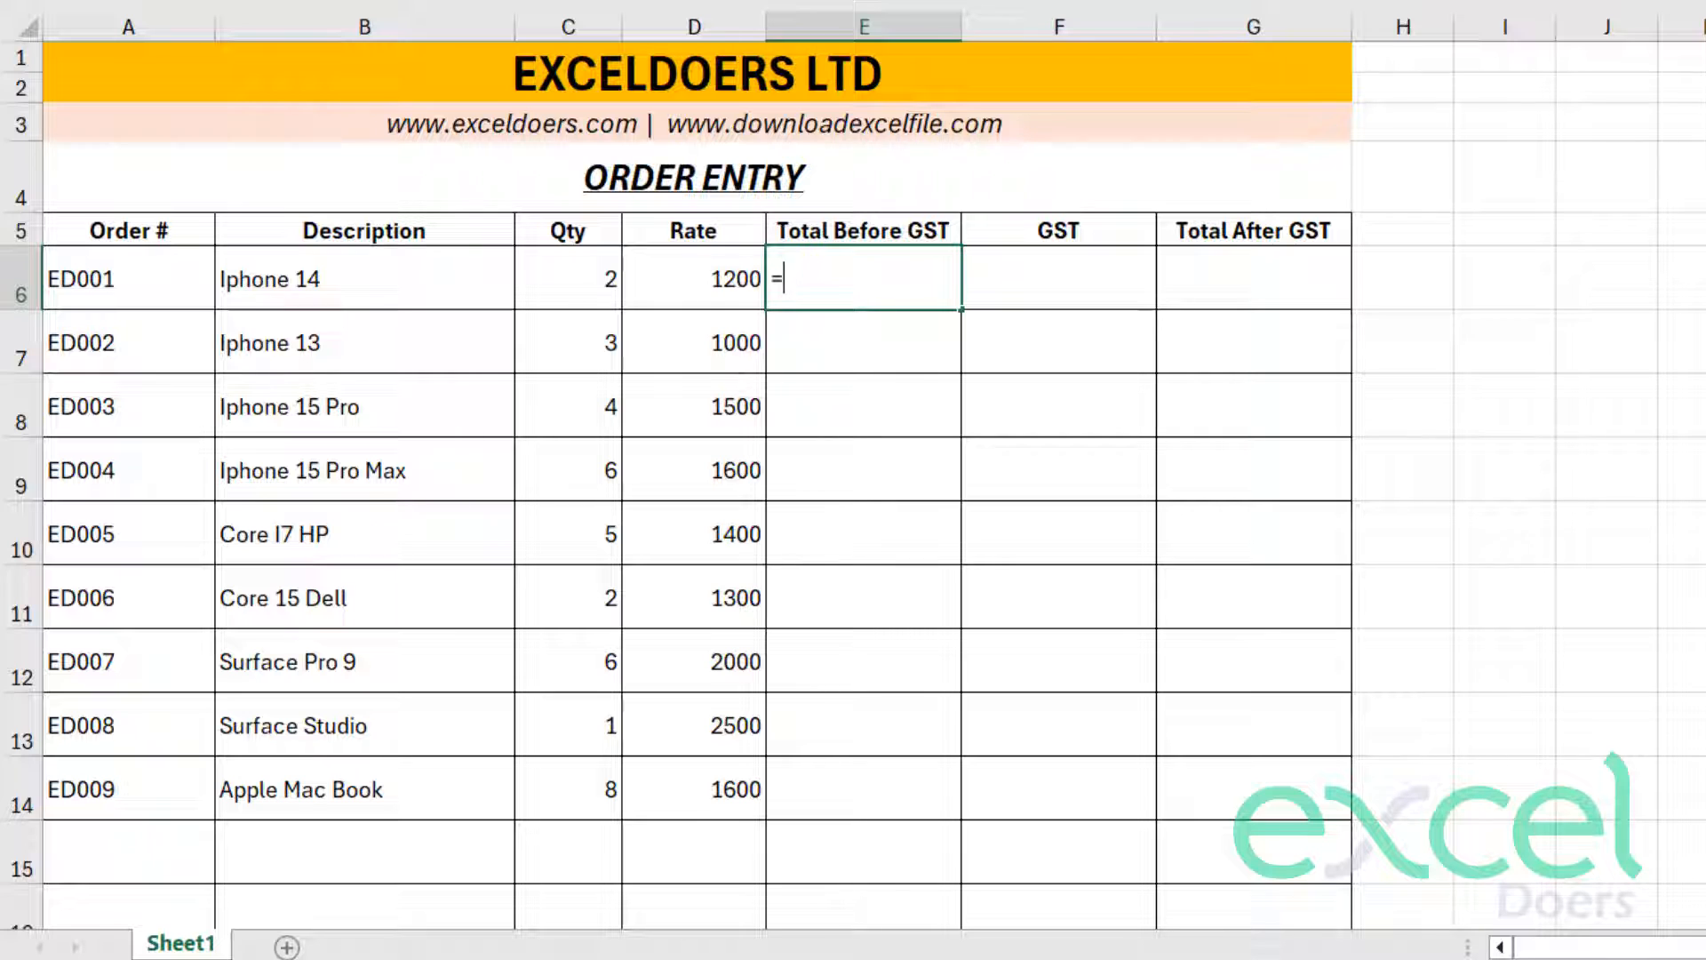
pyautogui.click(693, 279)
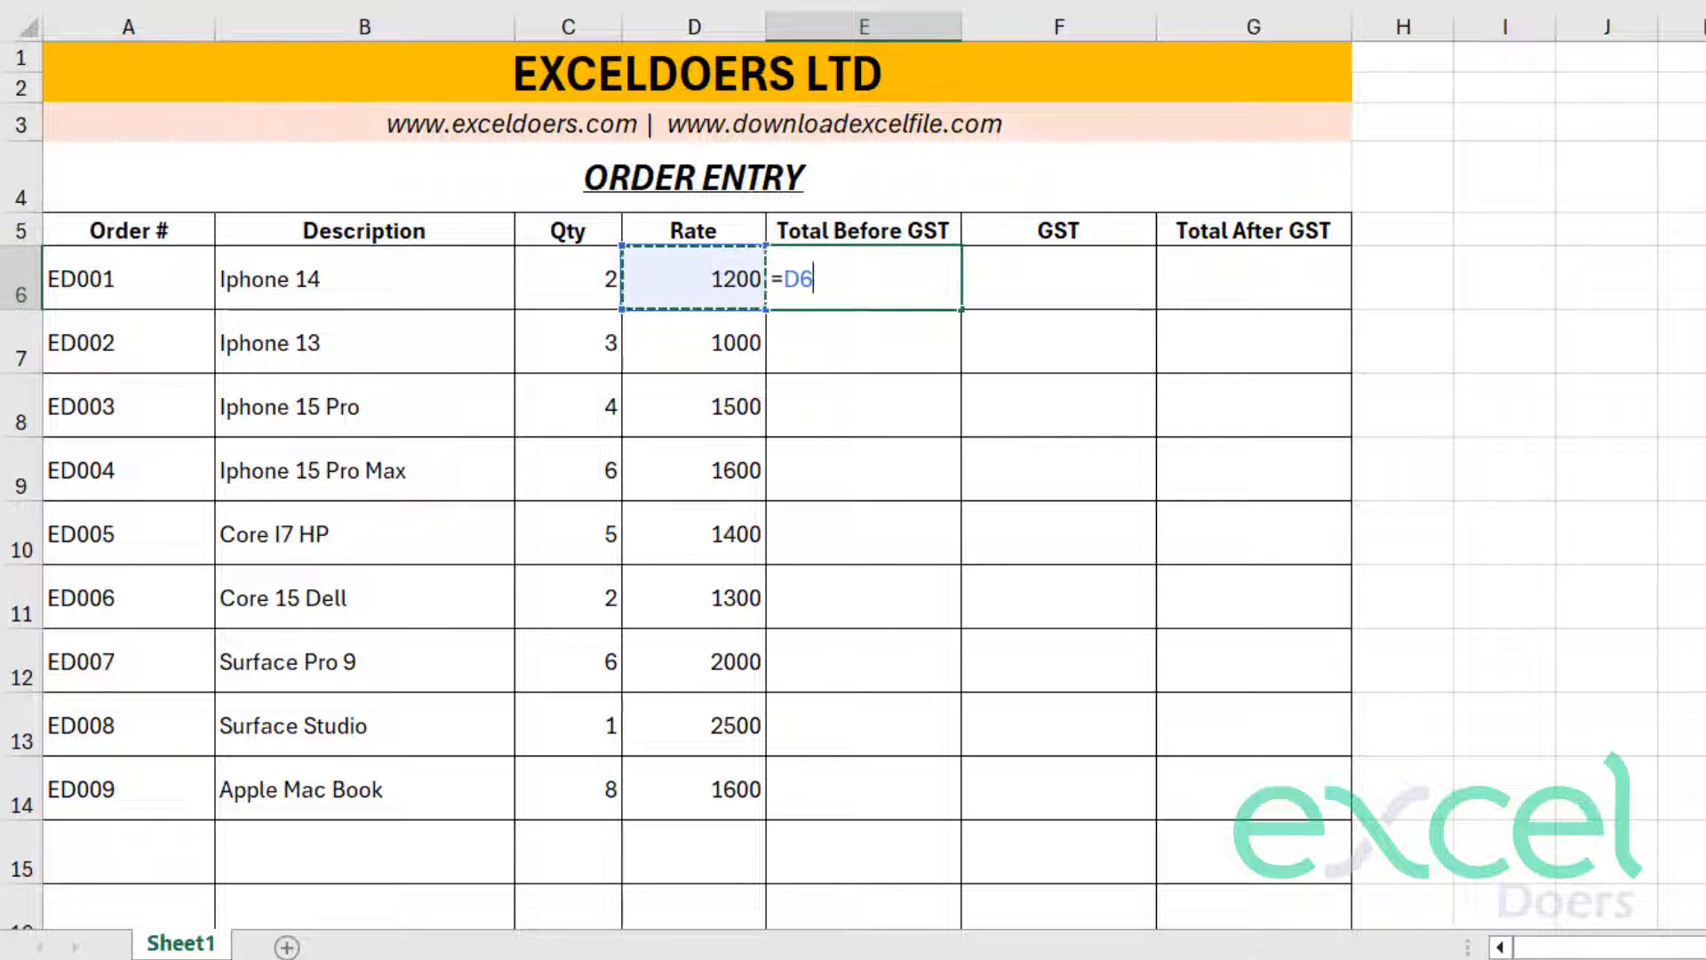
pyautogui.write('*')
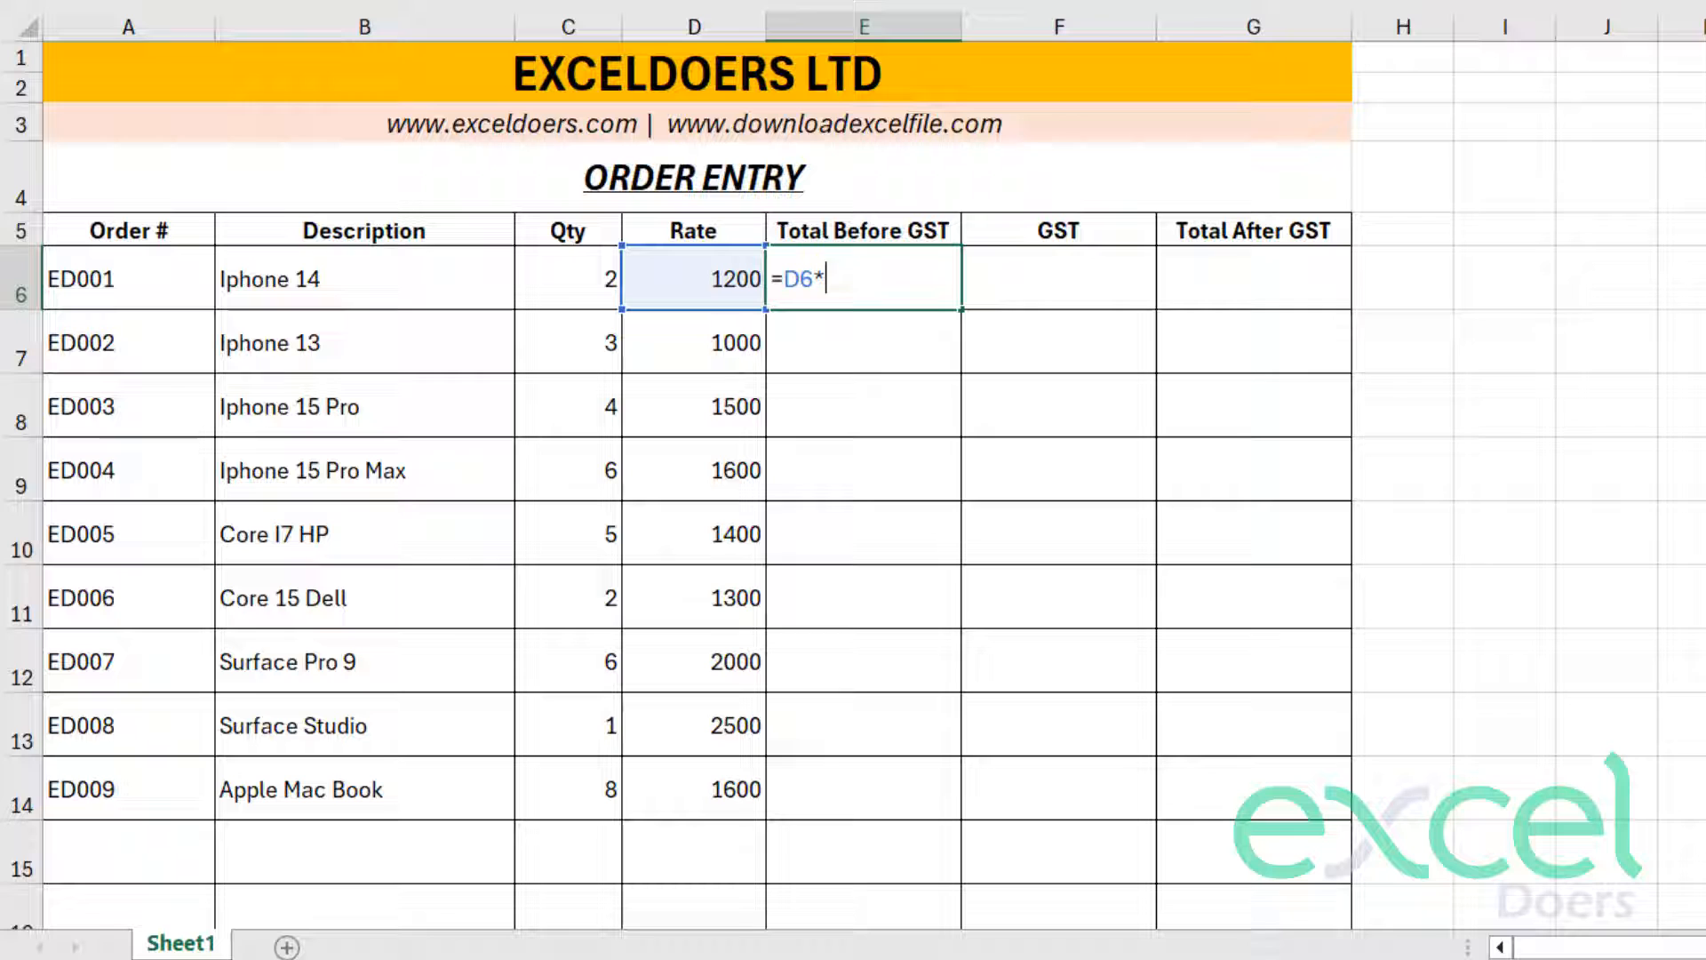
pyautogui.moveTo(579, 268)
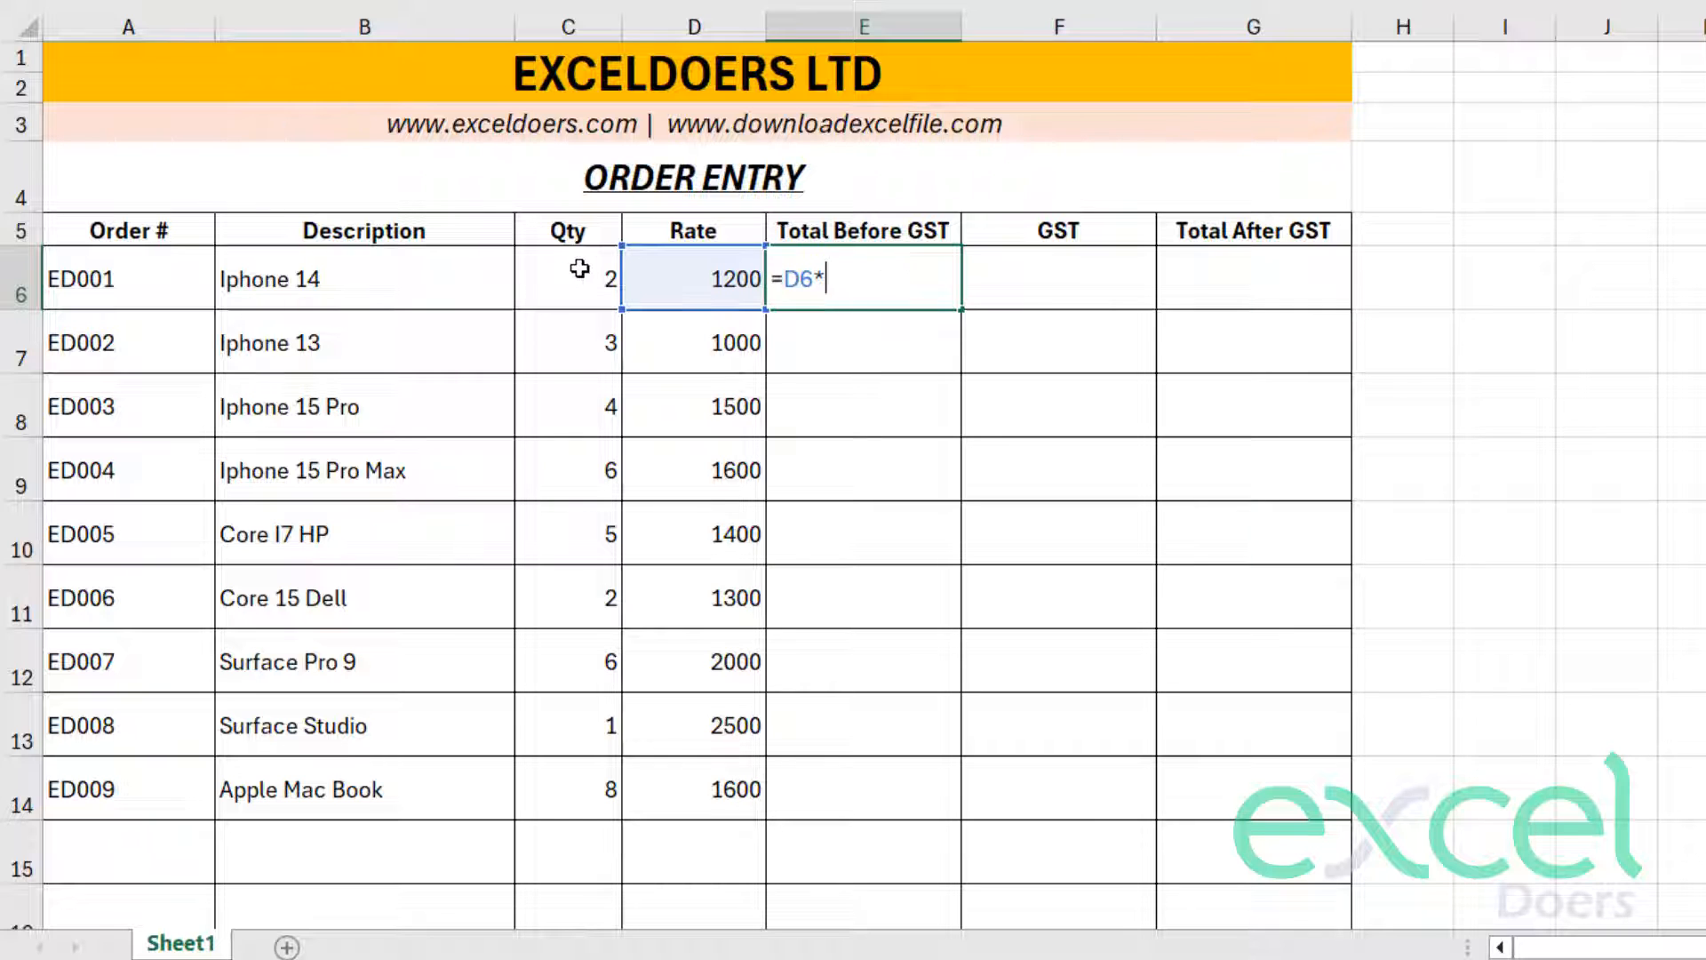
pyautogui.press('Enter')
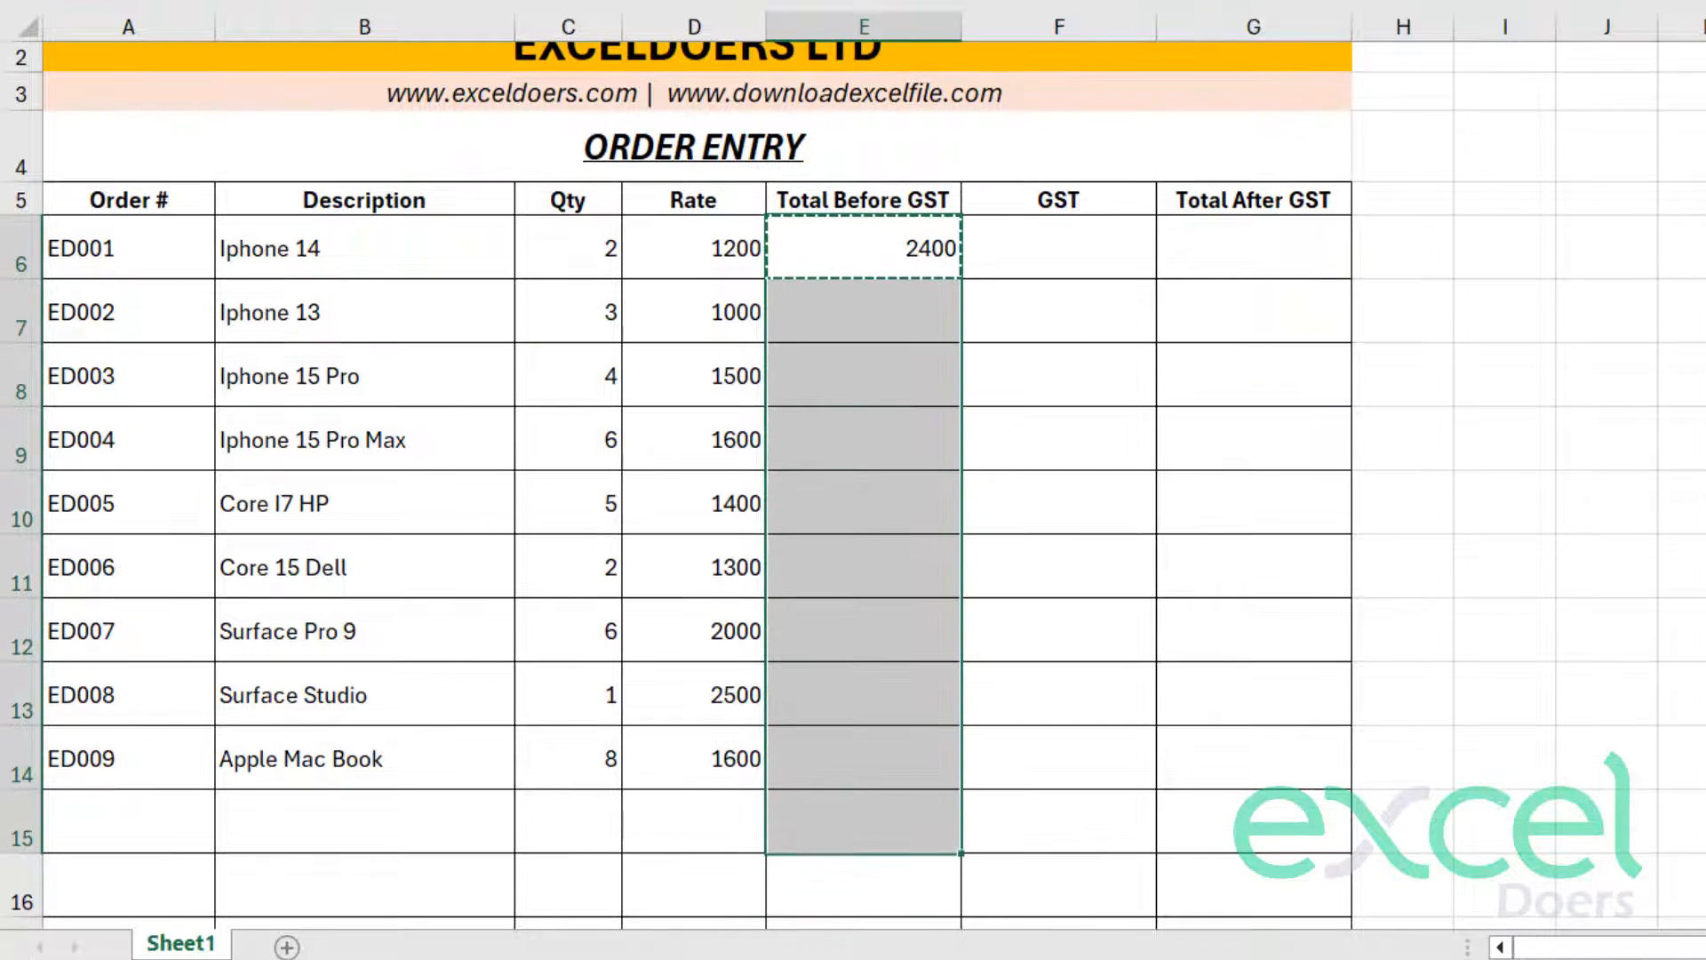
pyautogui.press('ctrl+v')
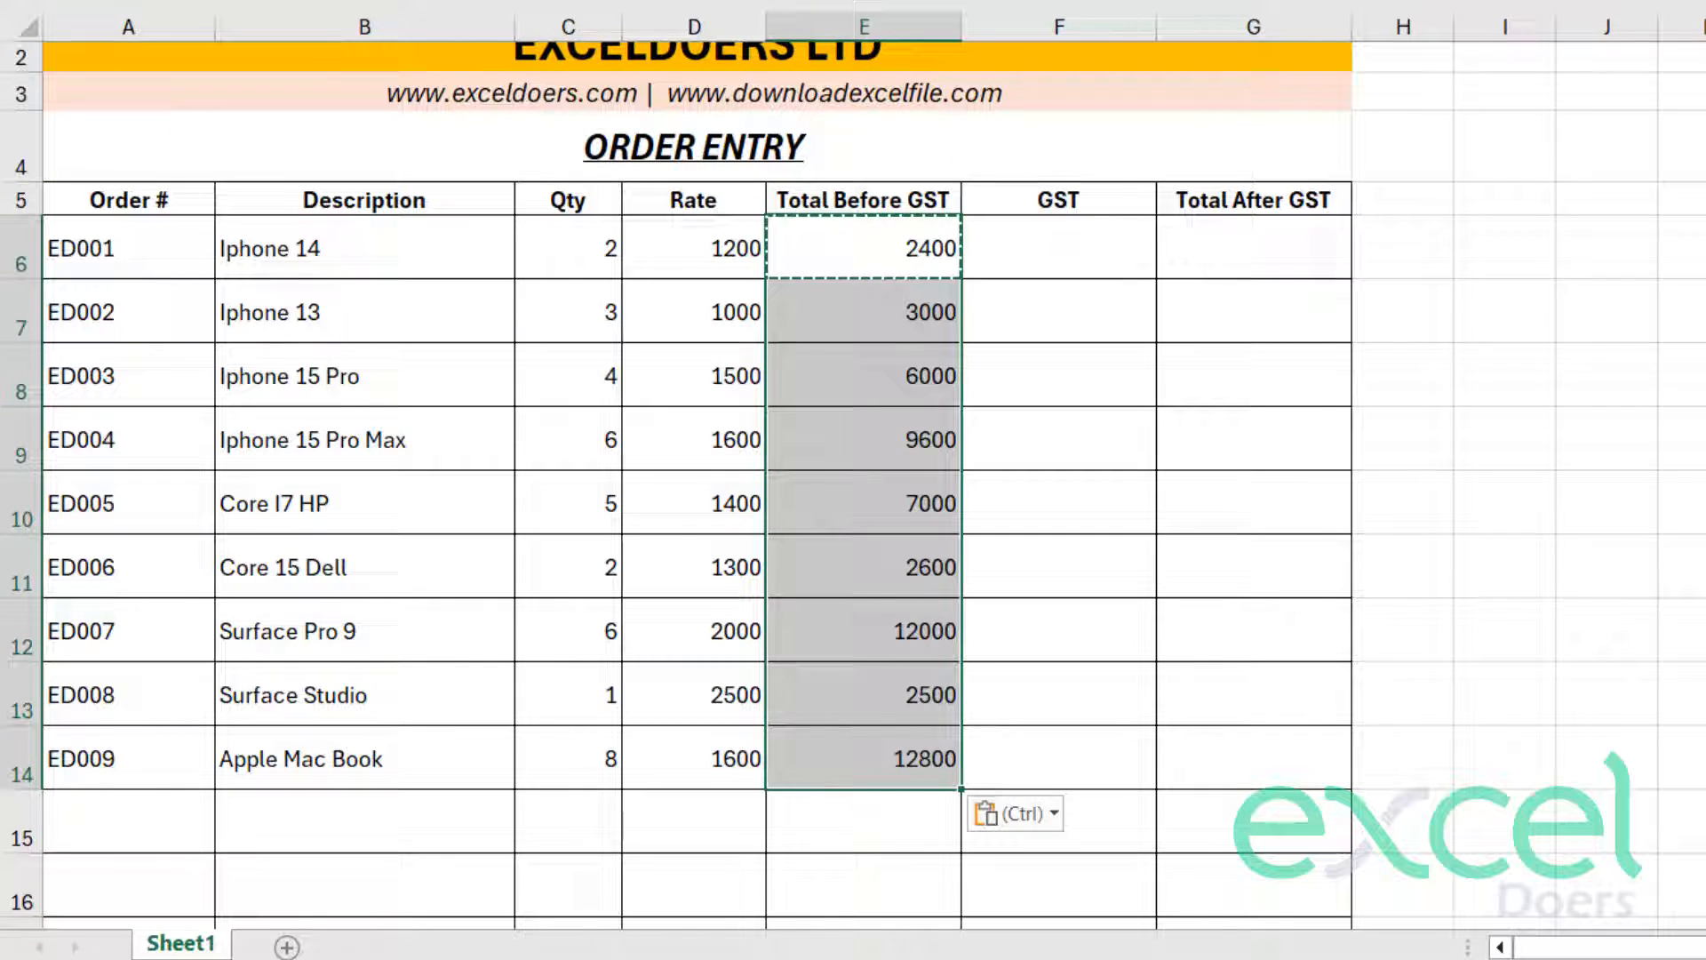
pyautogui.click(1058, 247)
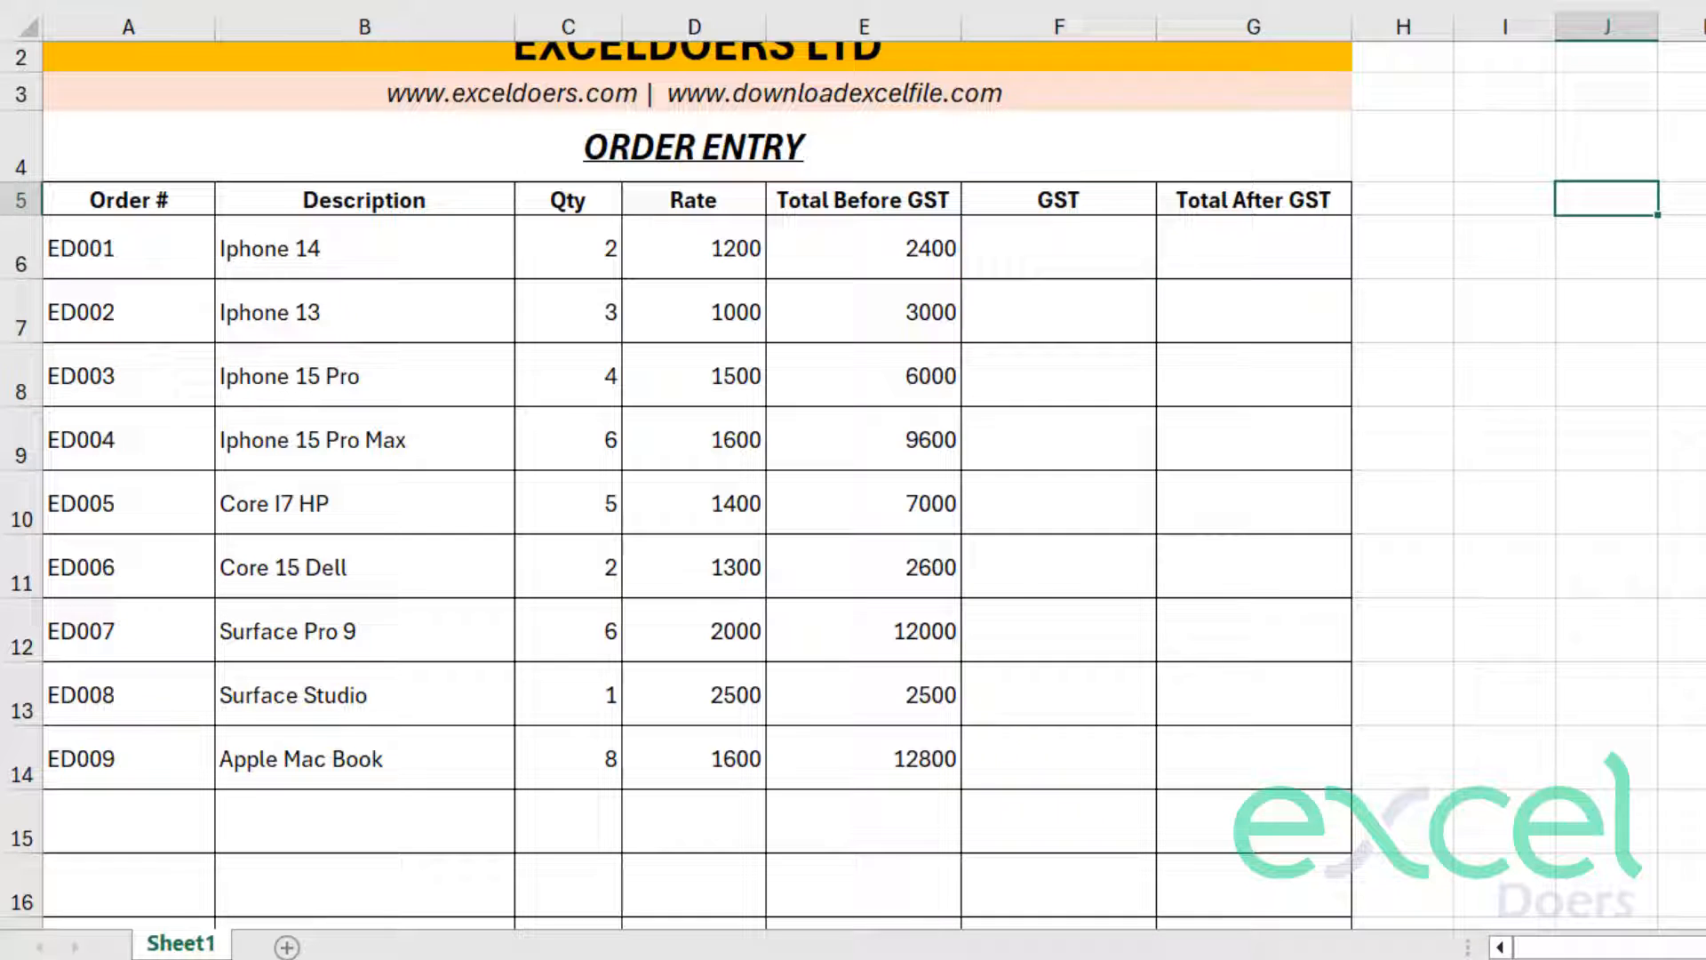
# - Add a GST label with an 18% rate in I4:J4 beside the table and select F6 for the GST formula
pyautogui.scroll(3)
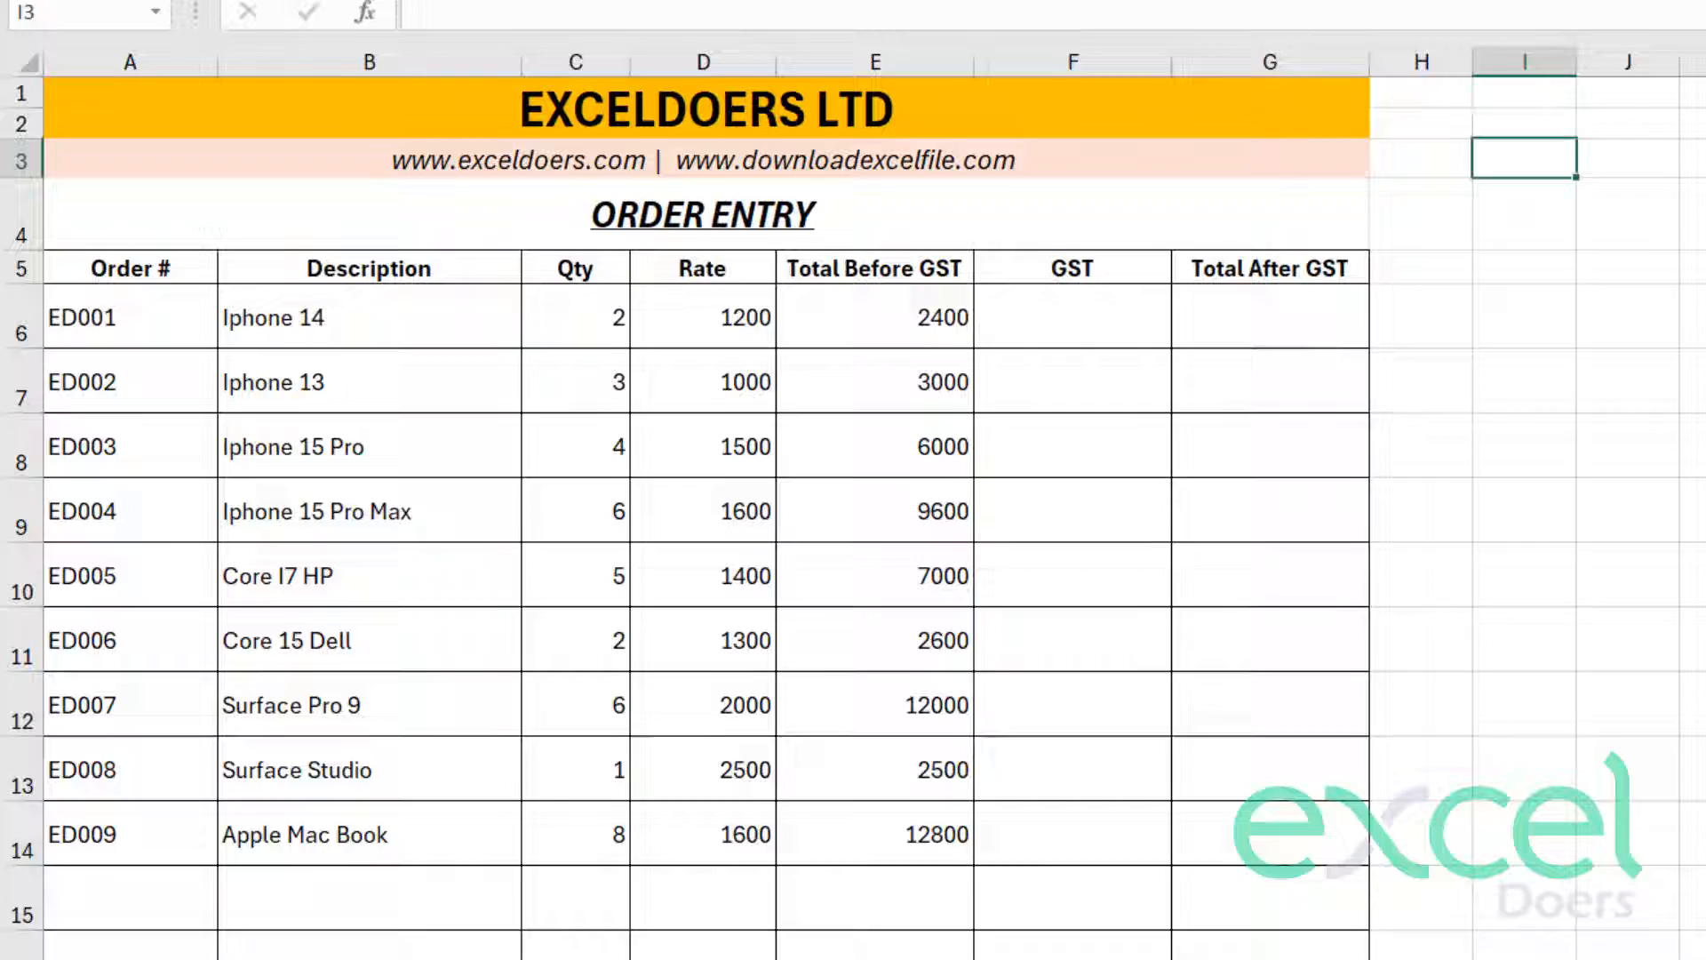
pyautogui.write('GST')
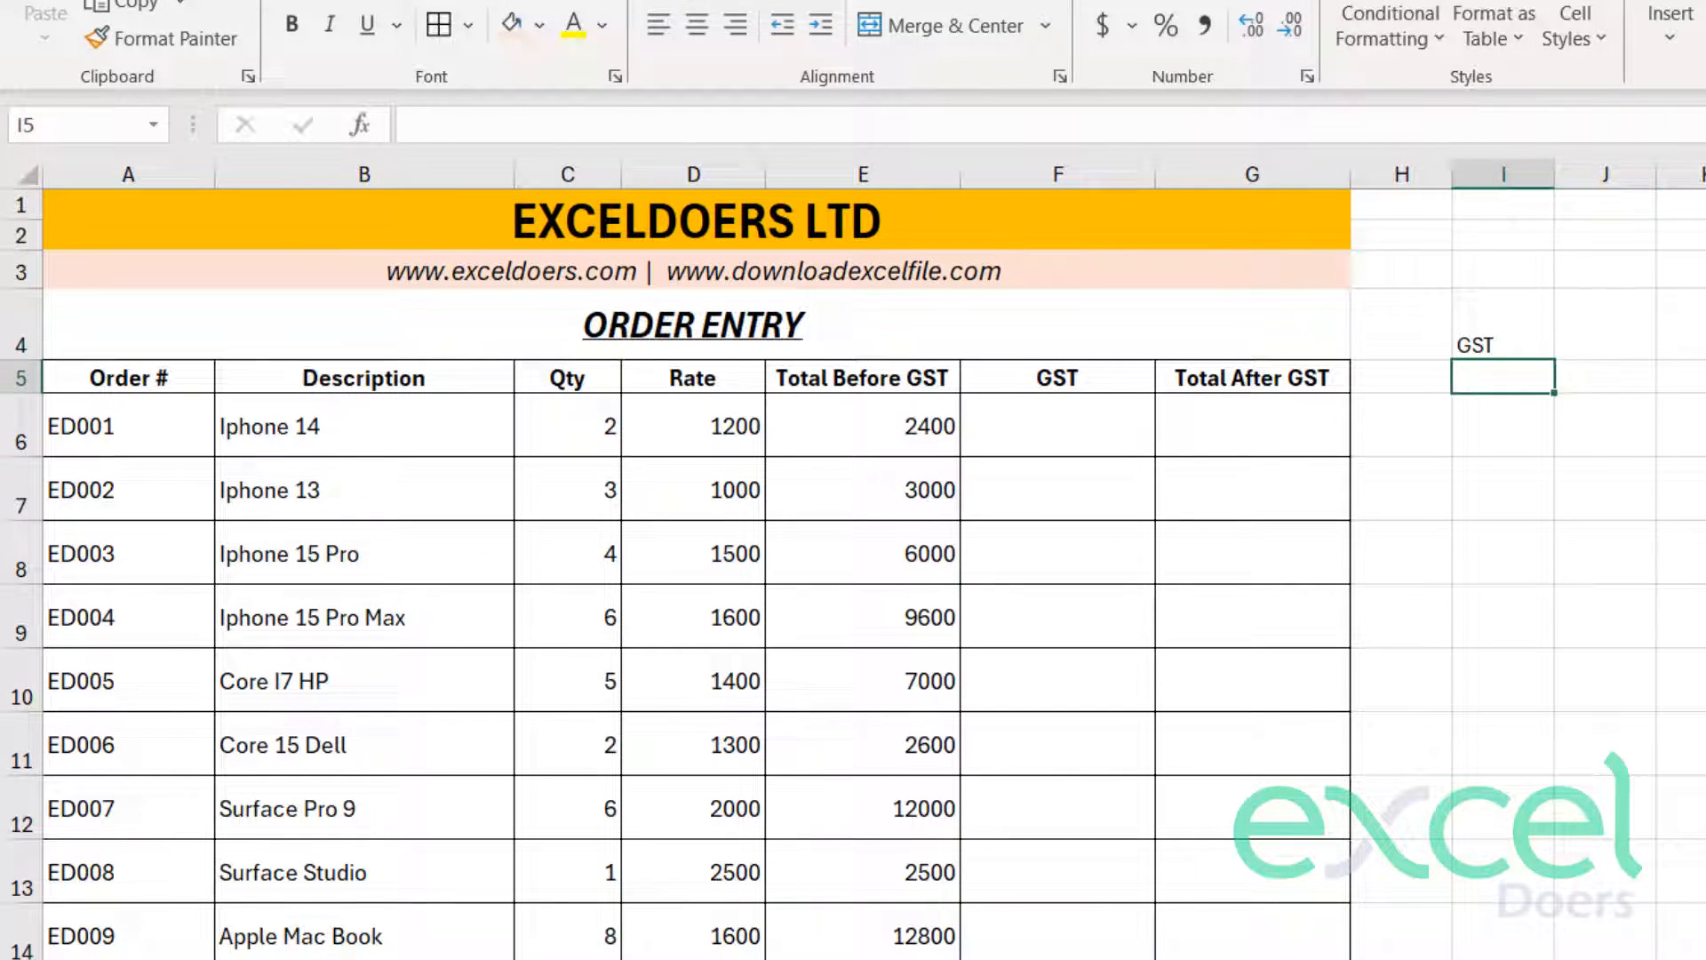
pyautogui.write('18%')
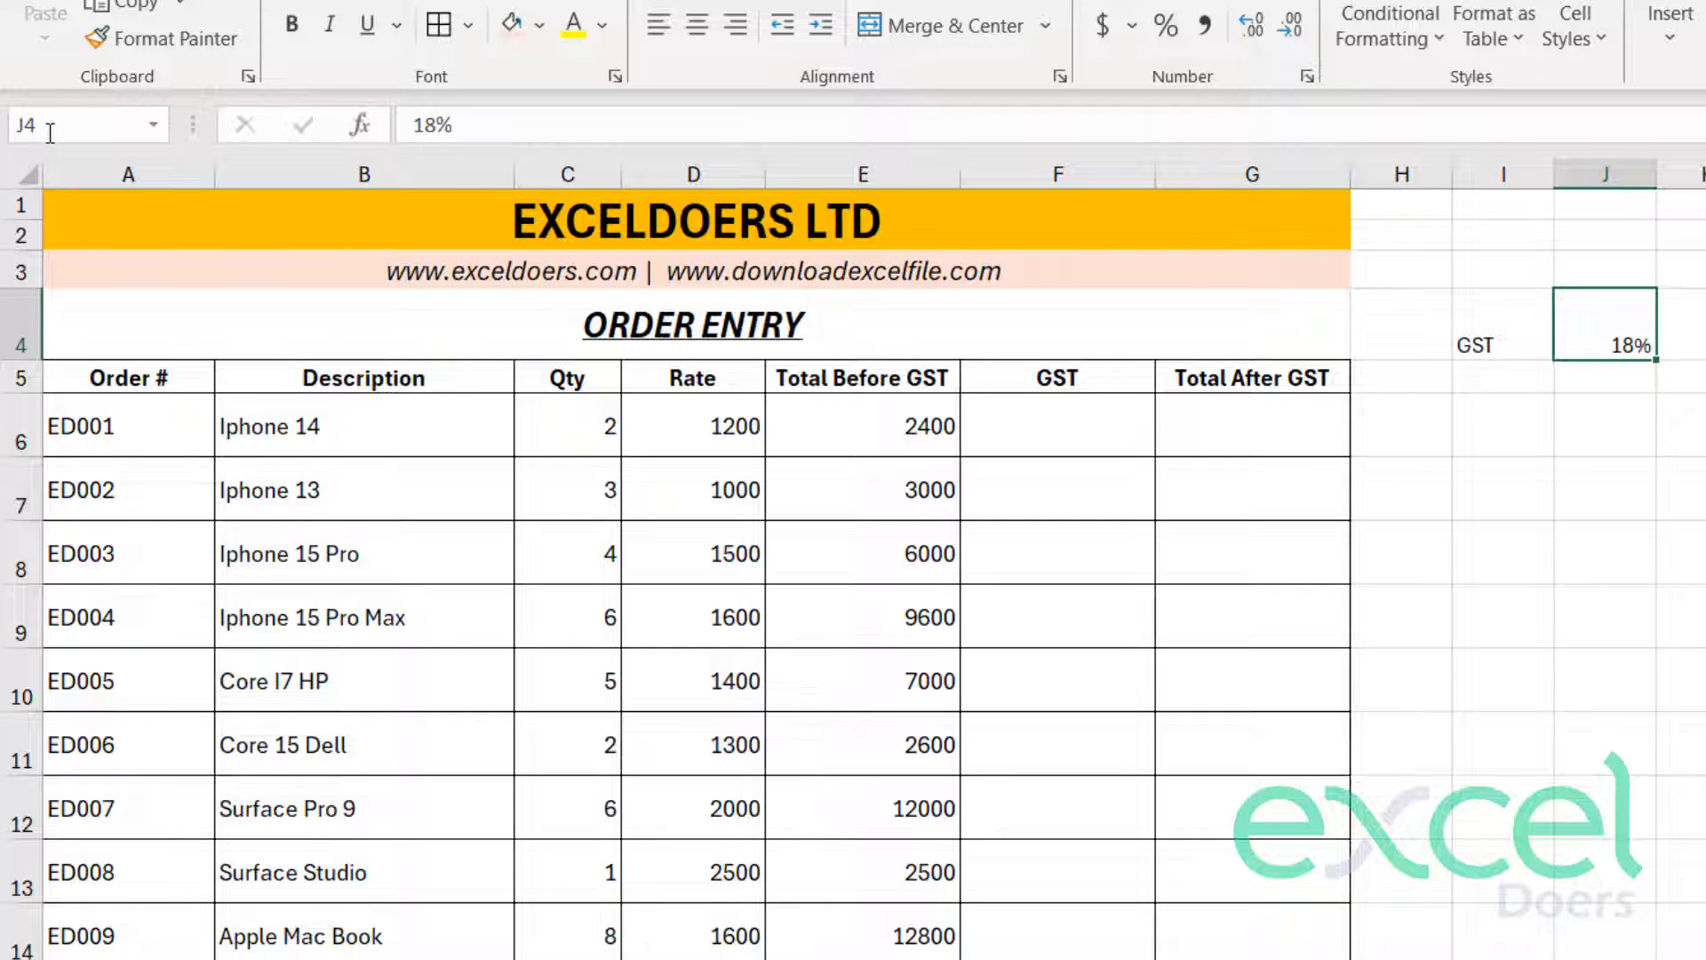
pyautogui.click(71, 124)
pyautogui.write('F6')
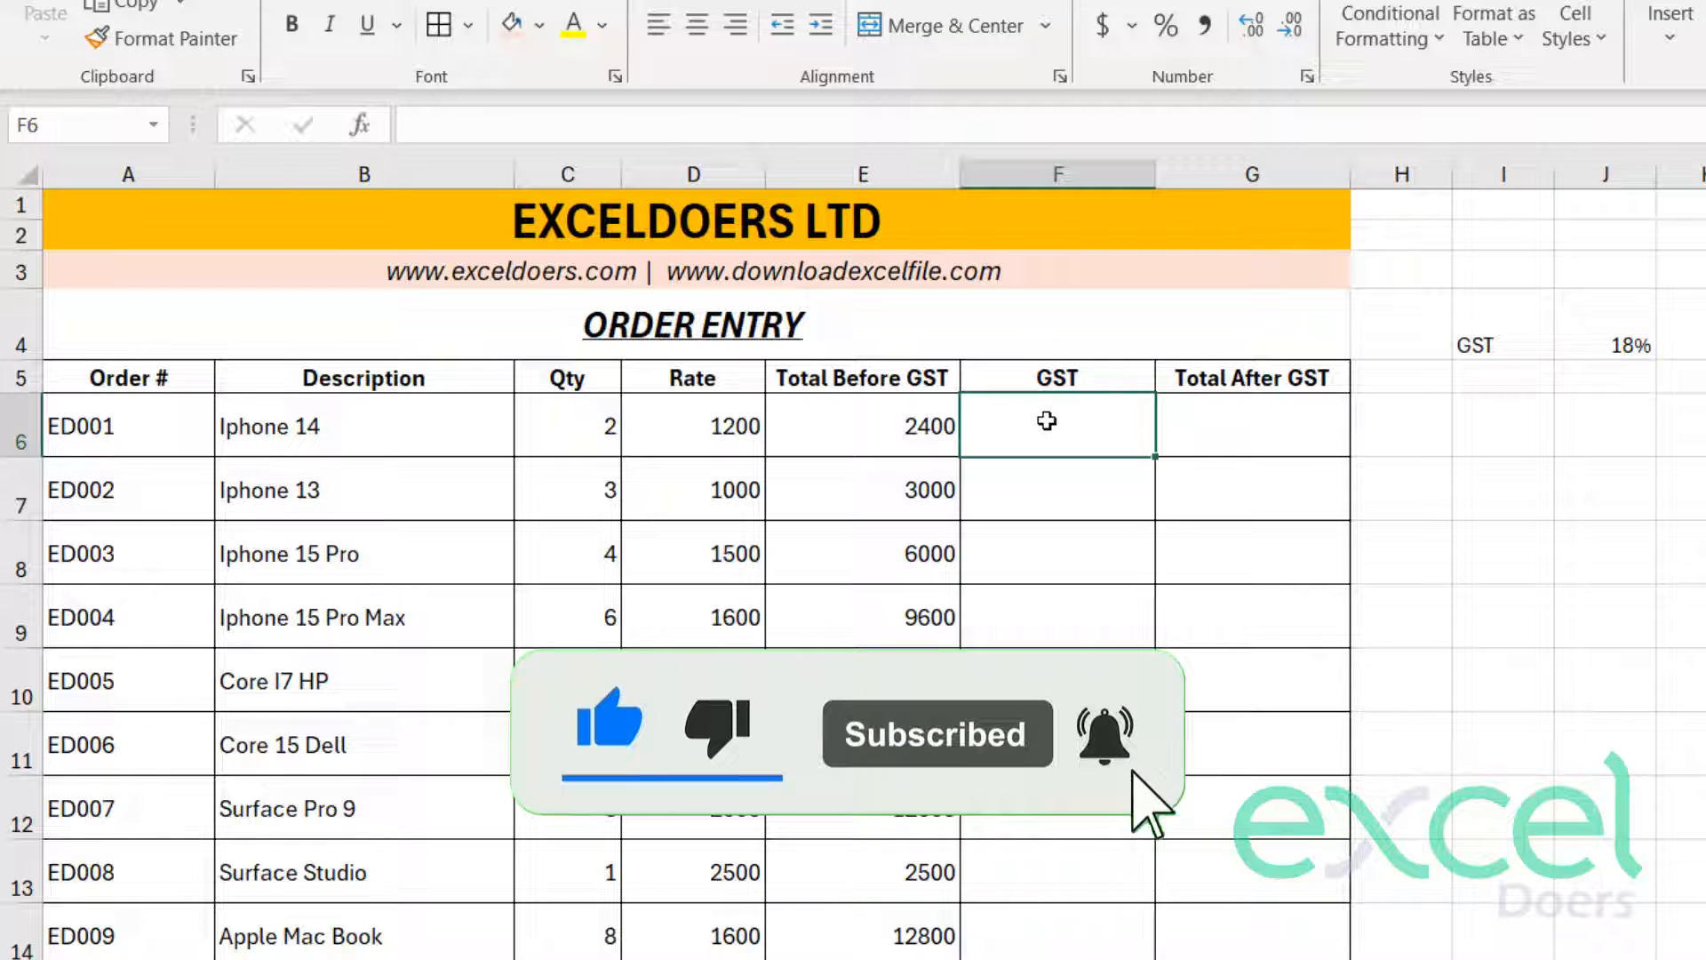
# - Compute GST in F6:F14 as =E6*GST_Rate, filling the named-rate formula down all nine orders
pyautogui.write('=E6')
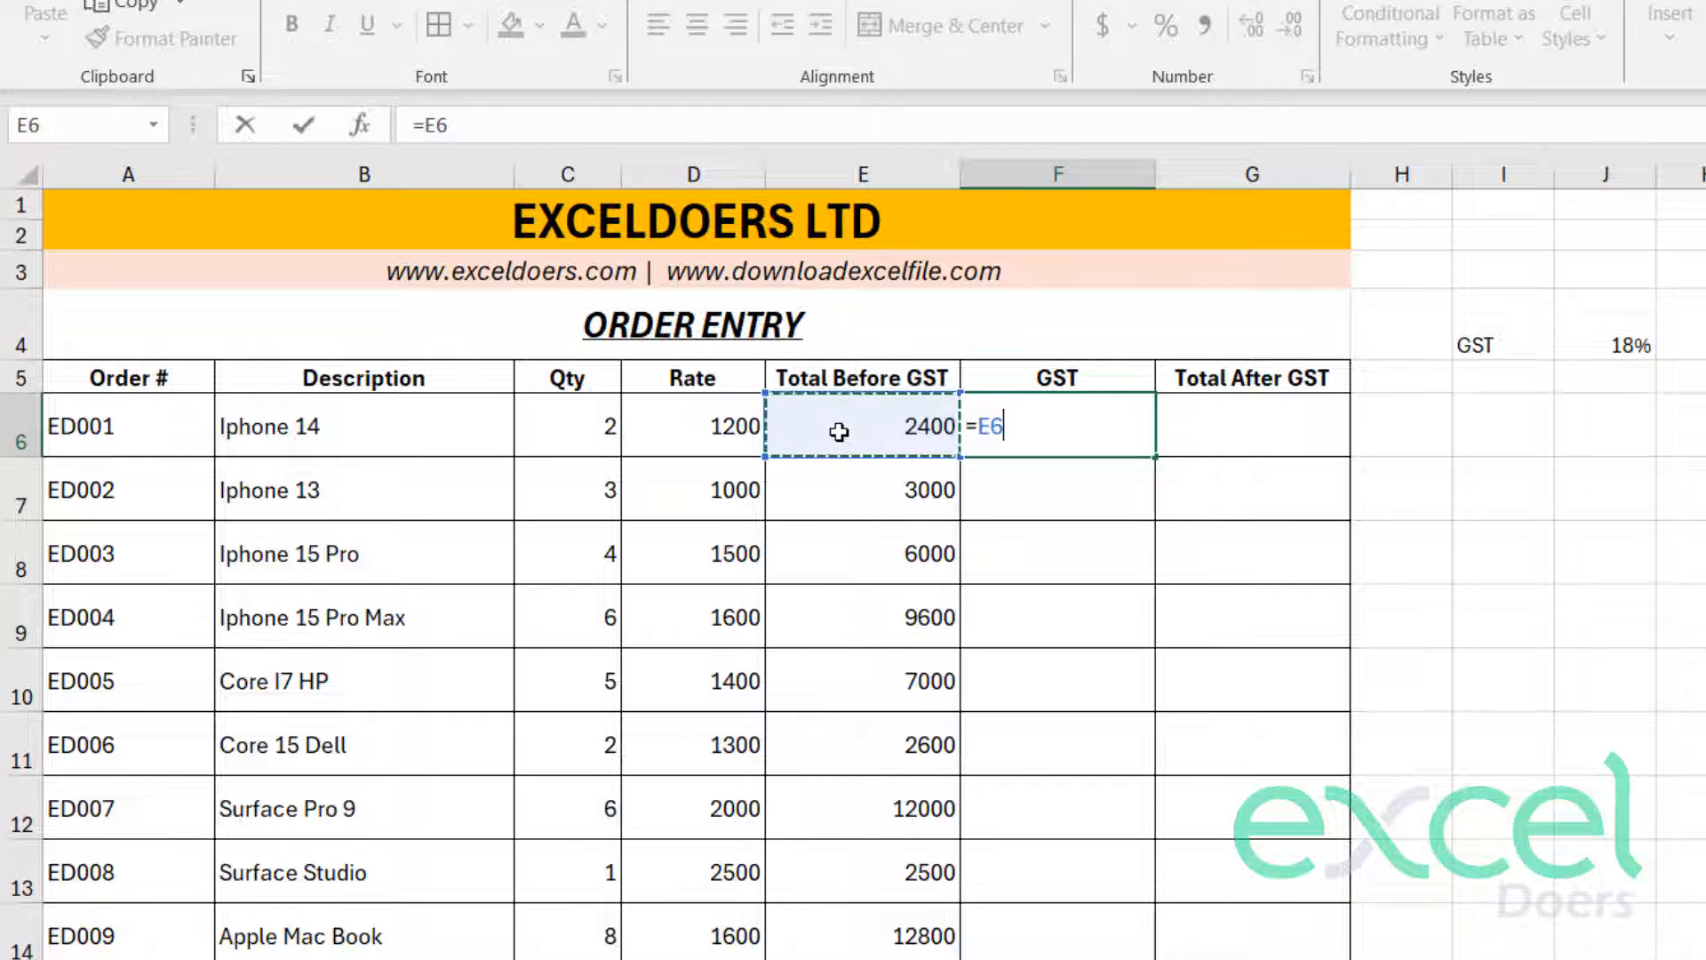
pyautogui.write('*gst')
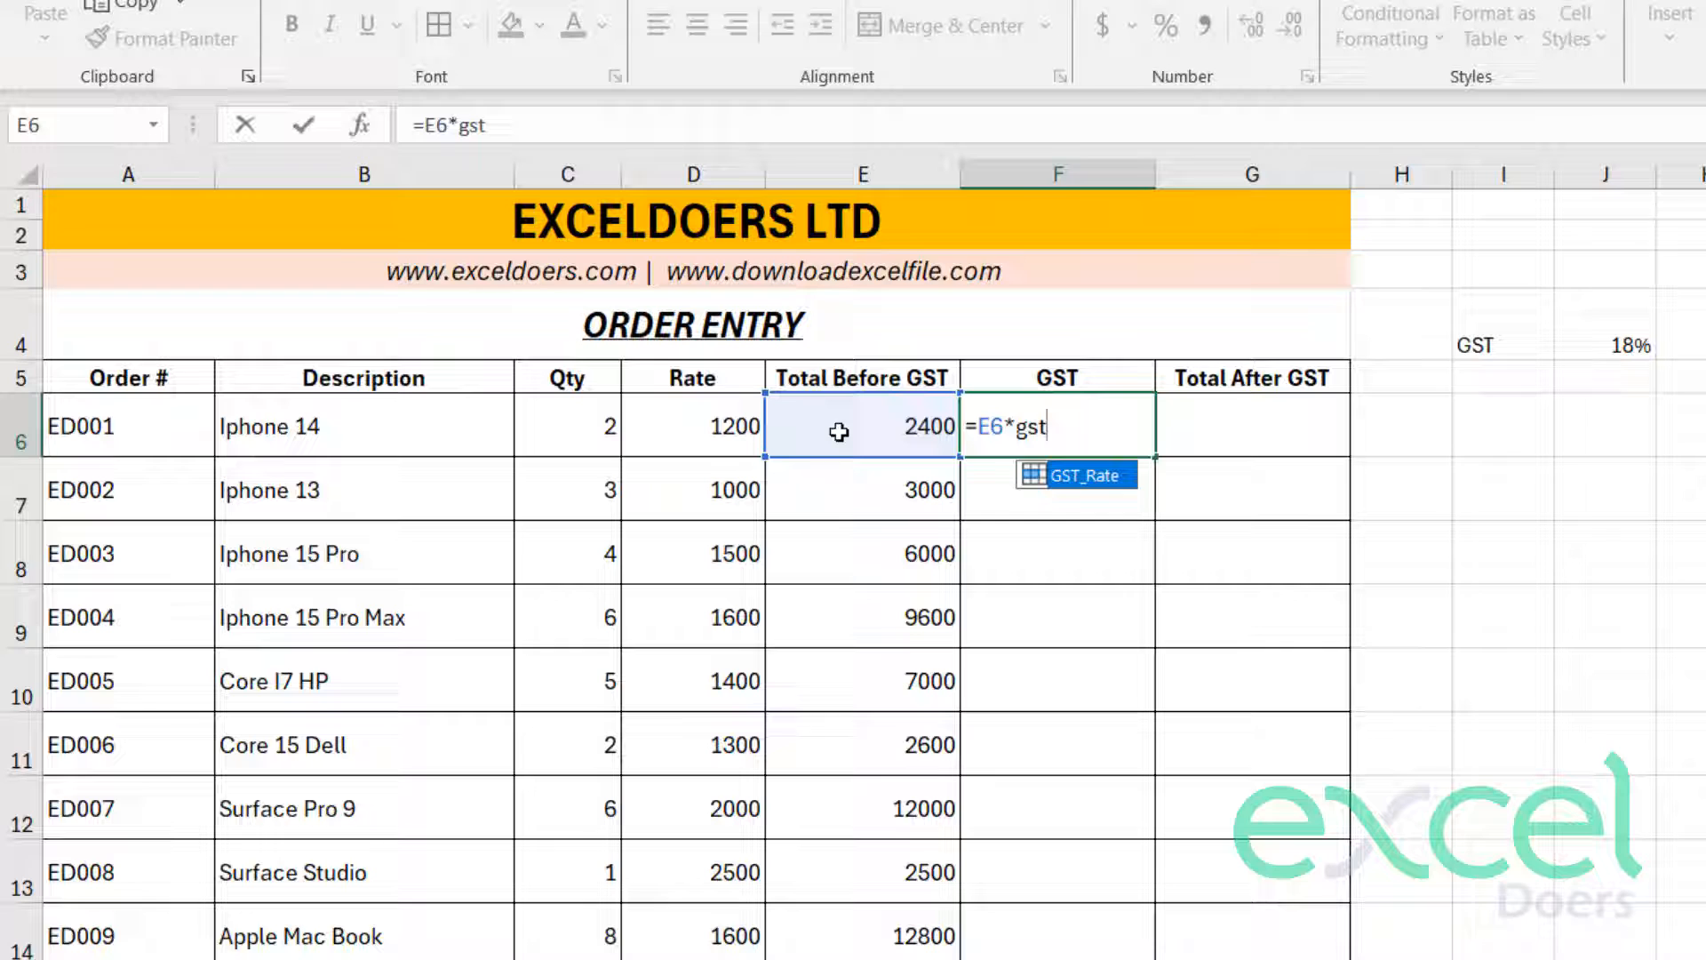
pyautogui.press('tab')
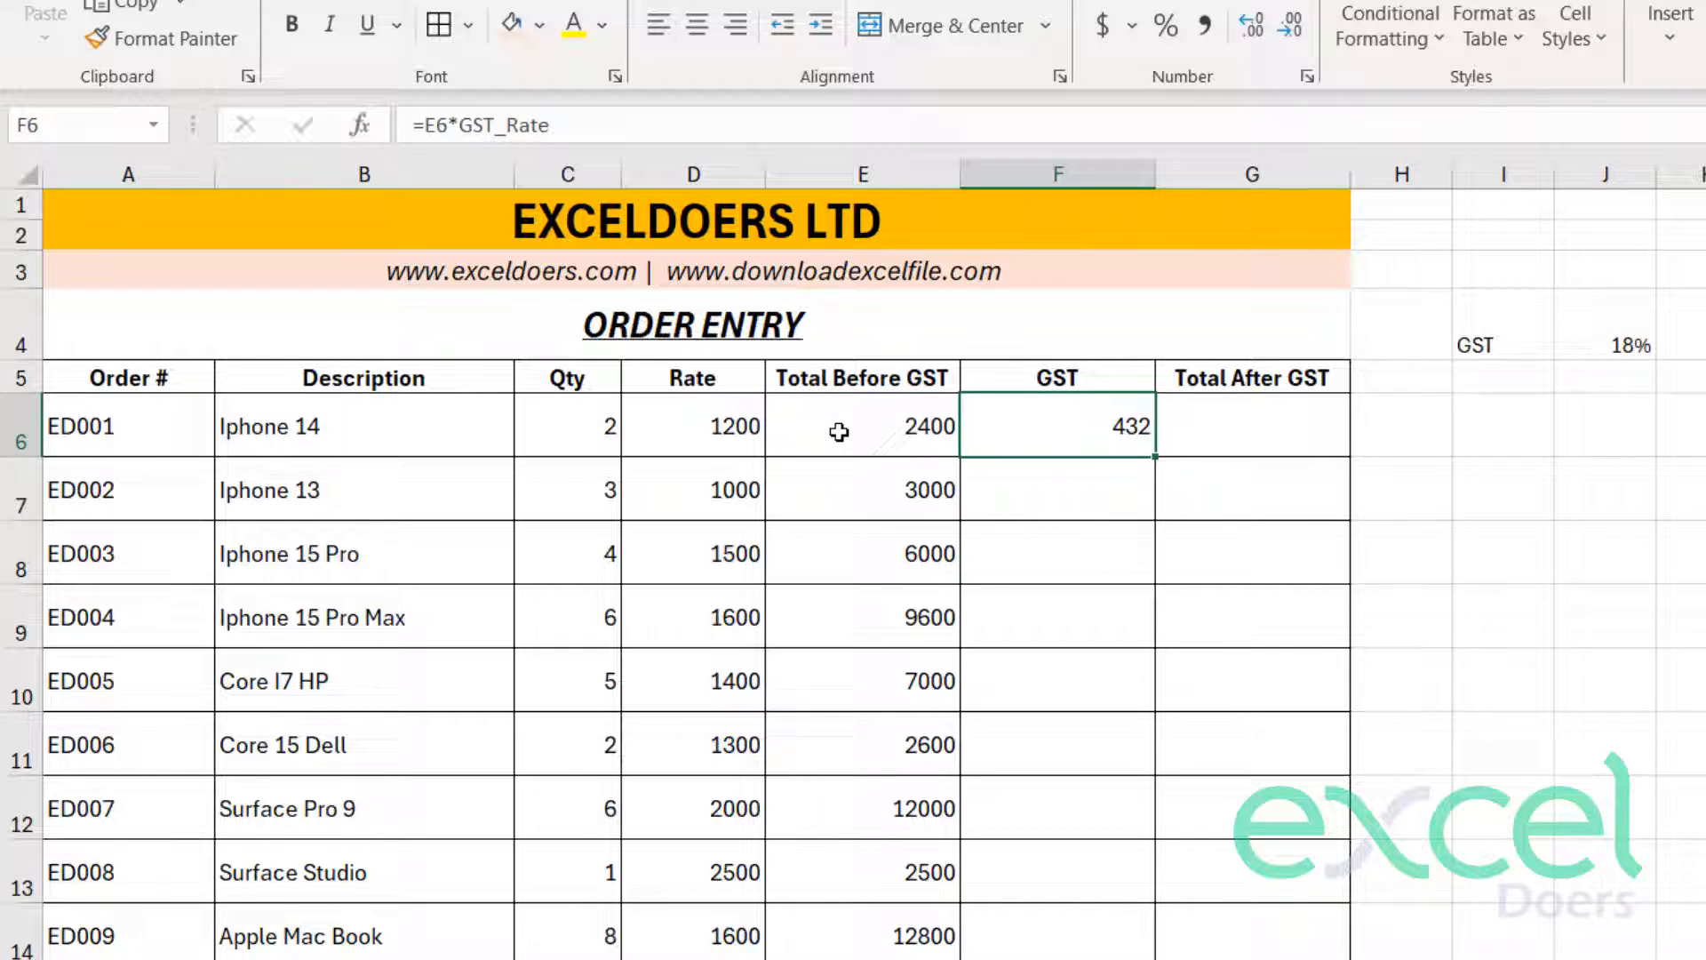
pyautogui.moveTo(1056, 425); pyautogui.dragTo(1056, 680)
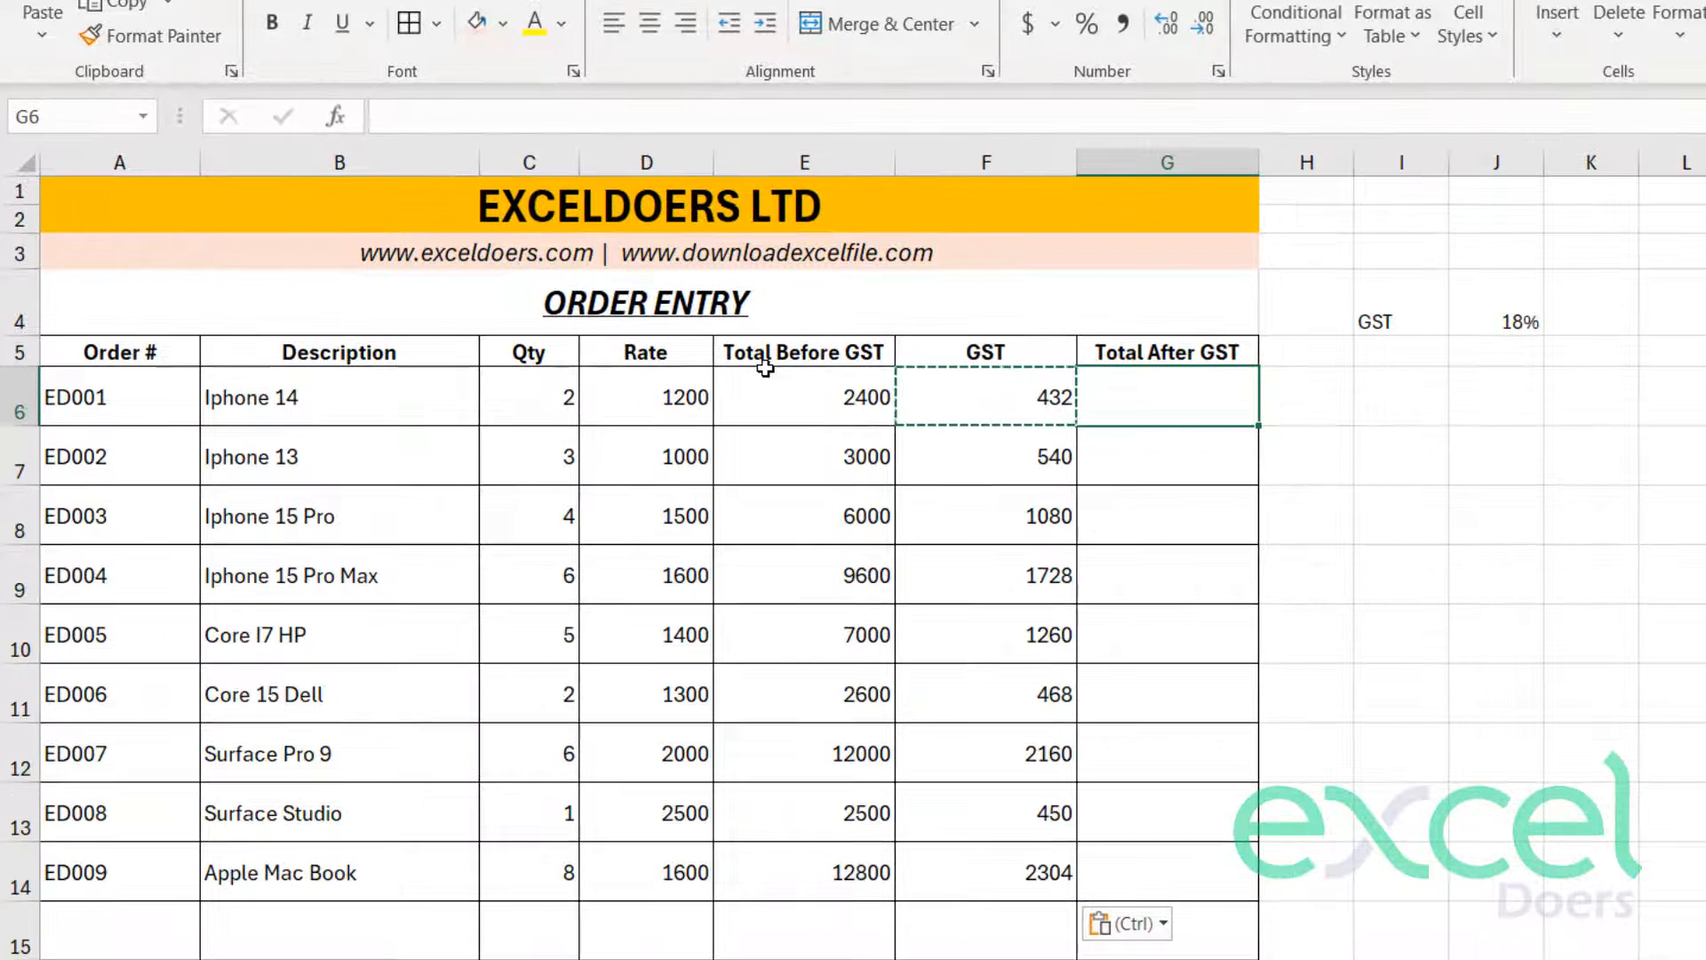
# - Compute Total After GST in G6:G14 as =E6+F6, testing the rate at 12% then restoring 18%
pyautogui.write('=E6')
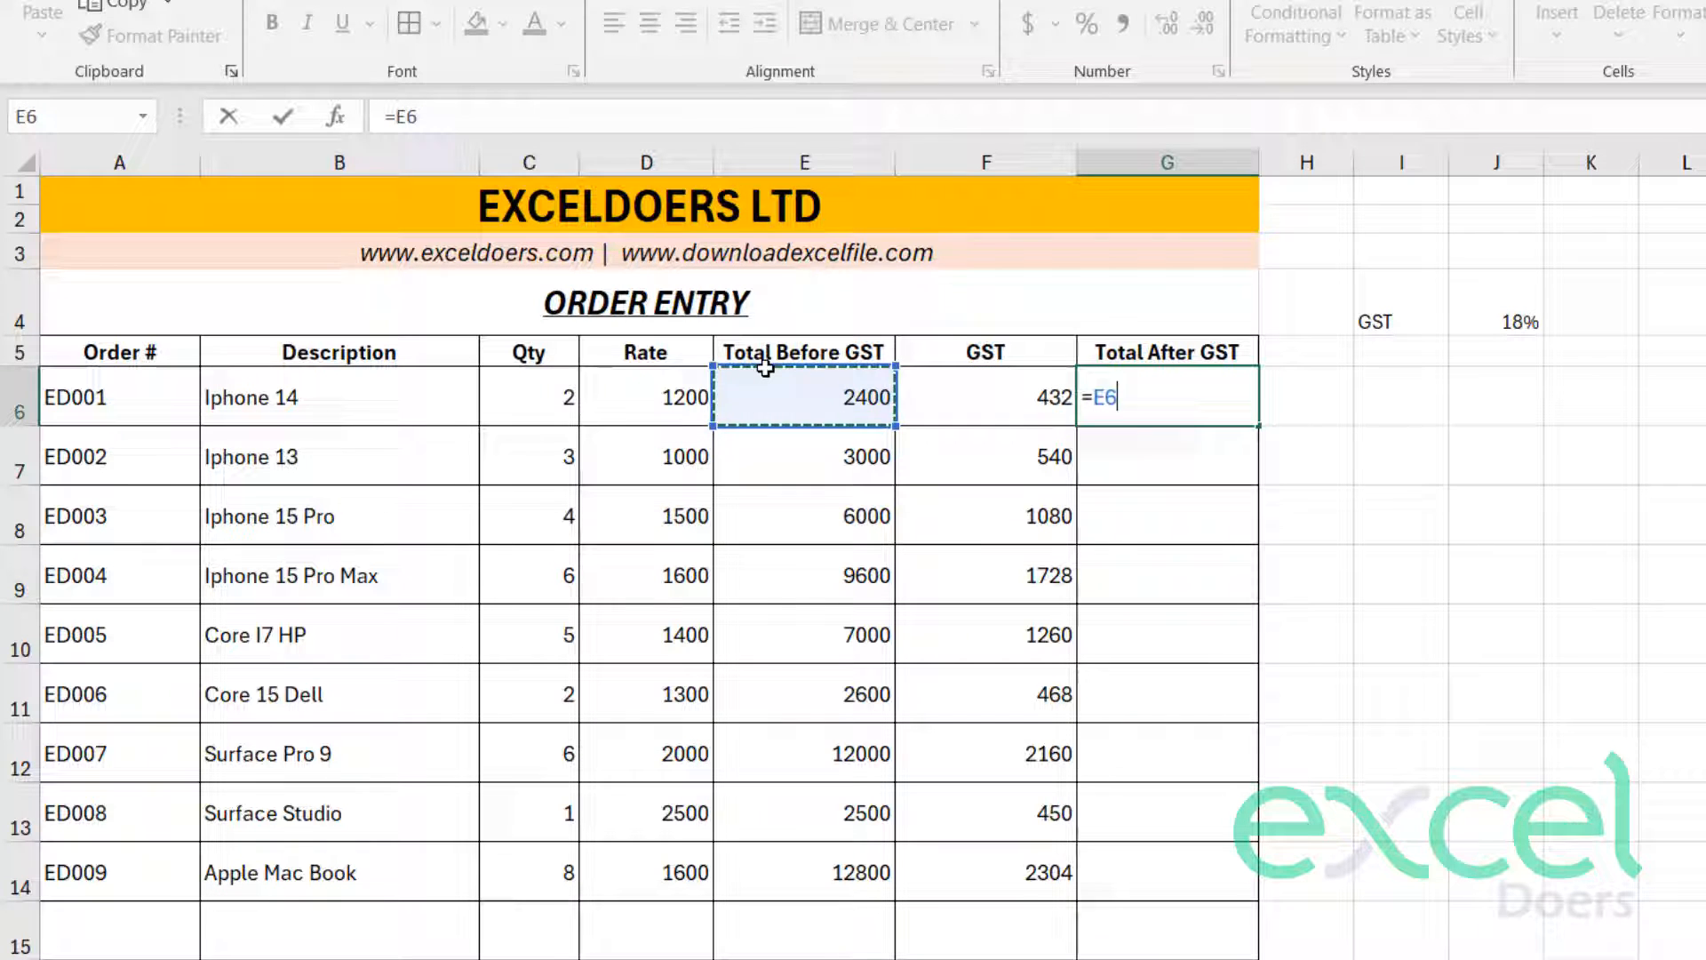
pyautogui.click(1166, 457)
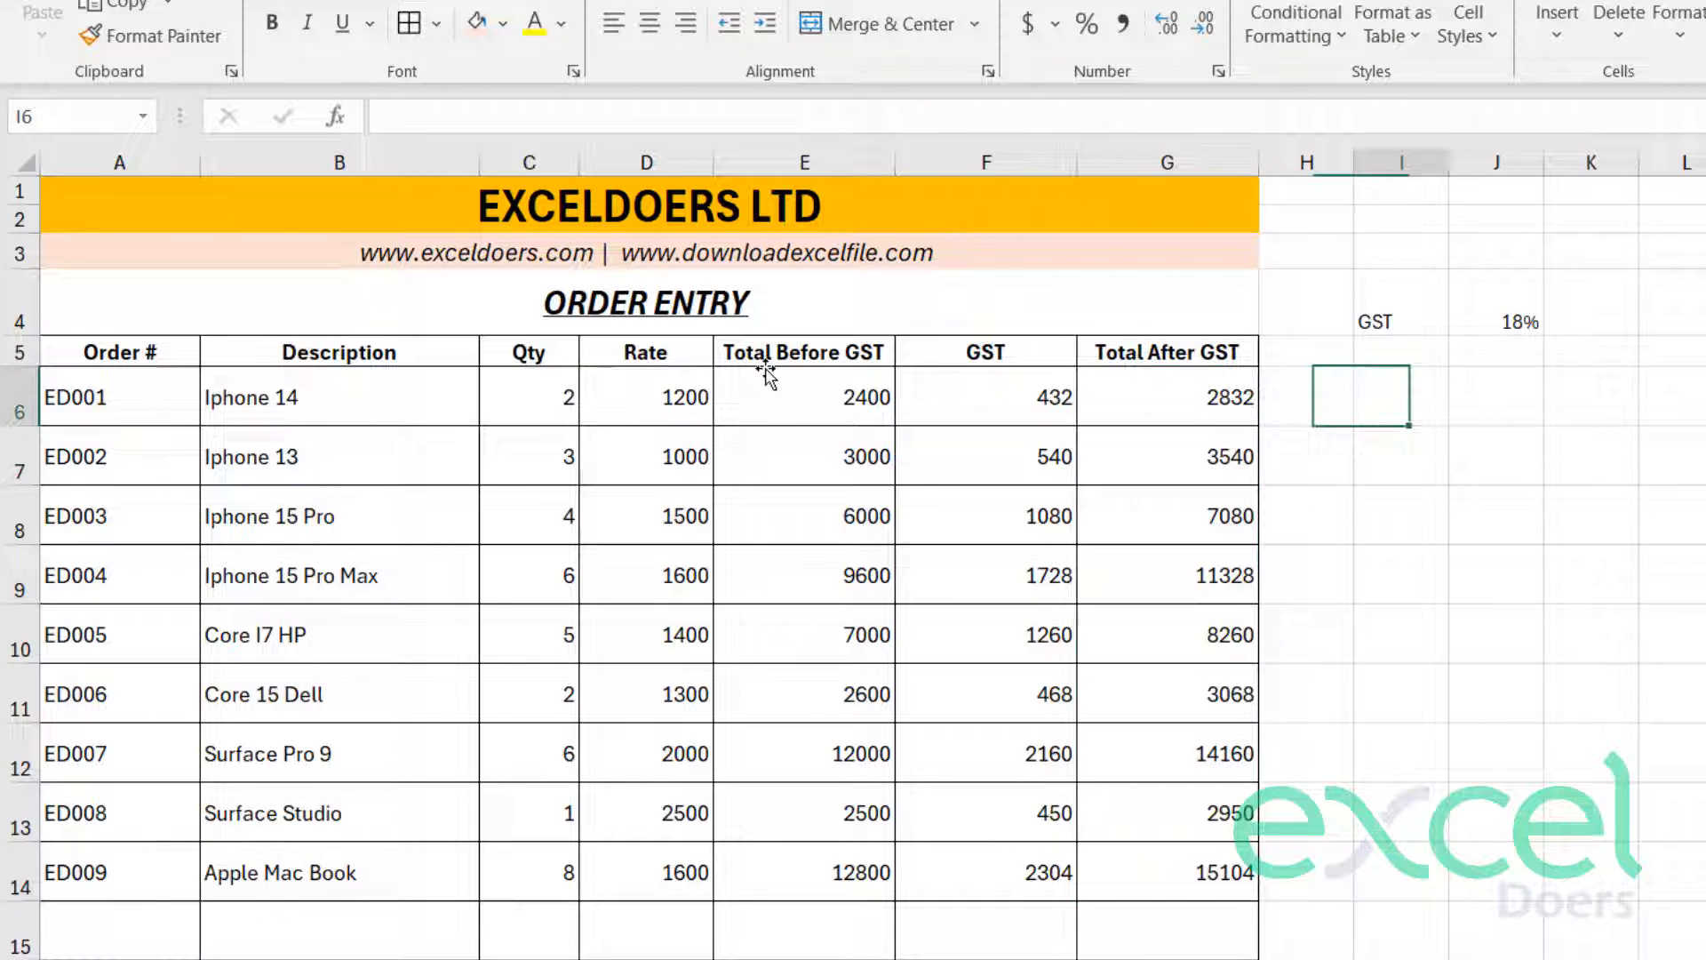
pyautogui.click(1495, 322)
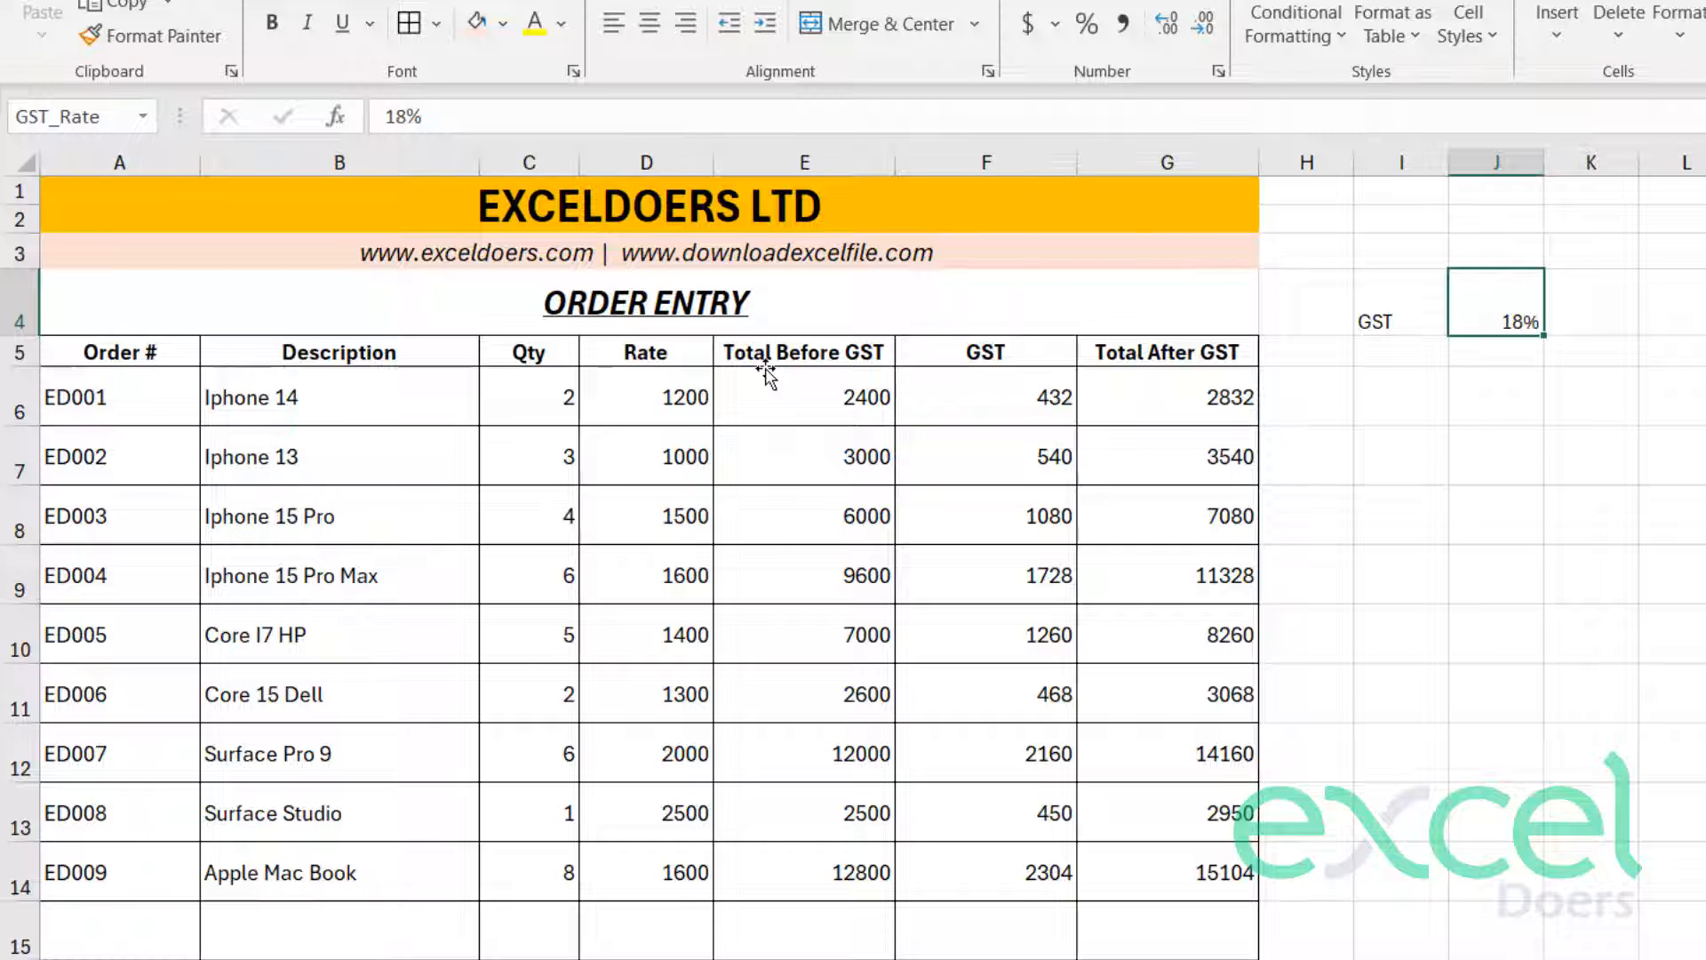
pyautogui.write('12%')
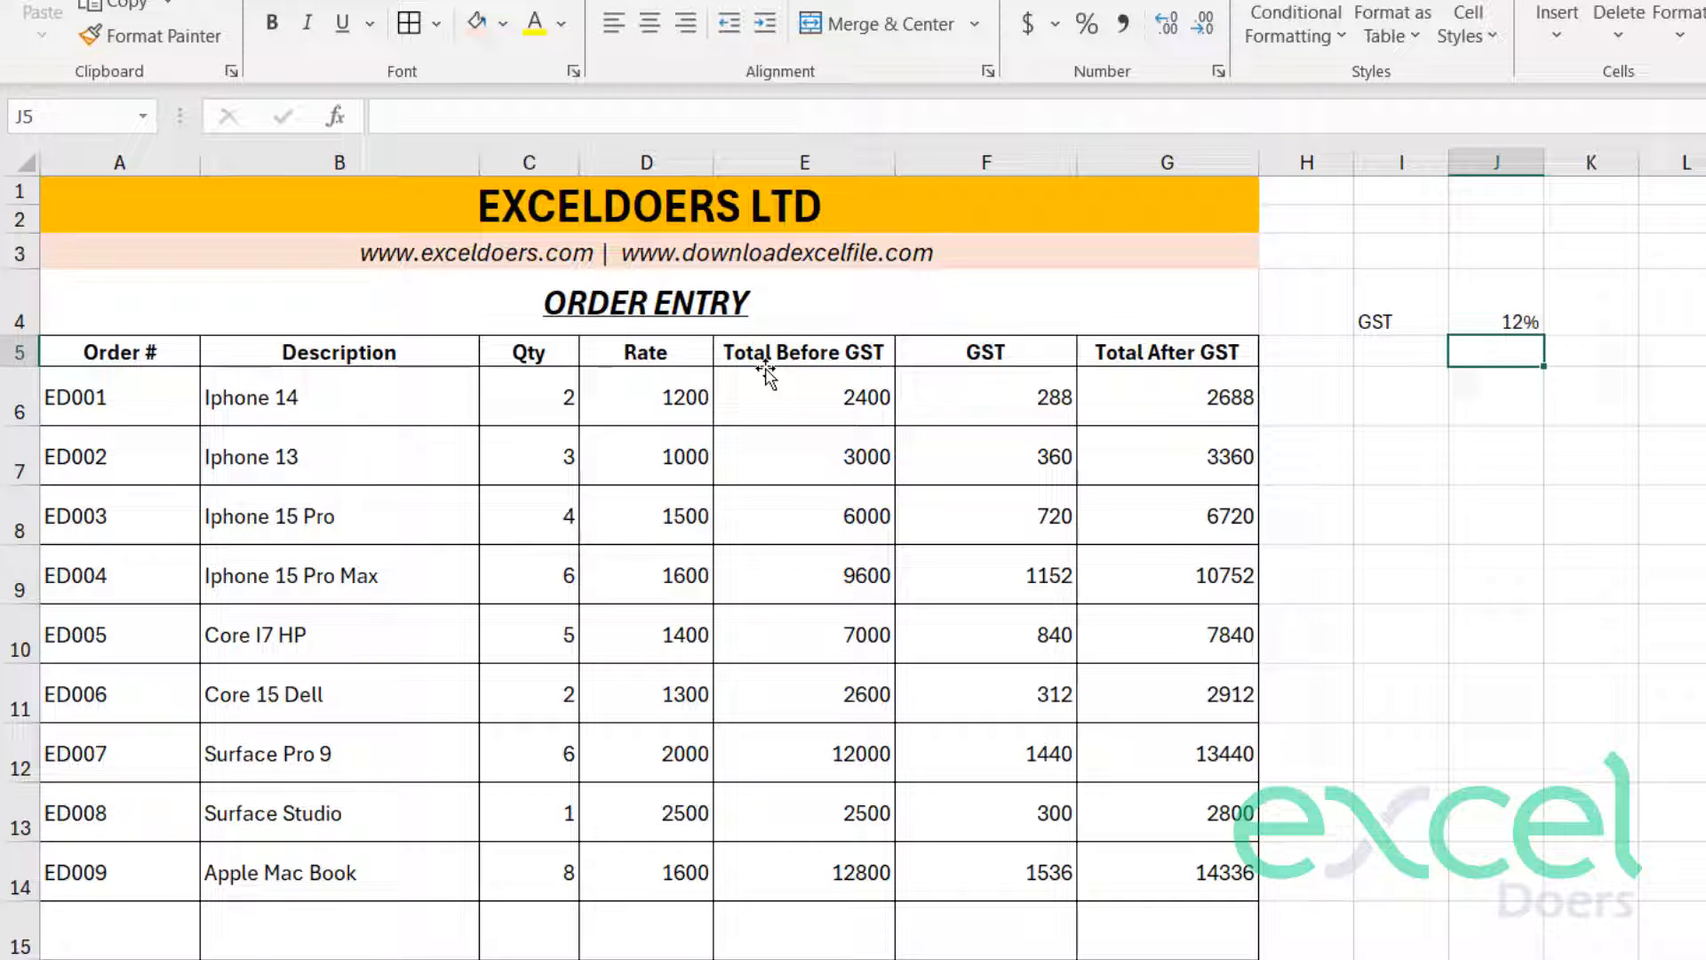
pyautogui.write('18%')
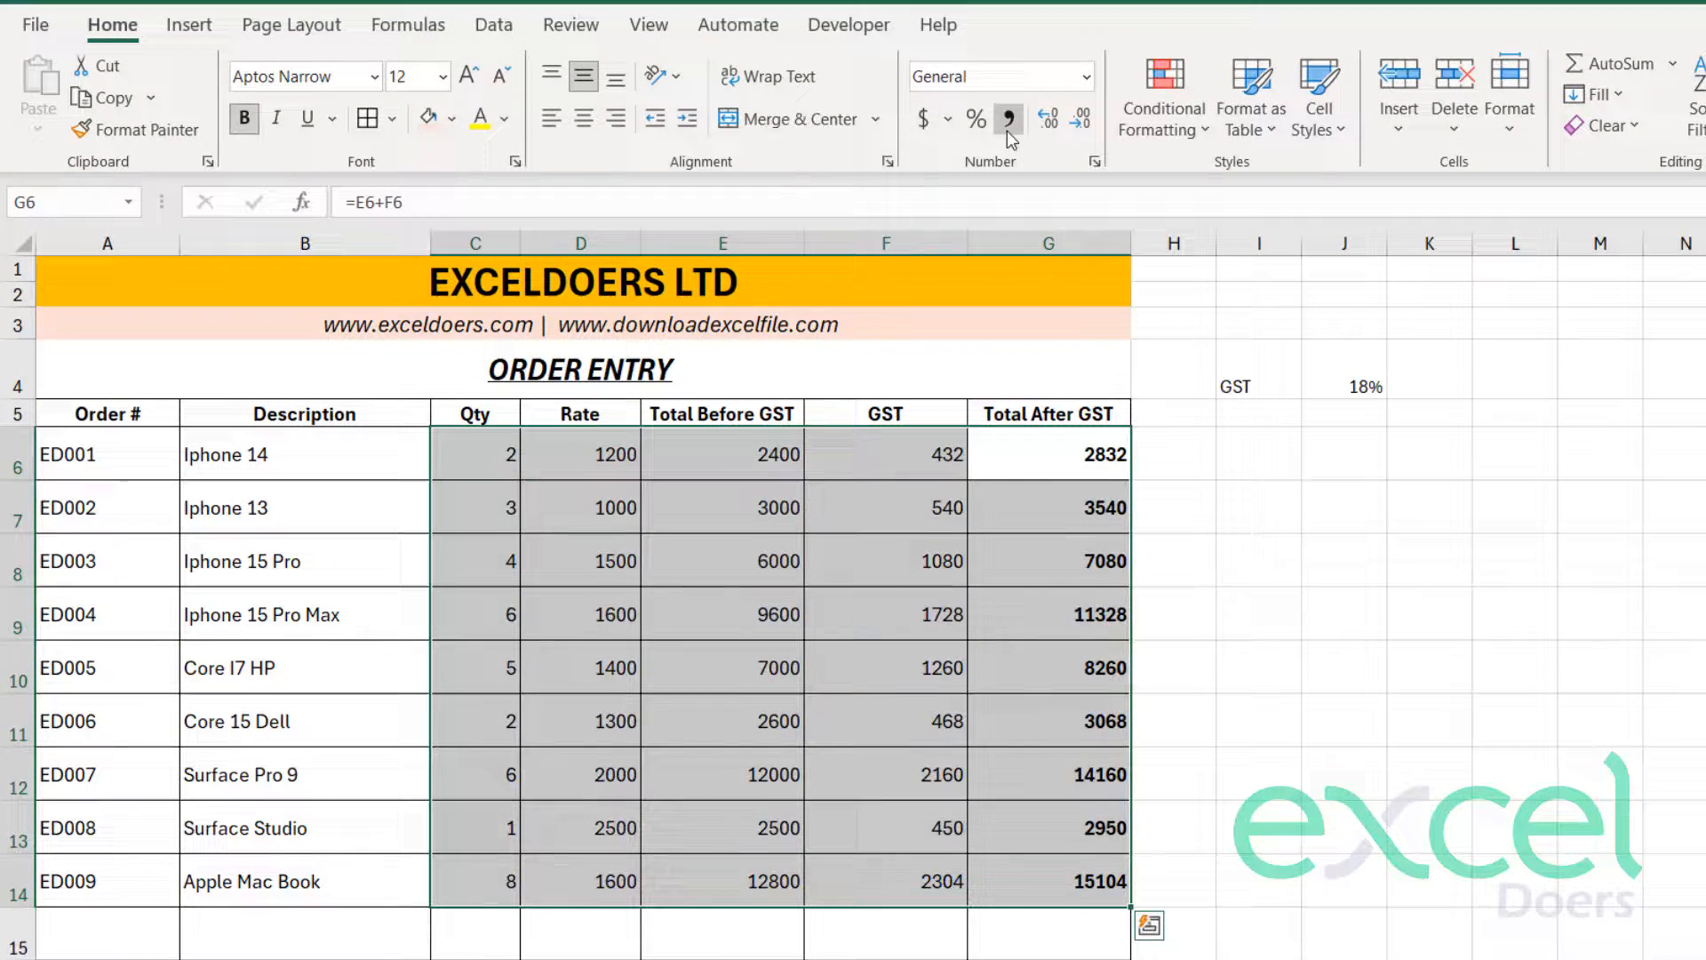
# - Apply Comma Style to C6:G14, then revert the Qty column C6:C14 to General whole numbers
pyautogui.click(1006, 119)
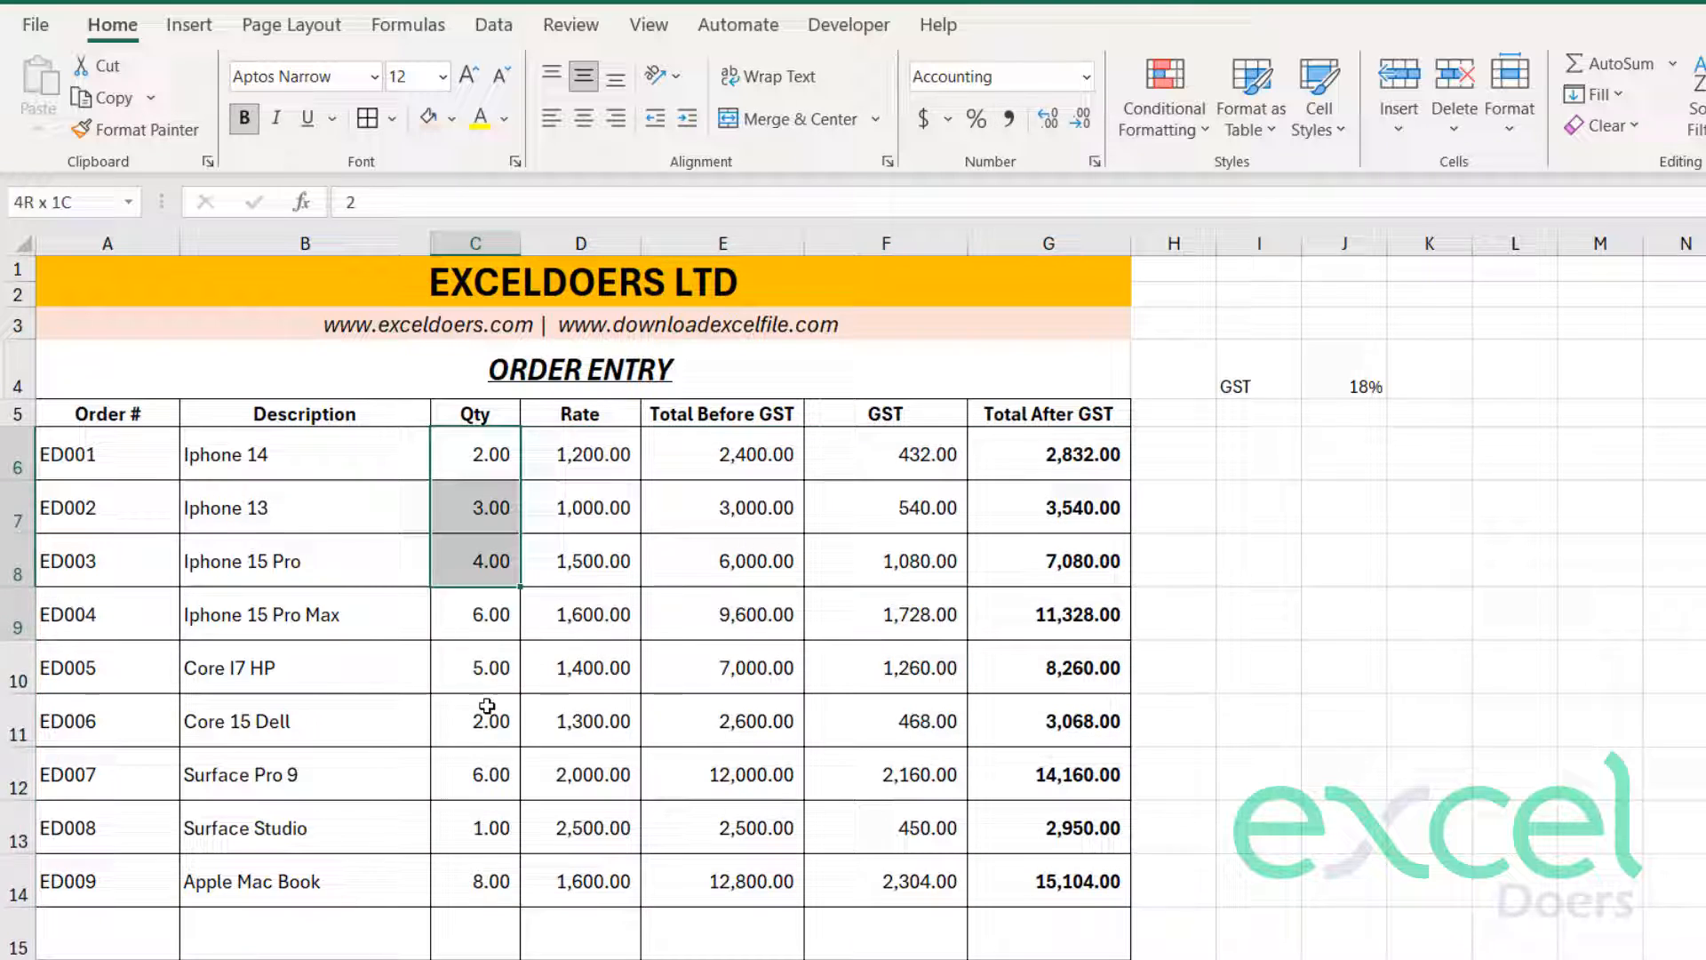
pyautogui.moveTo(476, 453); pyautogui.dragTo(476, 881)
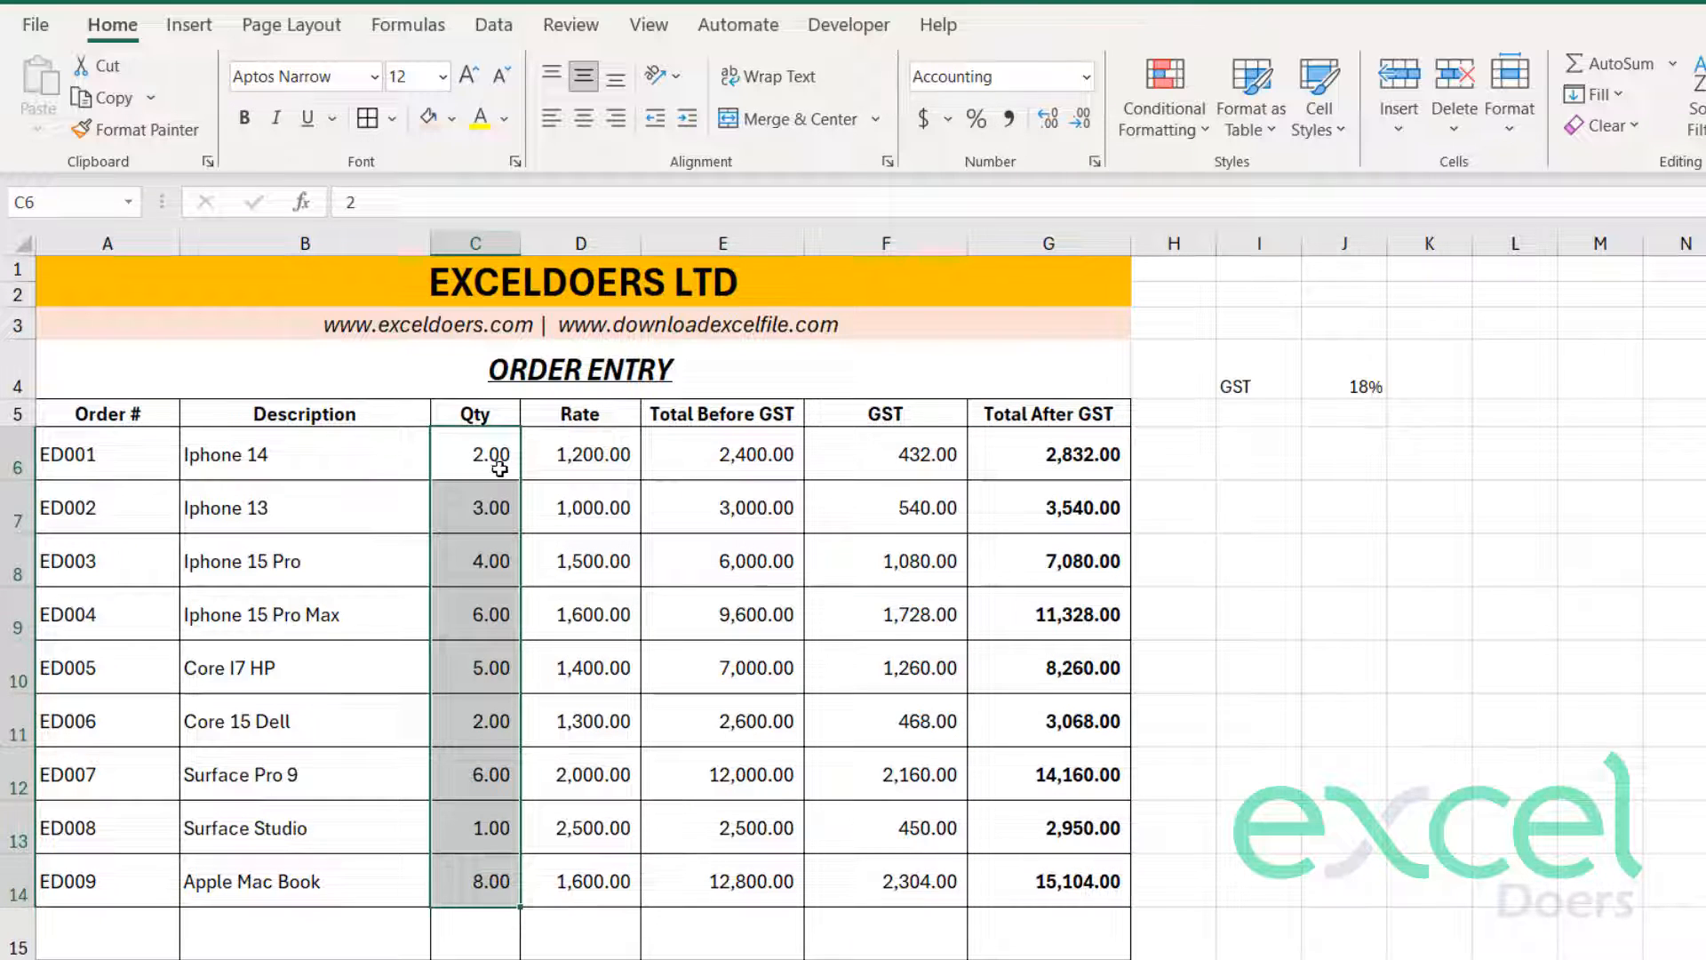
pyautogui.click(1078, 117)
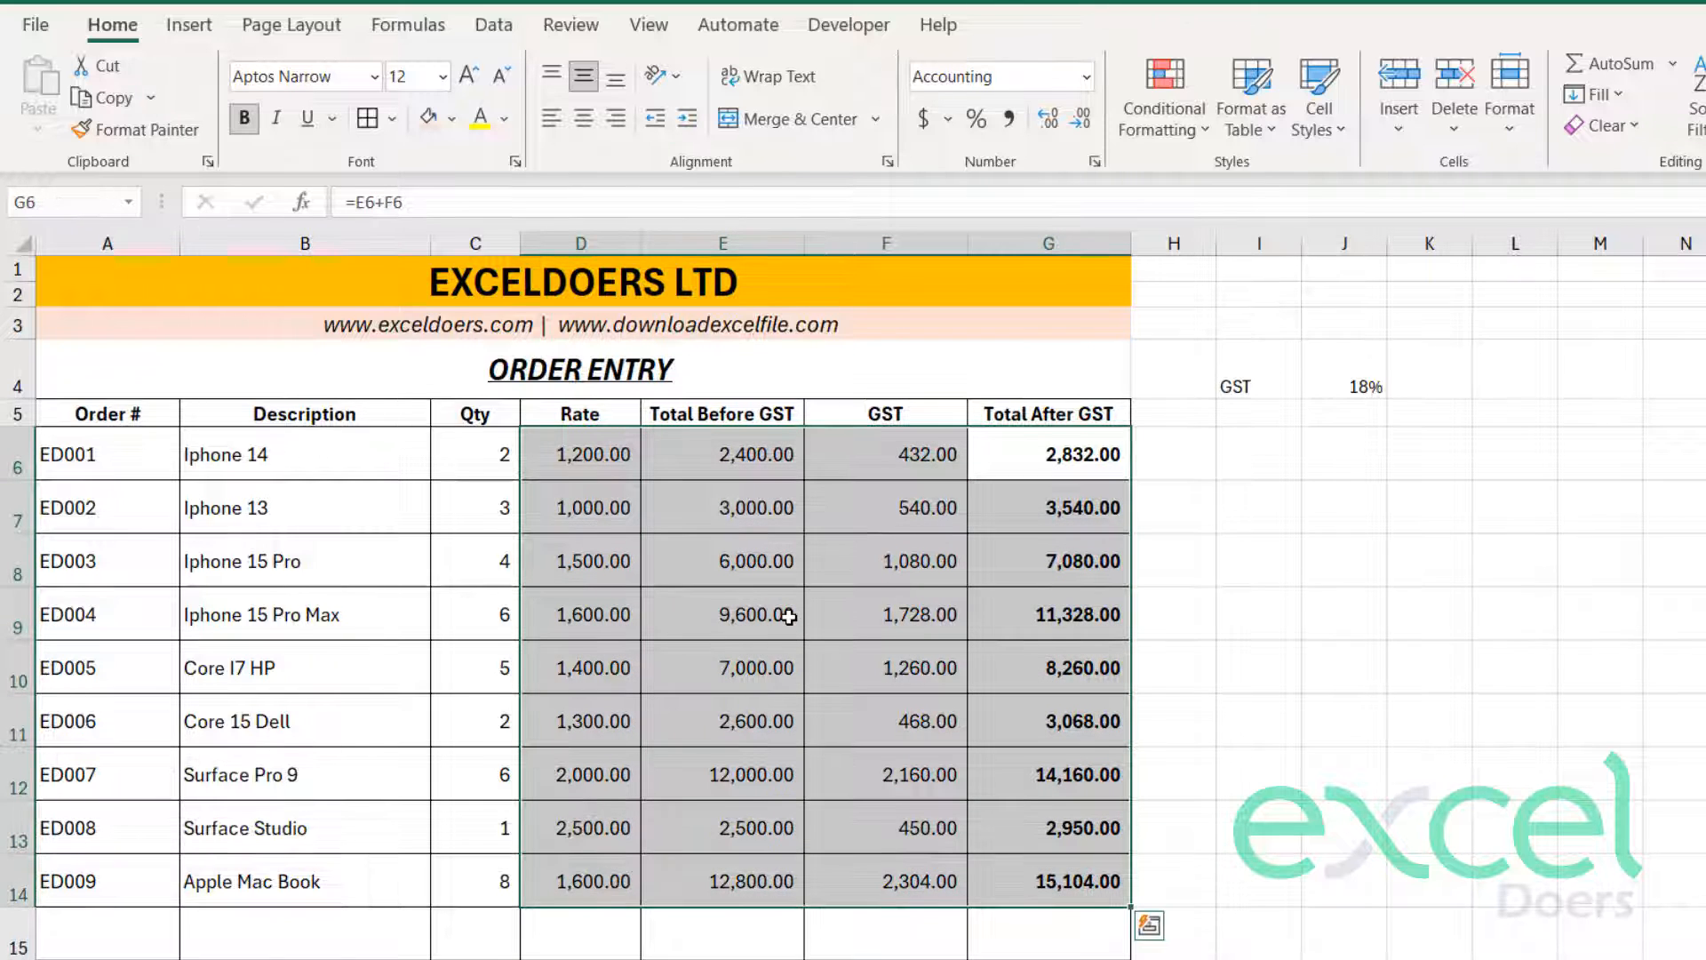
pyautogui.scroll(-3)
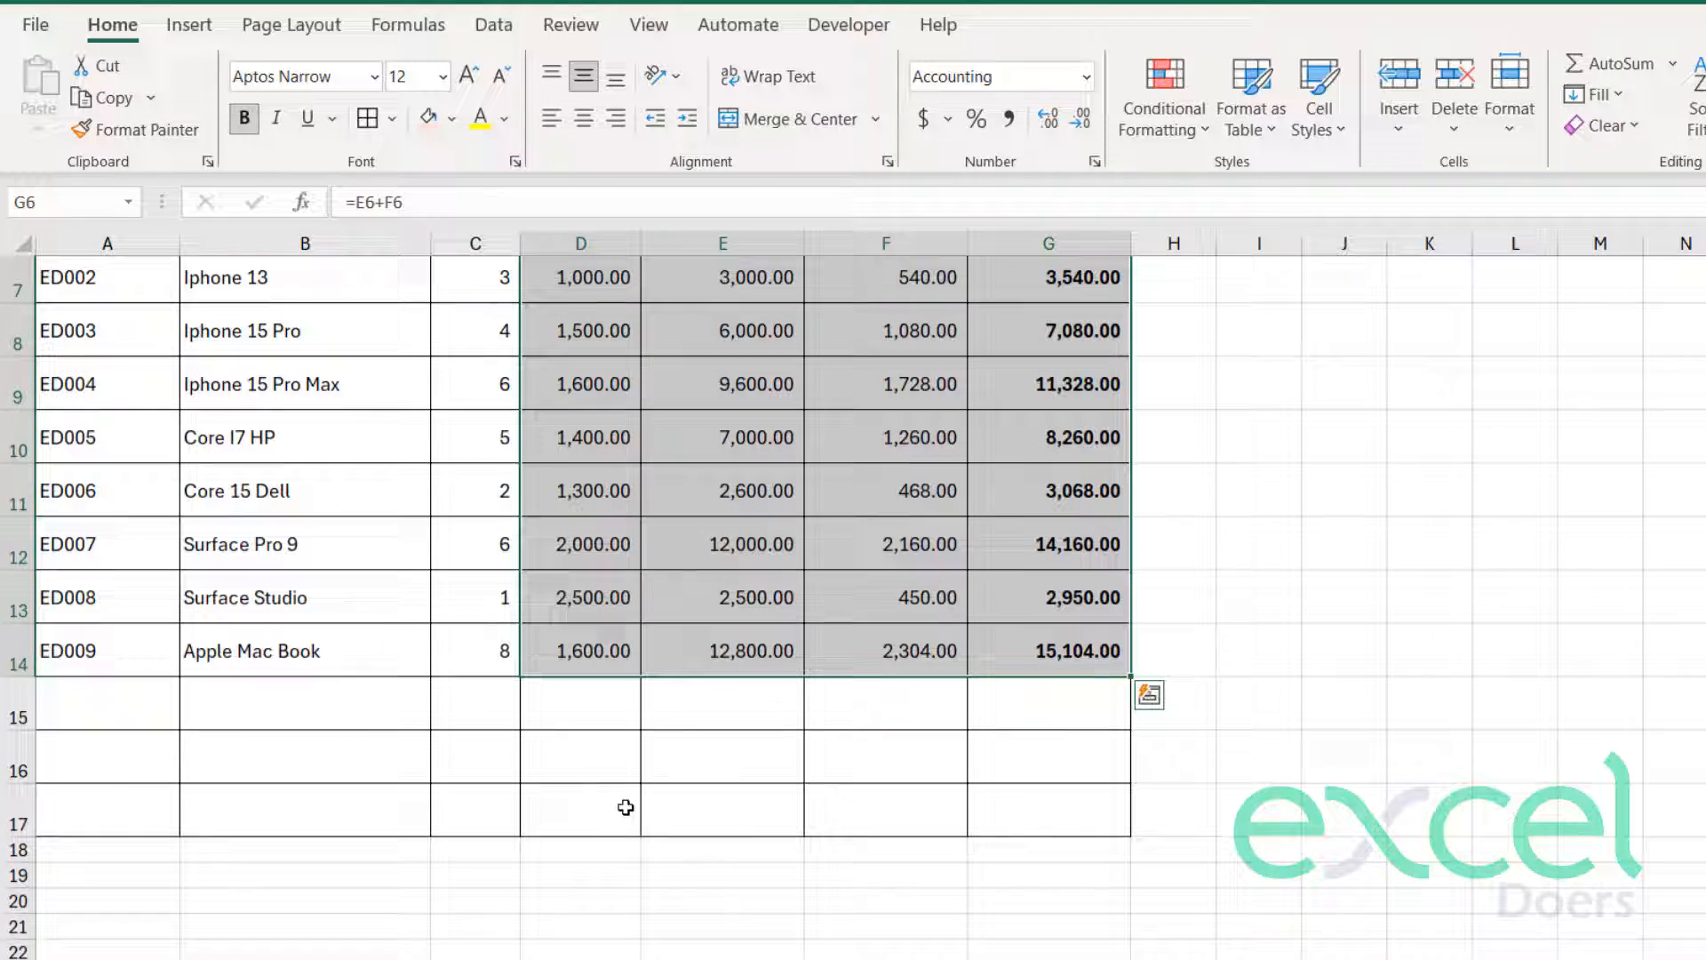
pyautogui.click(18, 716)
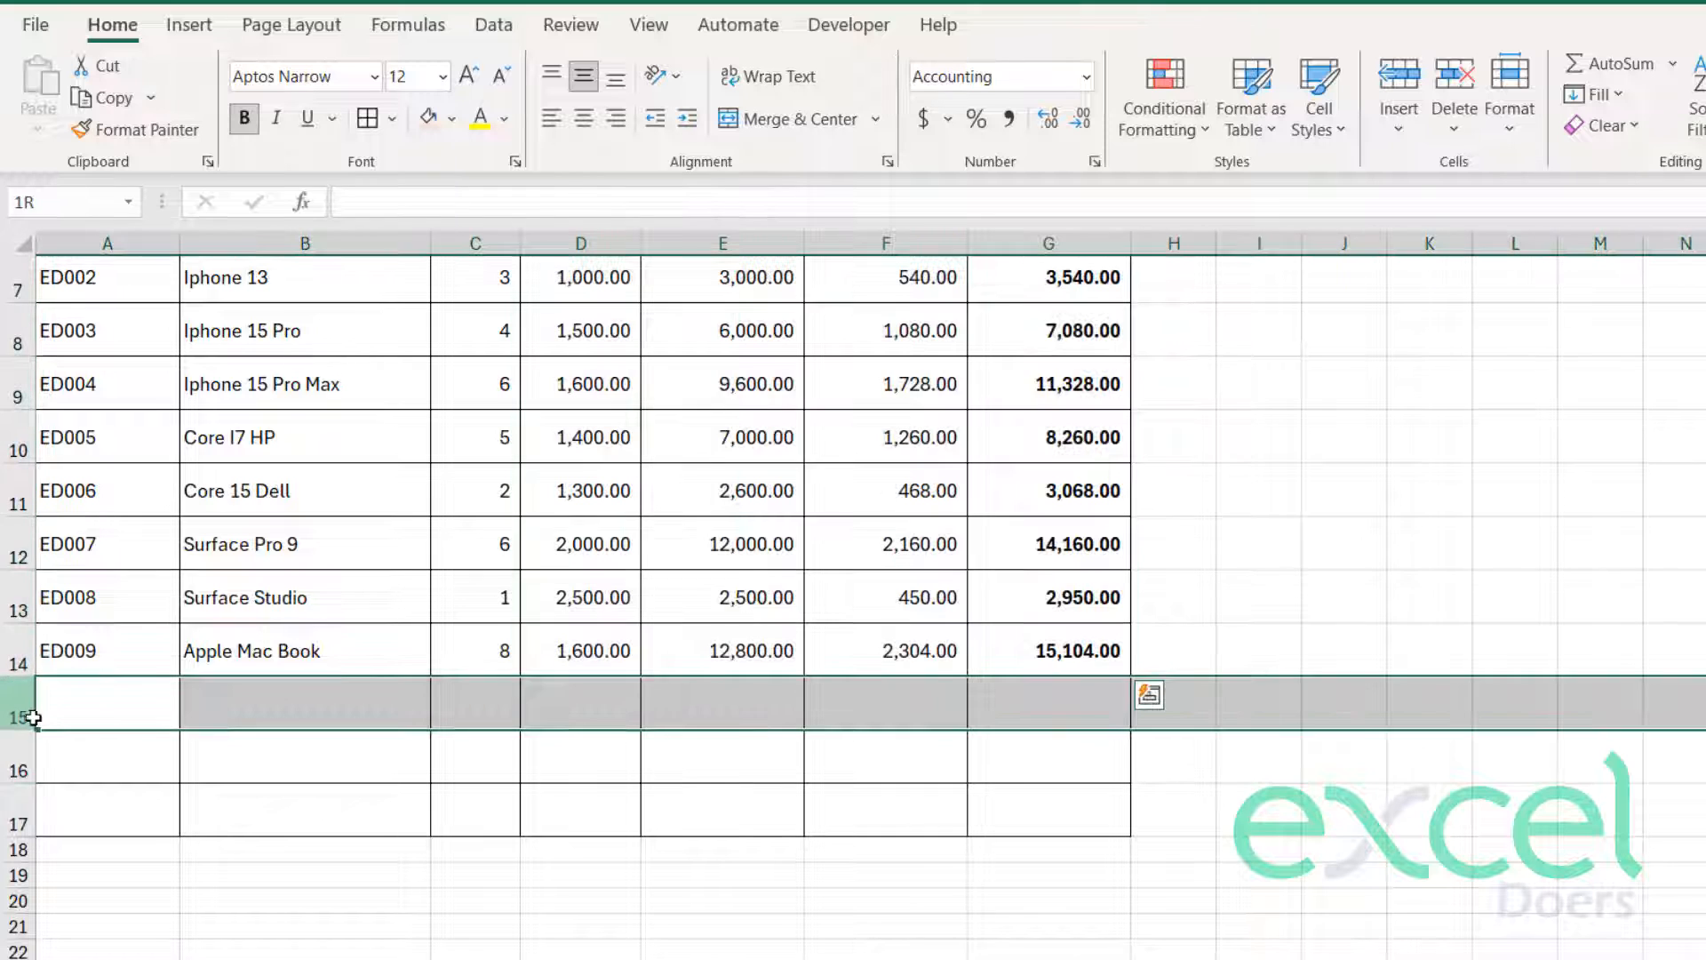
# - Merge A15:D15 into one cell and enter the TOTAL label
pyautogui.click(304, 703)
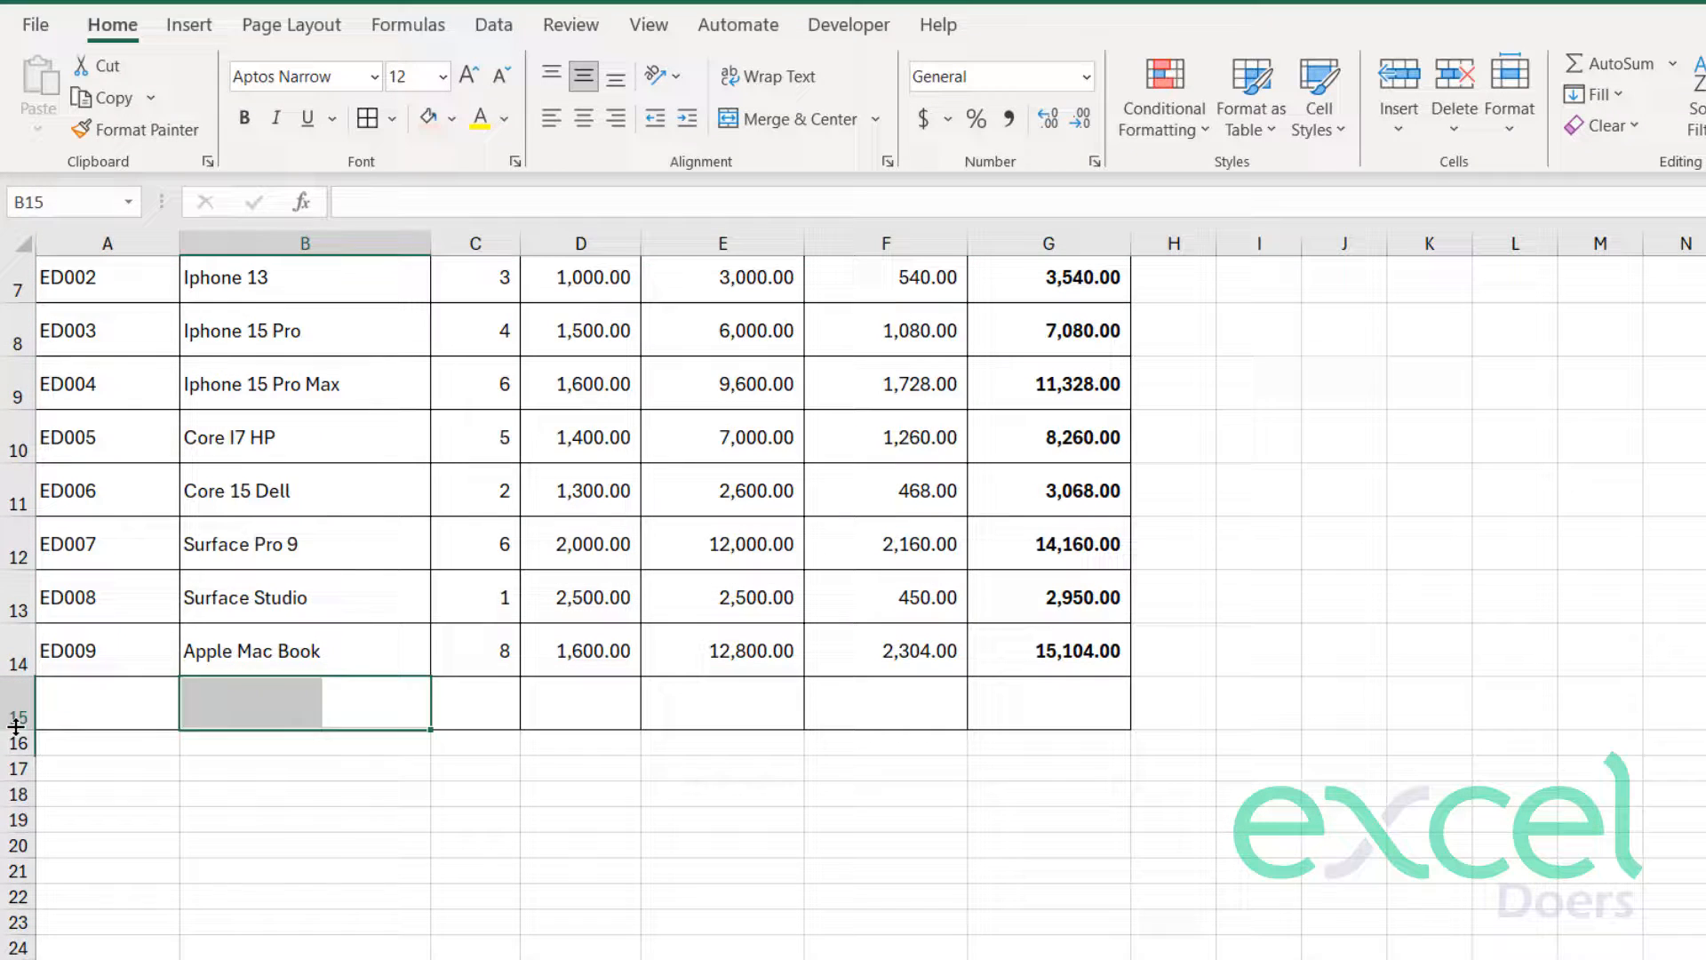
pyautogui.click(474, 704)
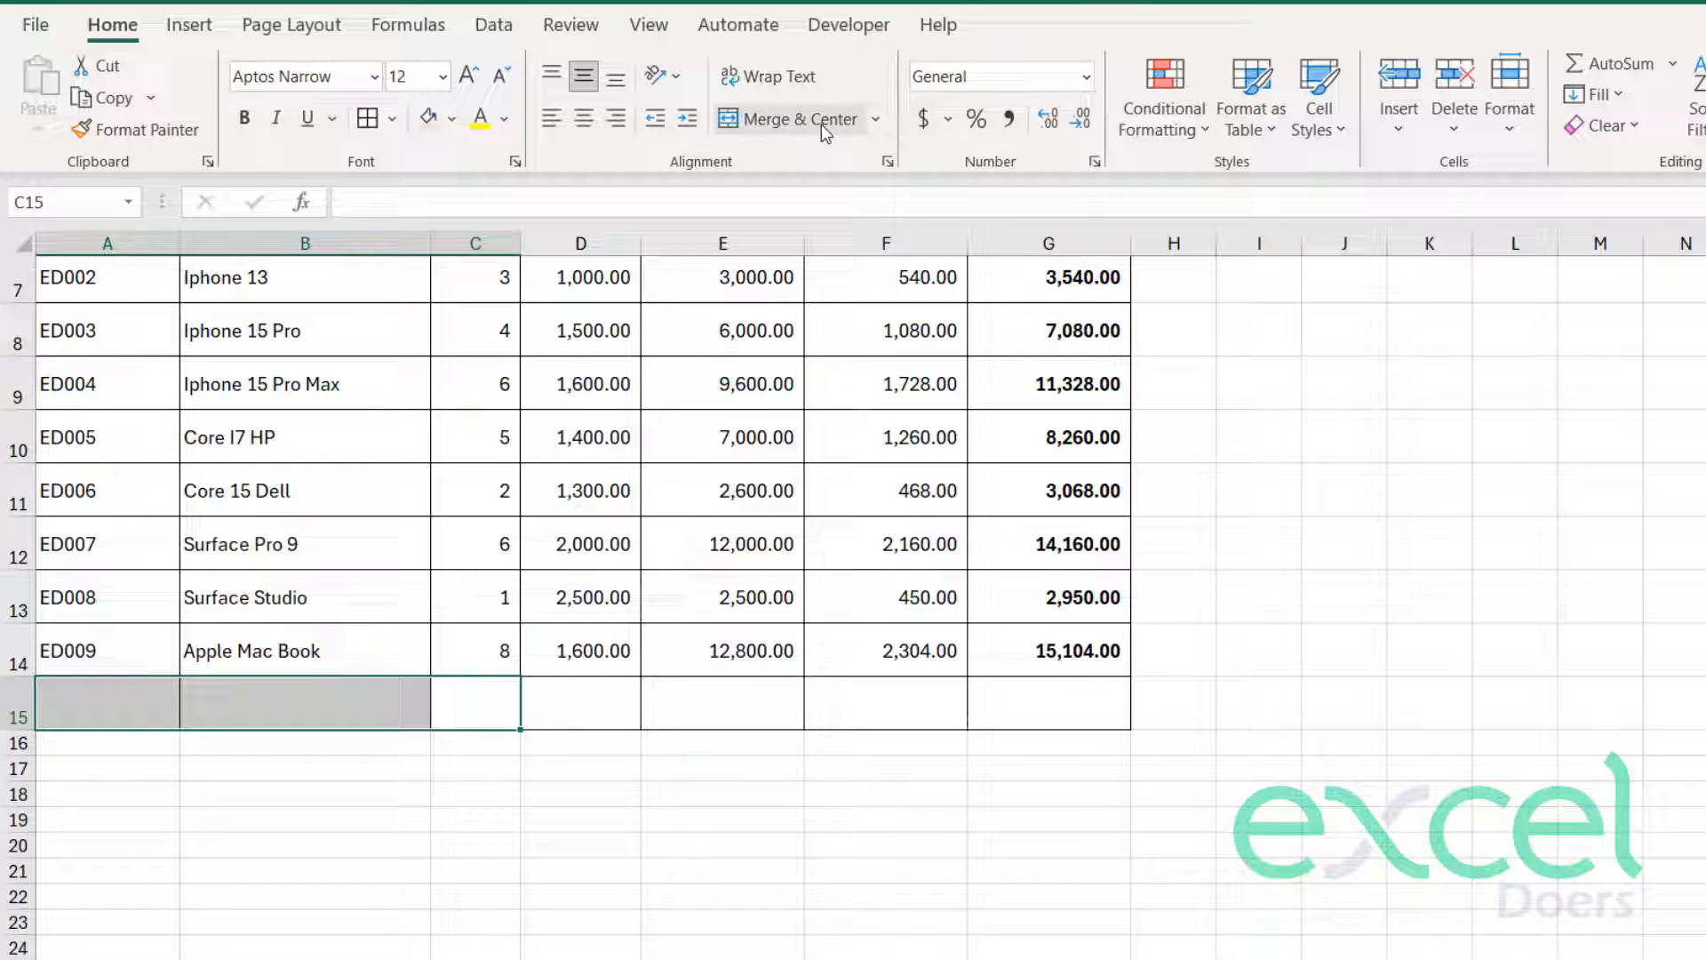
pyautogui.click(792, 119)
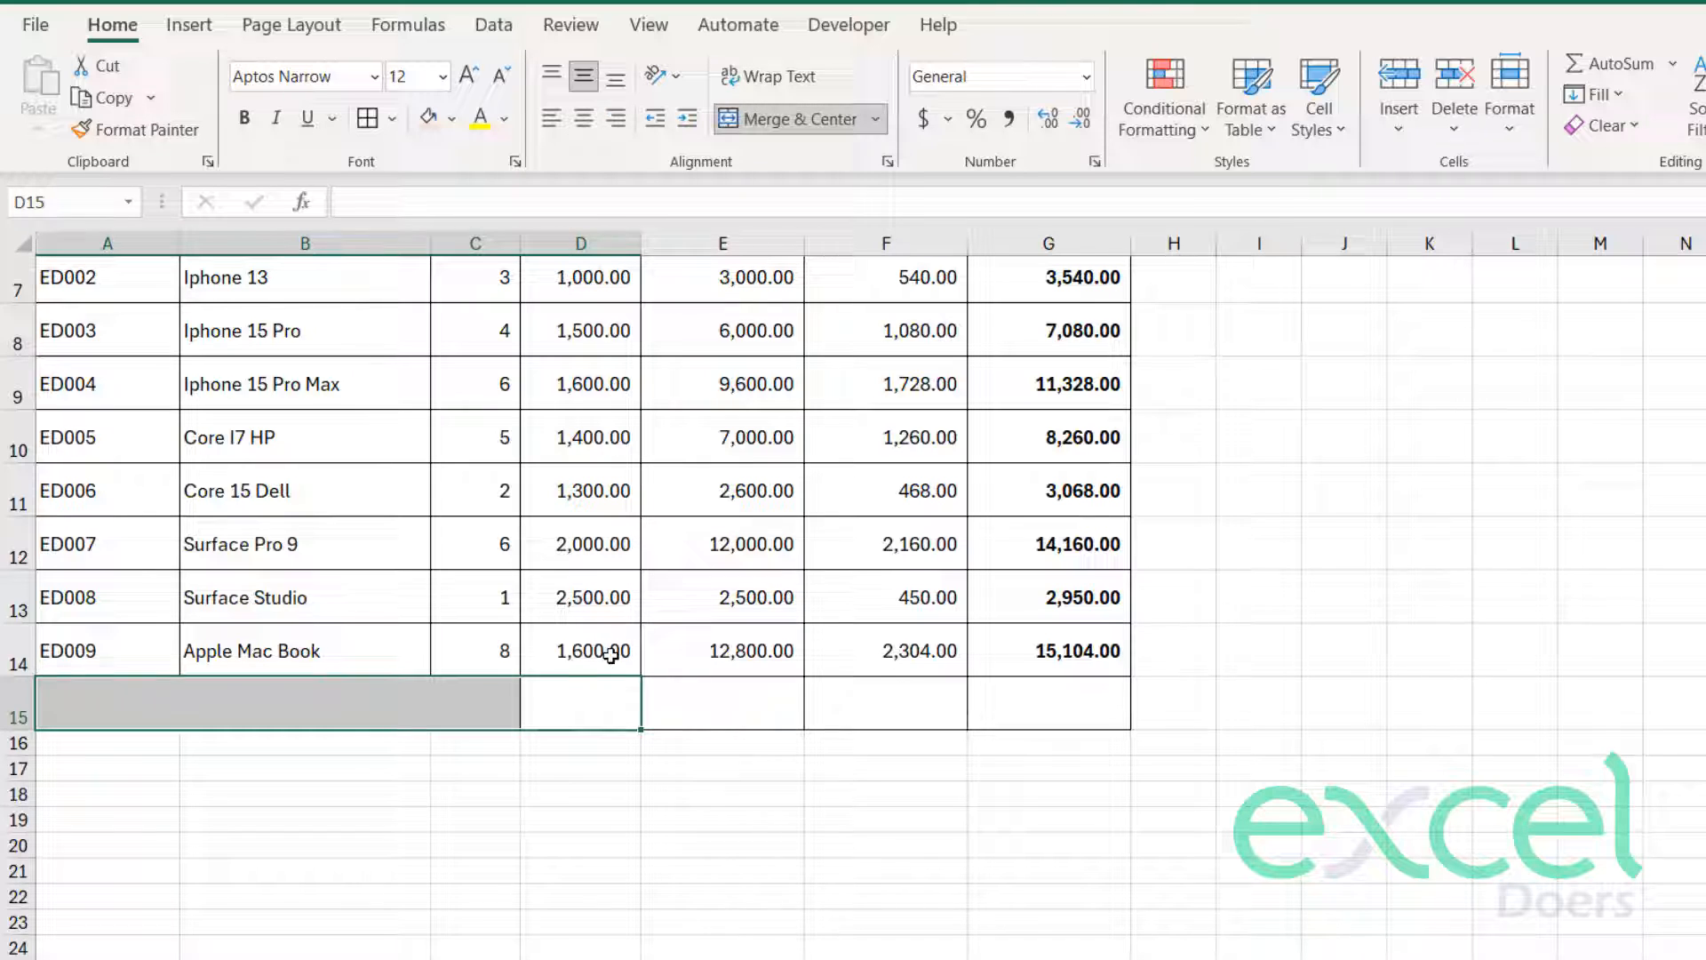
pyautogui.click(789, 119)
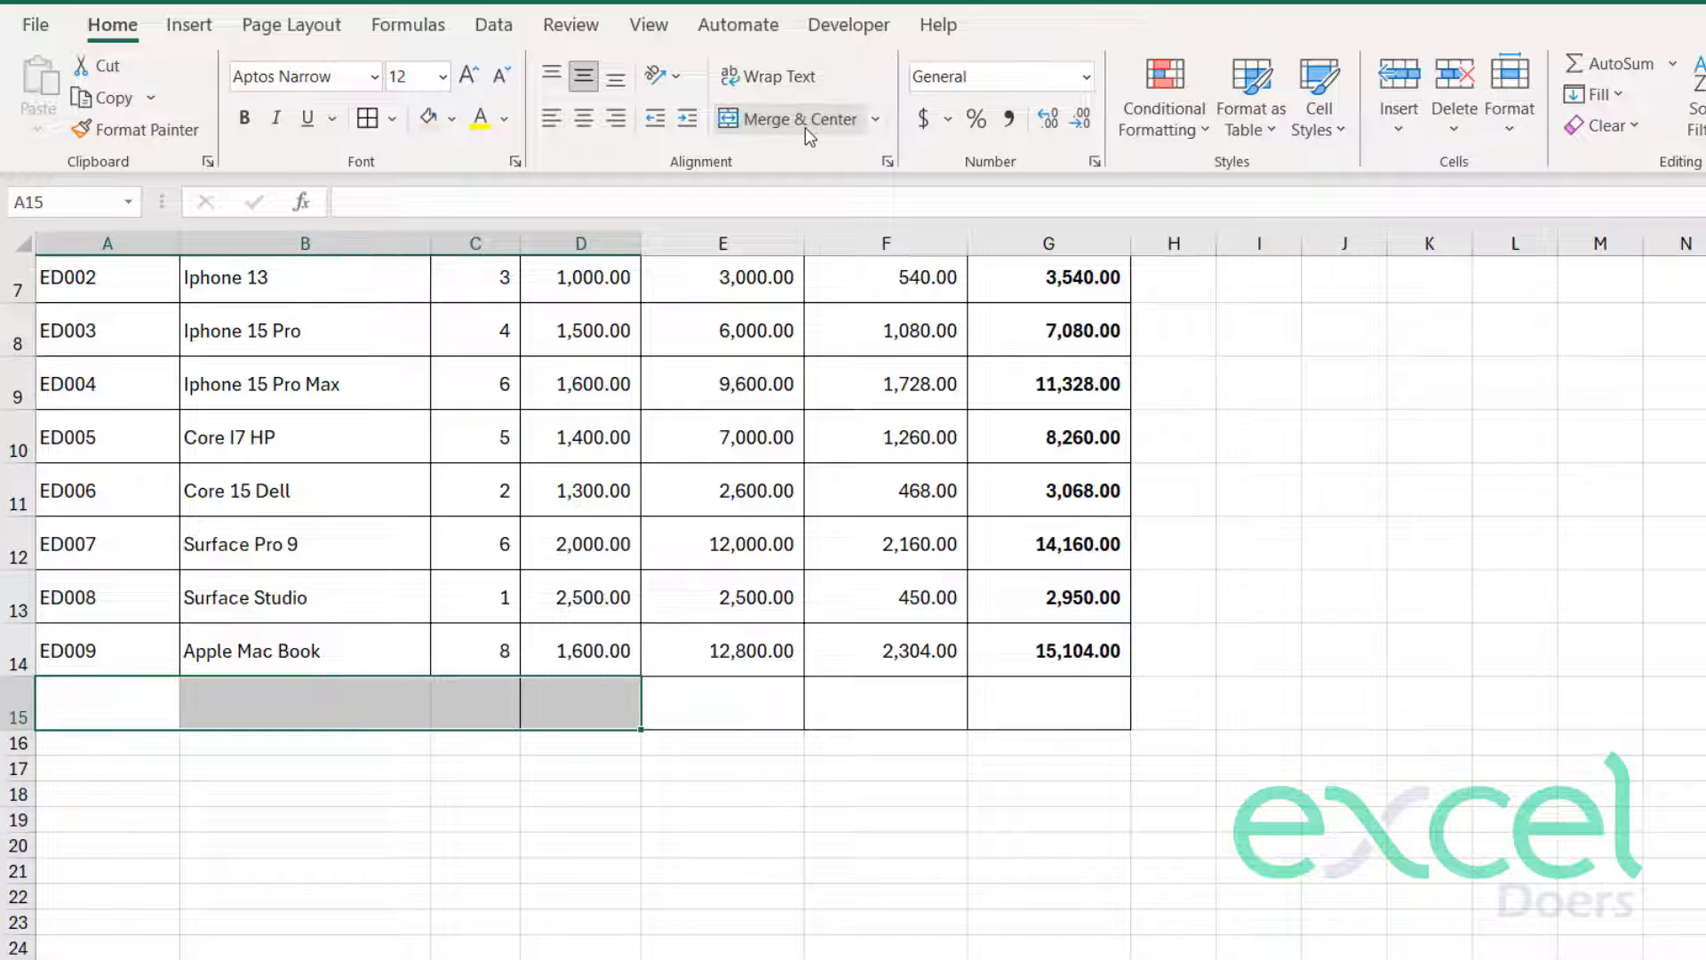
pyautogui.write('TOTAL')
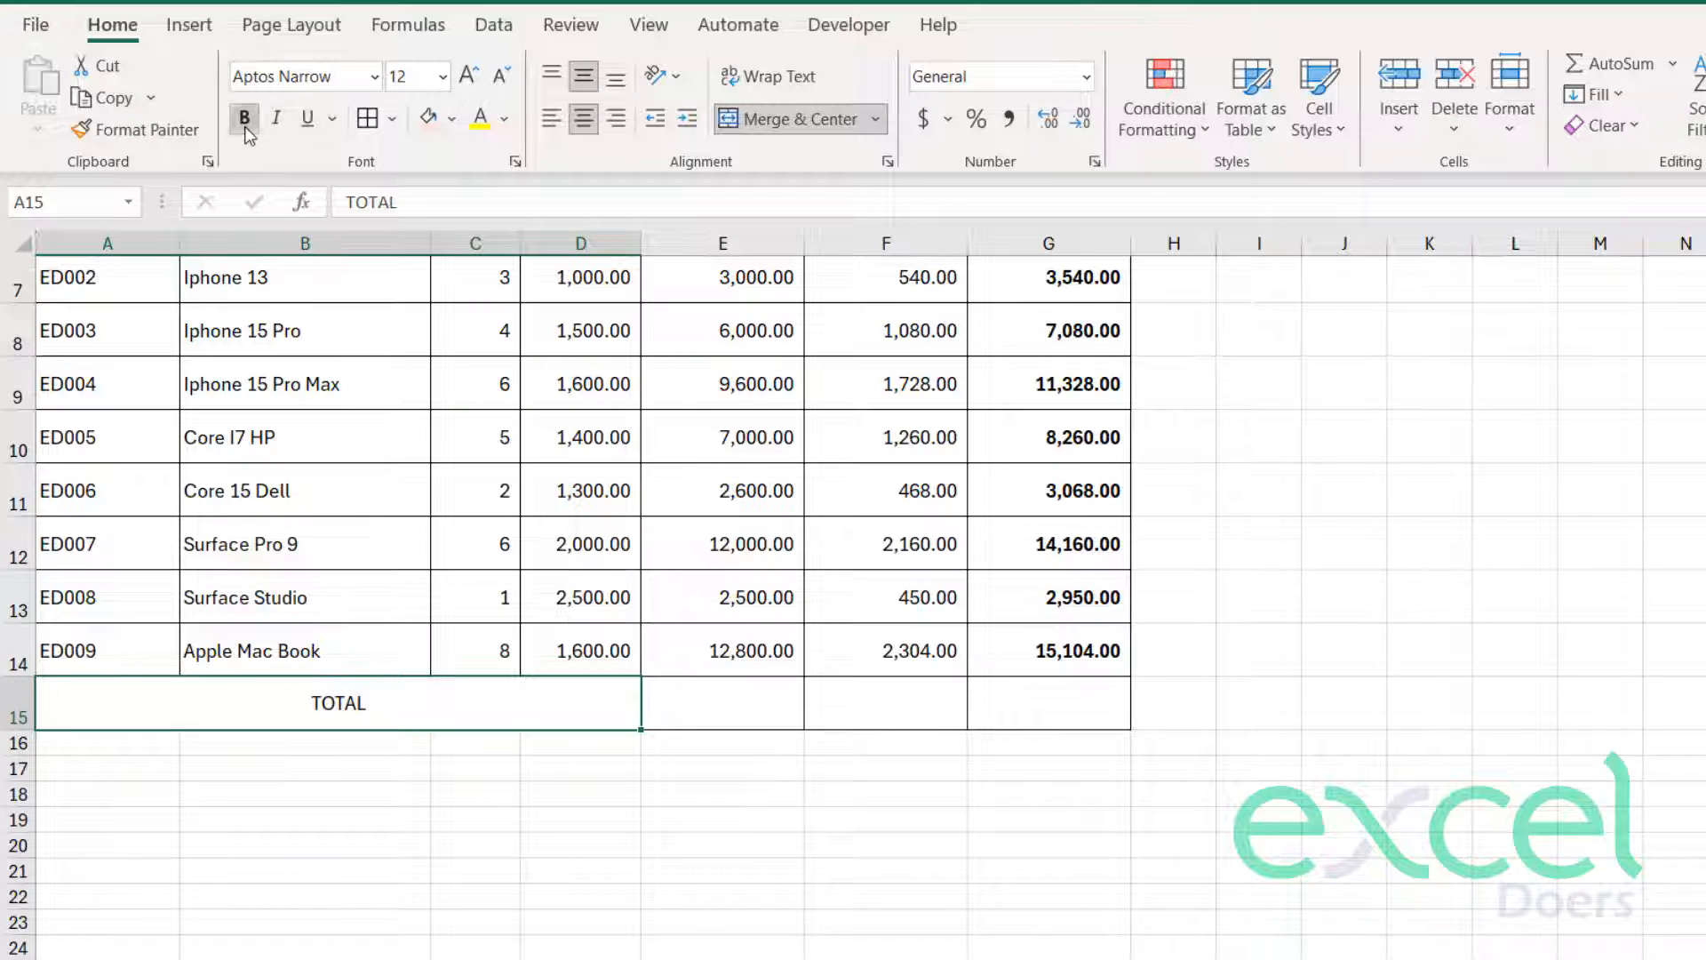
# - Make the TOTAL label bold, larger and right-aligned
pyautogui.click(468, 75)
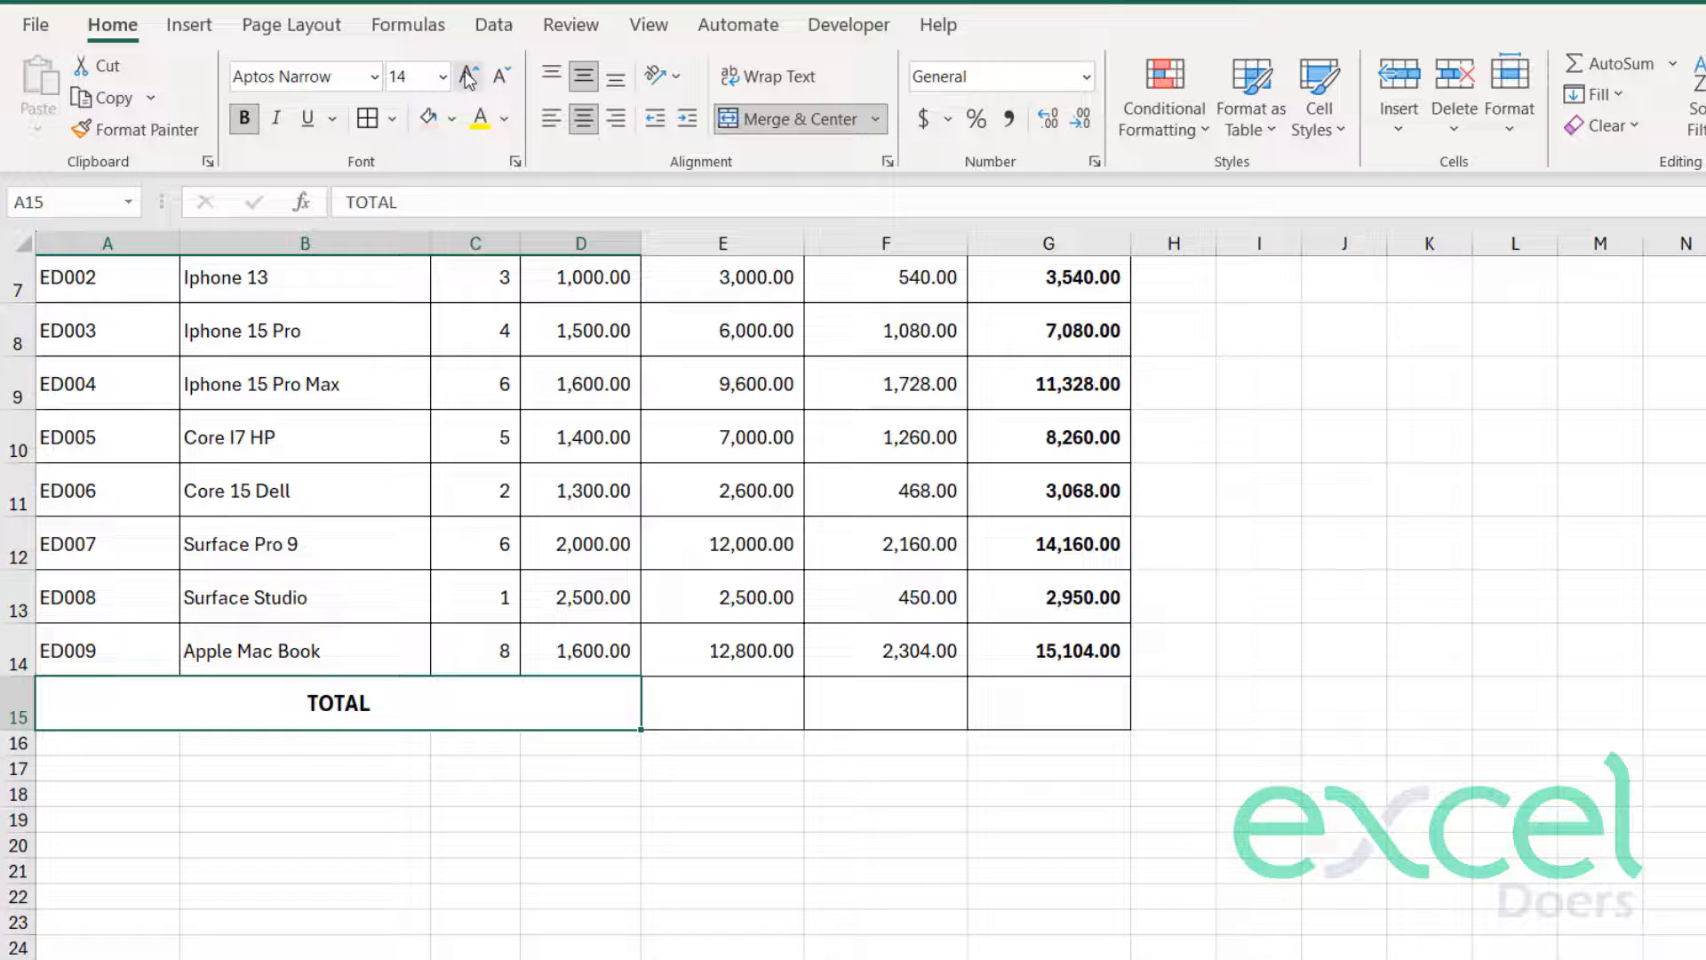
pyautogui.click(615, 119)
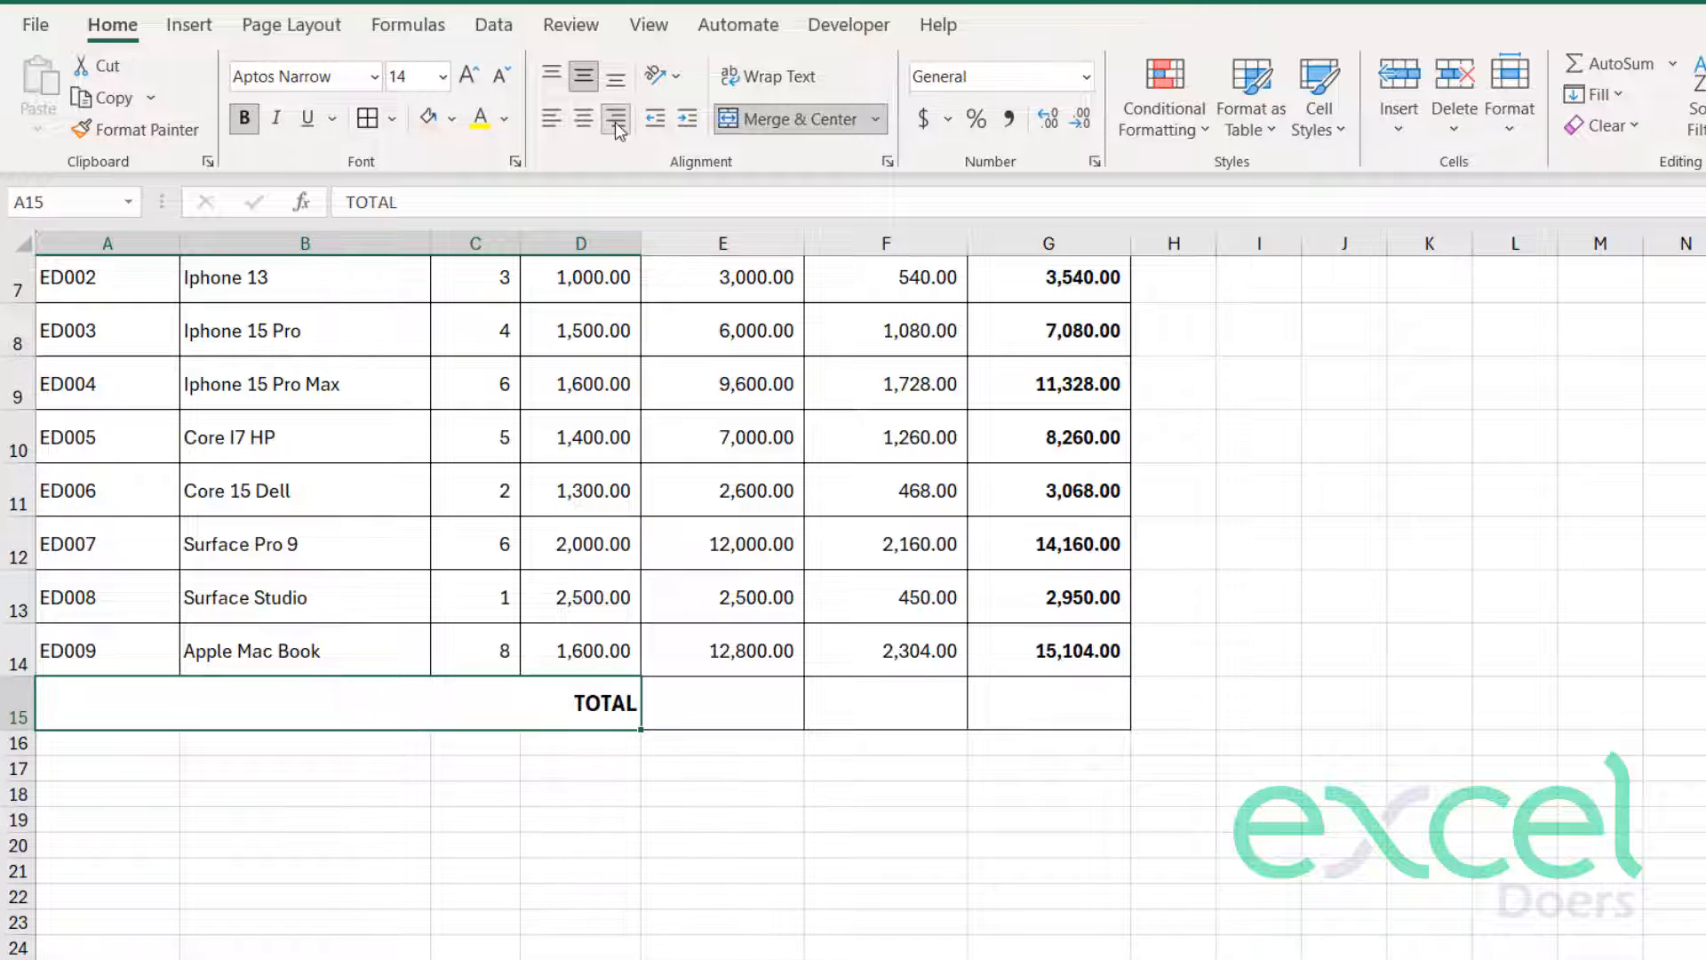
pyautogui.click(721, 819)
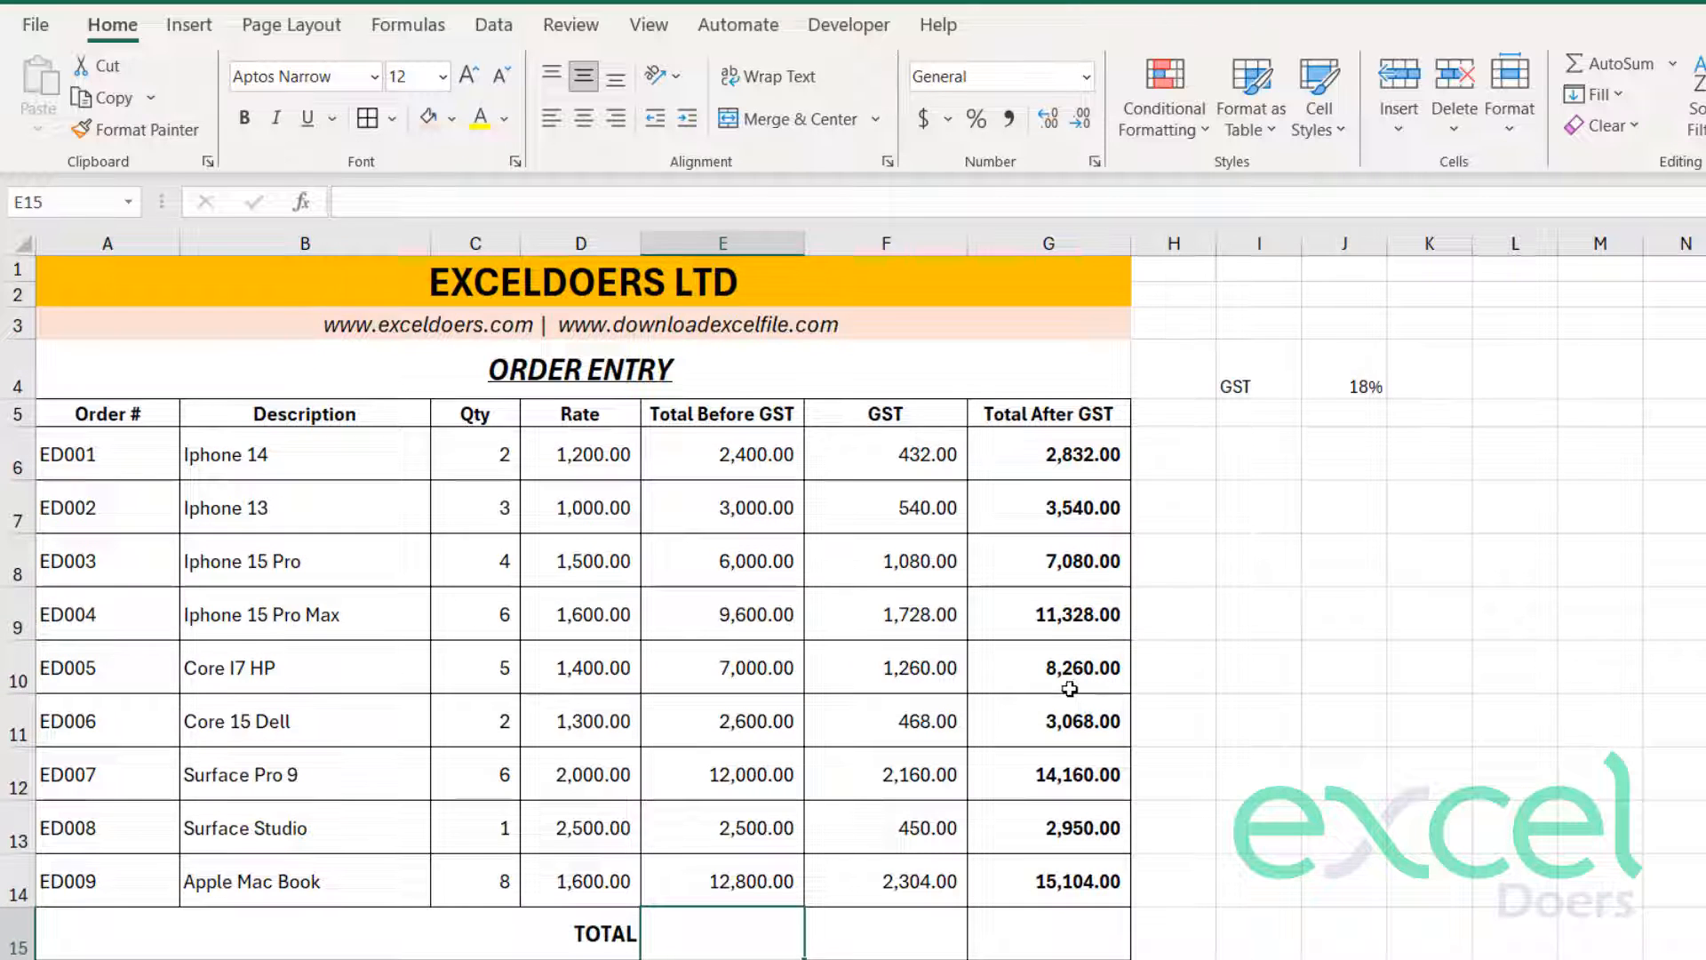
# - Sum each amount column in row 15 with =SUM(E6:E14) copied across to G15, in bold
pyautogui.write('=su')
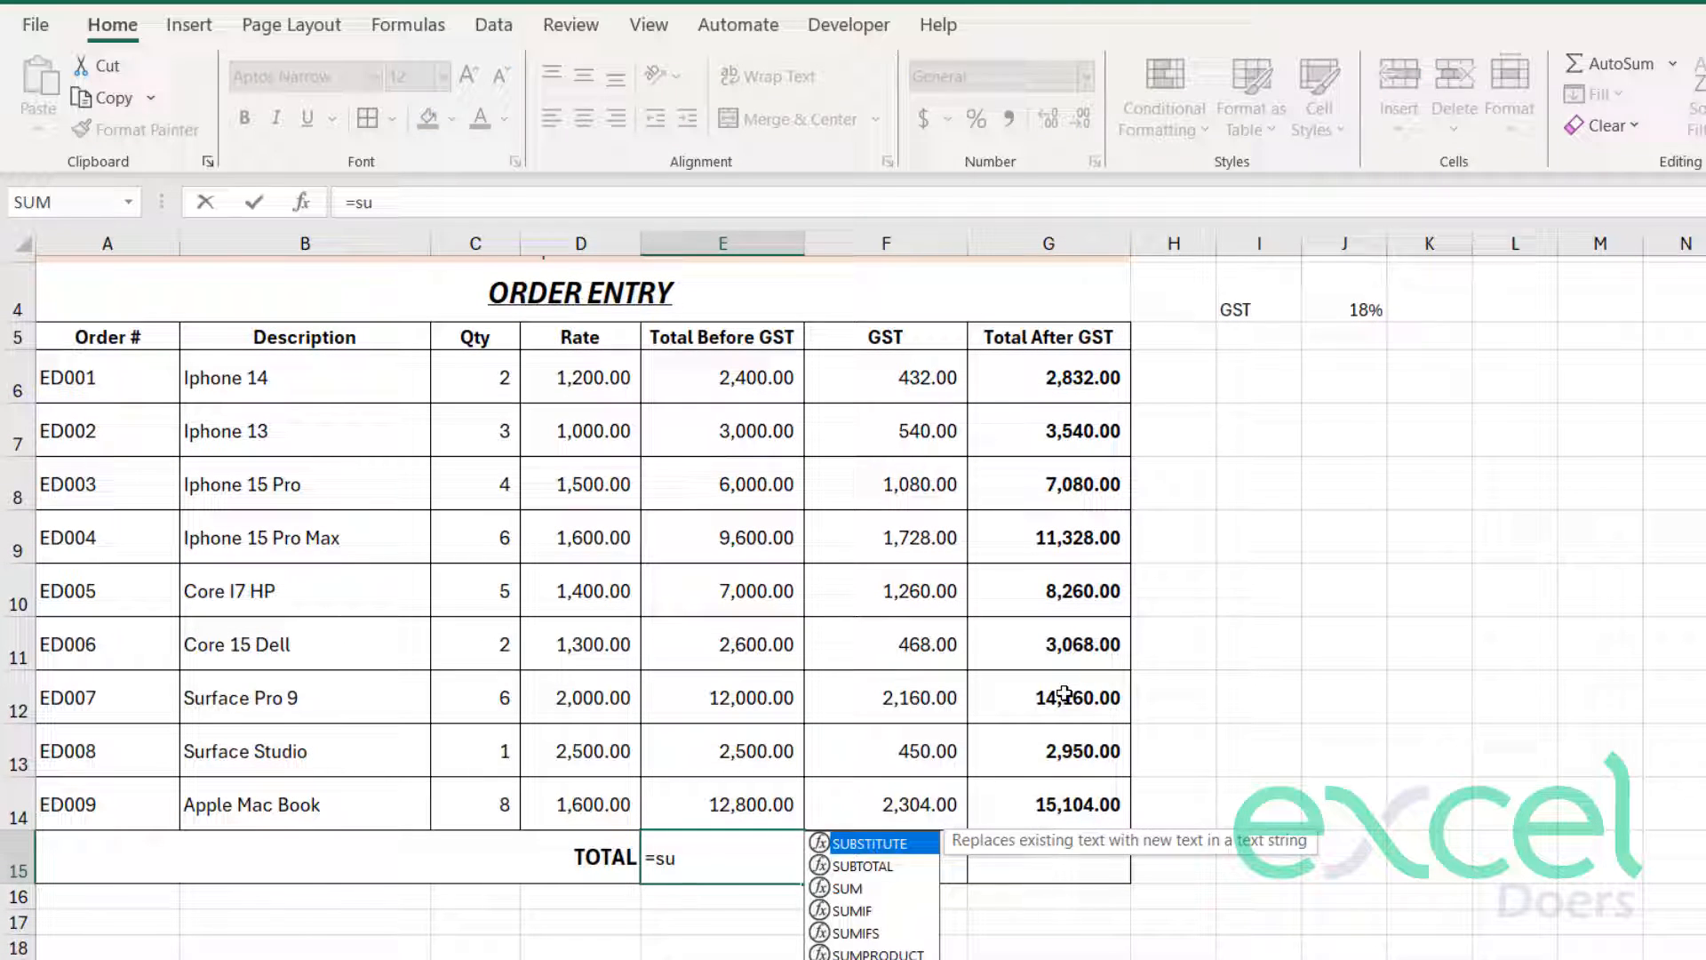
pyautogui.click(721, 376)
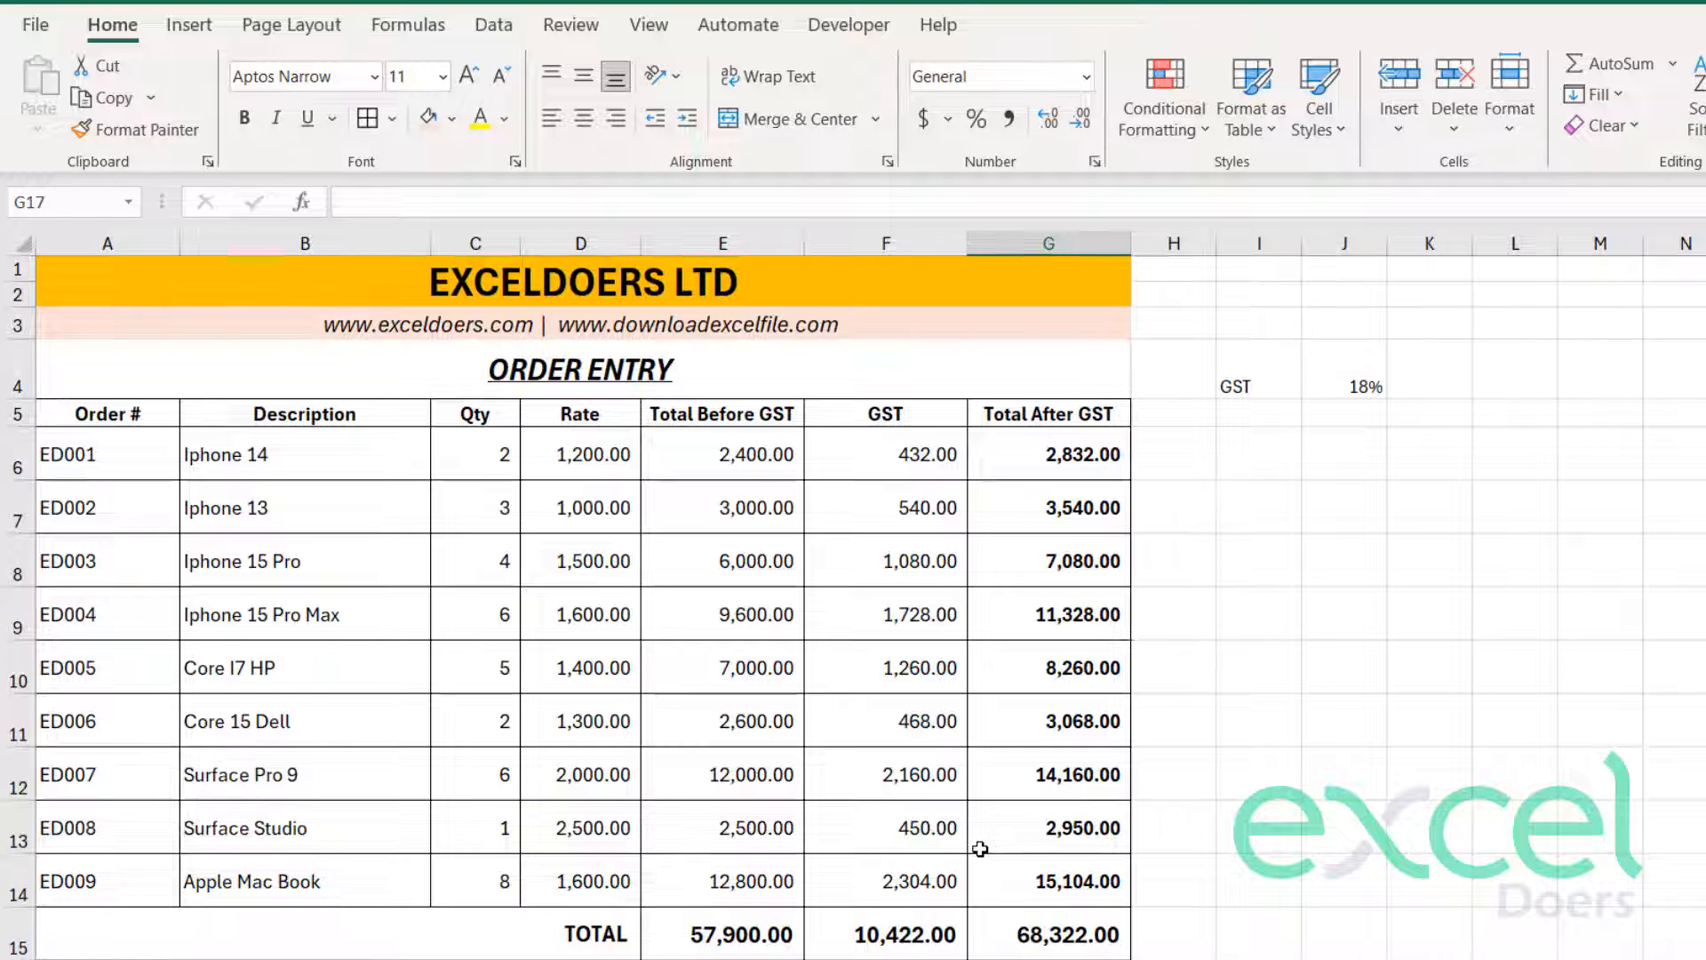
pyautogui.moveTo(1143, 435)
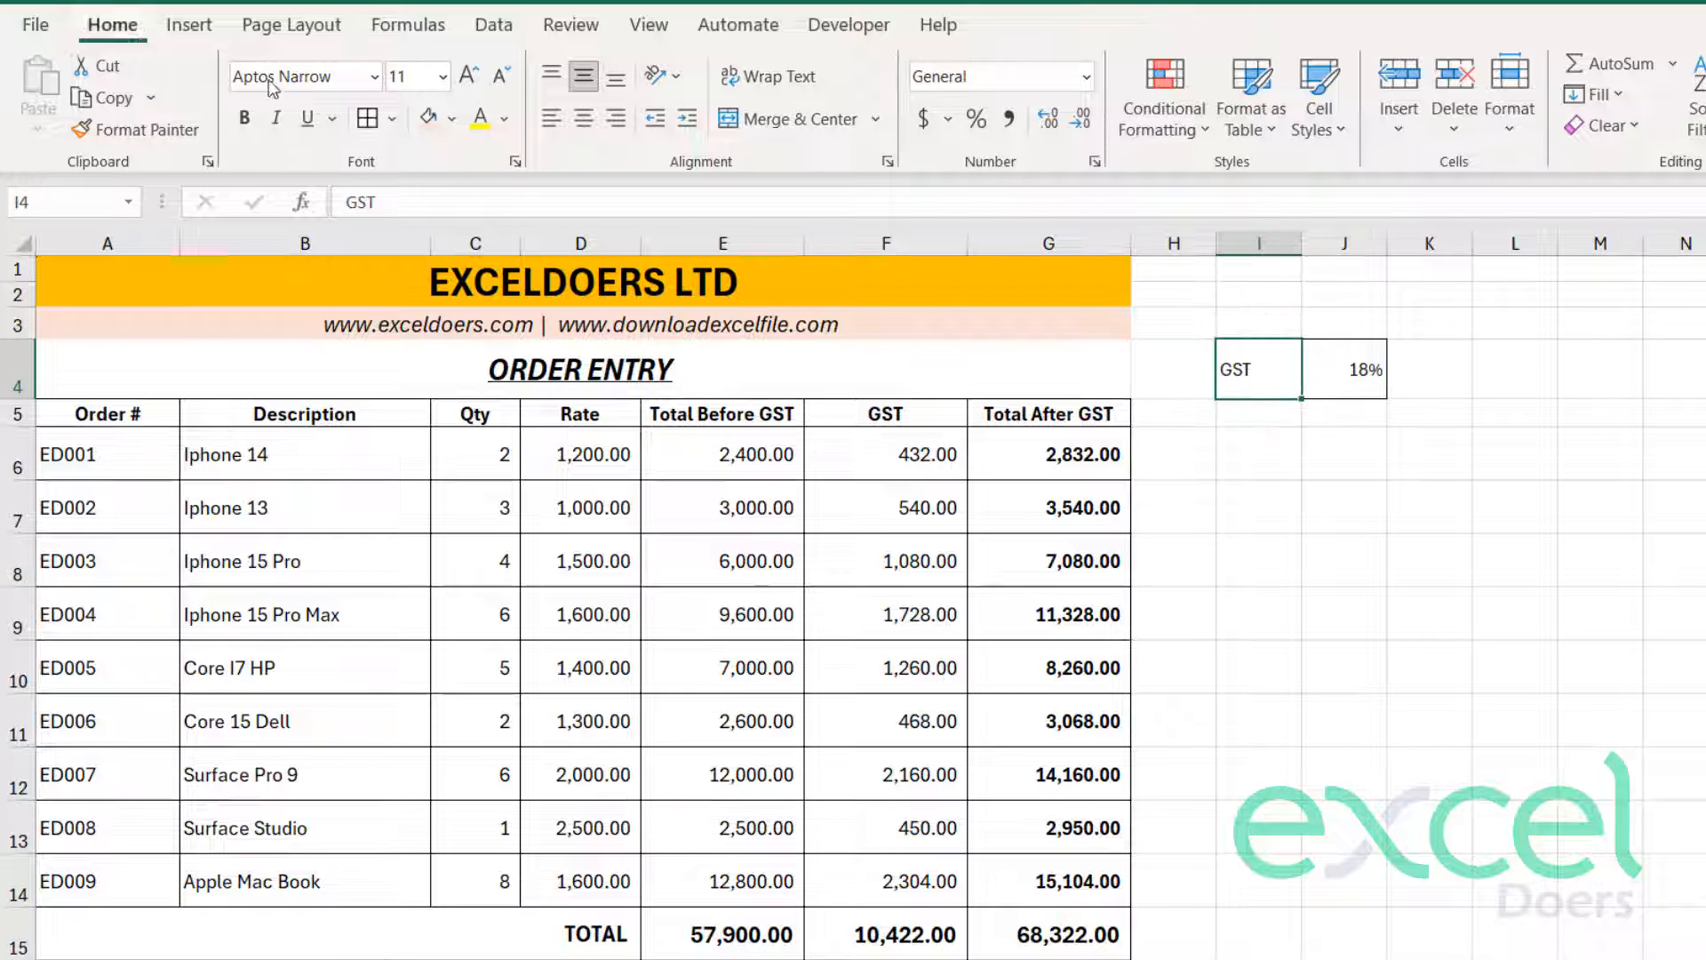
# - Bold and shade the GST label peach, then fill the 18% rate cell J4 with yellow
pyautogui.click(1258, 444)
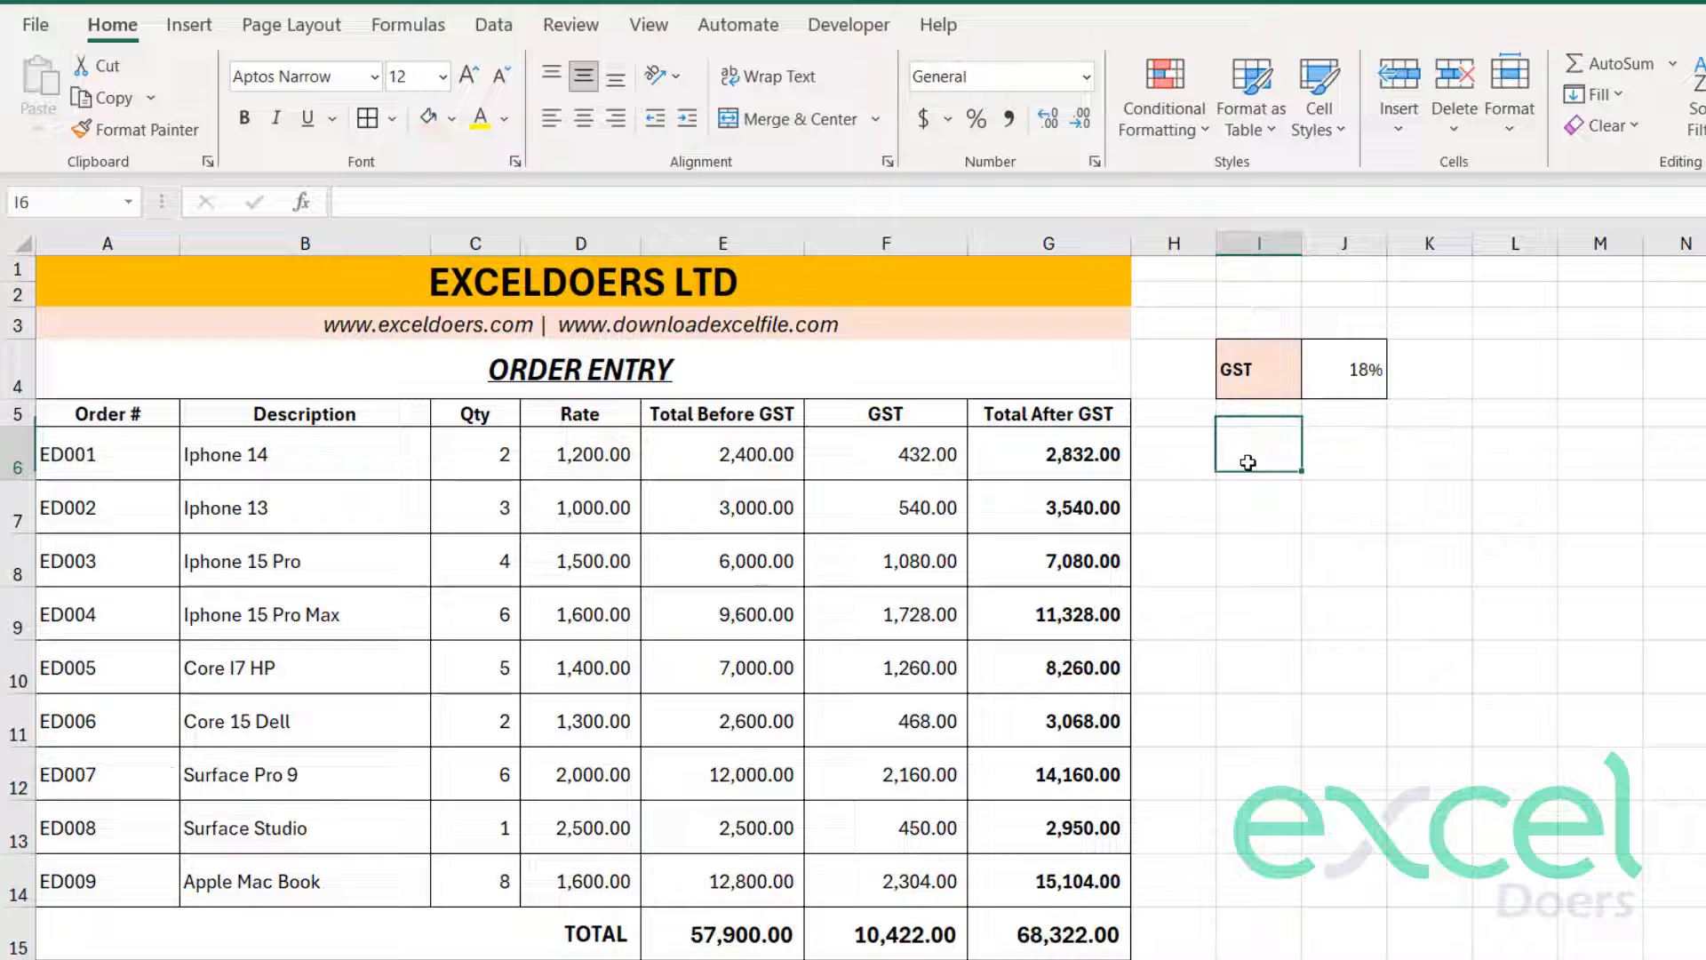
pyautogui.click(1049, 453)
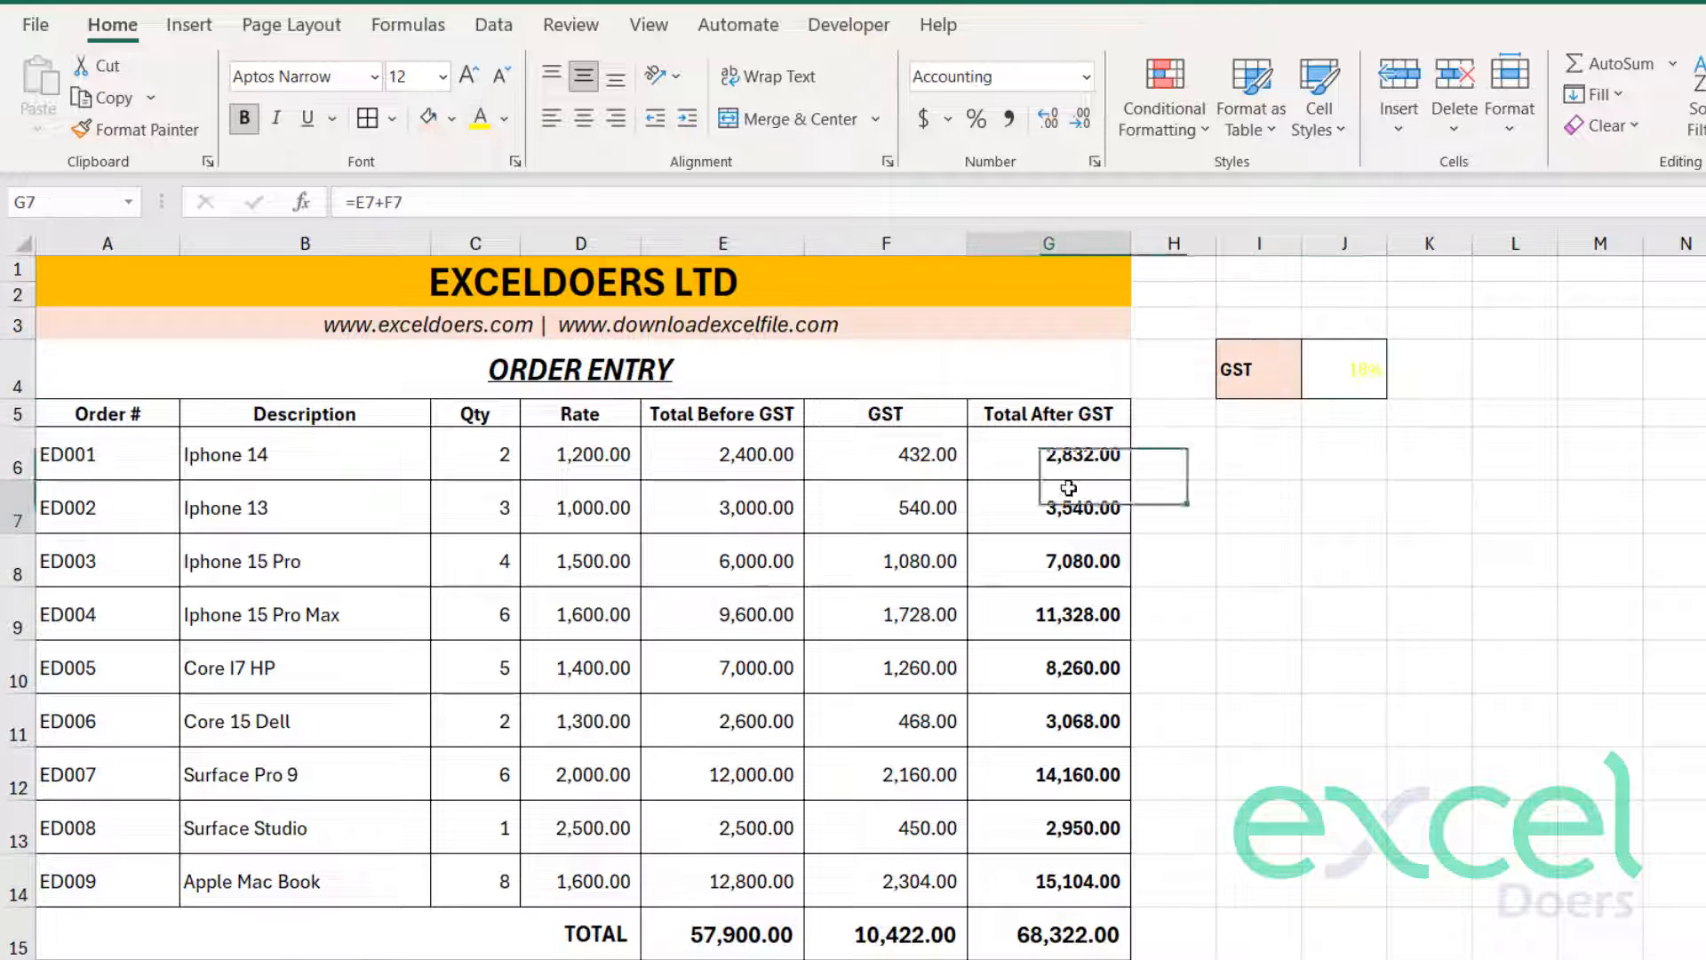
pyautogui.click(1344, 370)
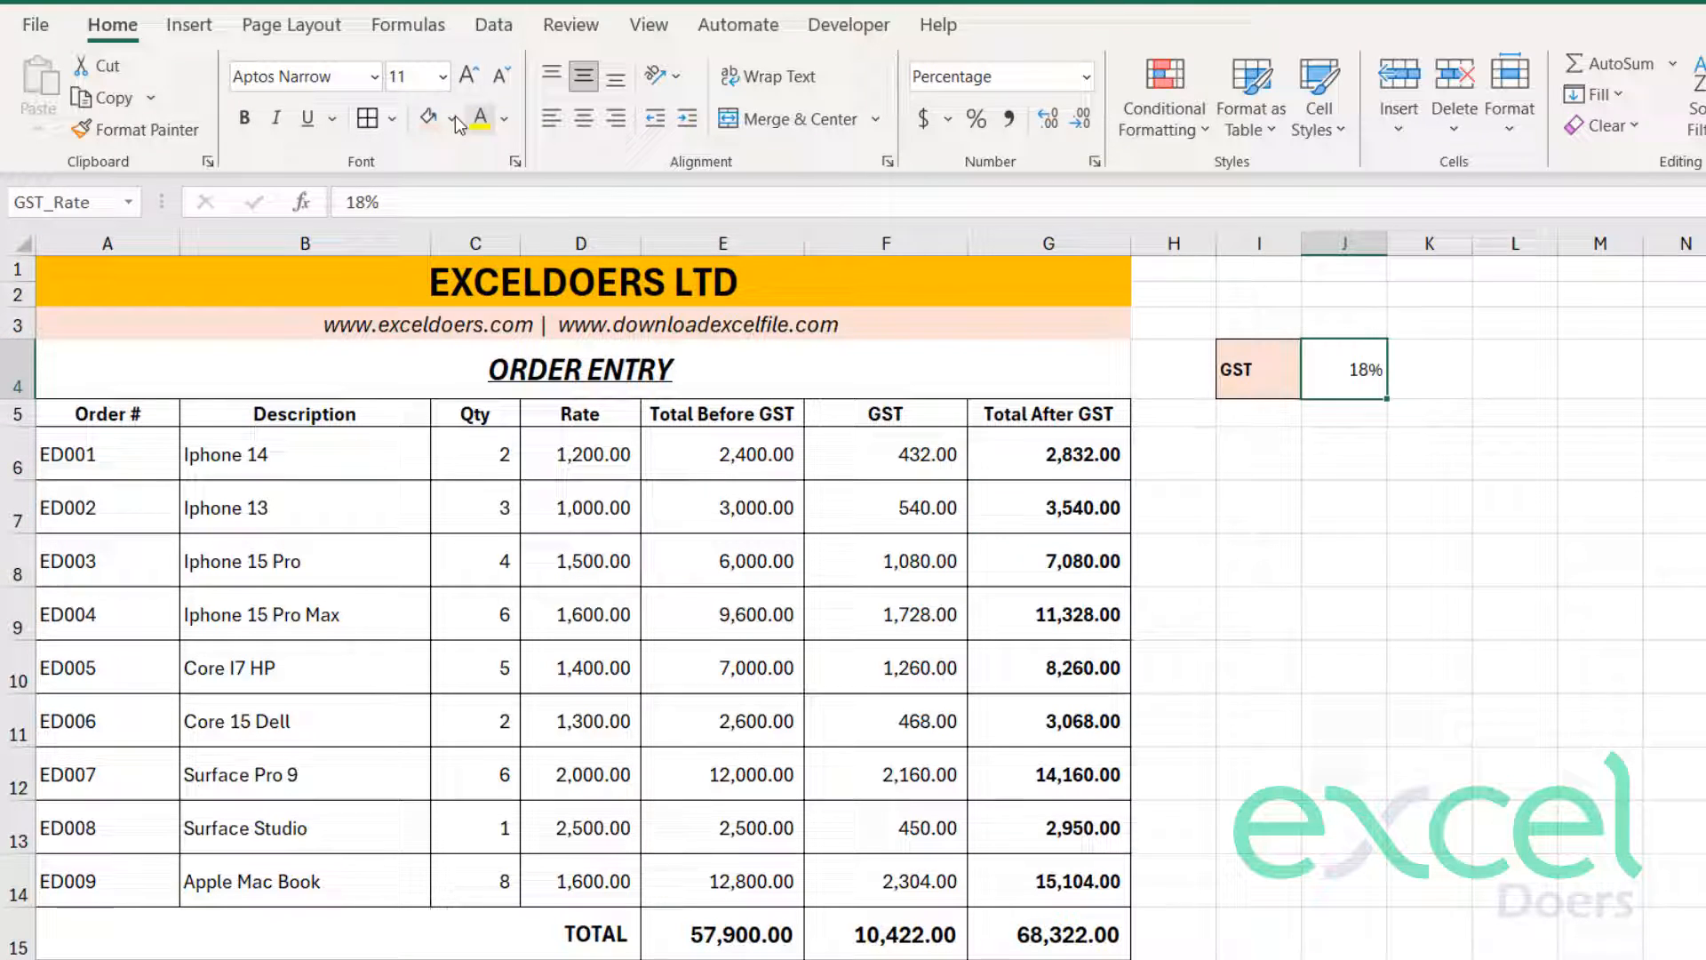
pyautogui.click(426, 118)
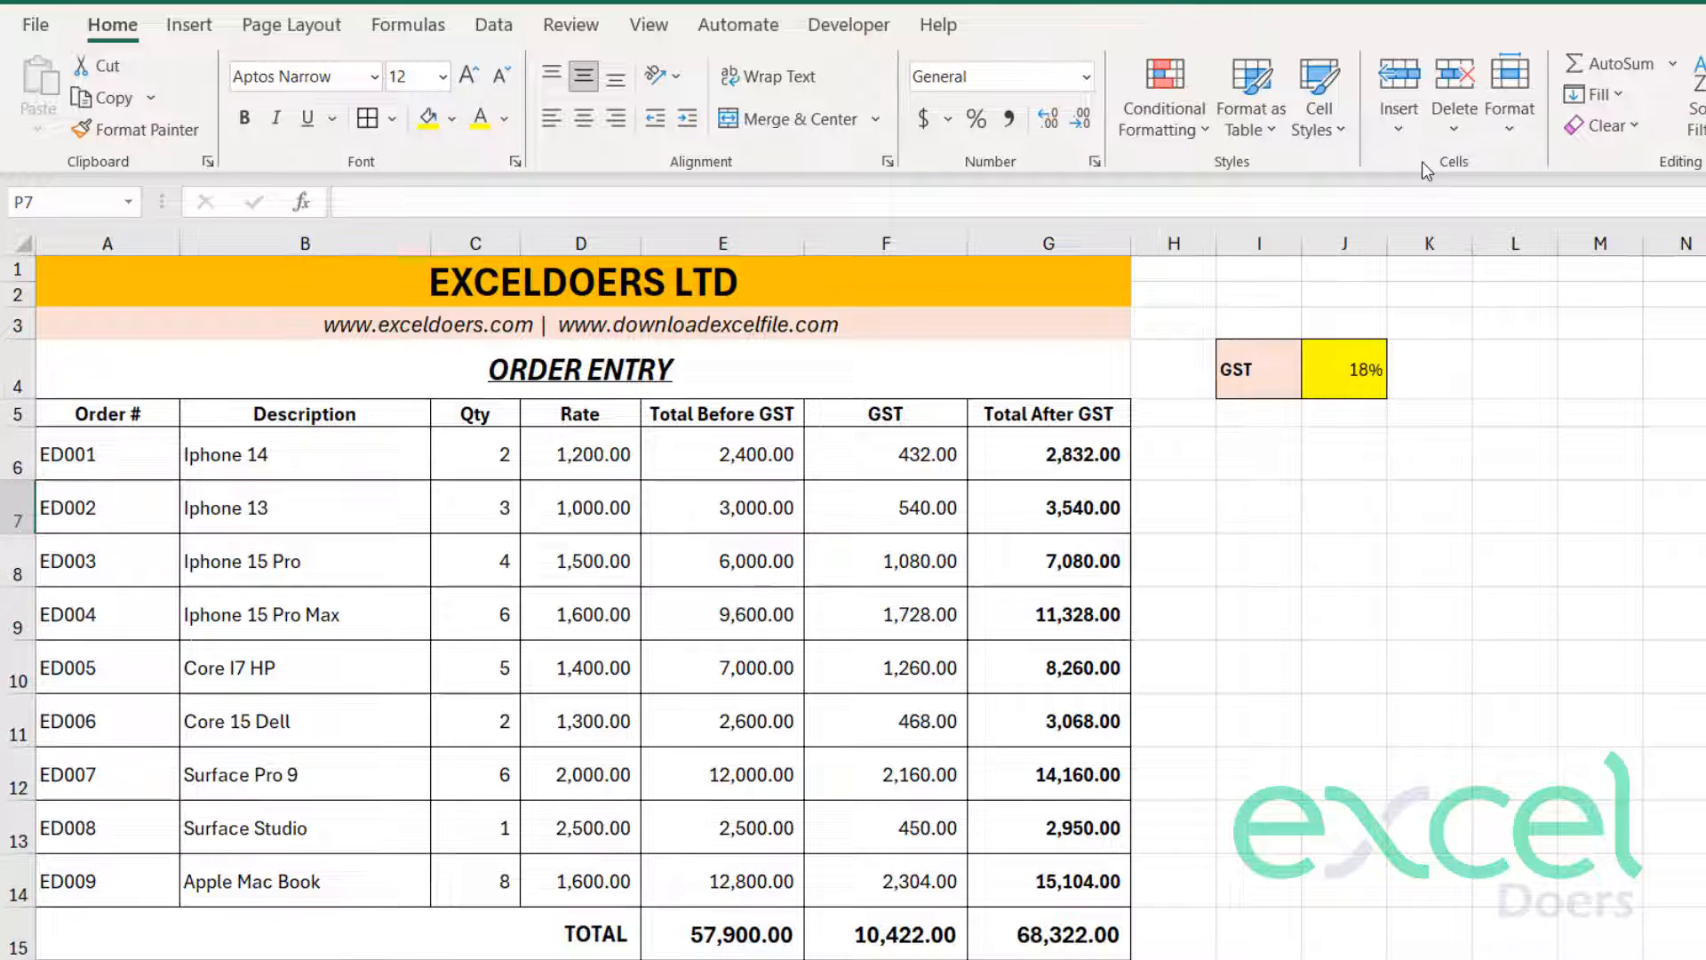
pyautogui.click(34, 23)
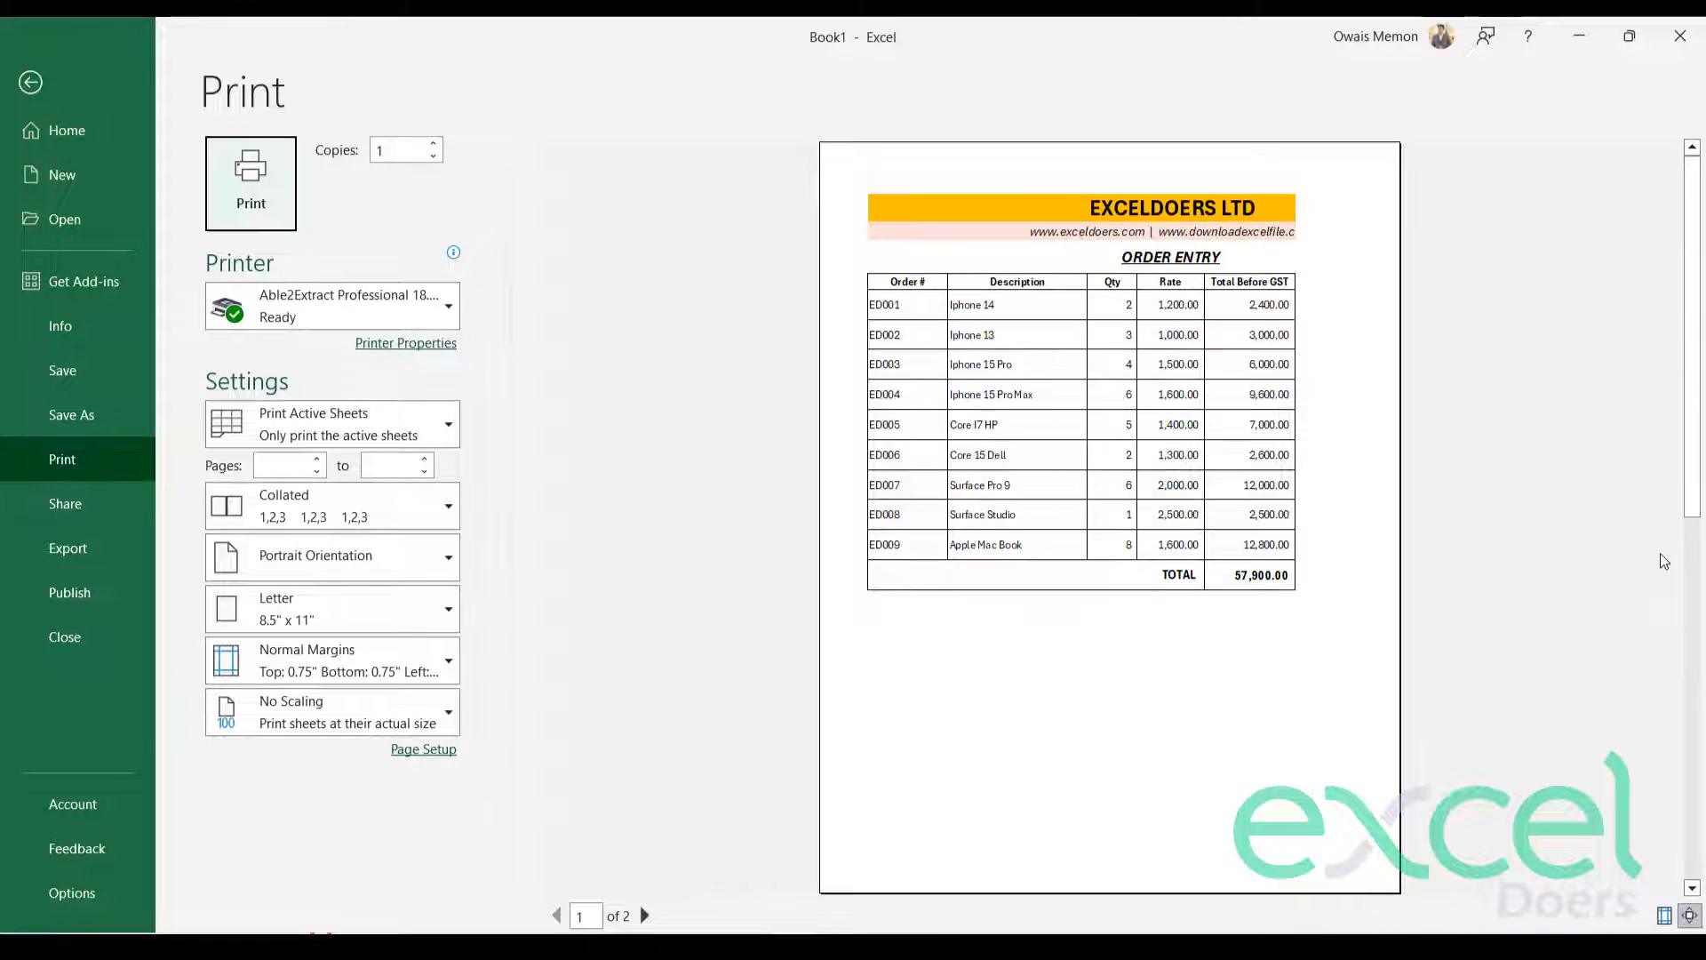
pyautogui.moveTo(1215, 366)
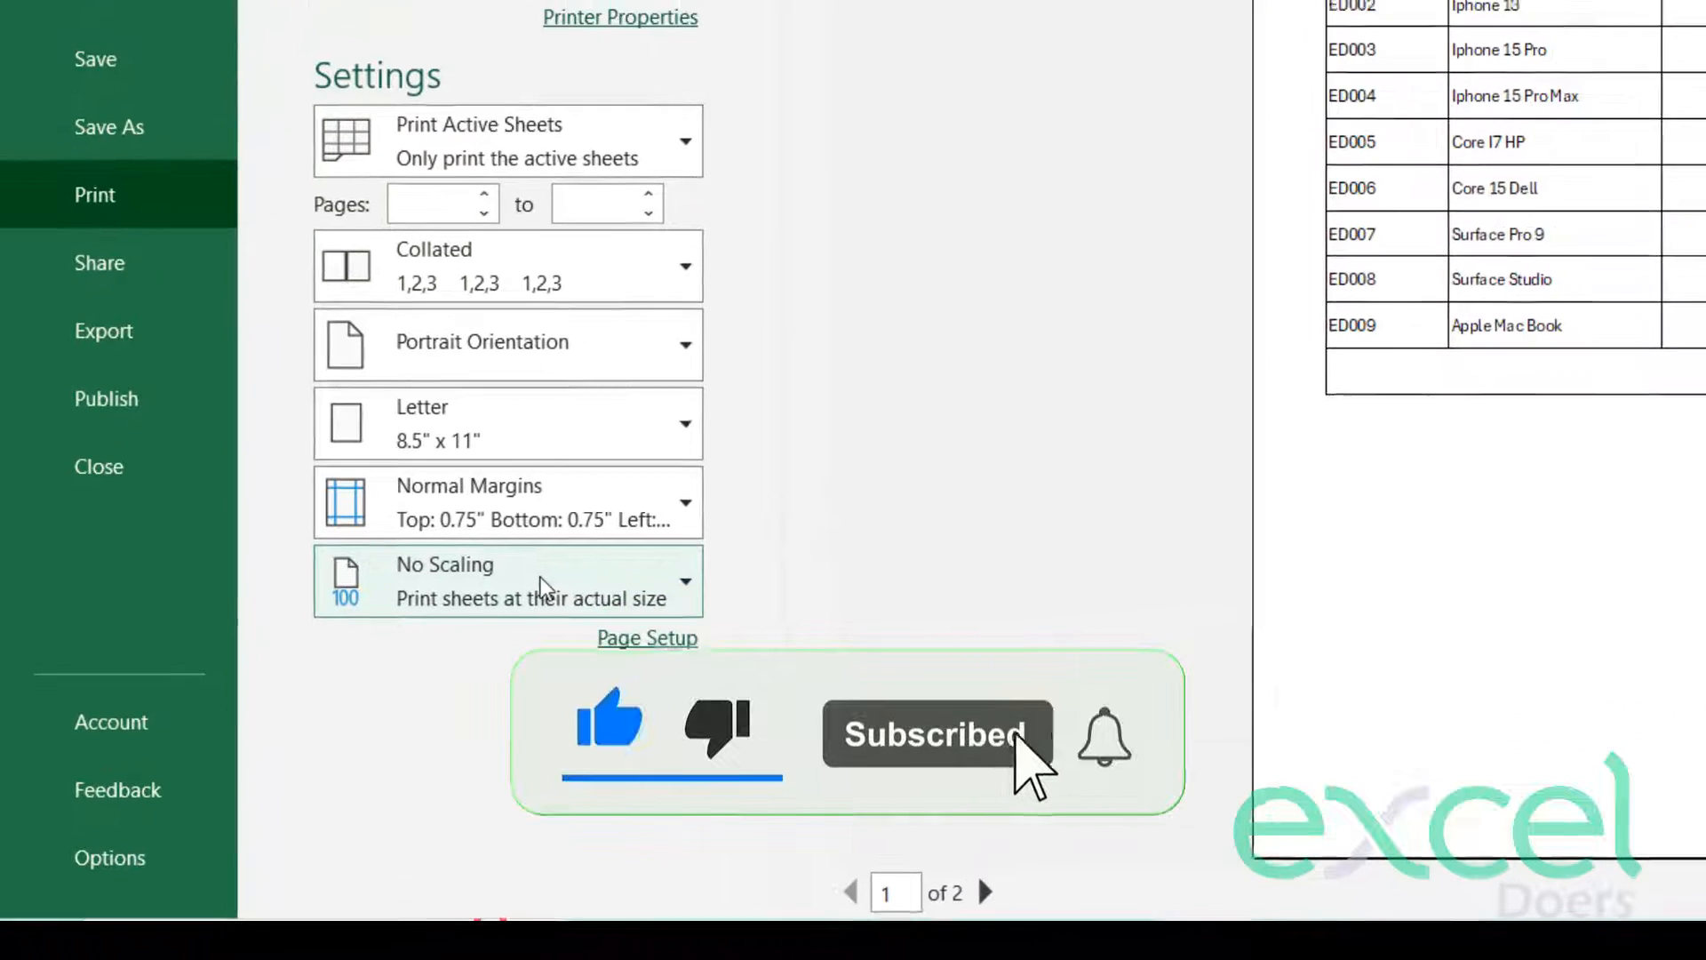
# - Set print scaling to Fit Sheet on One Page and return to the worksheet
pyautogui.click(507, 581)
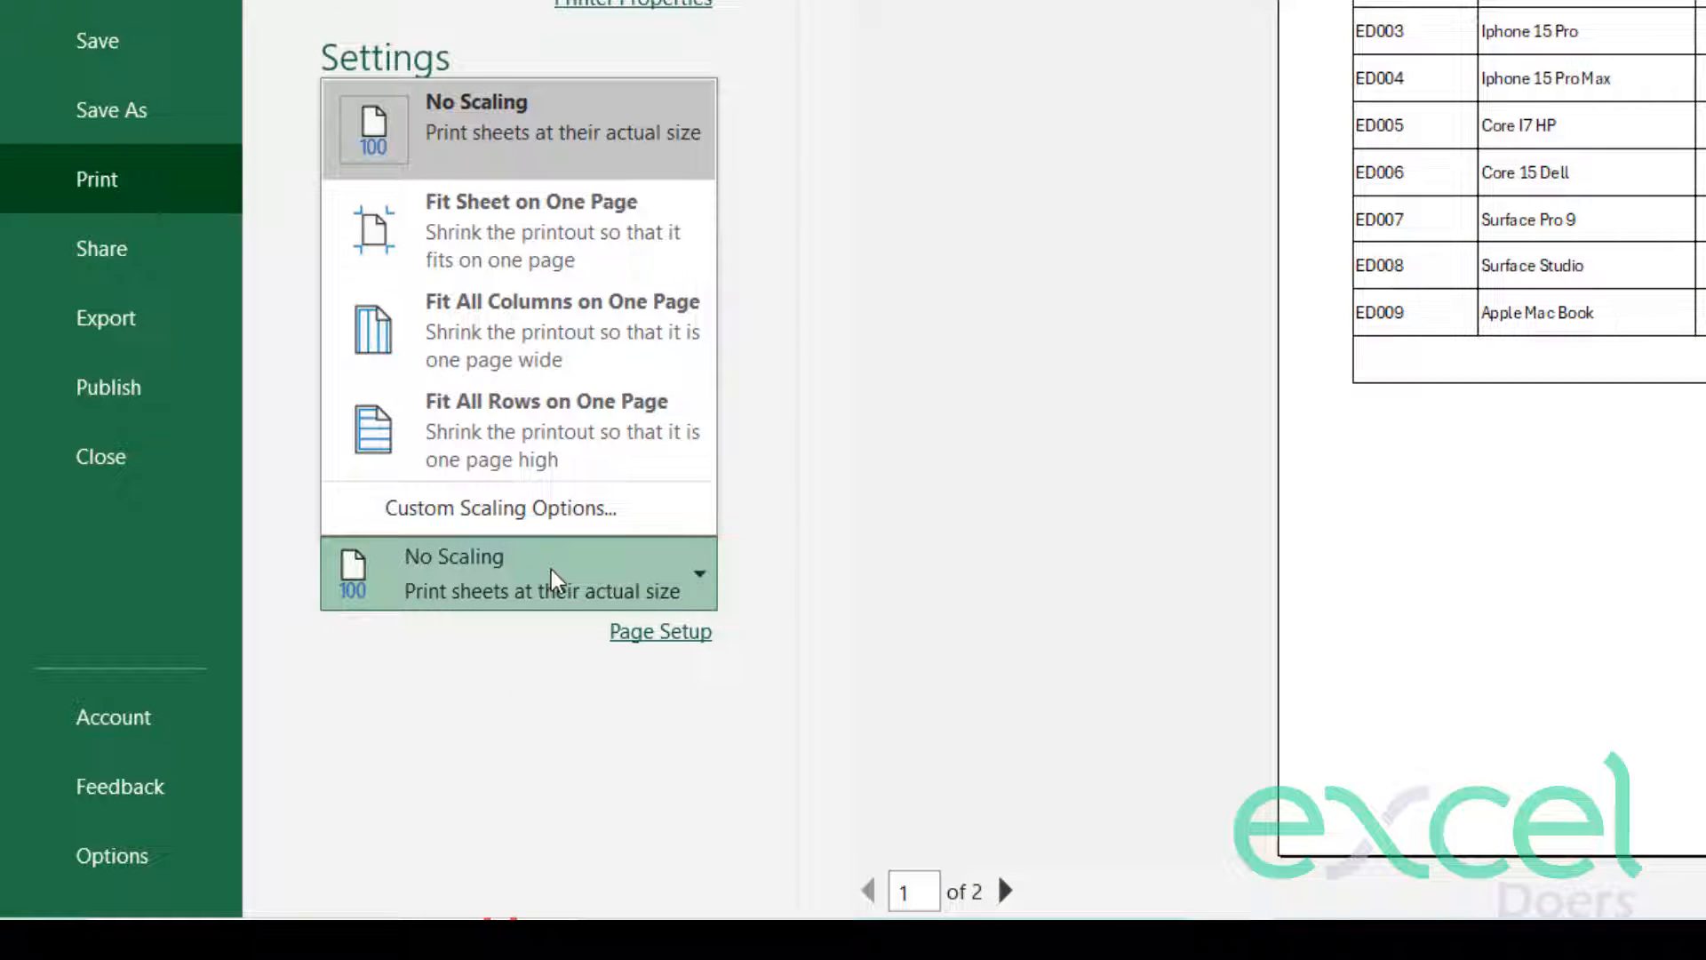
pyautogui.moveTo(566, 435)
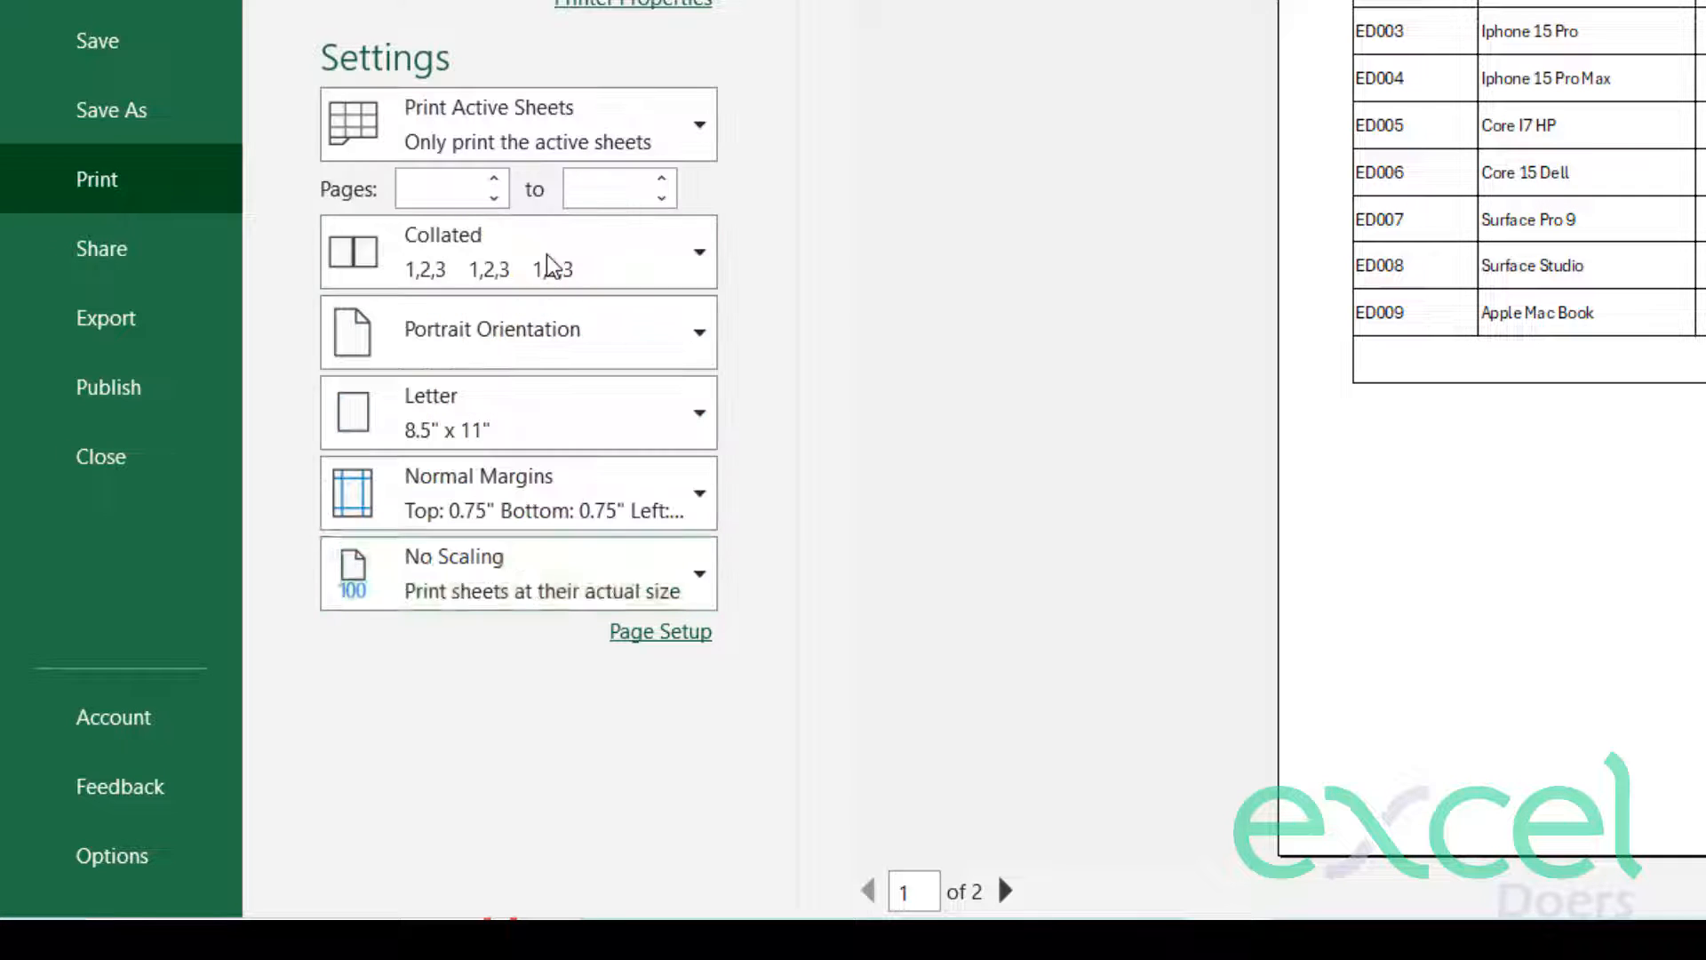
pyautogui.click(517, 574)
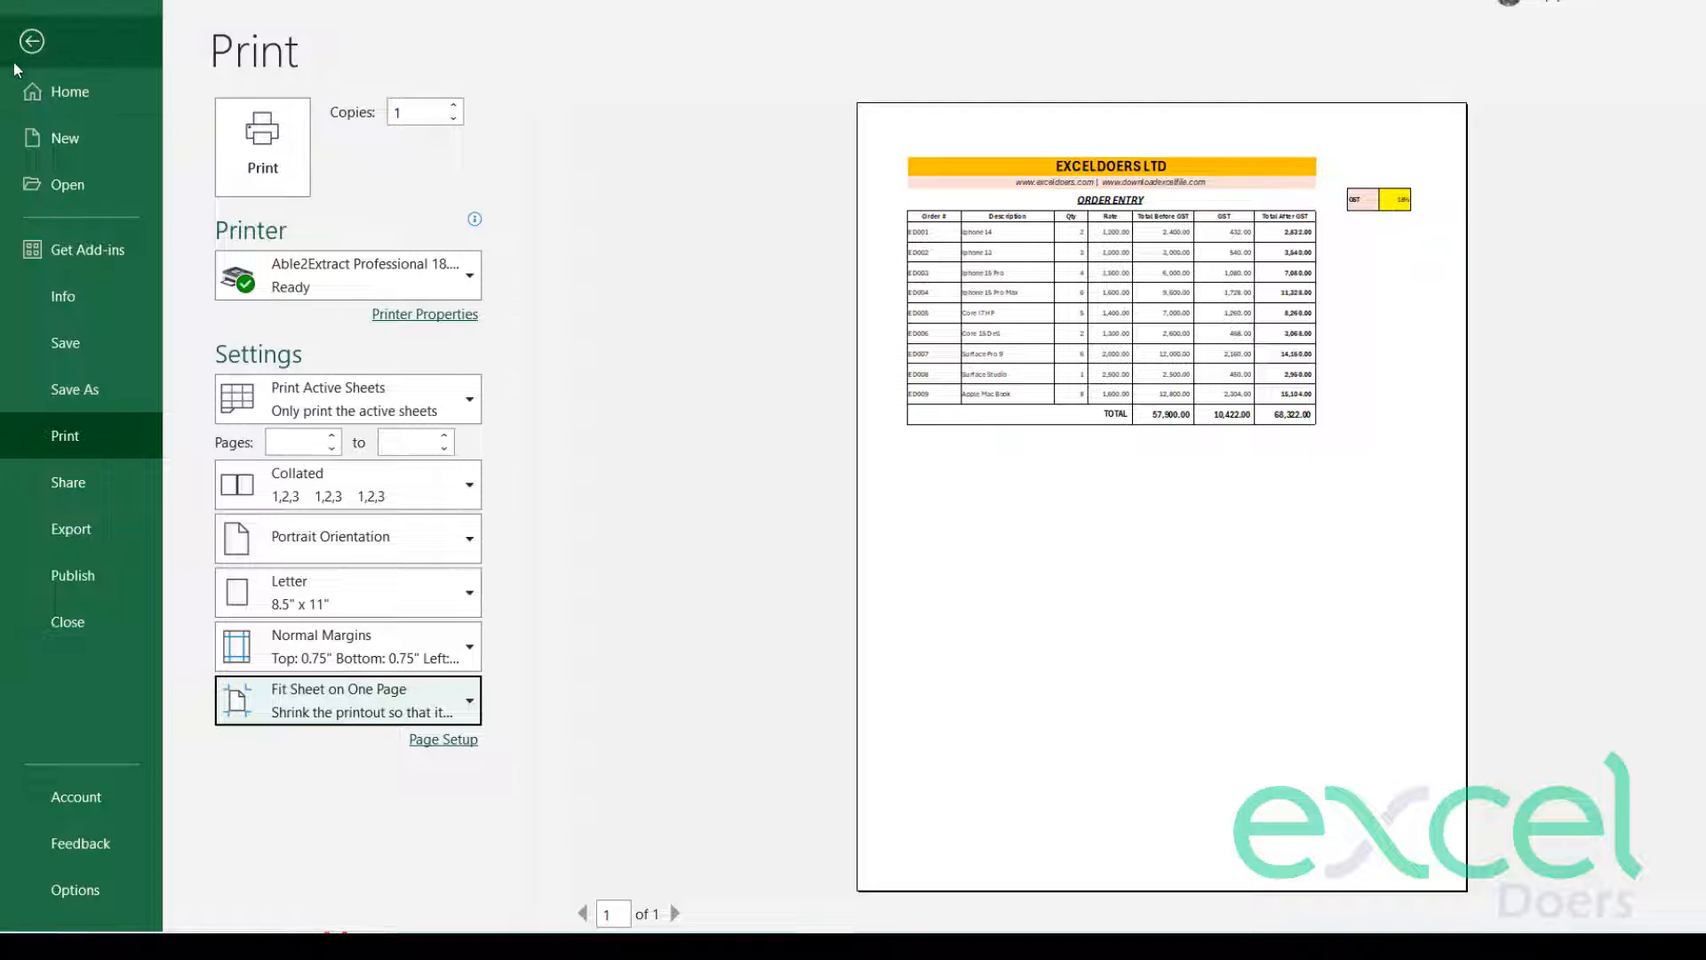
pyautogui.click(30, 40)
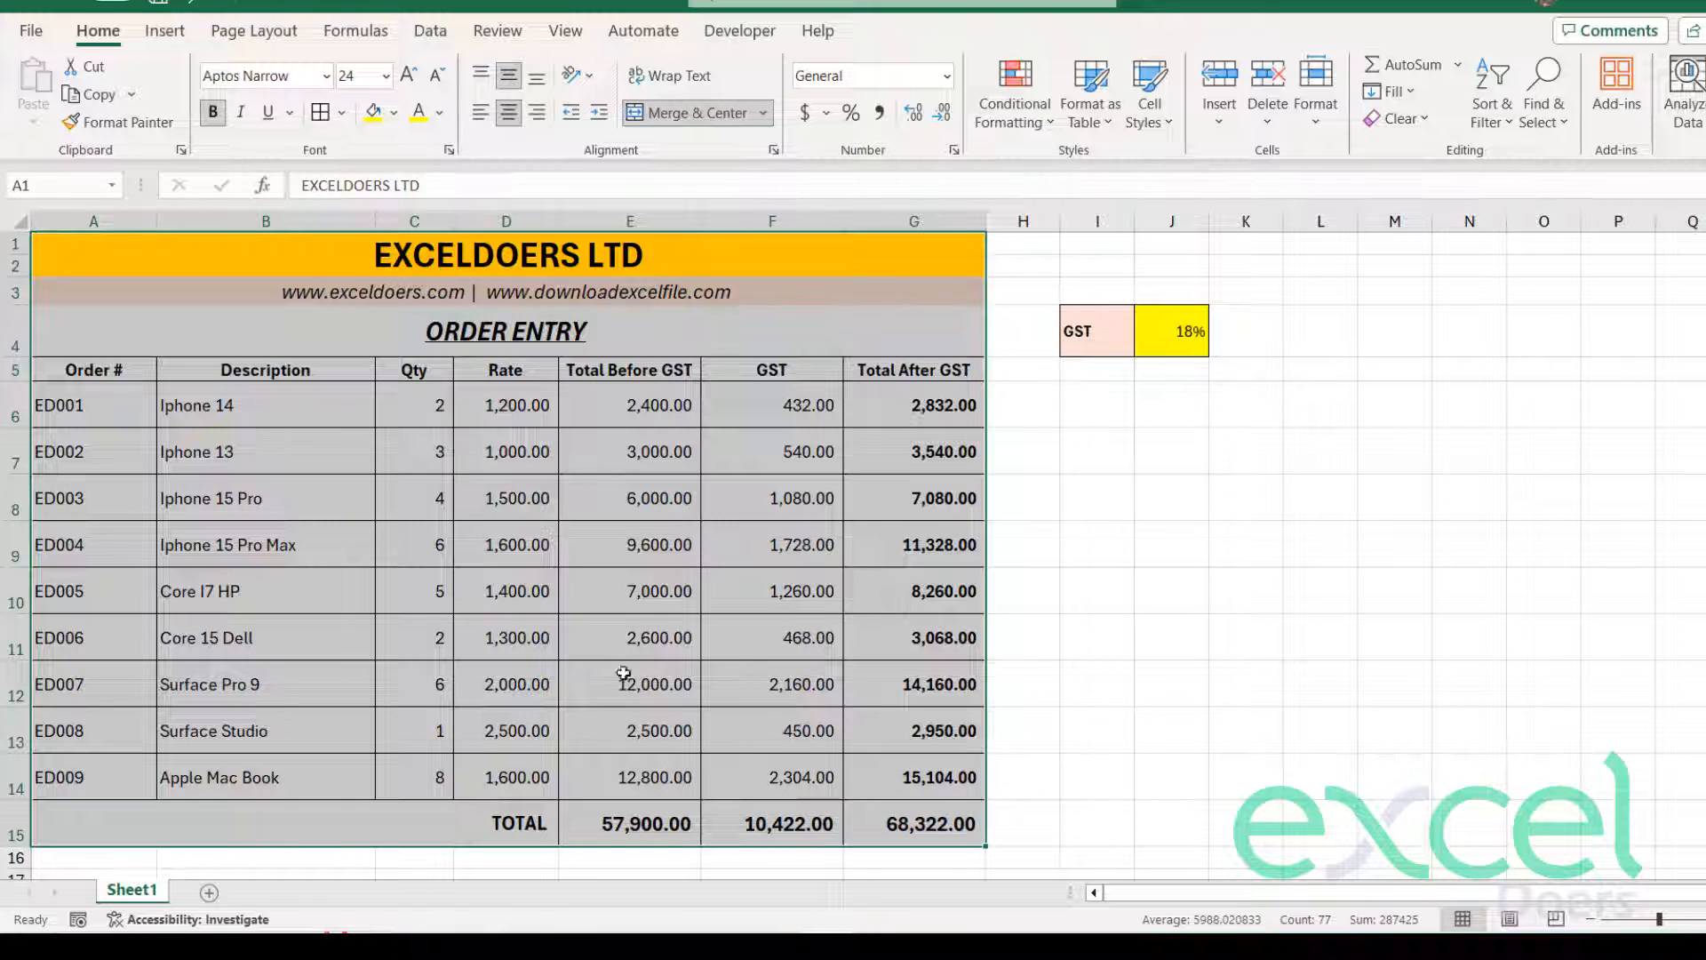
# - Set the selected A1:G15 invoice table as the print area via Page Layout
pyautogui.click(254, 30)
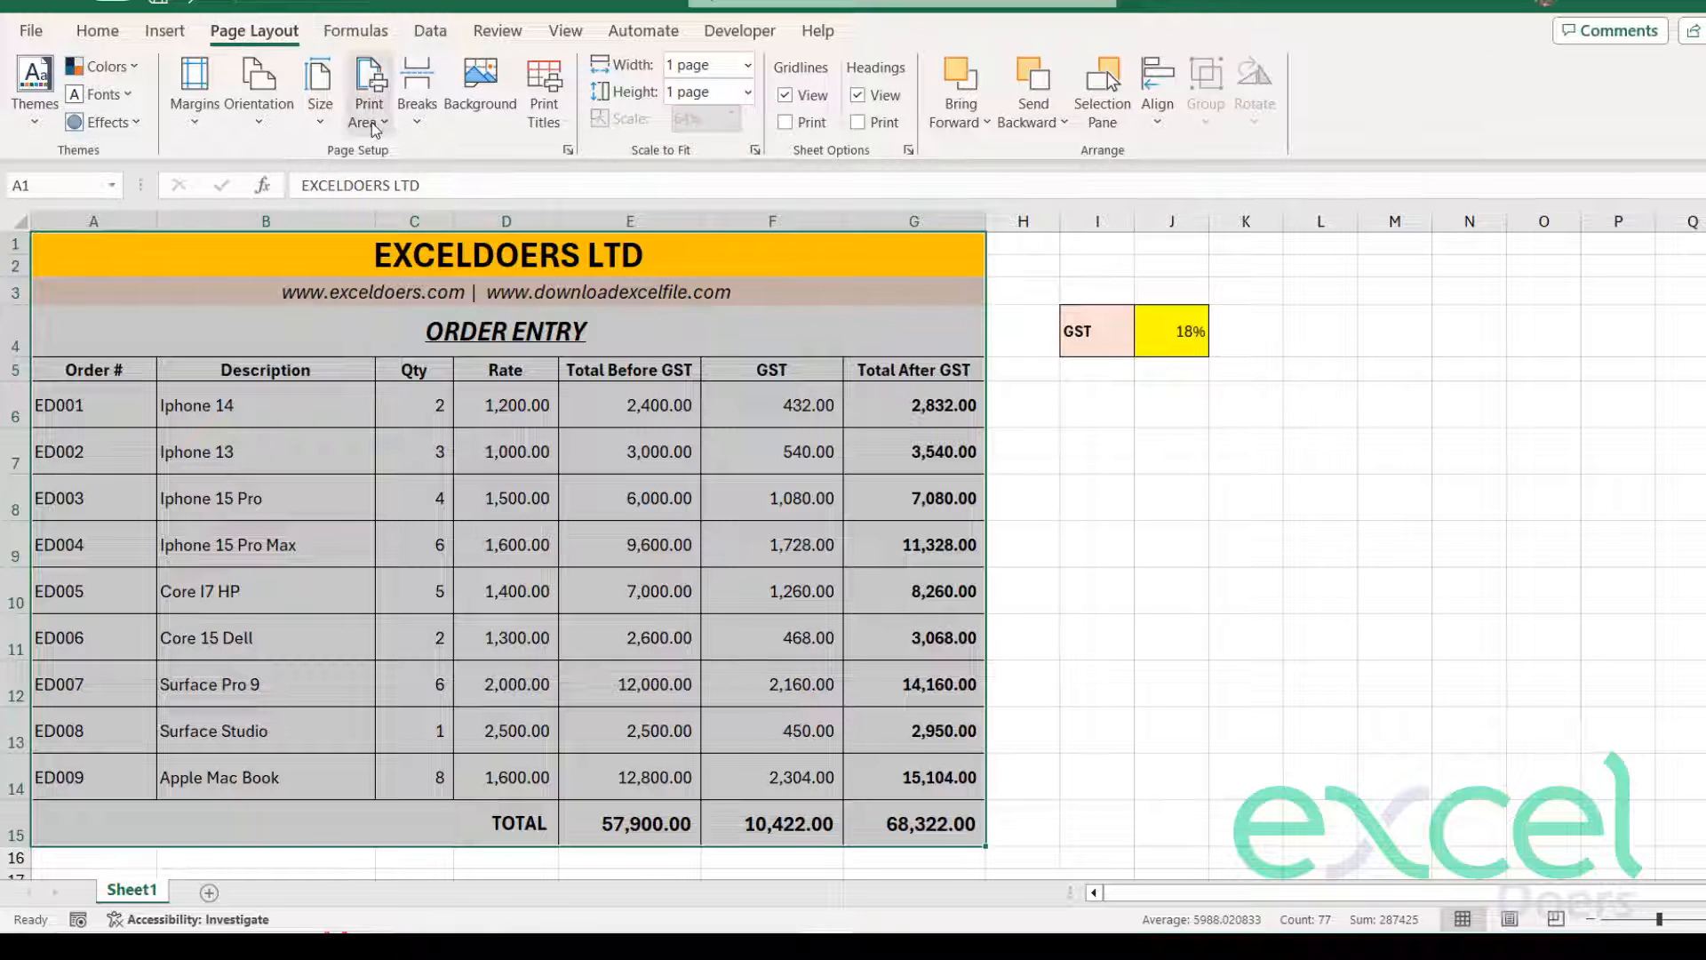
pyautogui.click(370, 87)
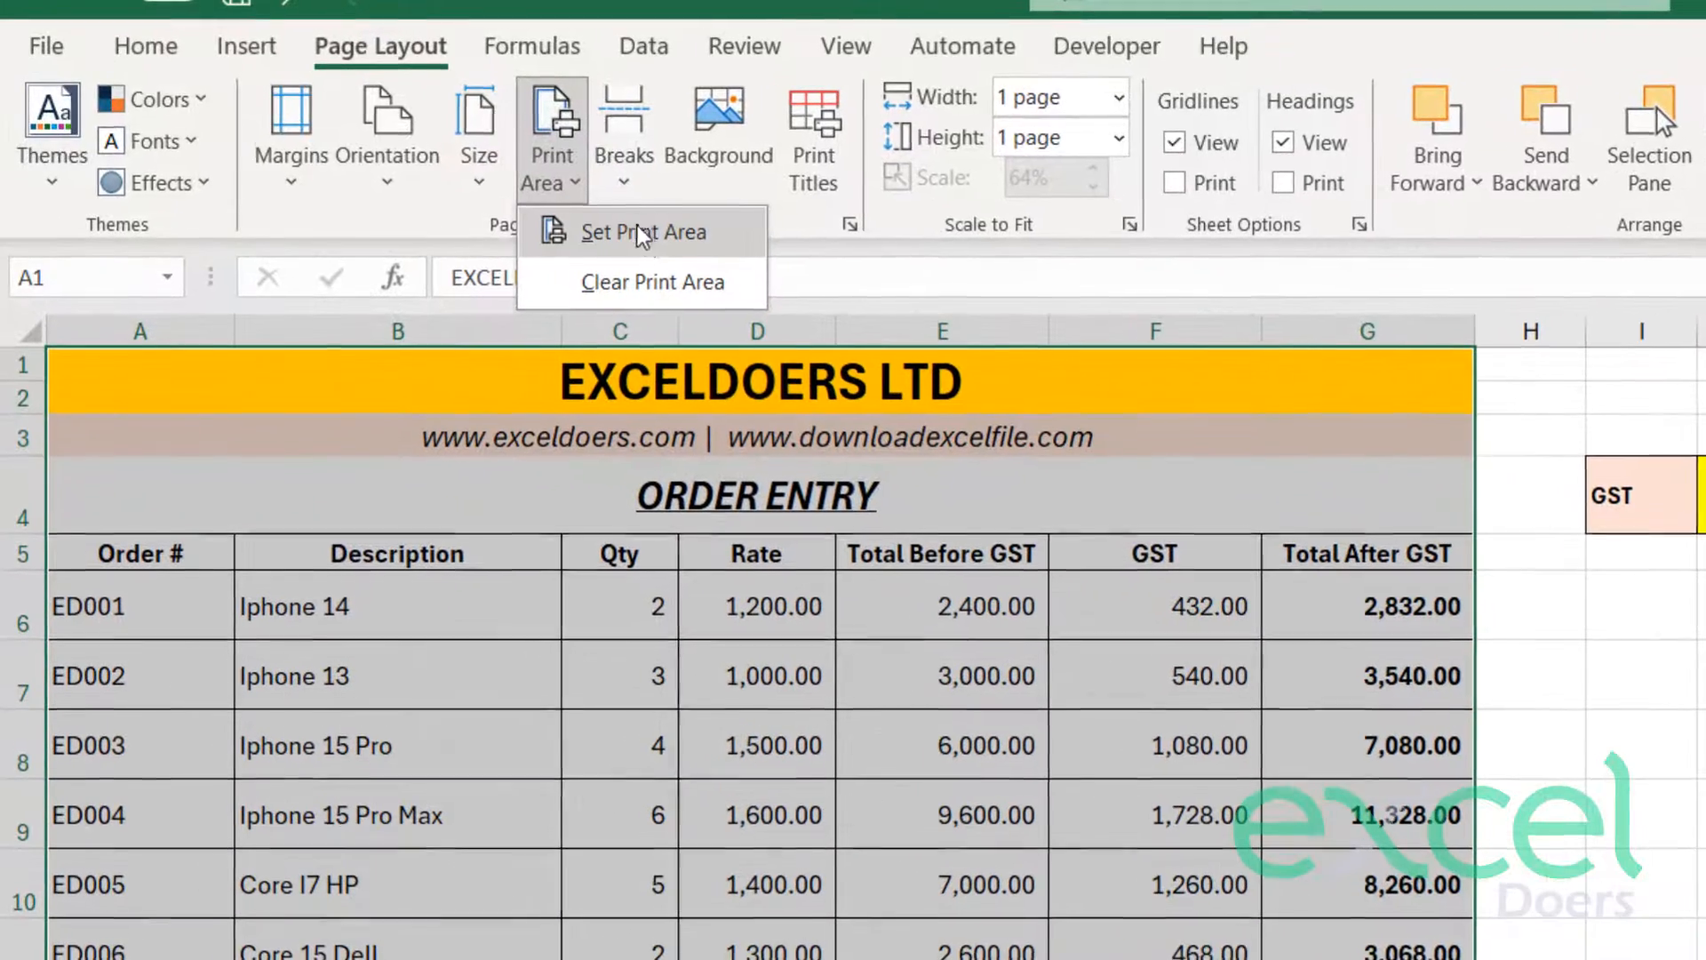
pyautogui.click(642, 231)
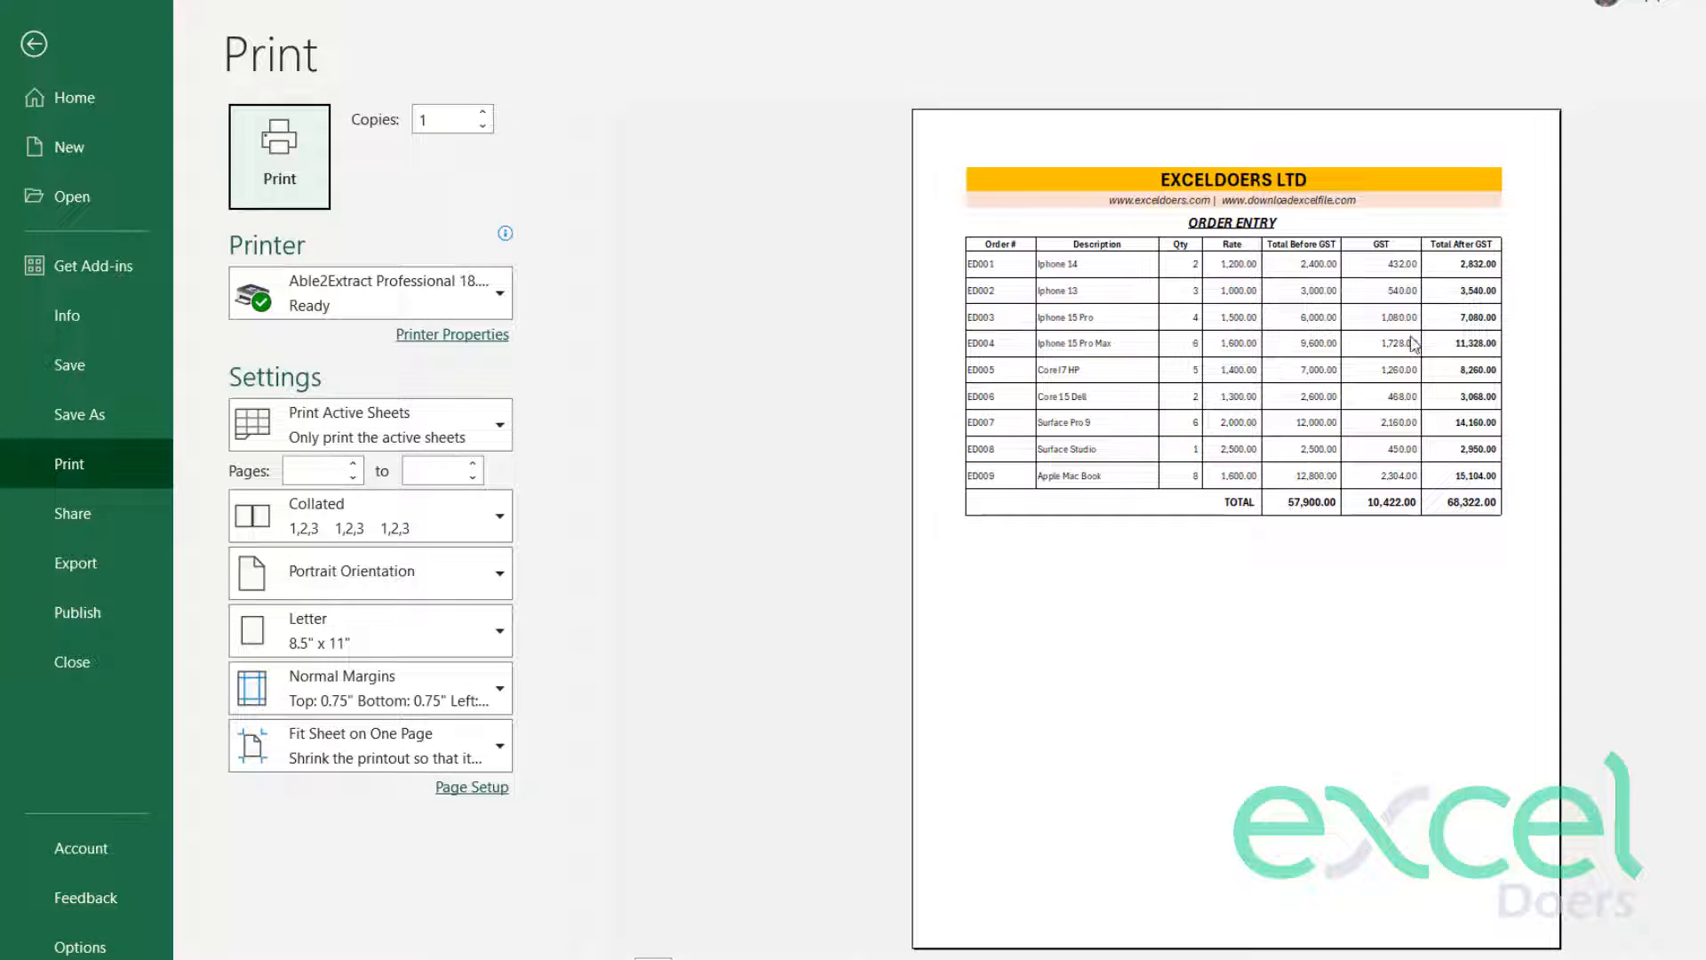
pyautogui.moveTo(1333, 389)
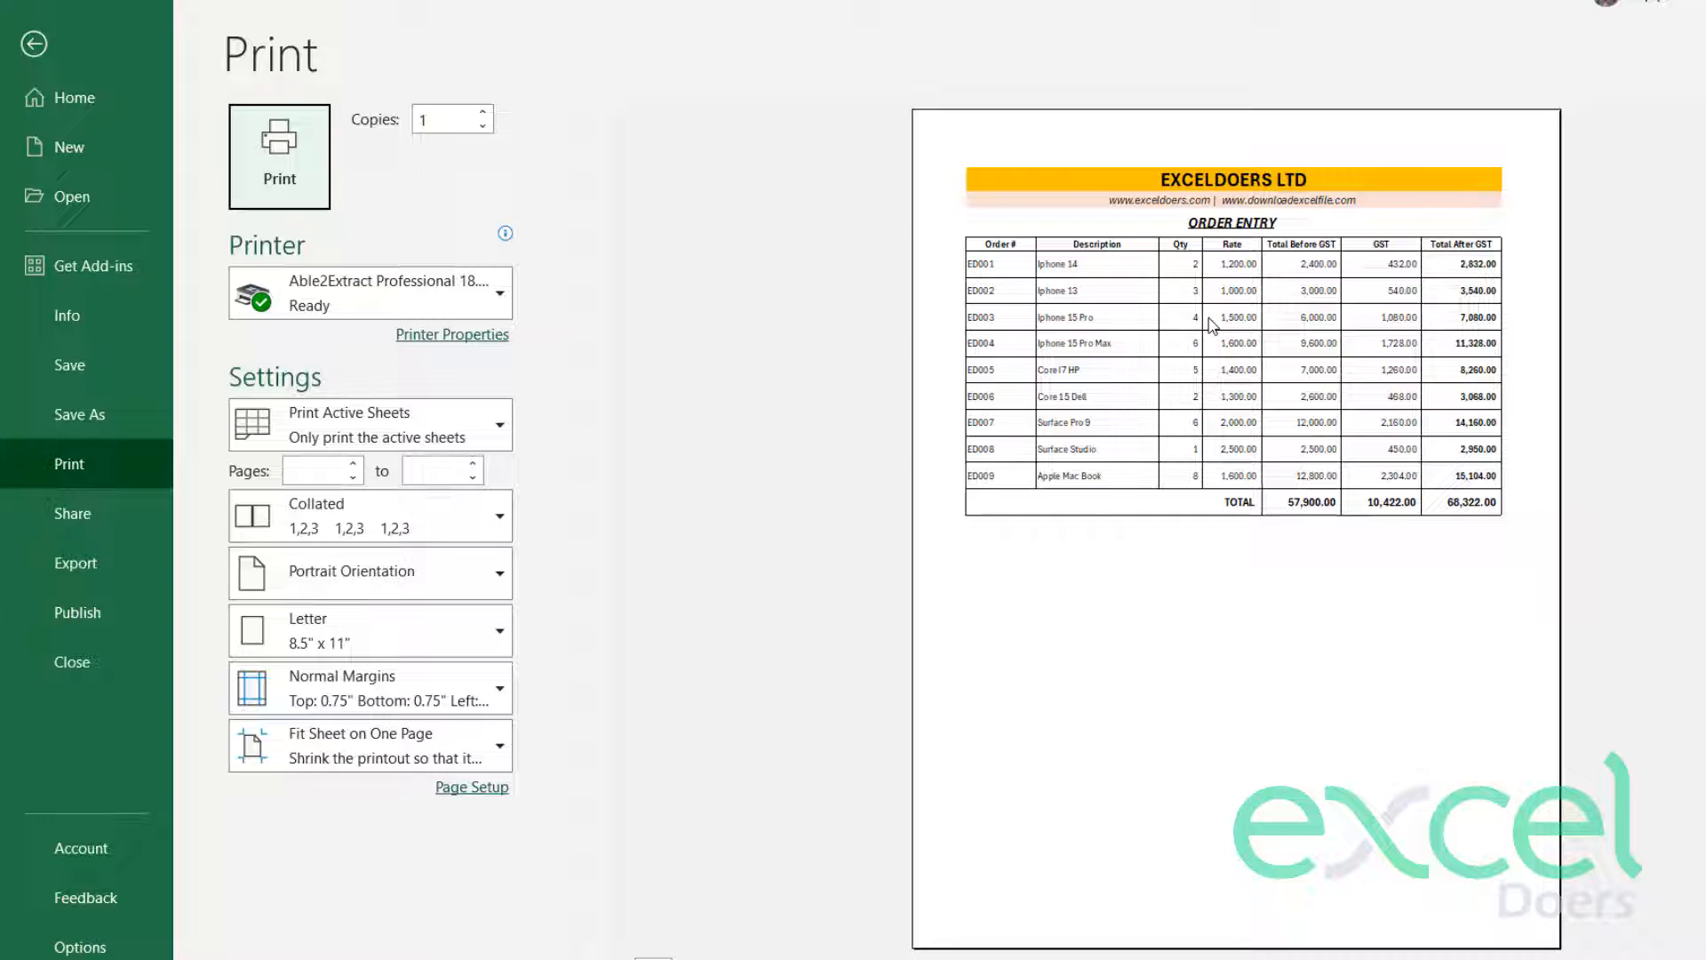
pyautogui.click(32, 43)
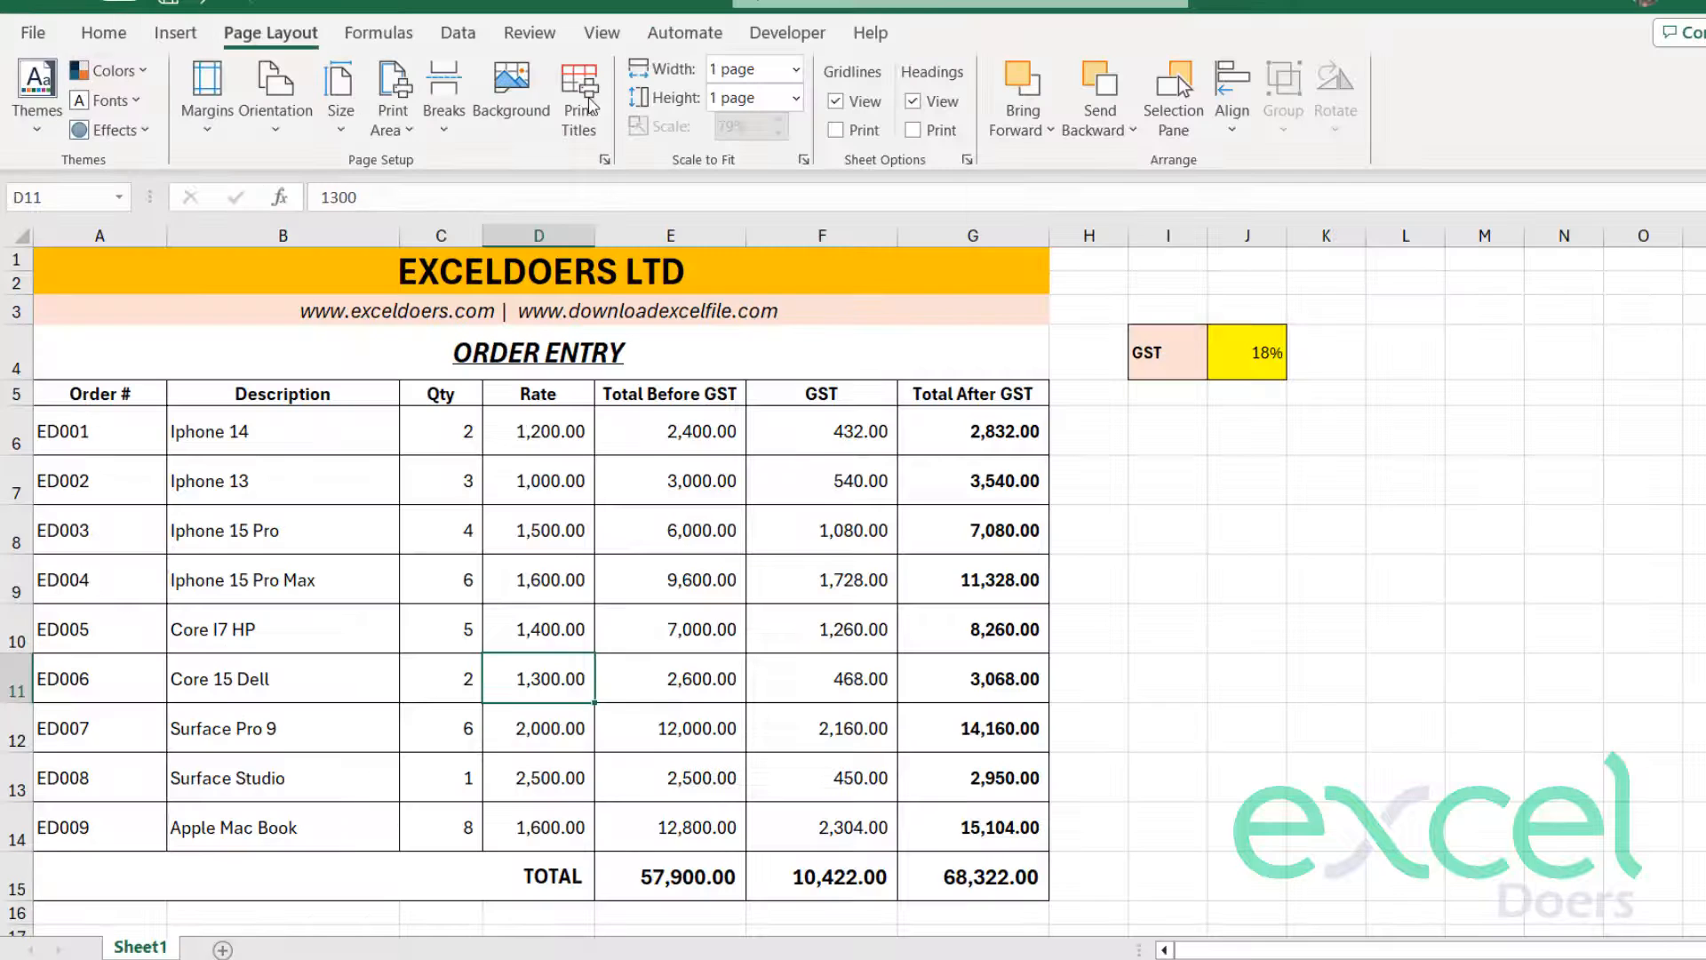
# - Turn off worksheet gridlines from the View settings and clear the selection
pyautogui.click(1085, 393)
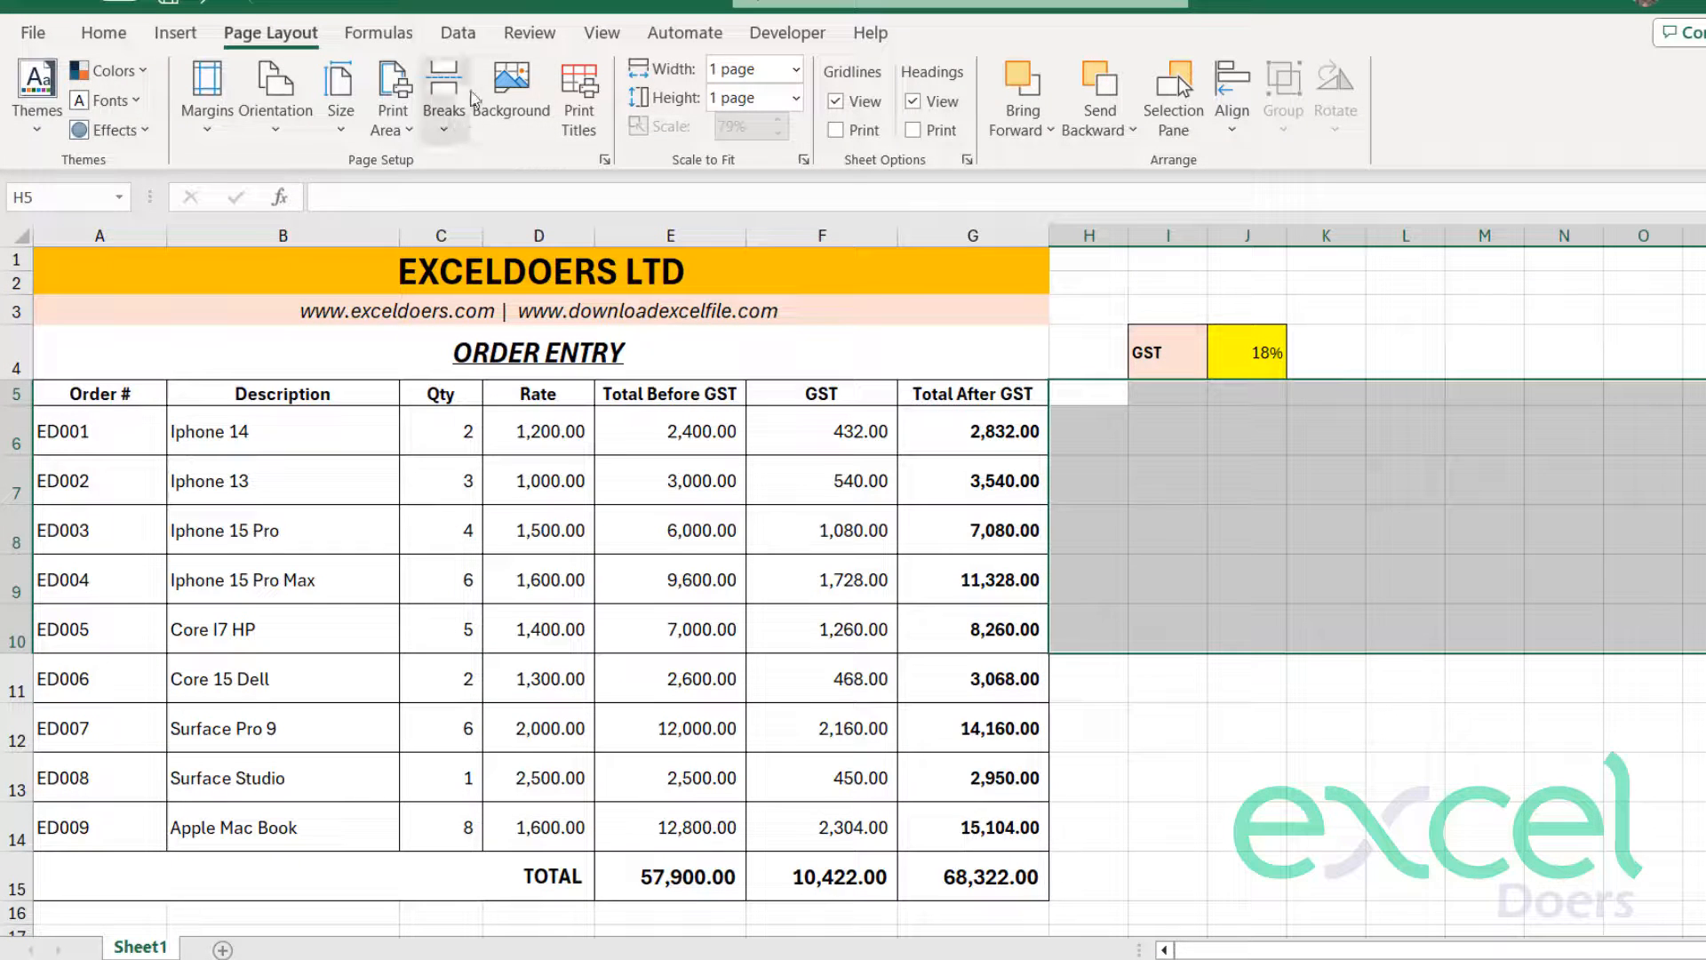
pyautogui.click(601, 32)
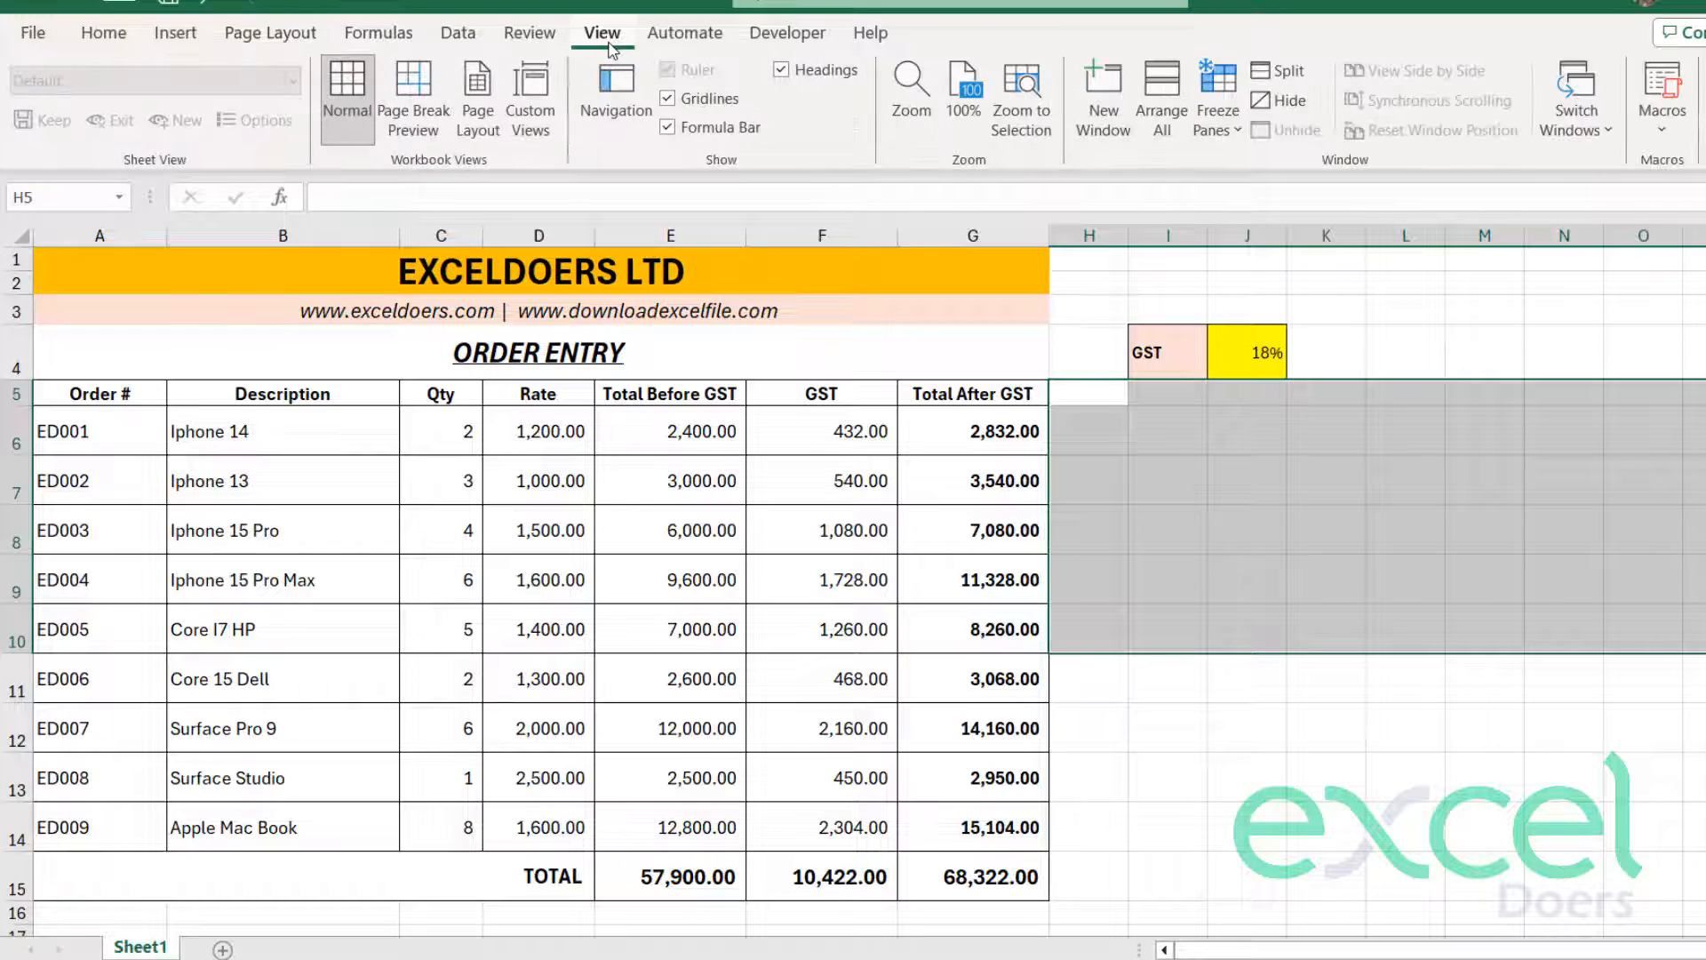
pyautogui.click(670, 97)
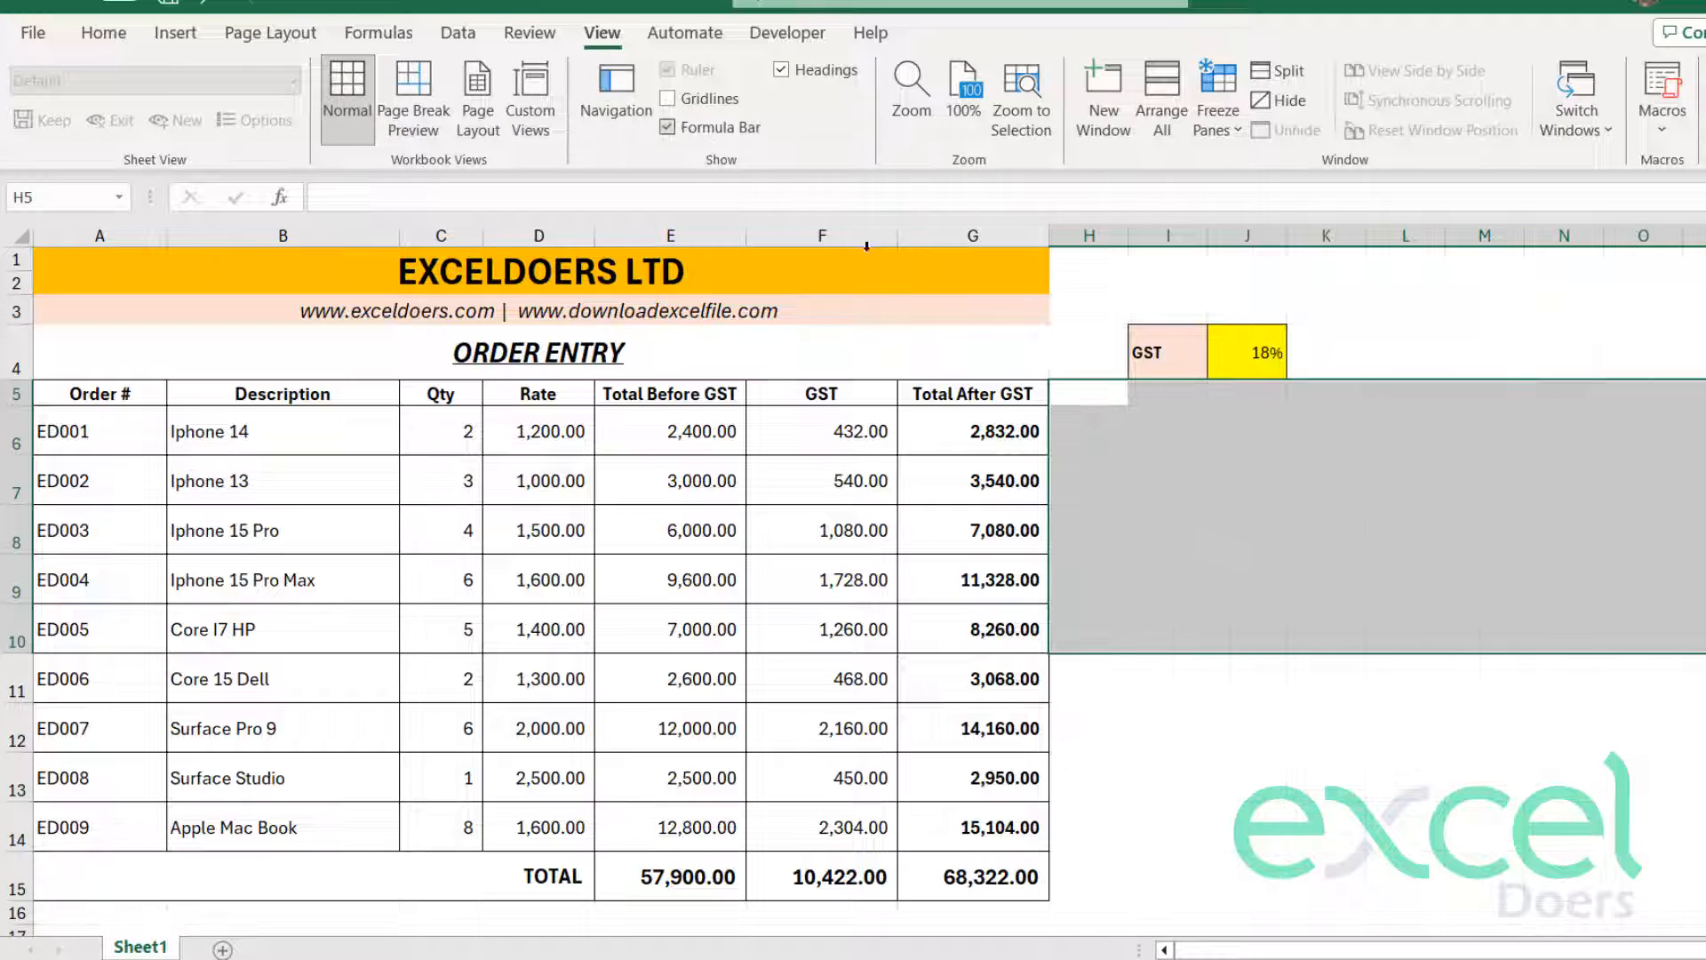
pyautogui.click(1326, 628)
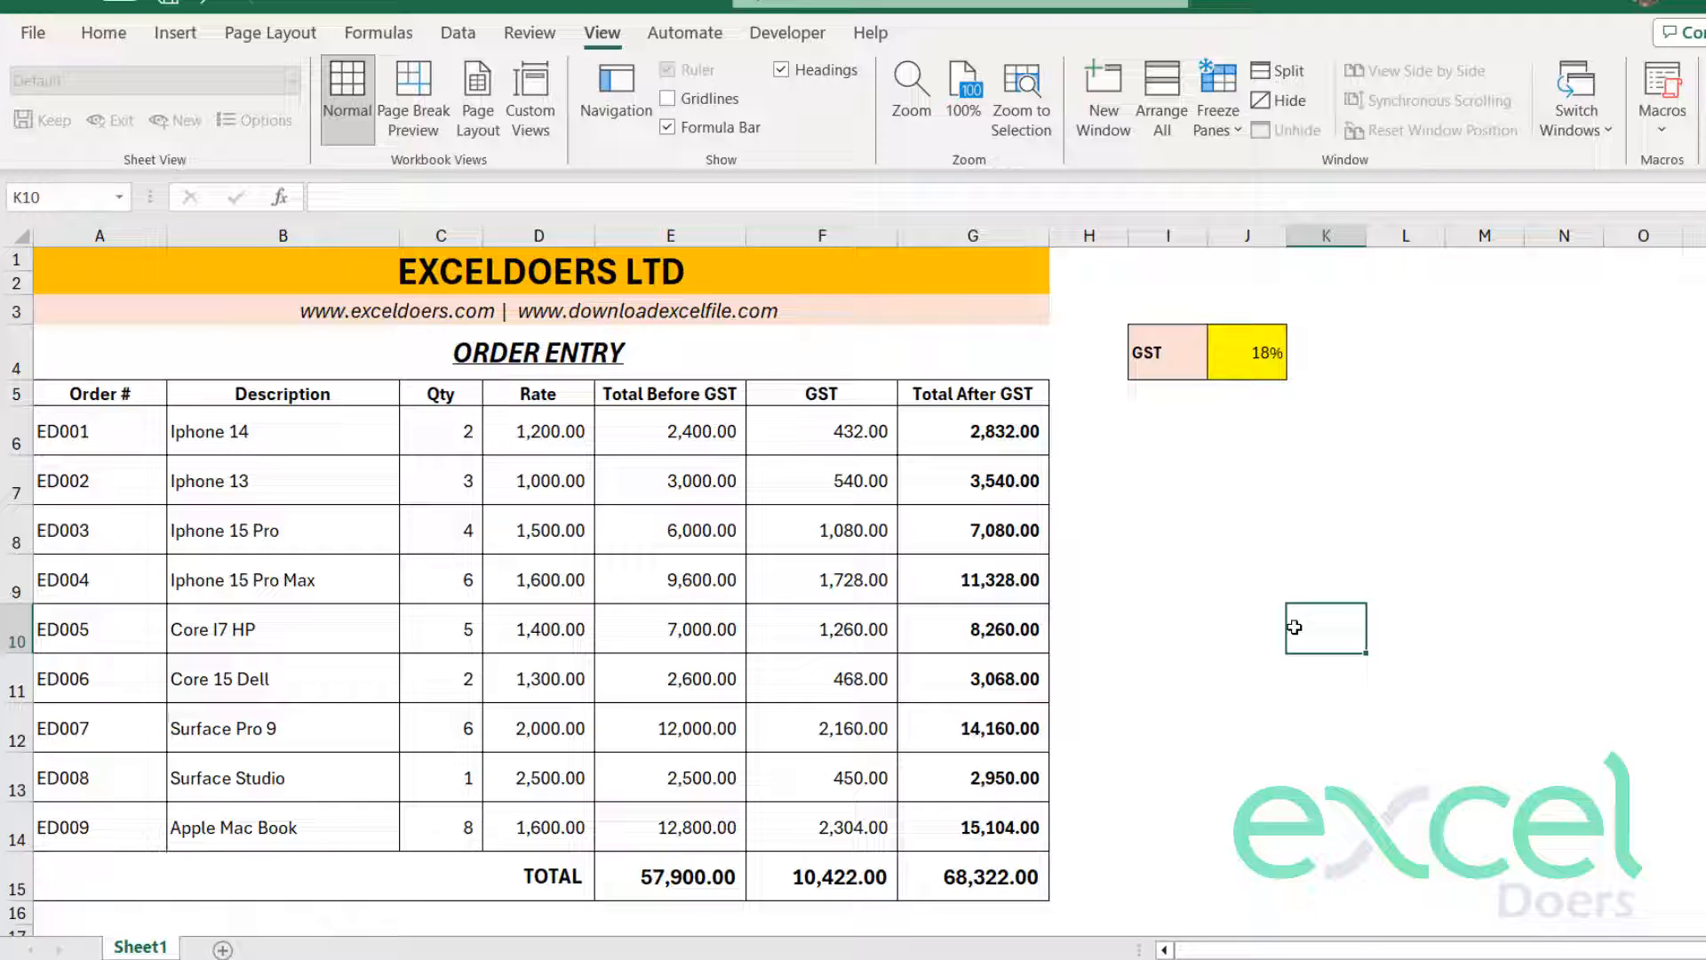
pyautogui.moveTo(449, 420)
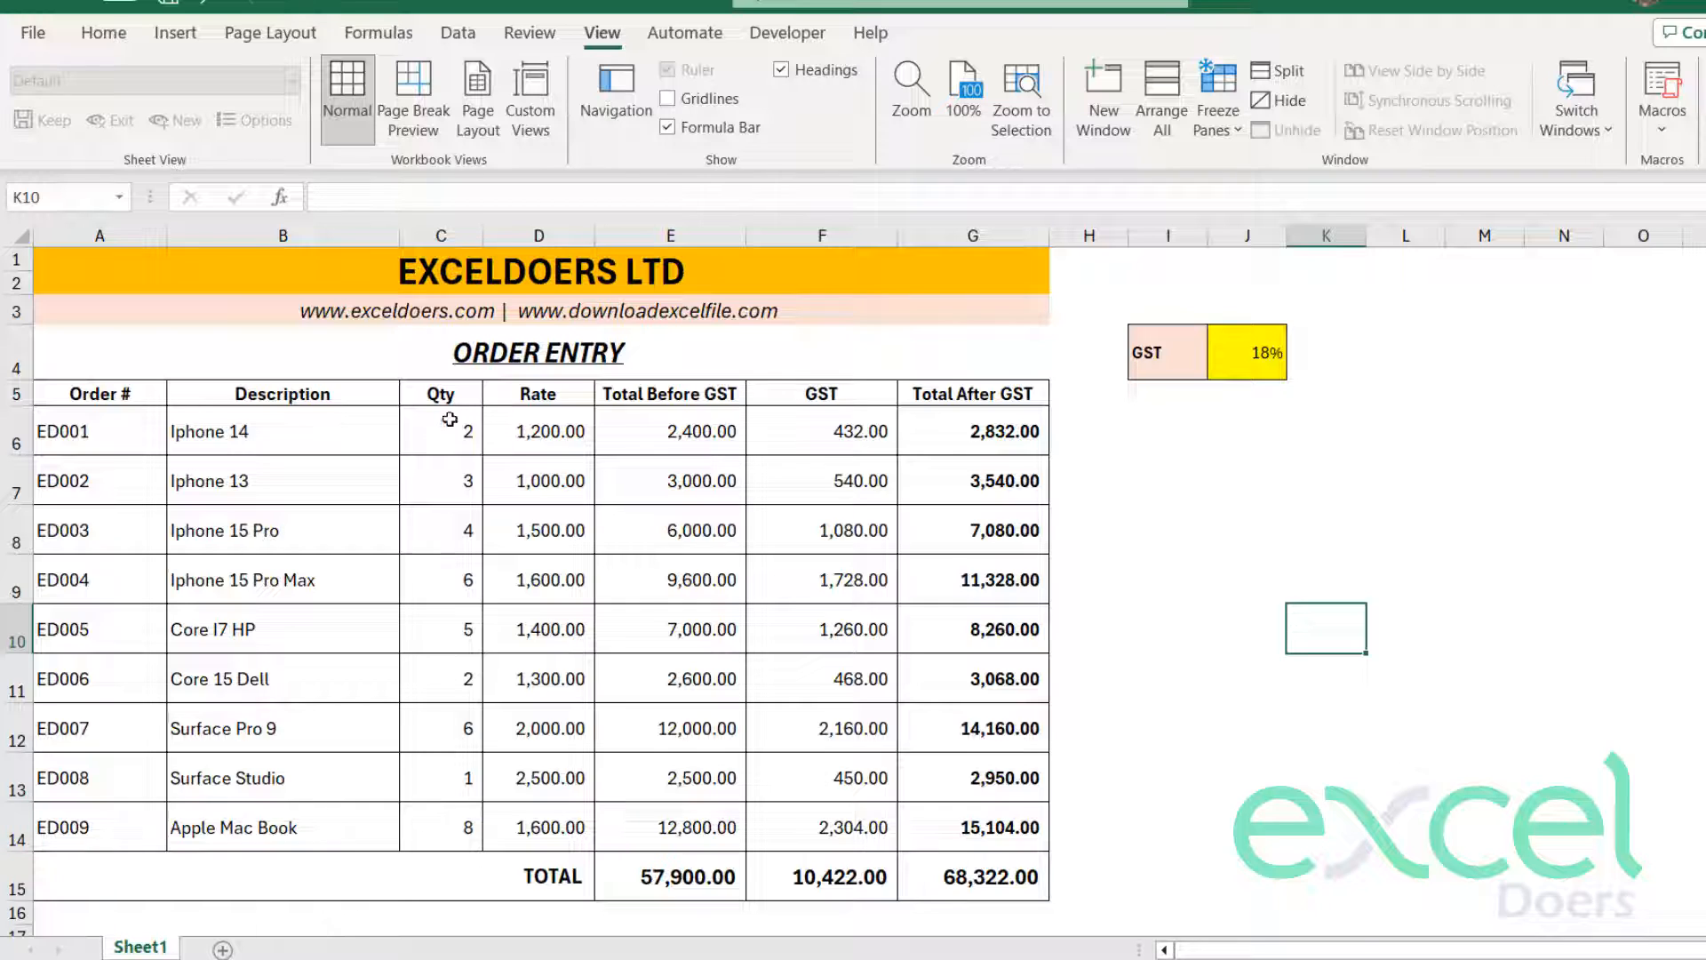
# - Edit the A4 heading to read INVOICE / ORDER / BILL ENTRY and confirm it
pyautogui.click(536, 350)
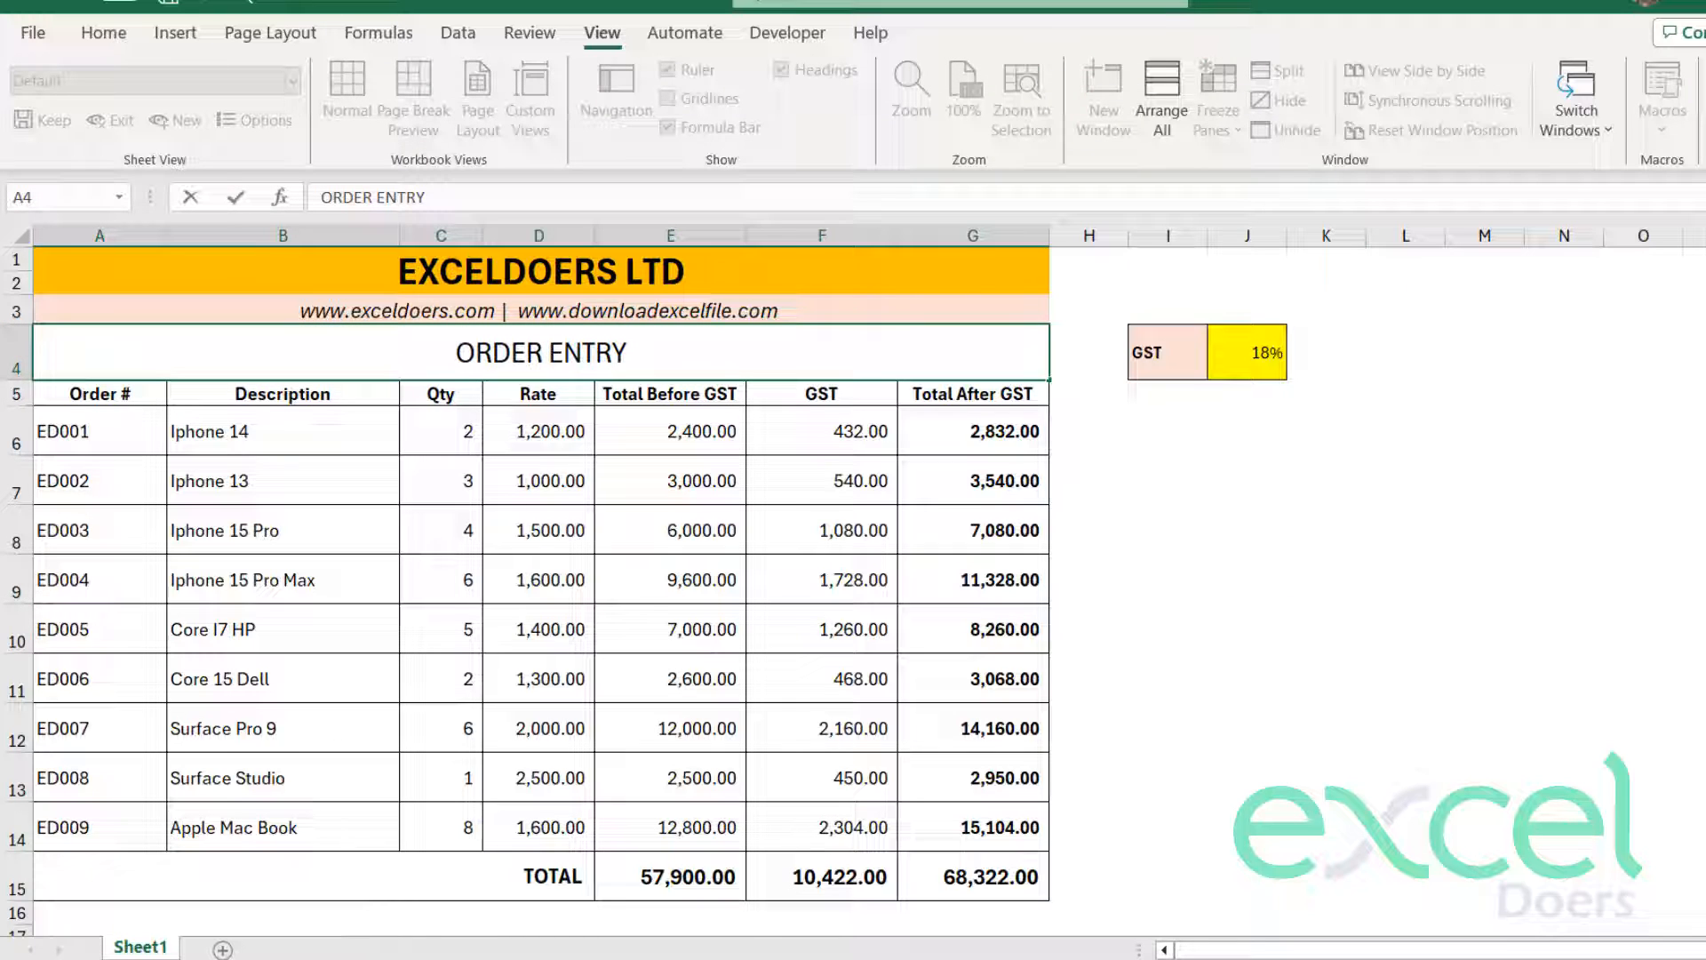
pyautogui.write('INVOICE/')
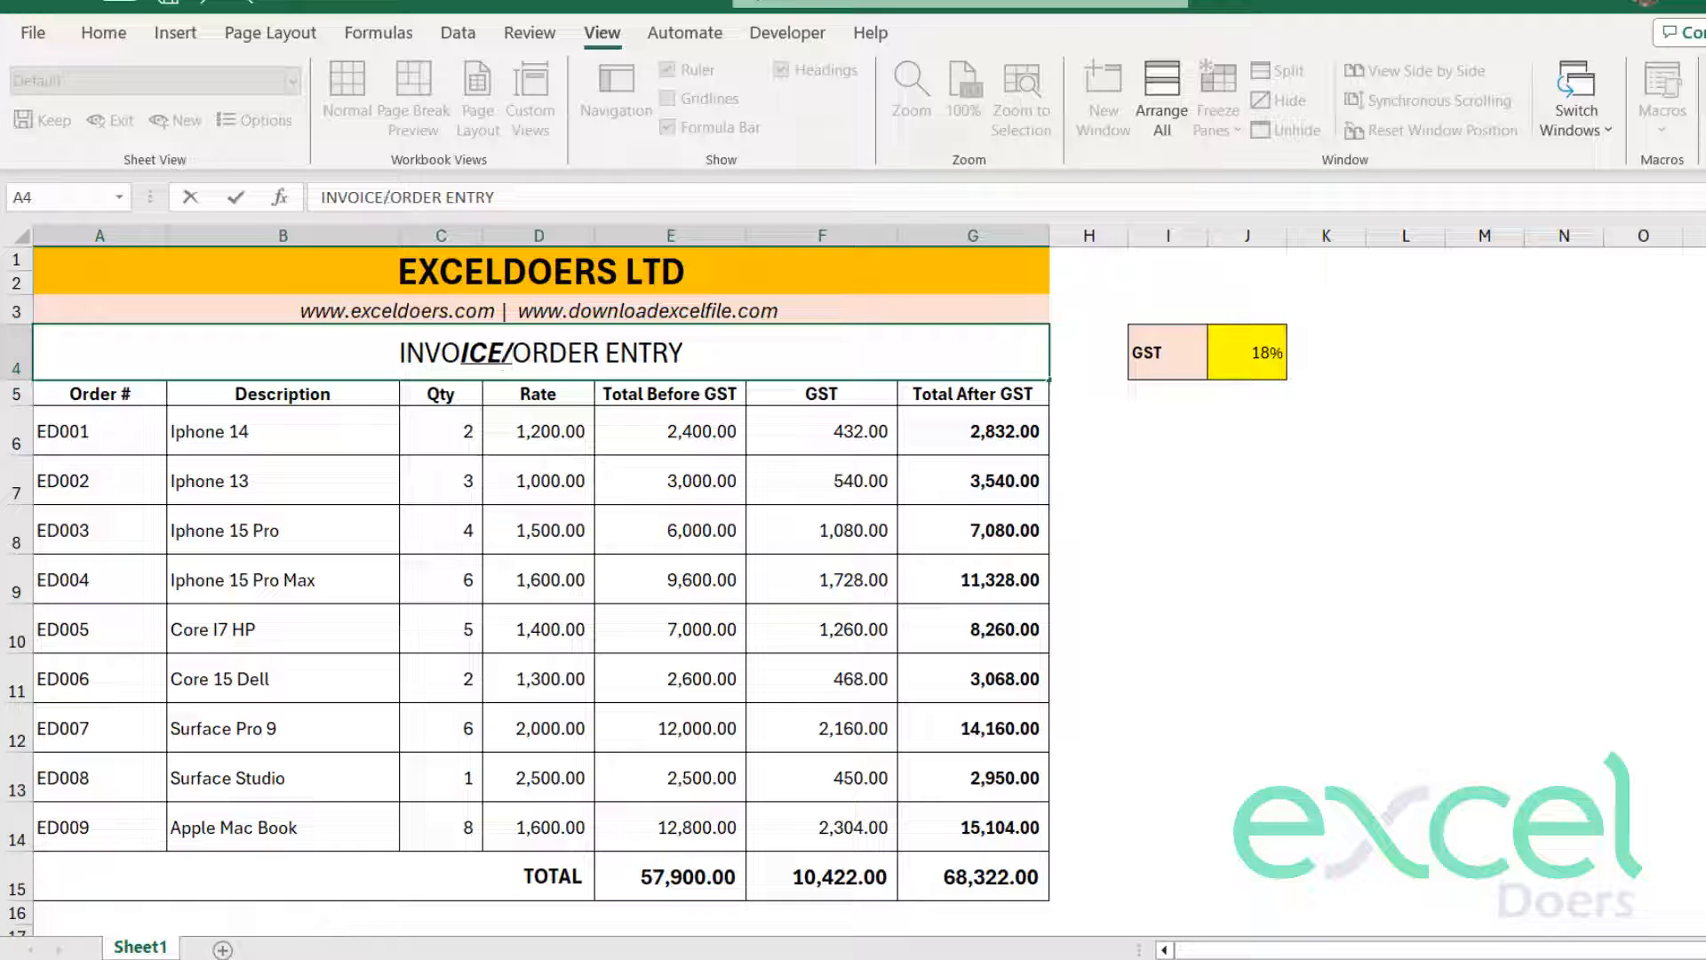
pyautogui.write('ORDER /')
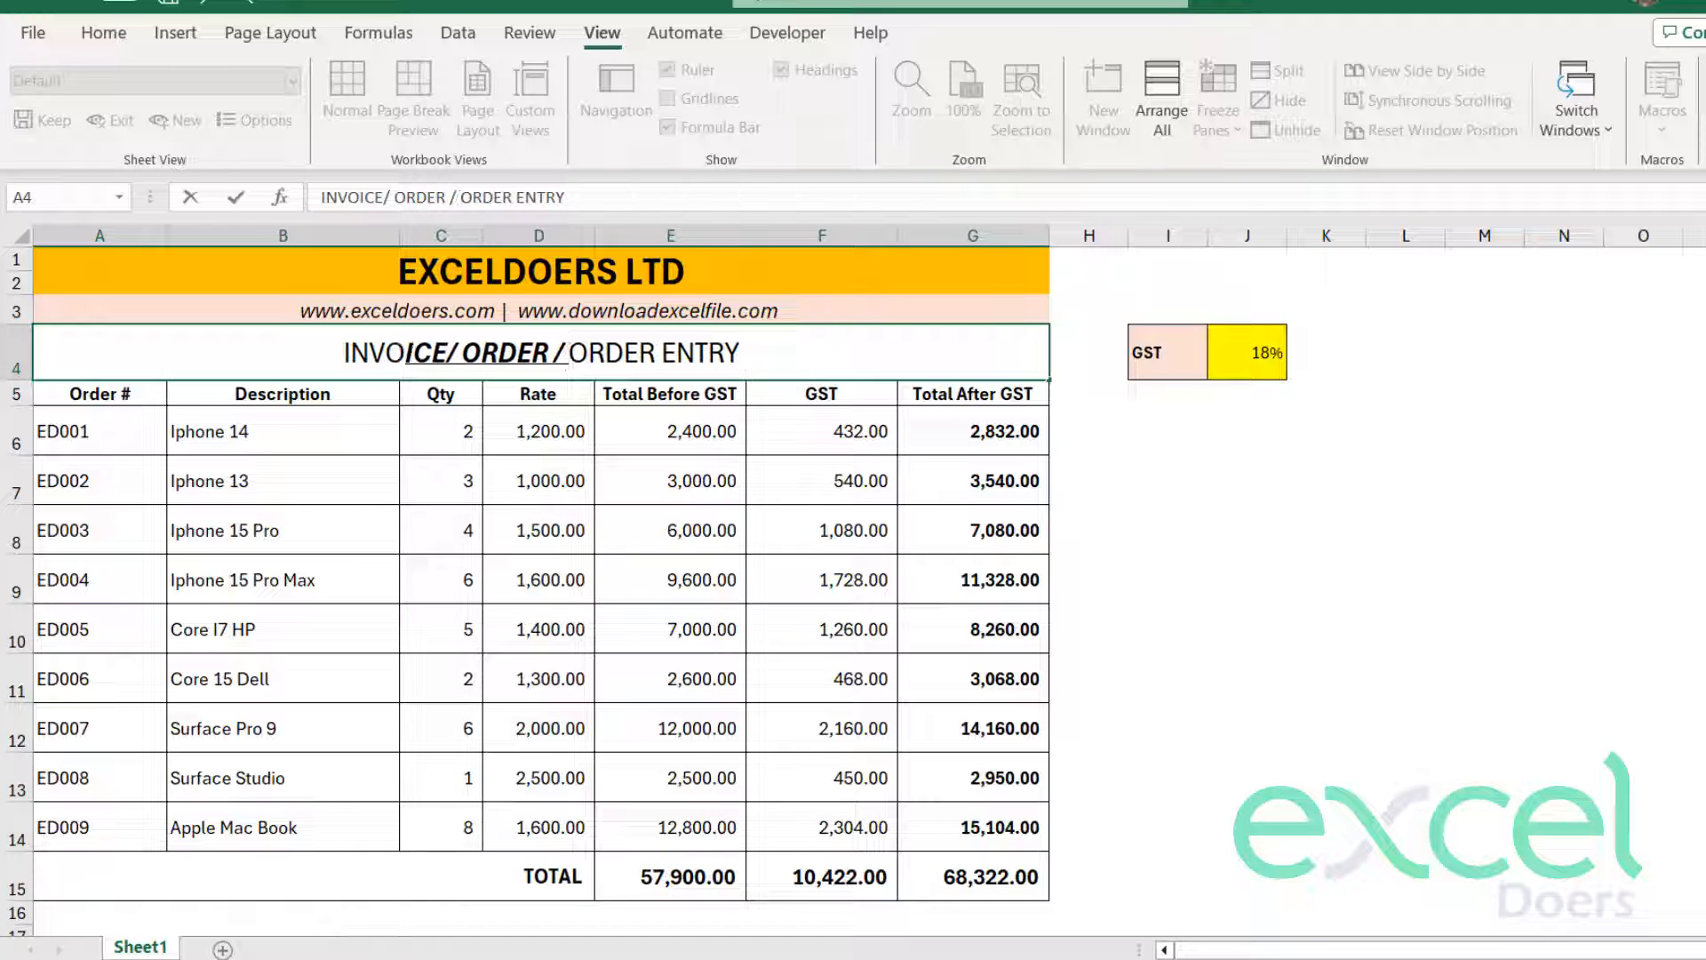
pyautogui.write('BILL')
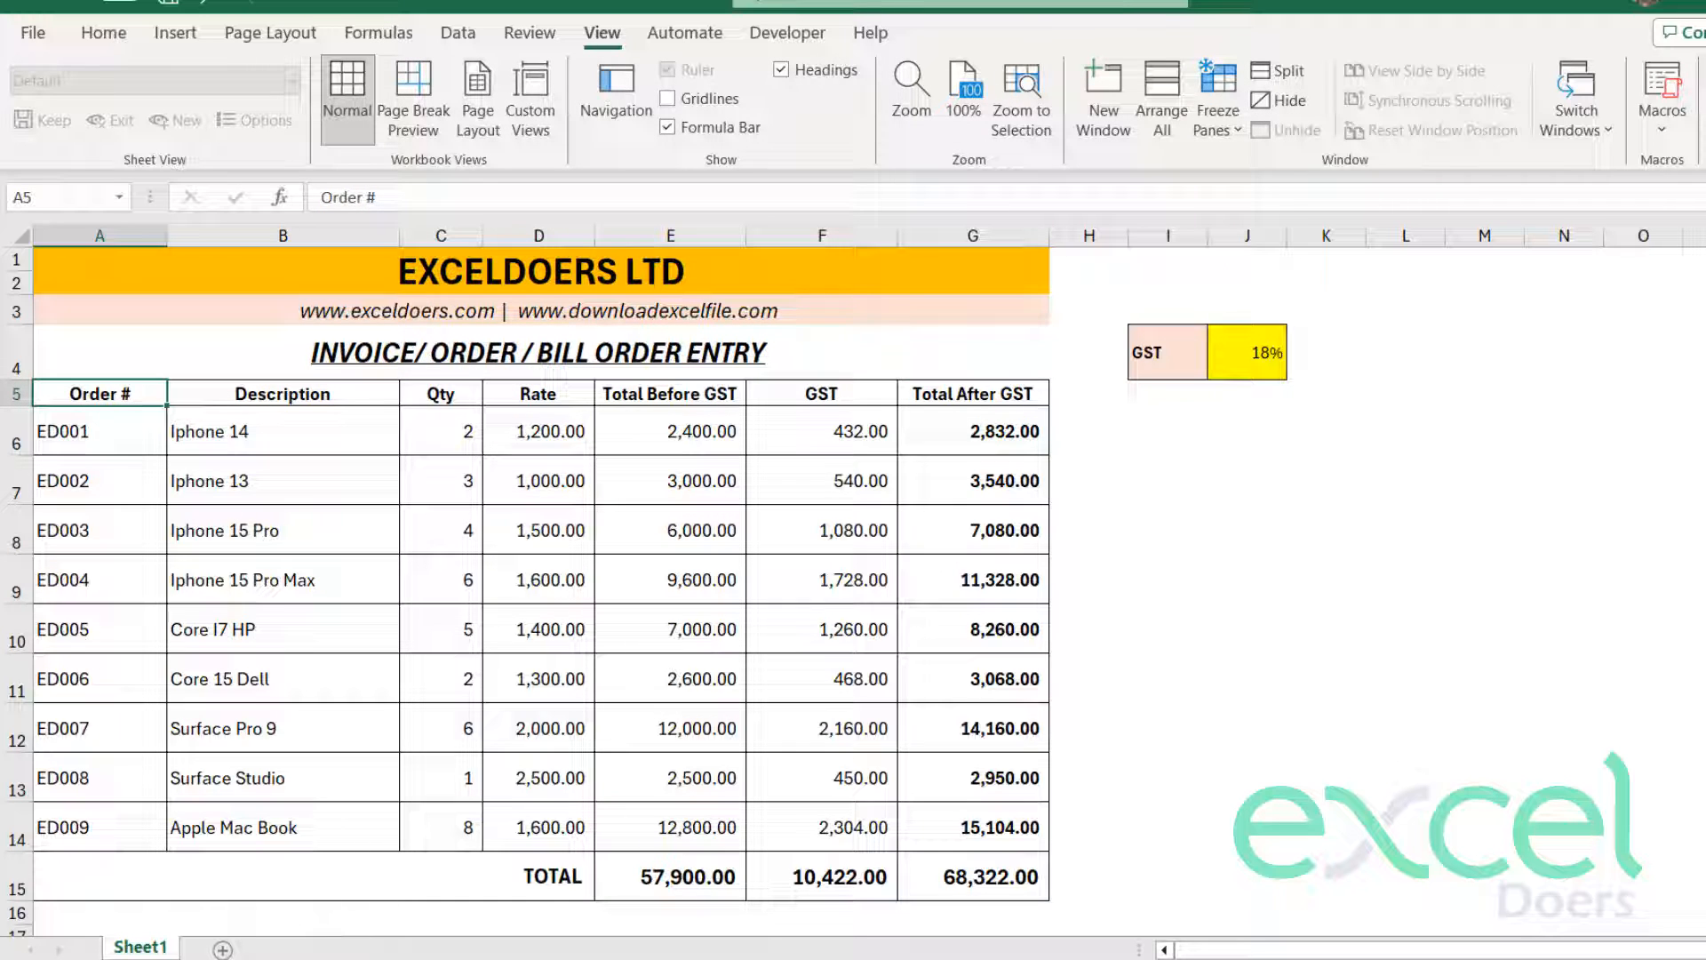
pyautogui.click(538, 352)
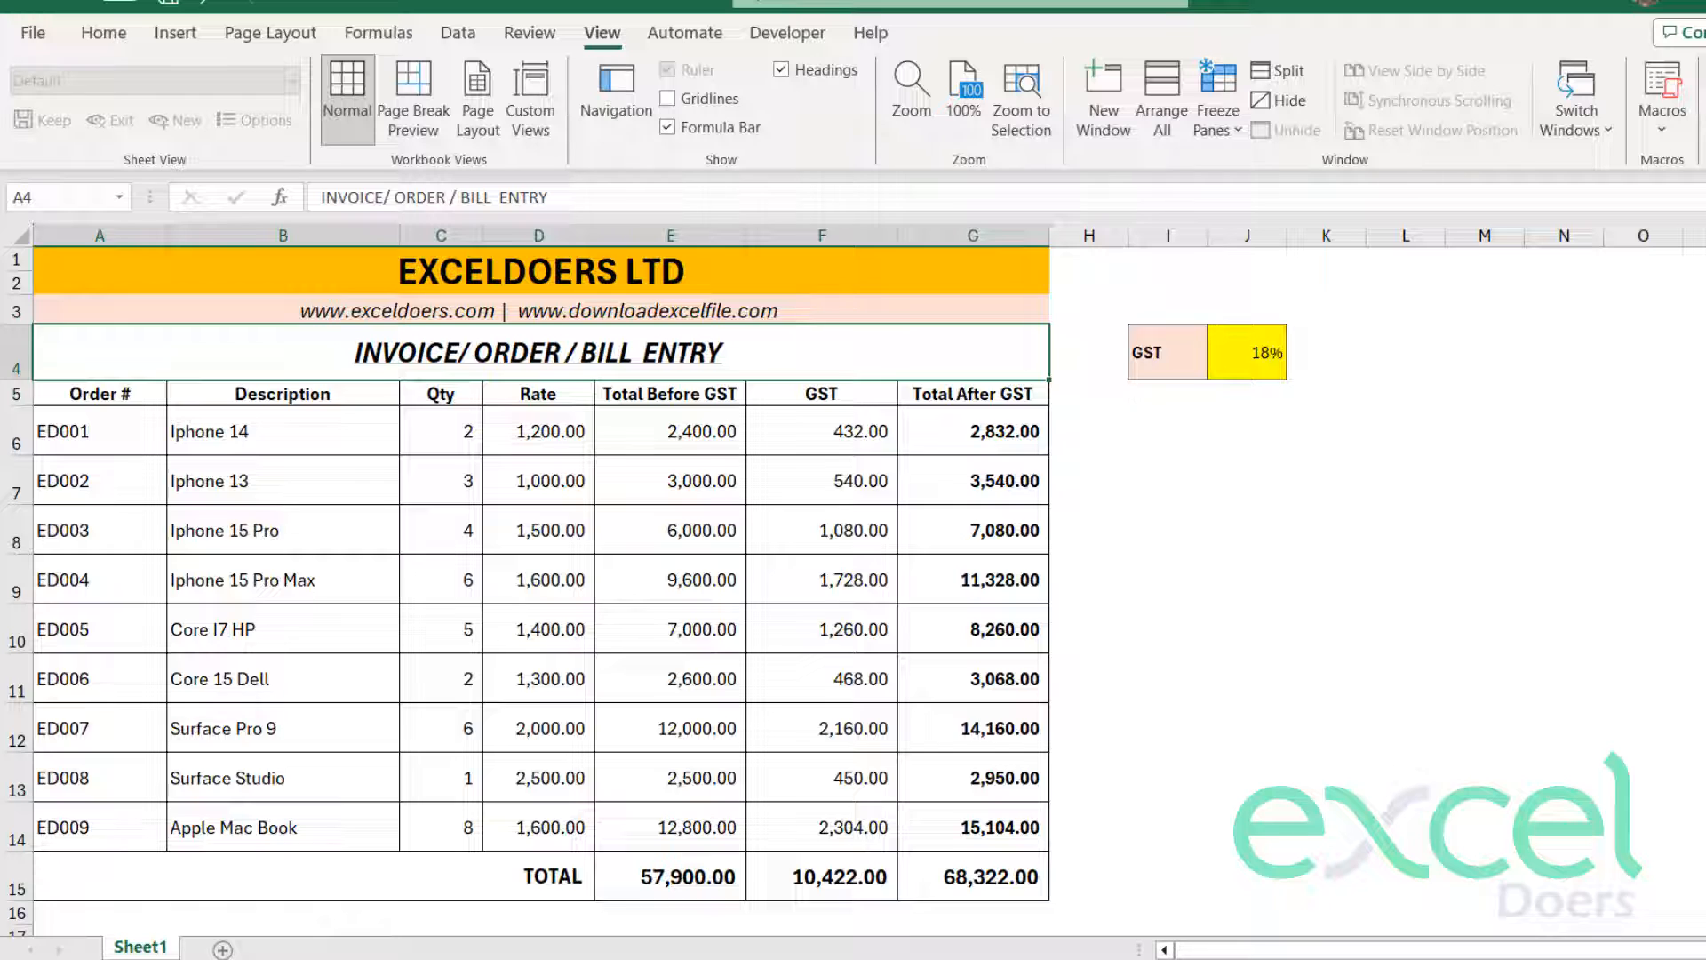
pyautogui.click(100, 393)
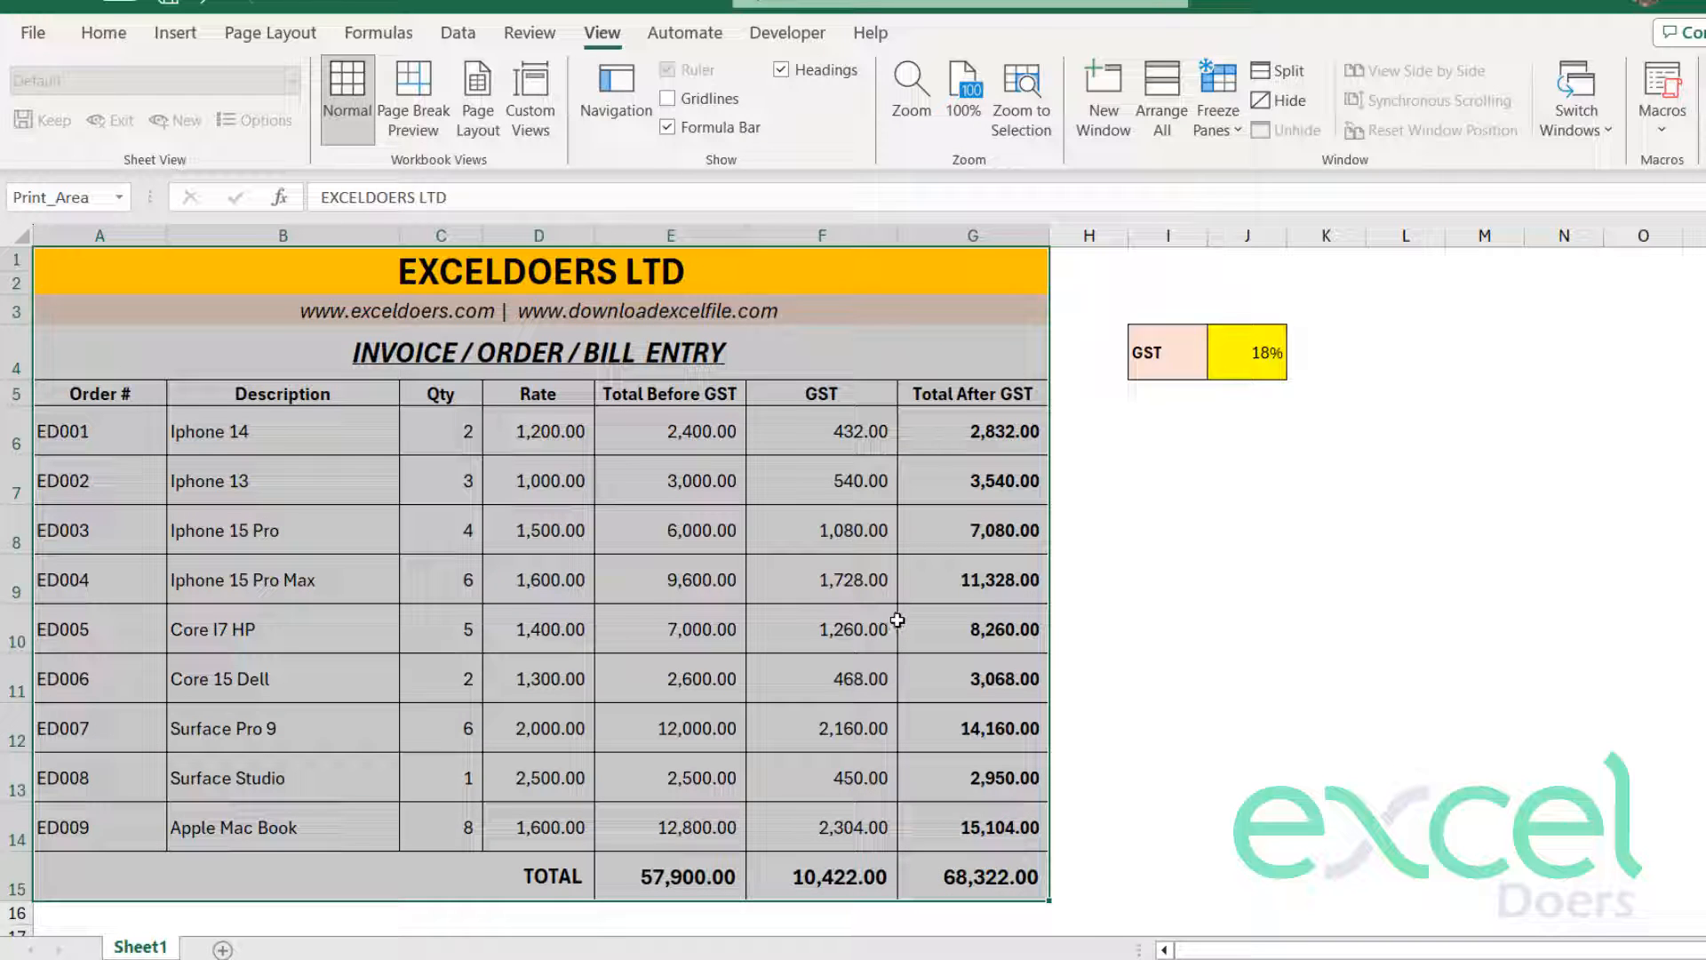
pyautogui.click(1247, 309)
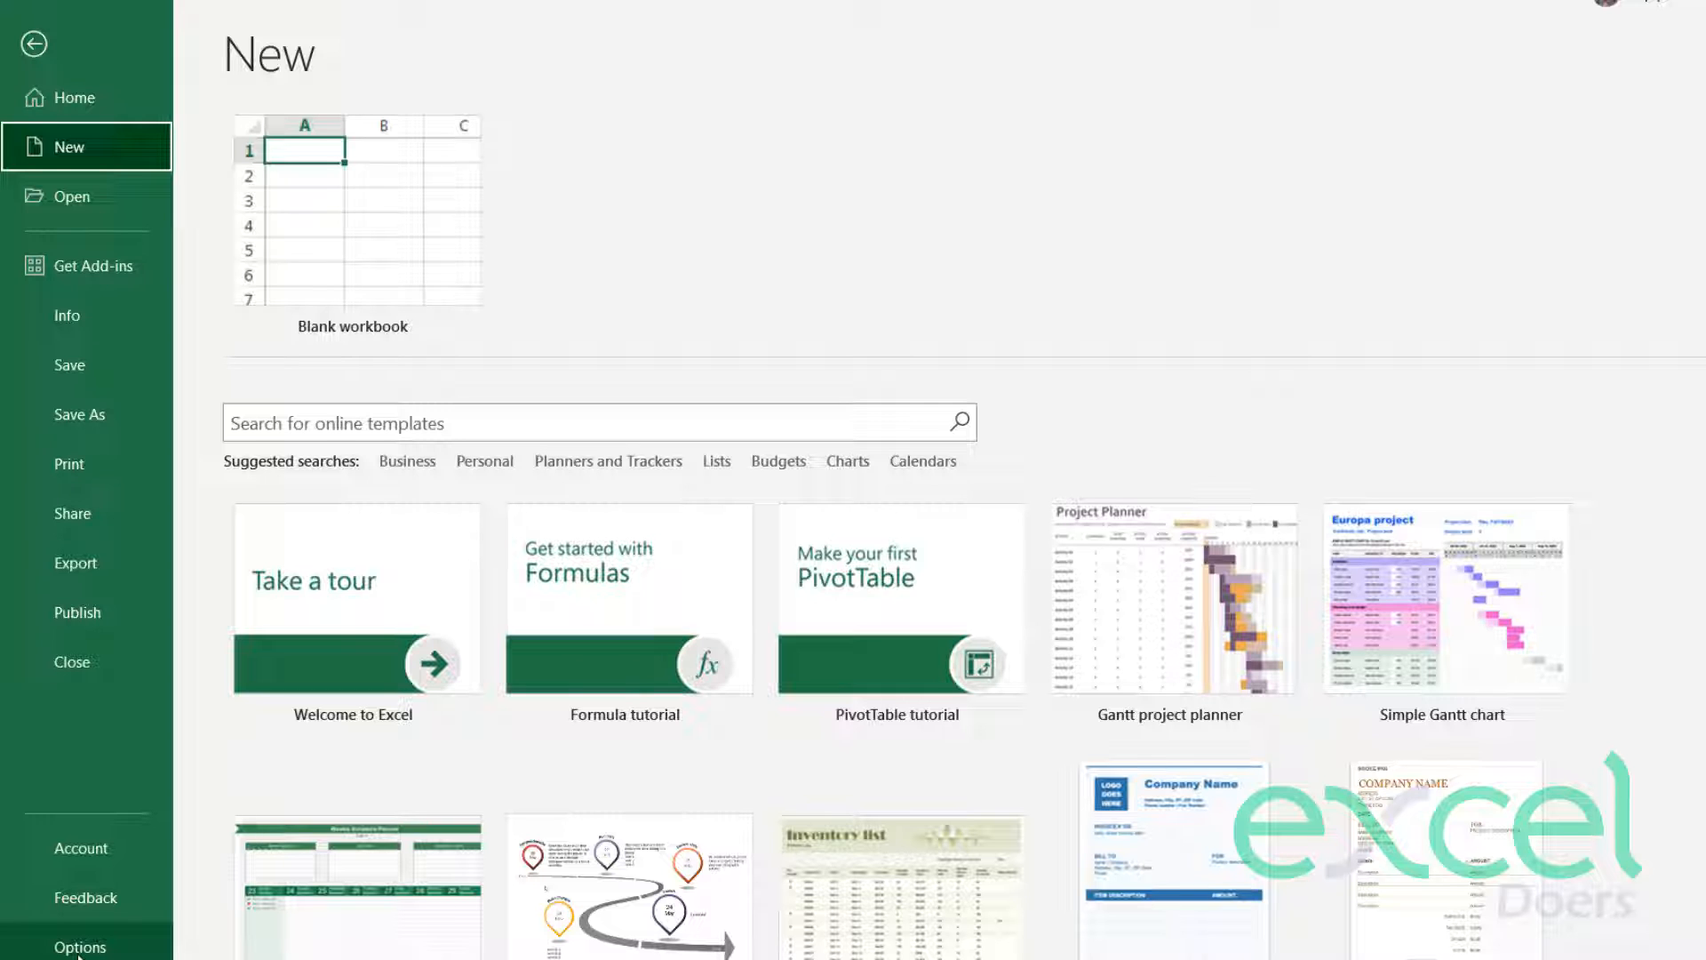
pyautogui.click(80, 947)
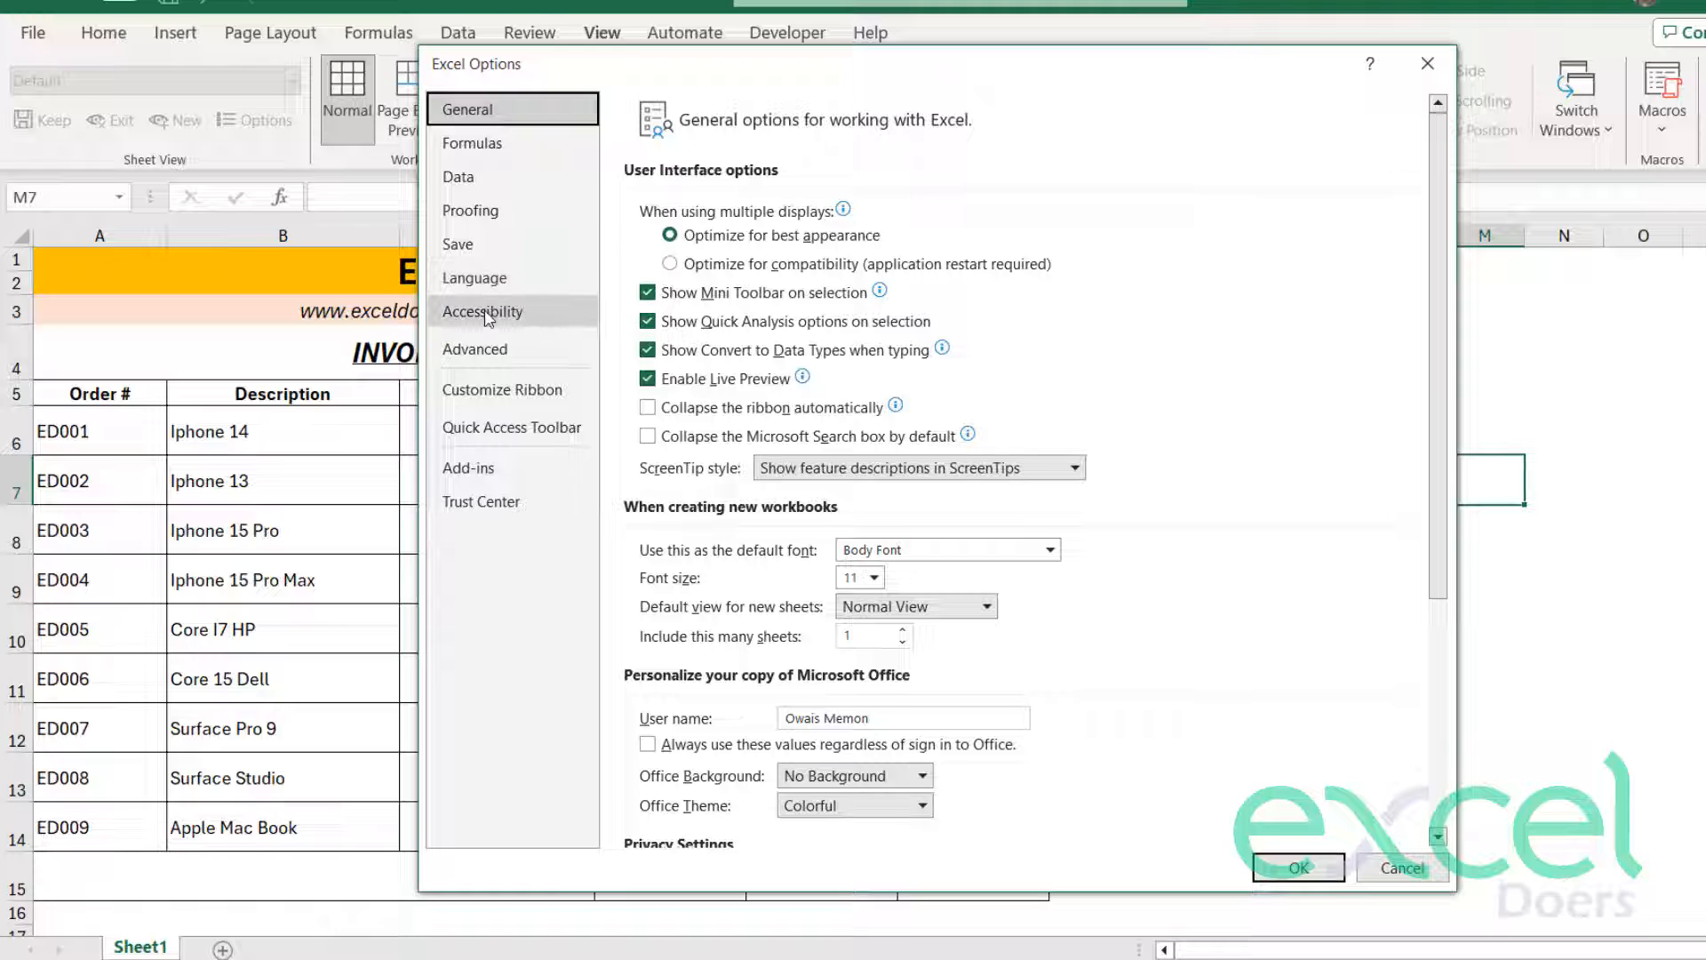
pyautogui.moveTo(513, 411)
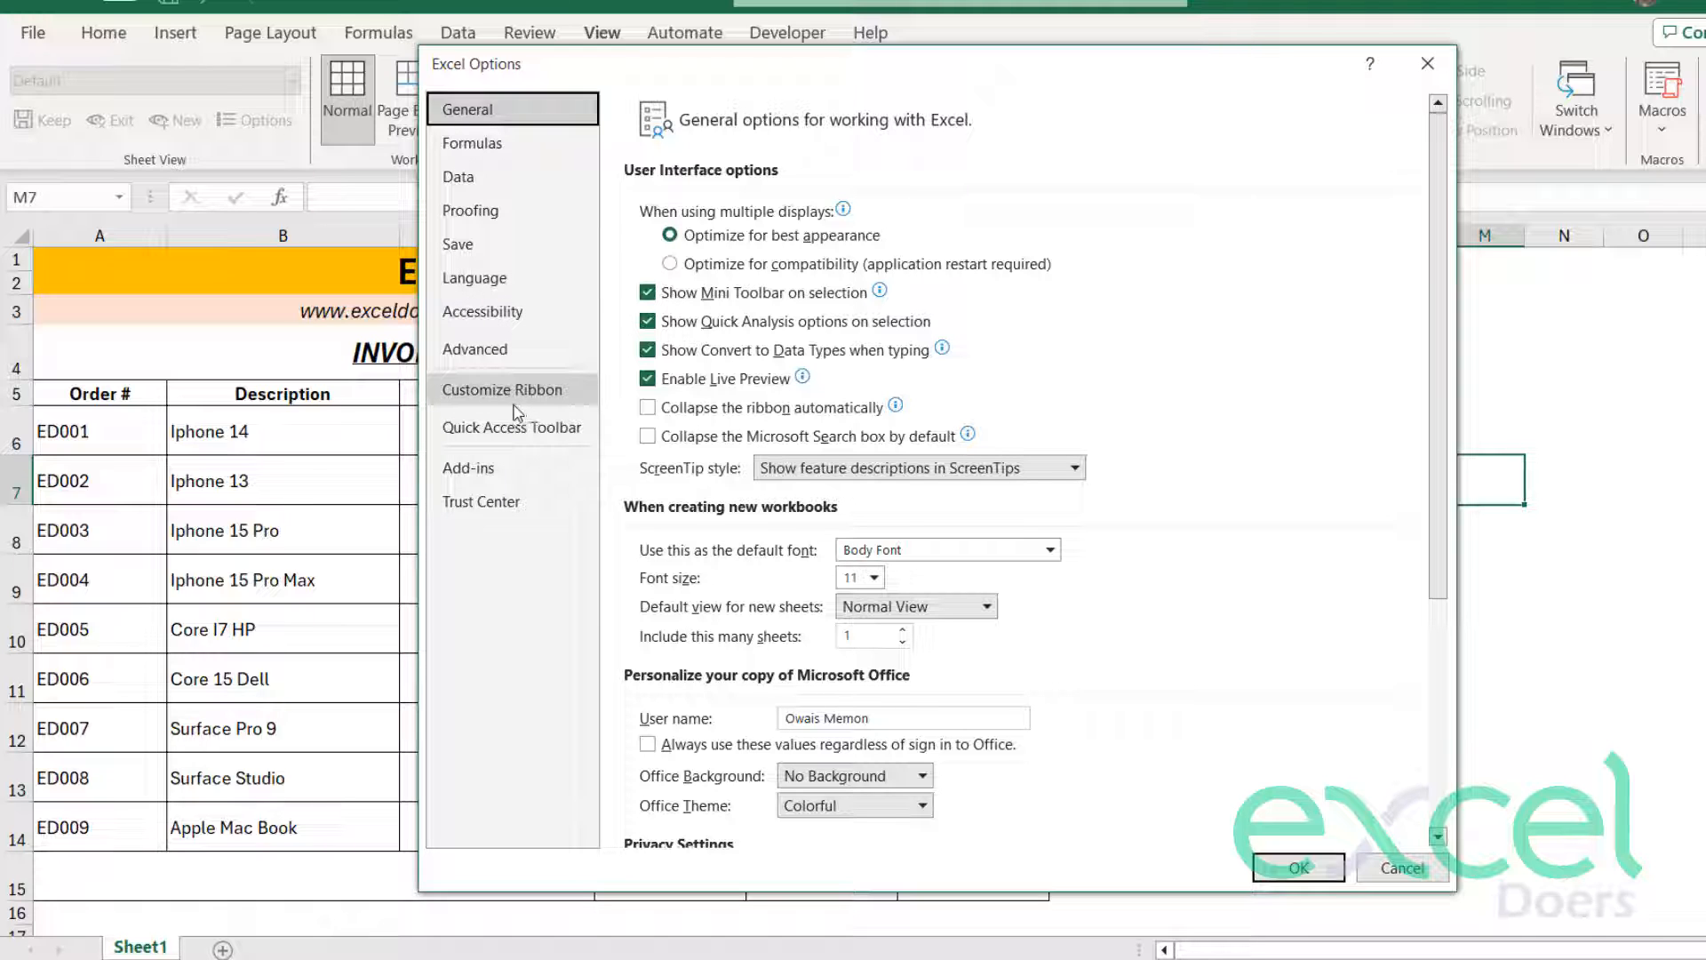
pyautogui.click(503, 389)
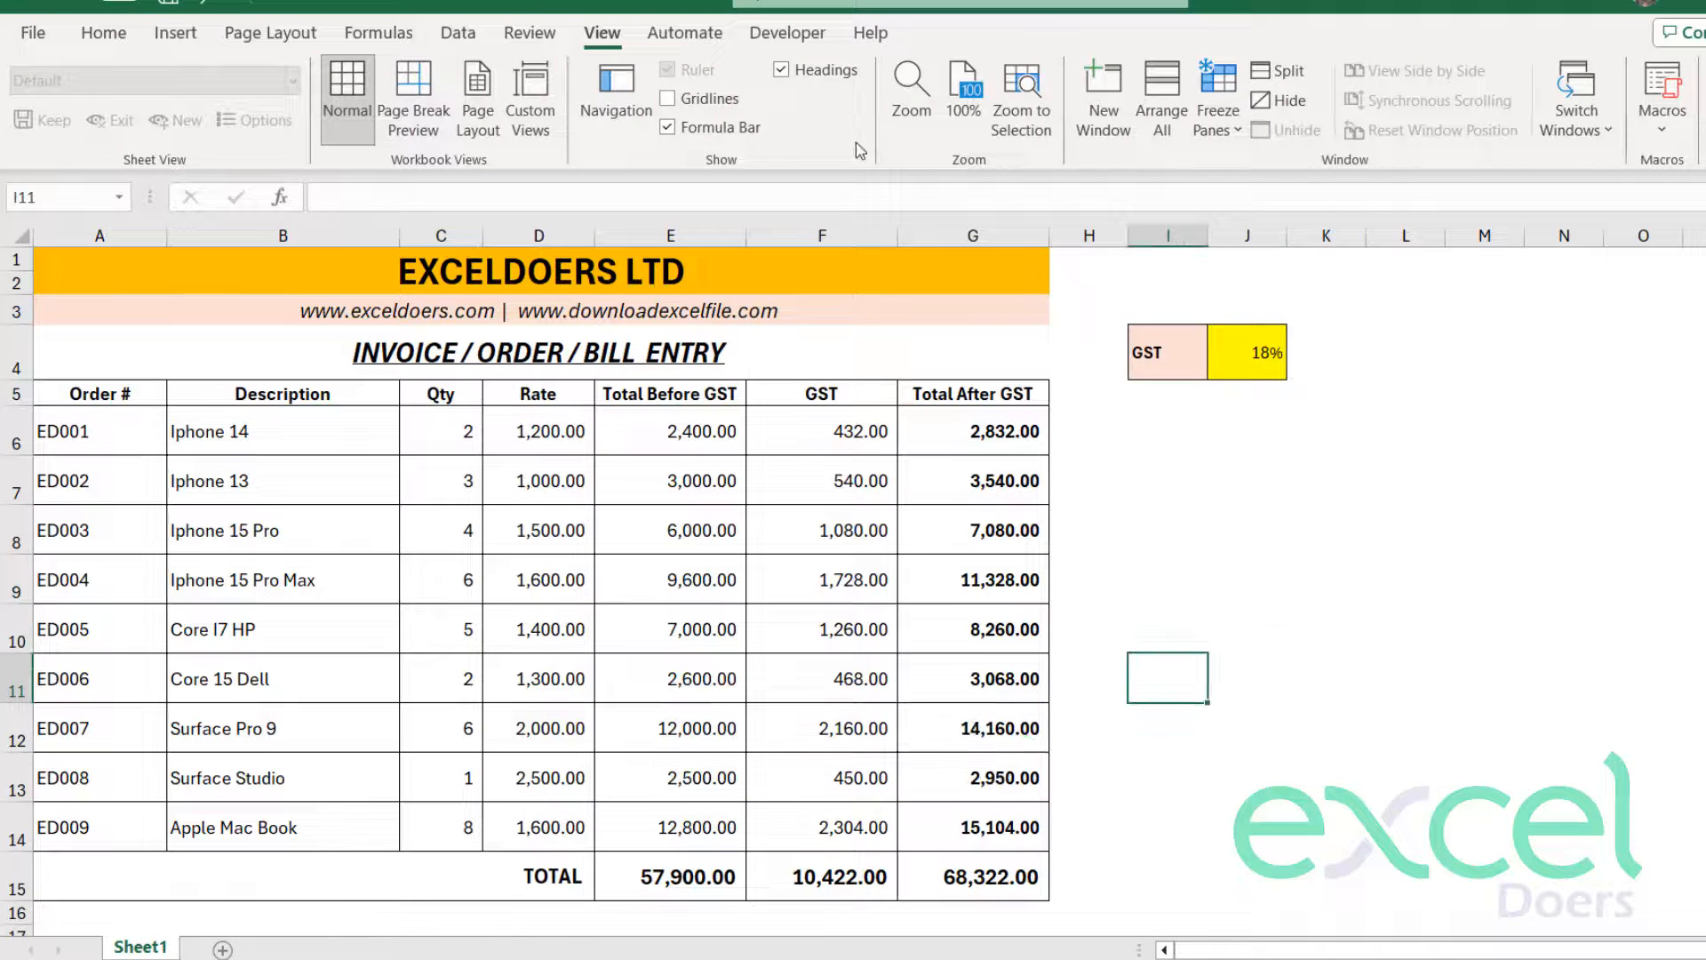
pyautogui.click(788, 32)
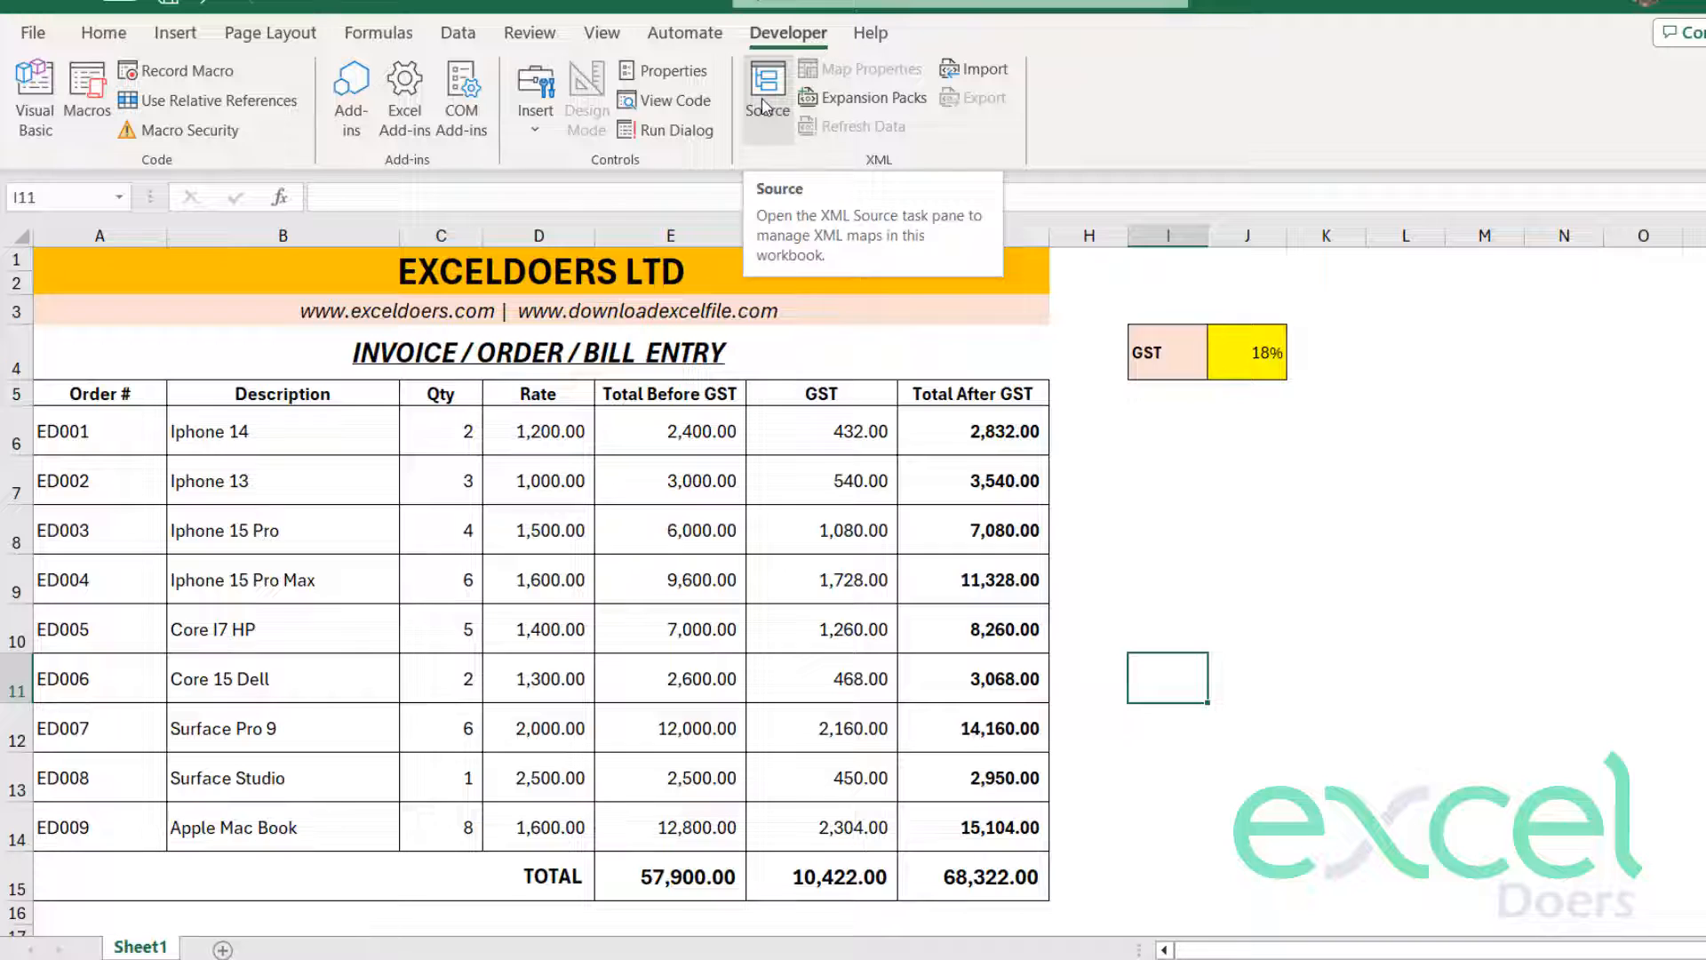
pyautogui.click(1248, 480)
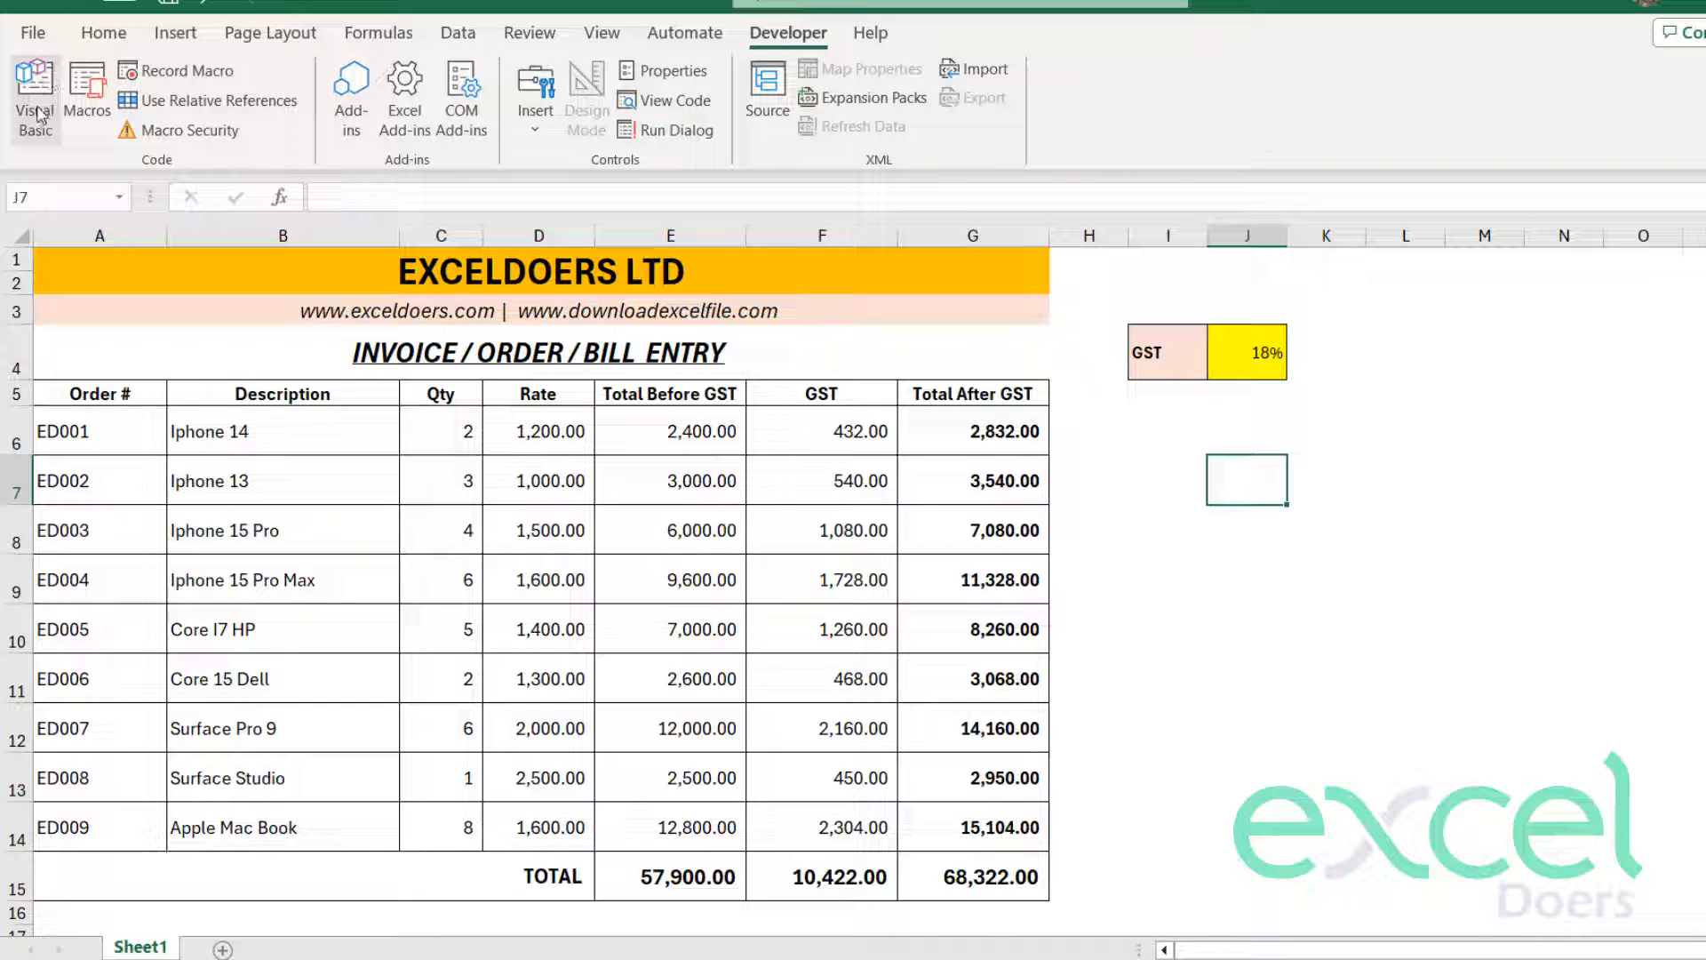
pyautogui.moveTo(33, 96)
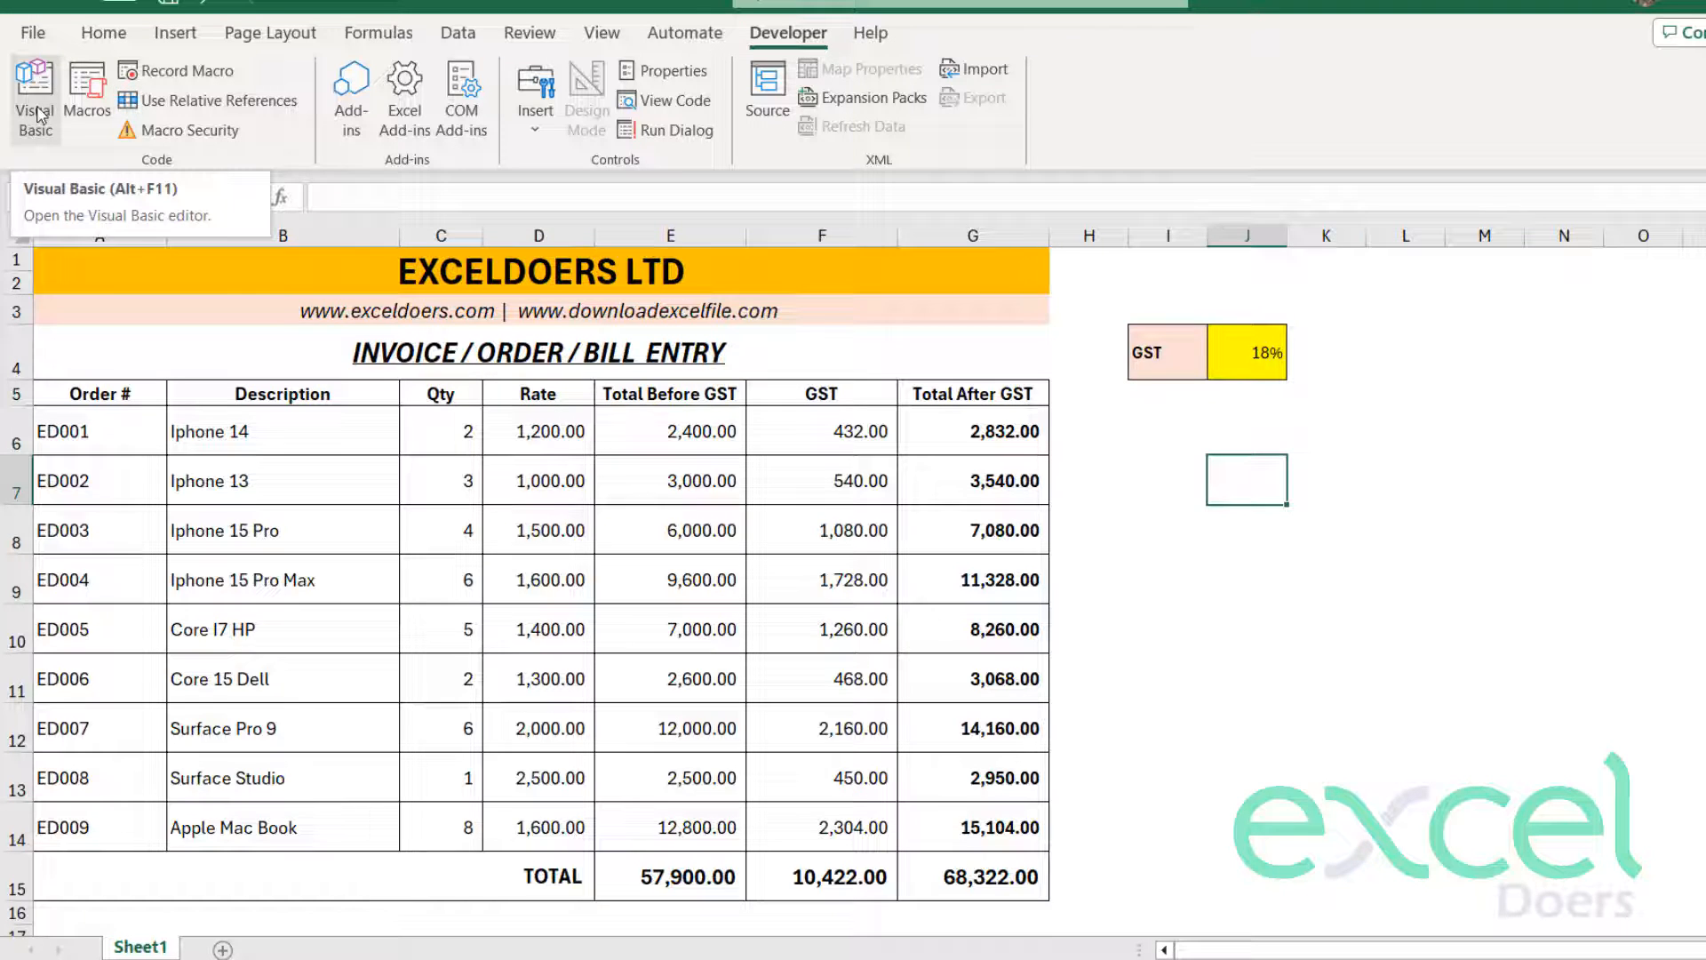
pyautogui.click(33, 96)
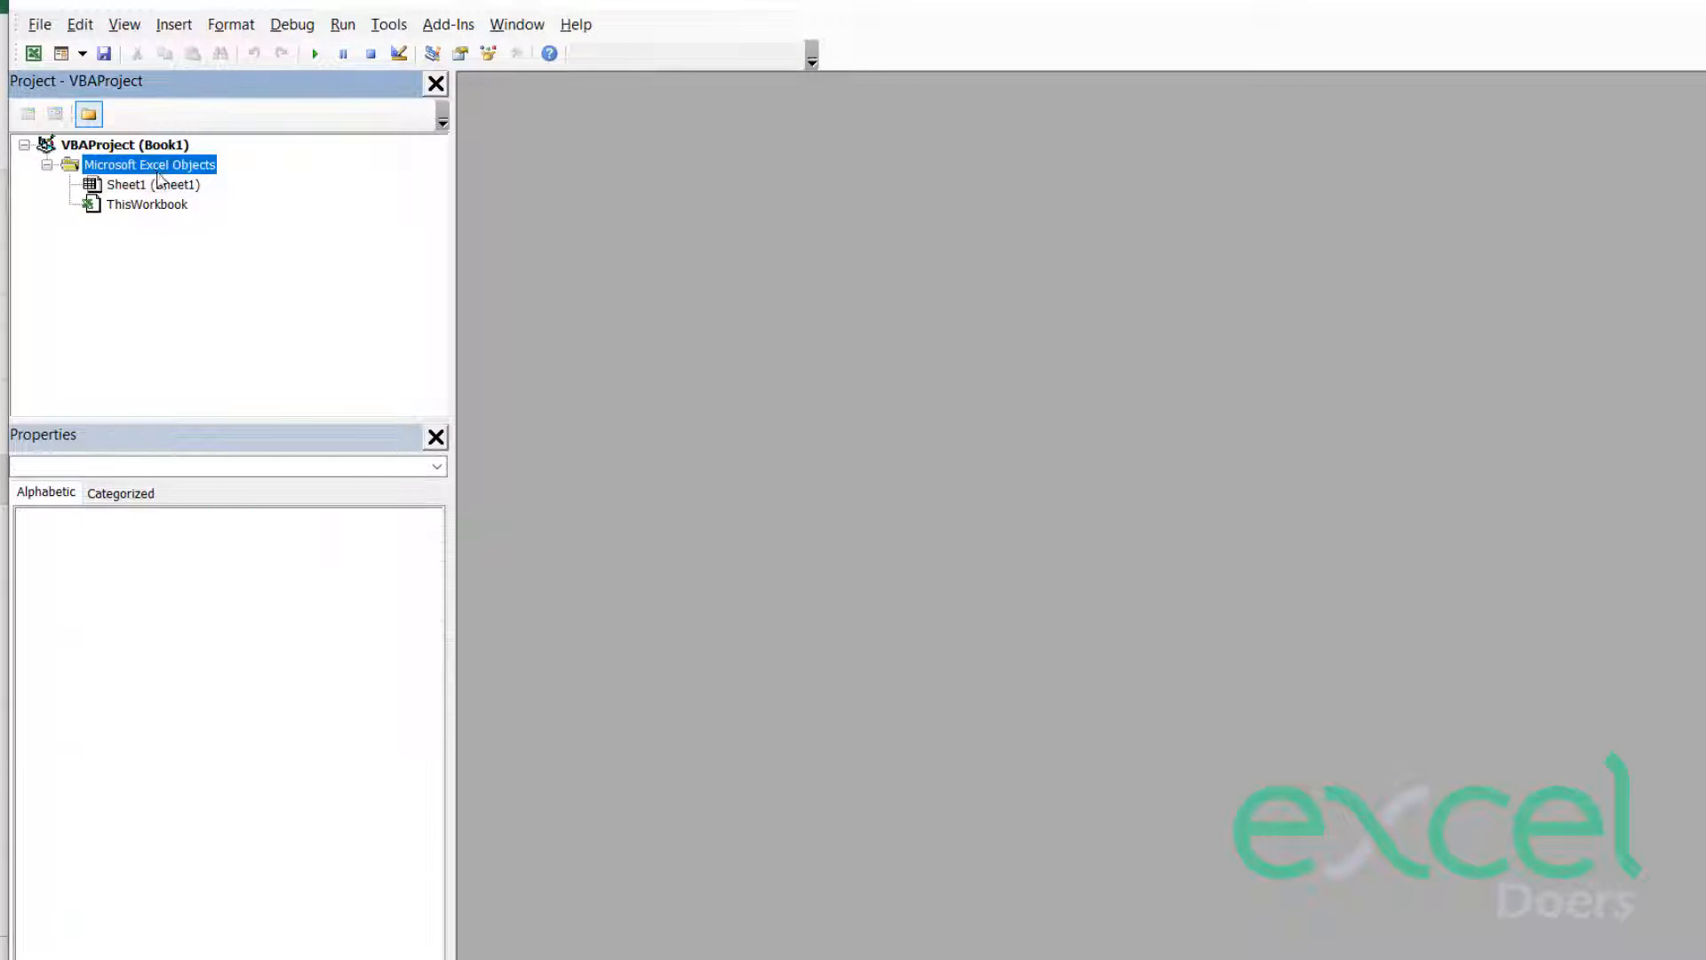
pyautogui.rightClick(149, 163)
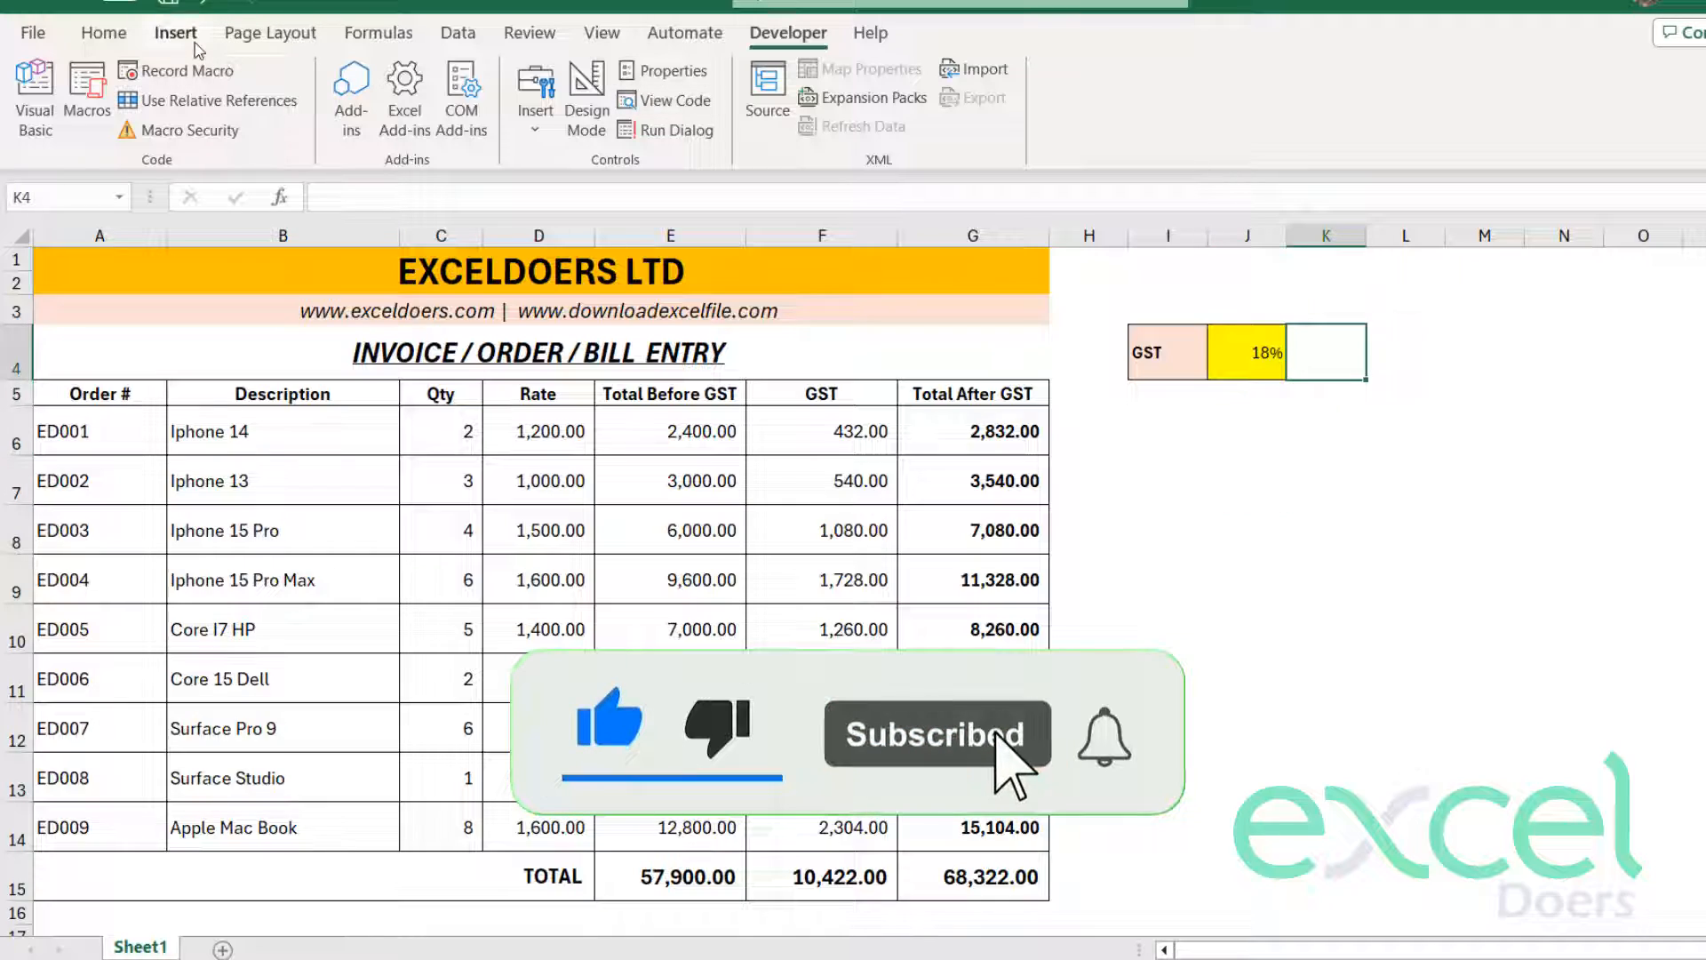
# - Draw a rounded rectangle shape above the GST rate box
pyautogui.click(175, 32)
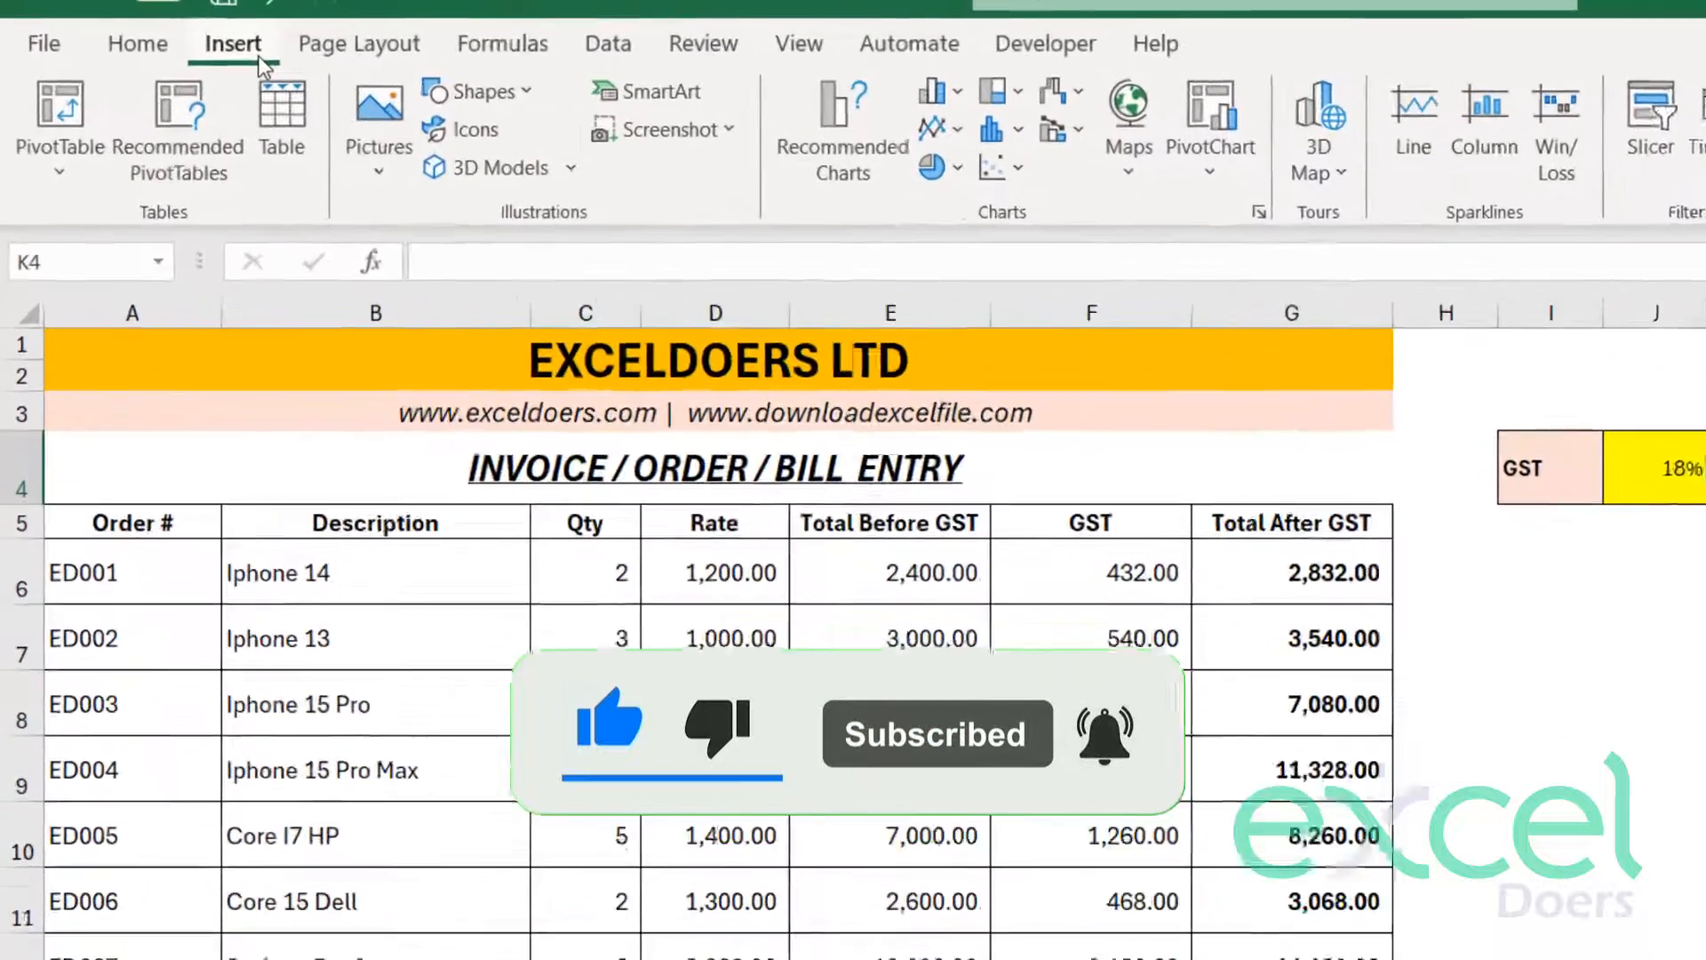
pyautogui.click(473, 89)
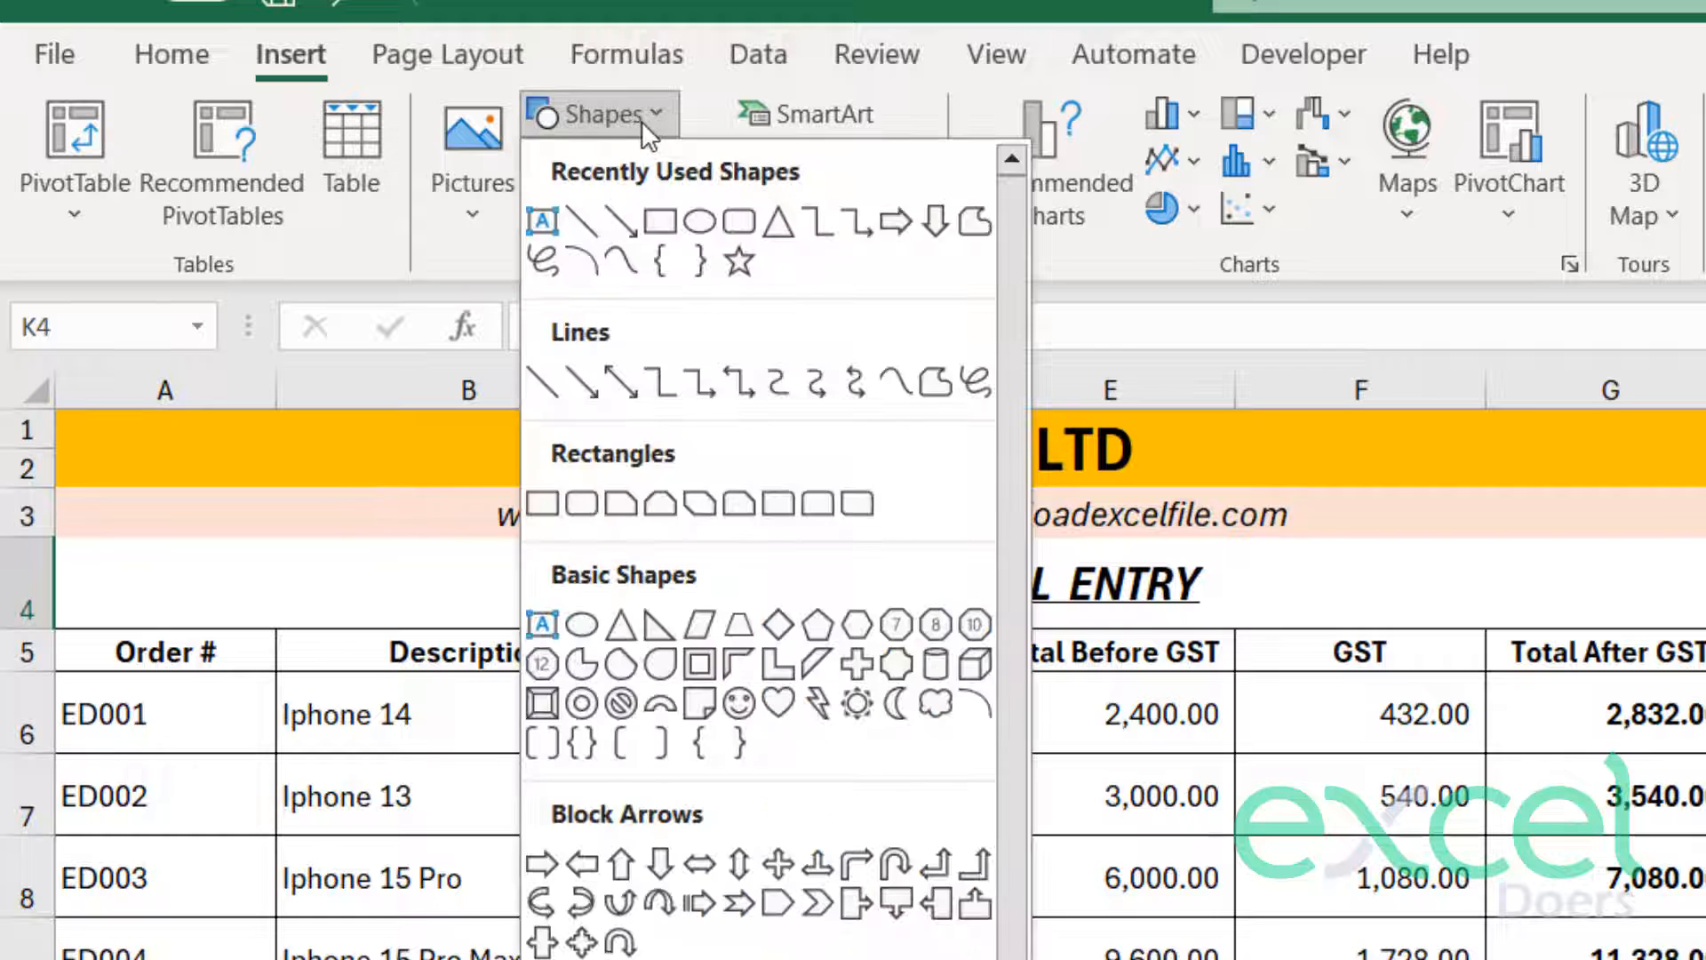
pyautogui.moveTo(734, 224)
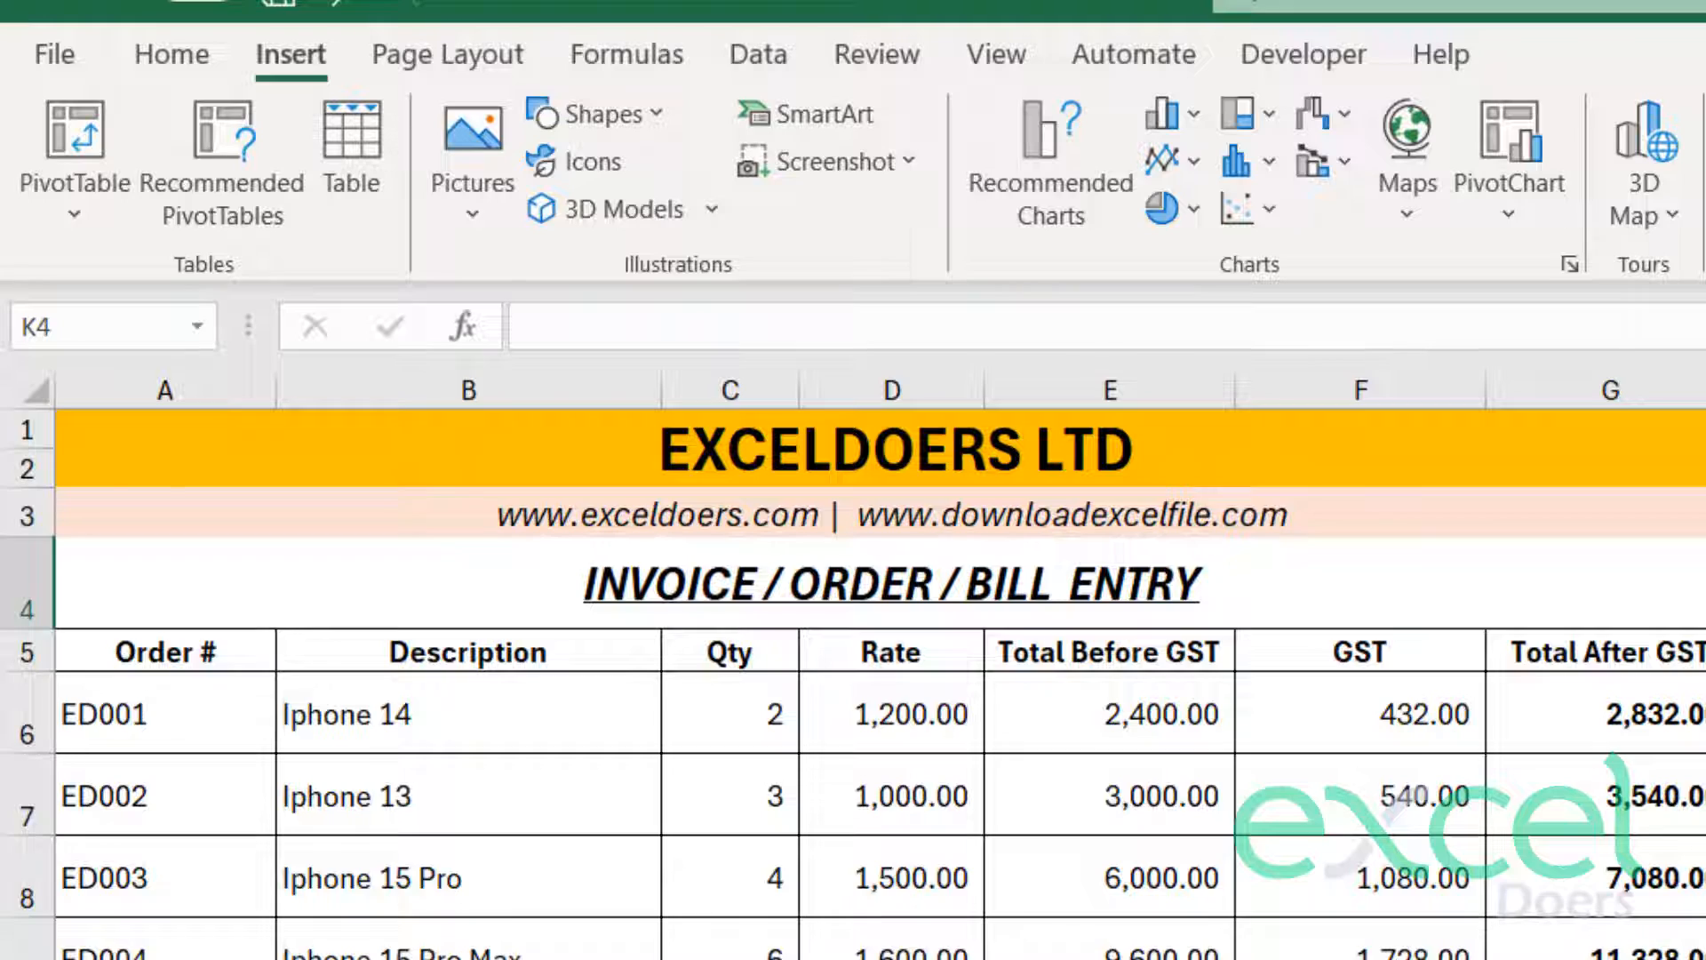
pyautogui.click(1337, 305)
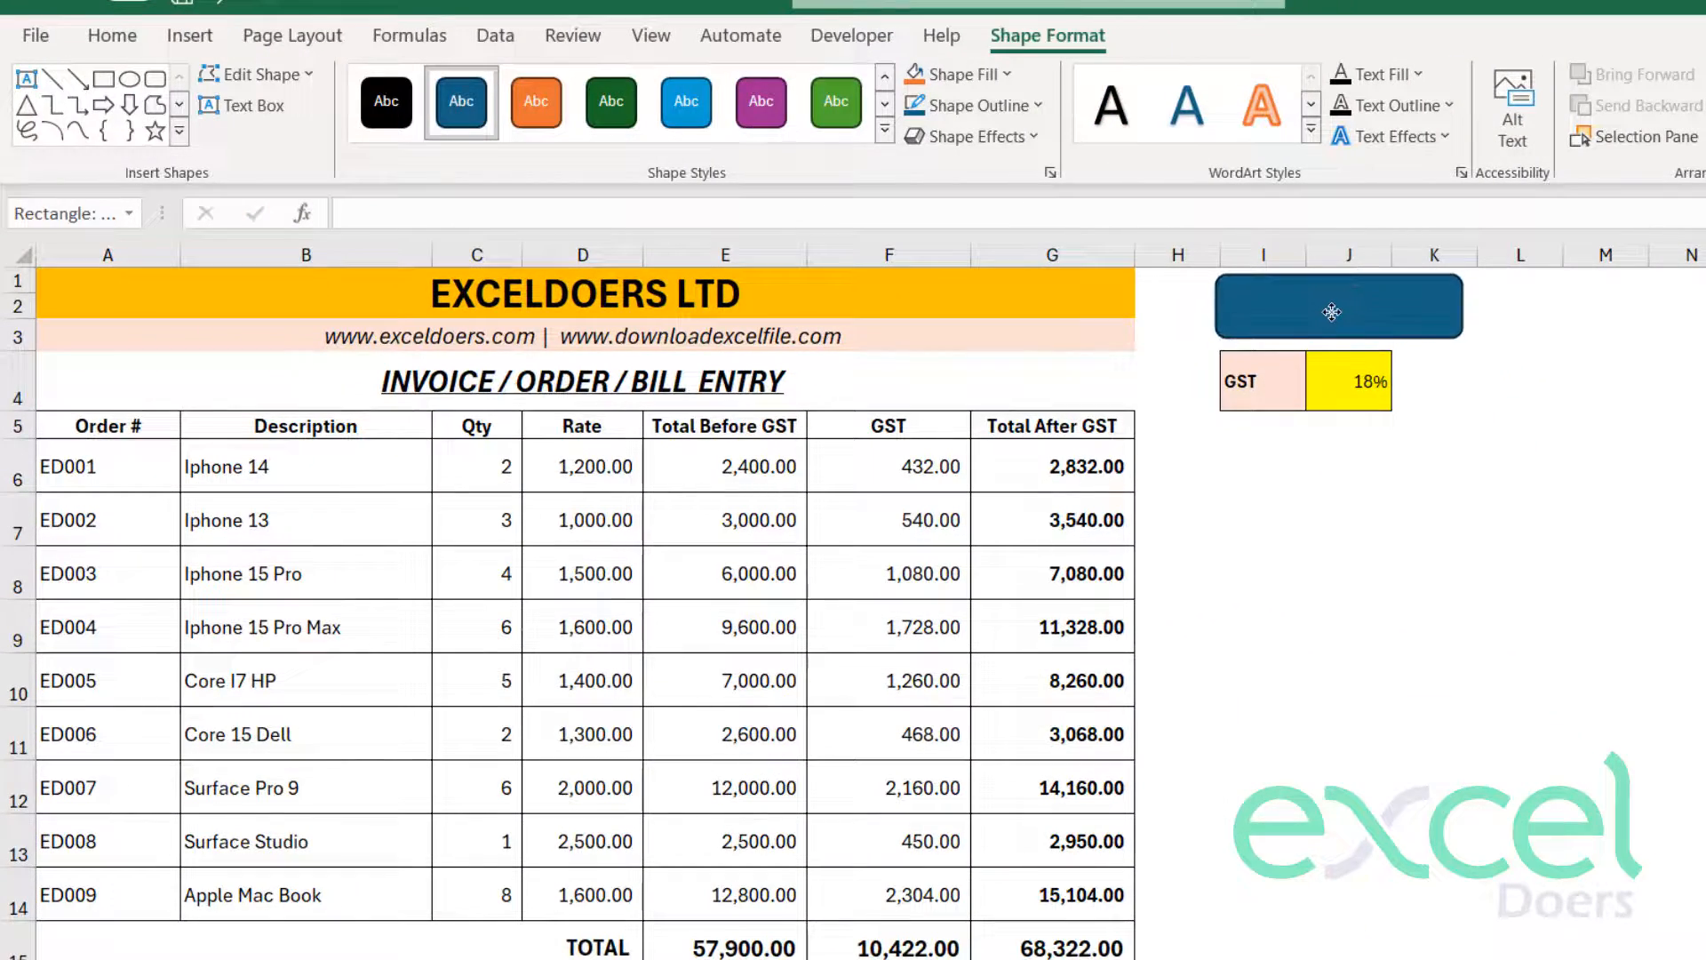
# - Label the shape SAVE PDF and style the text bold and centred
pyautogui.rightClick(1338, 305)
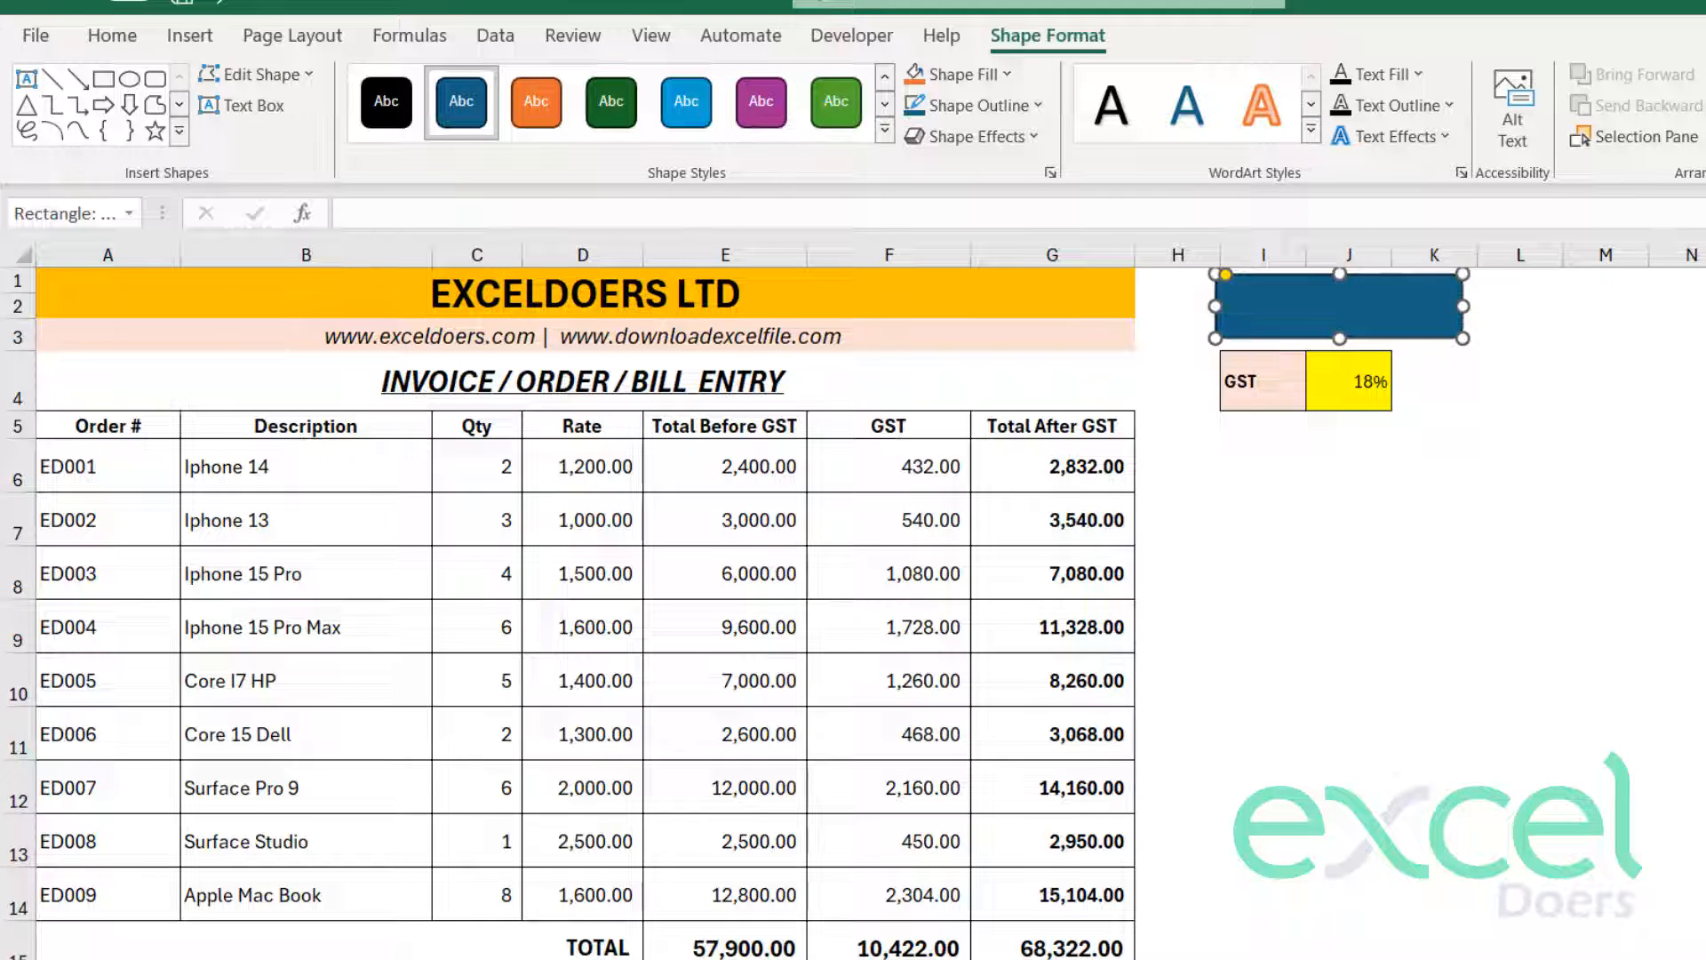
pyautogui.write('SAVE PDF')
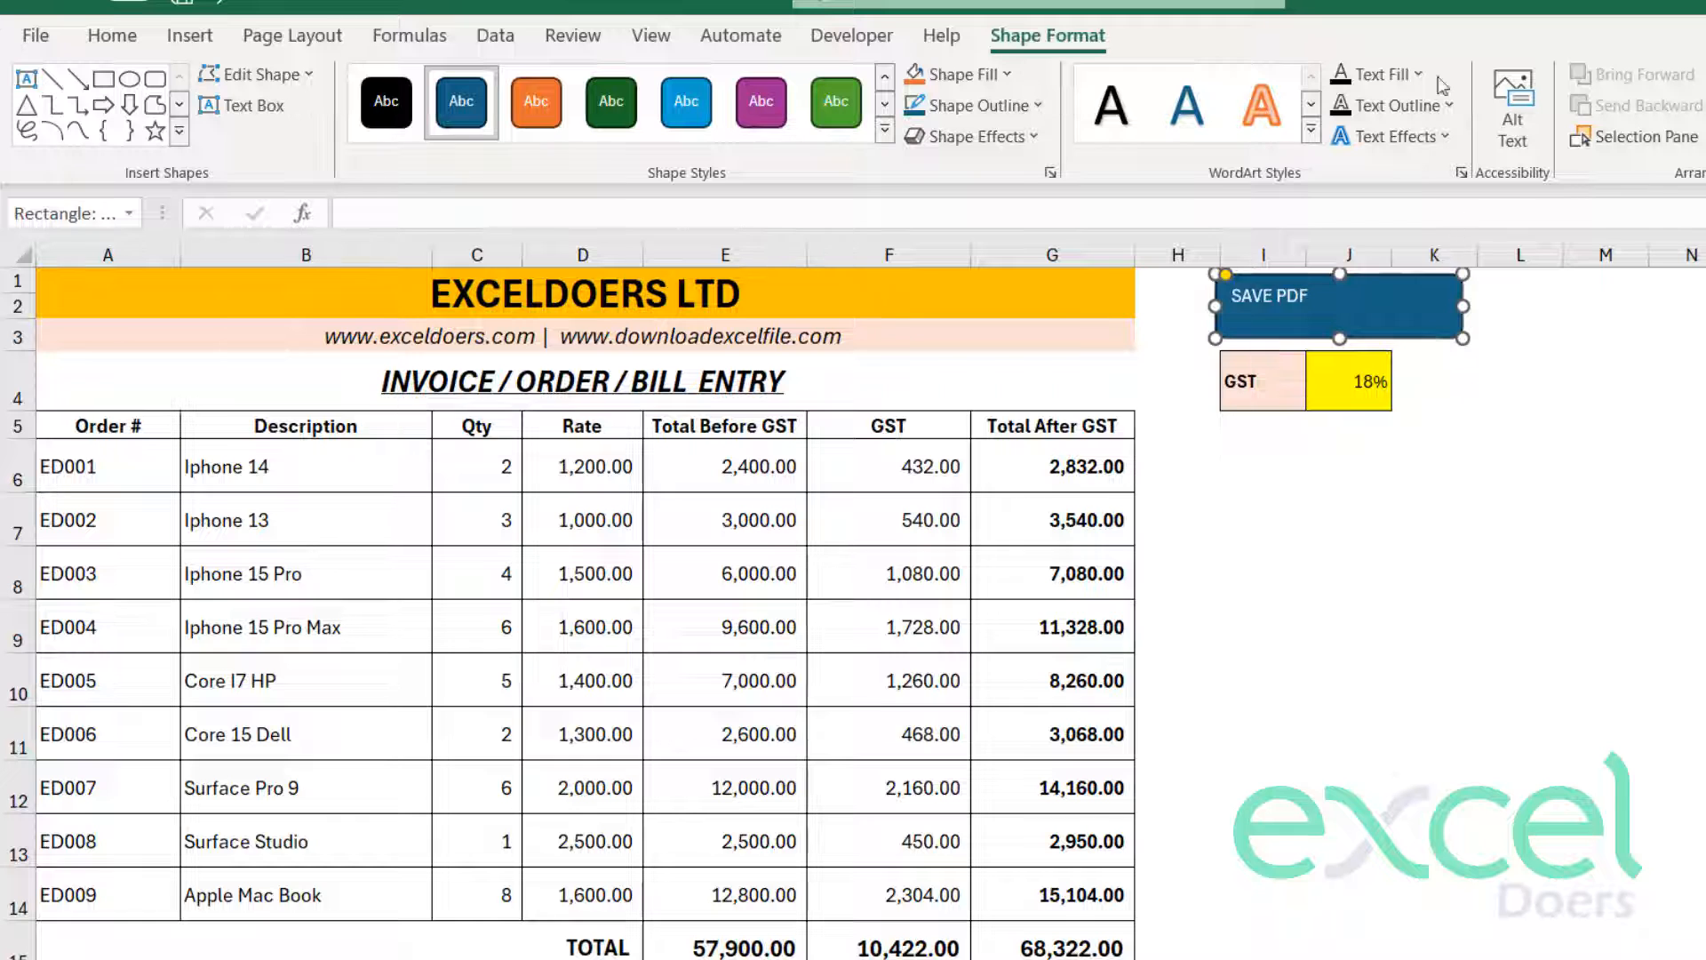
pyautogui.click(110, 36)
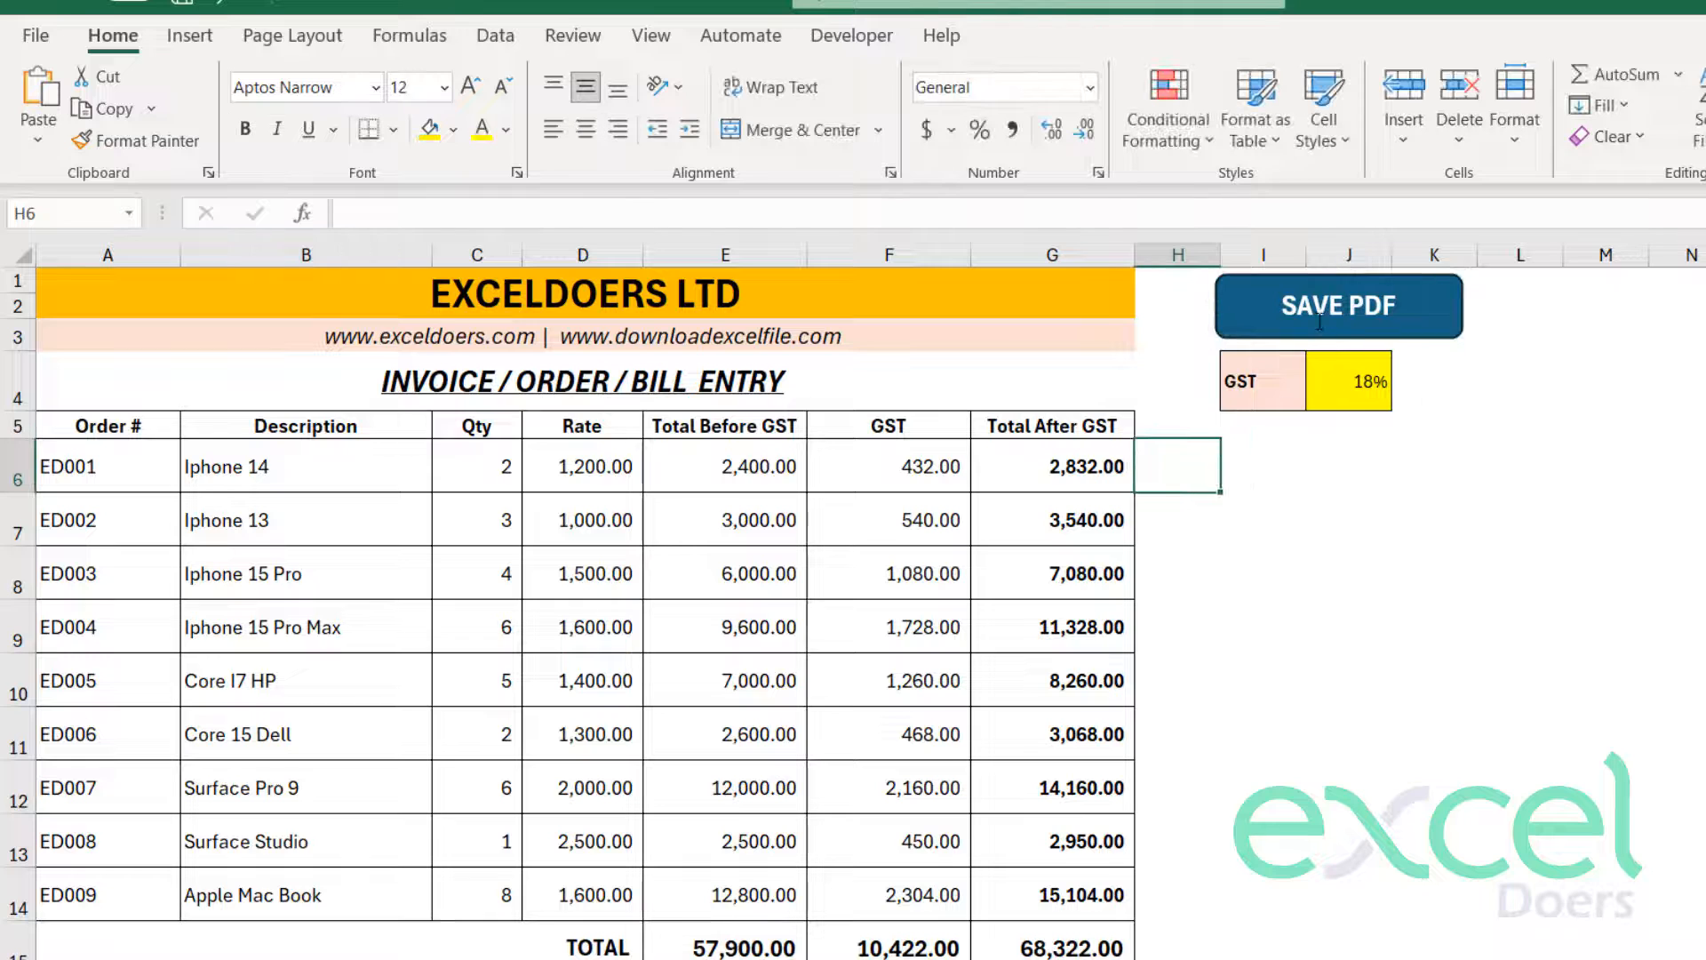
pyautogui.rightClick(1338, 305)
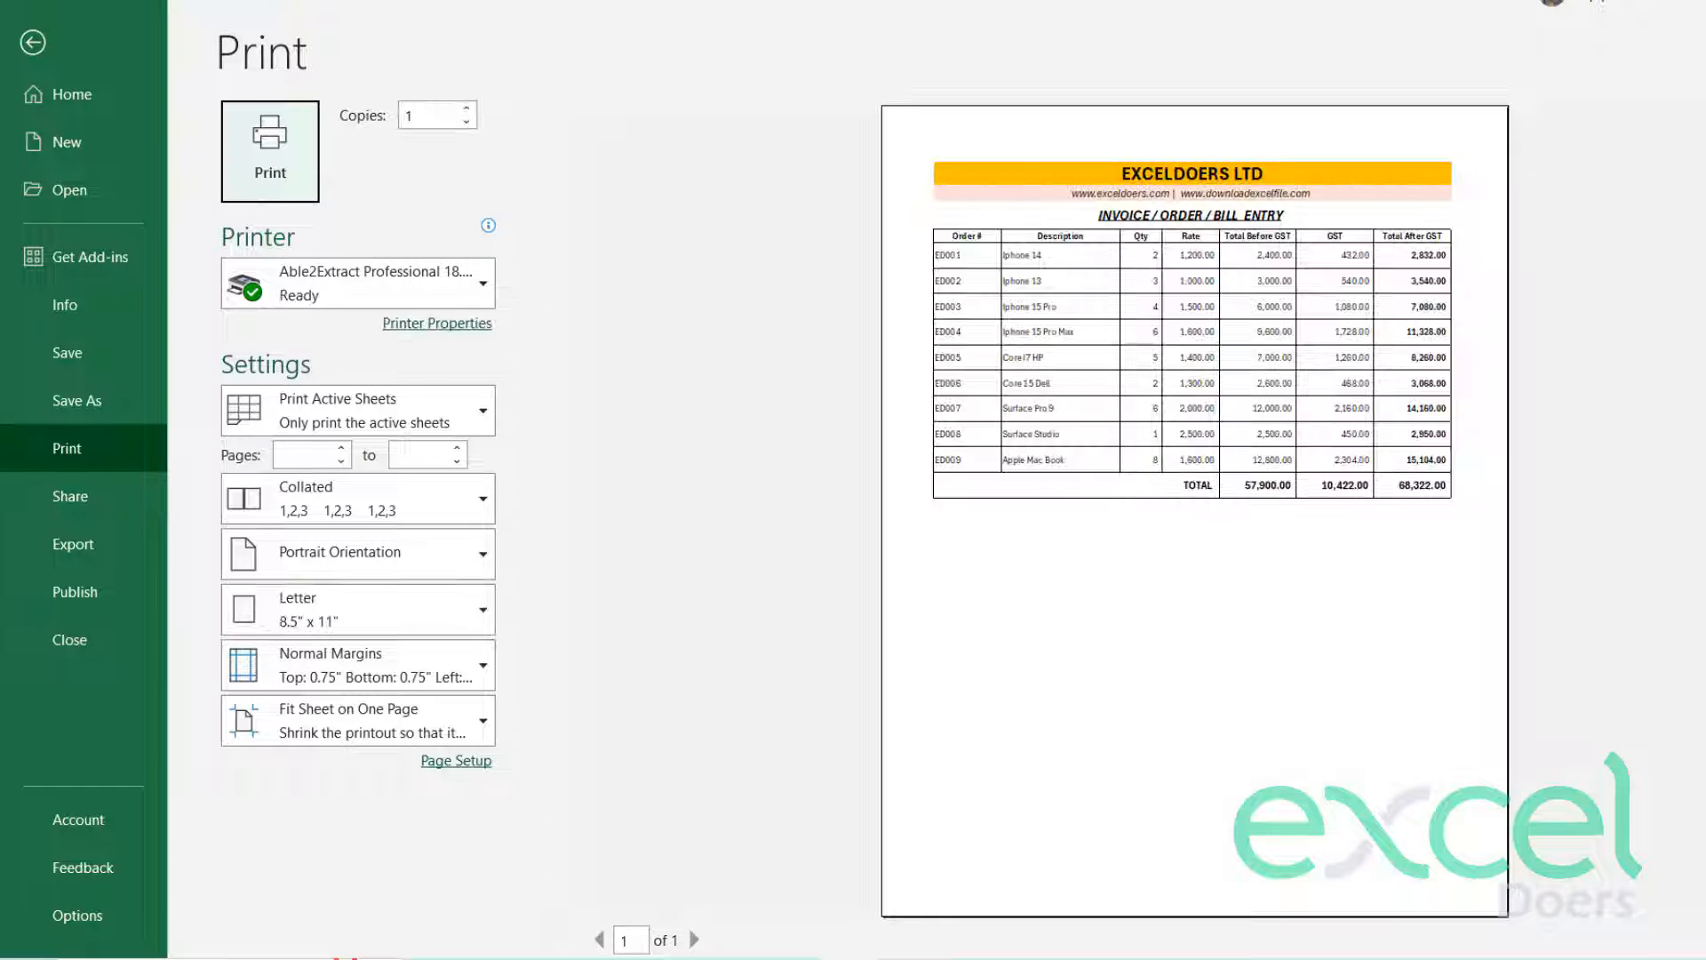
pyautogui.click(30, 41)
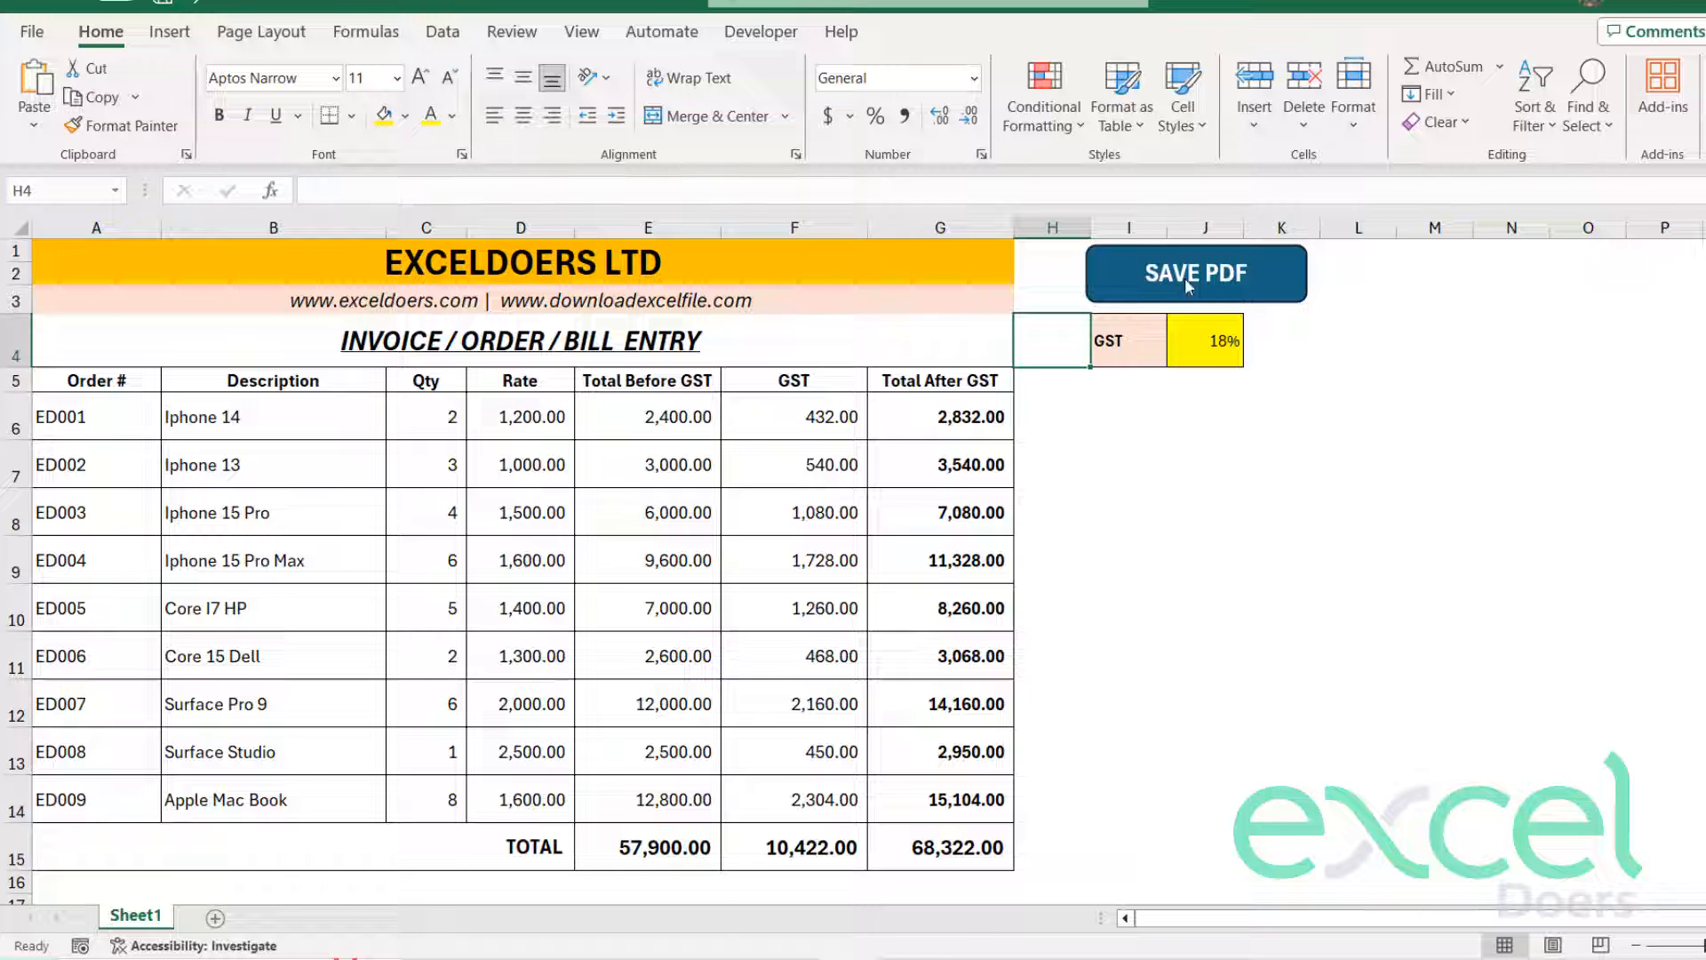
# - Run the SAVE PDF button and save the invoice as Bill Export.pdf in Documents
pyautogui.click(1195, 273)
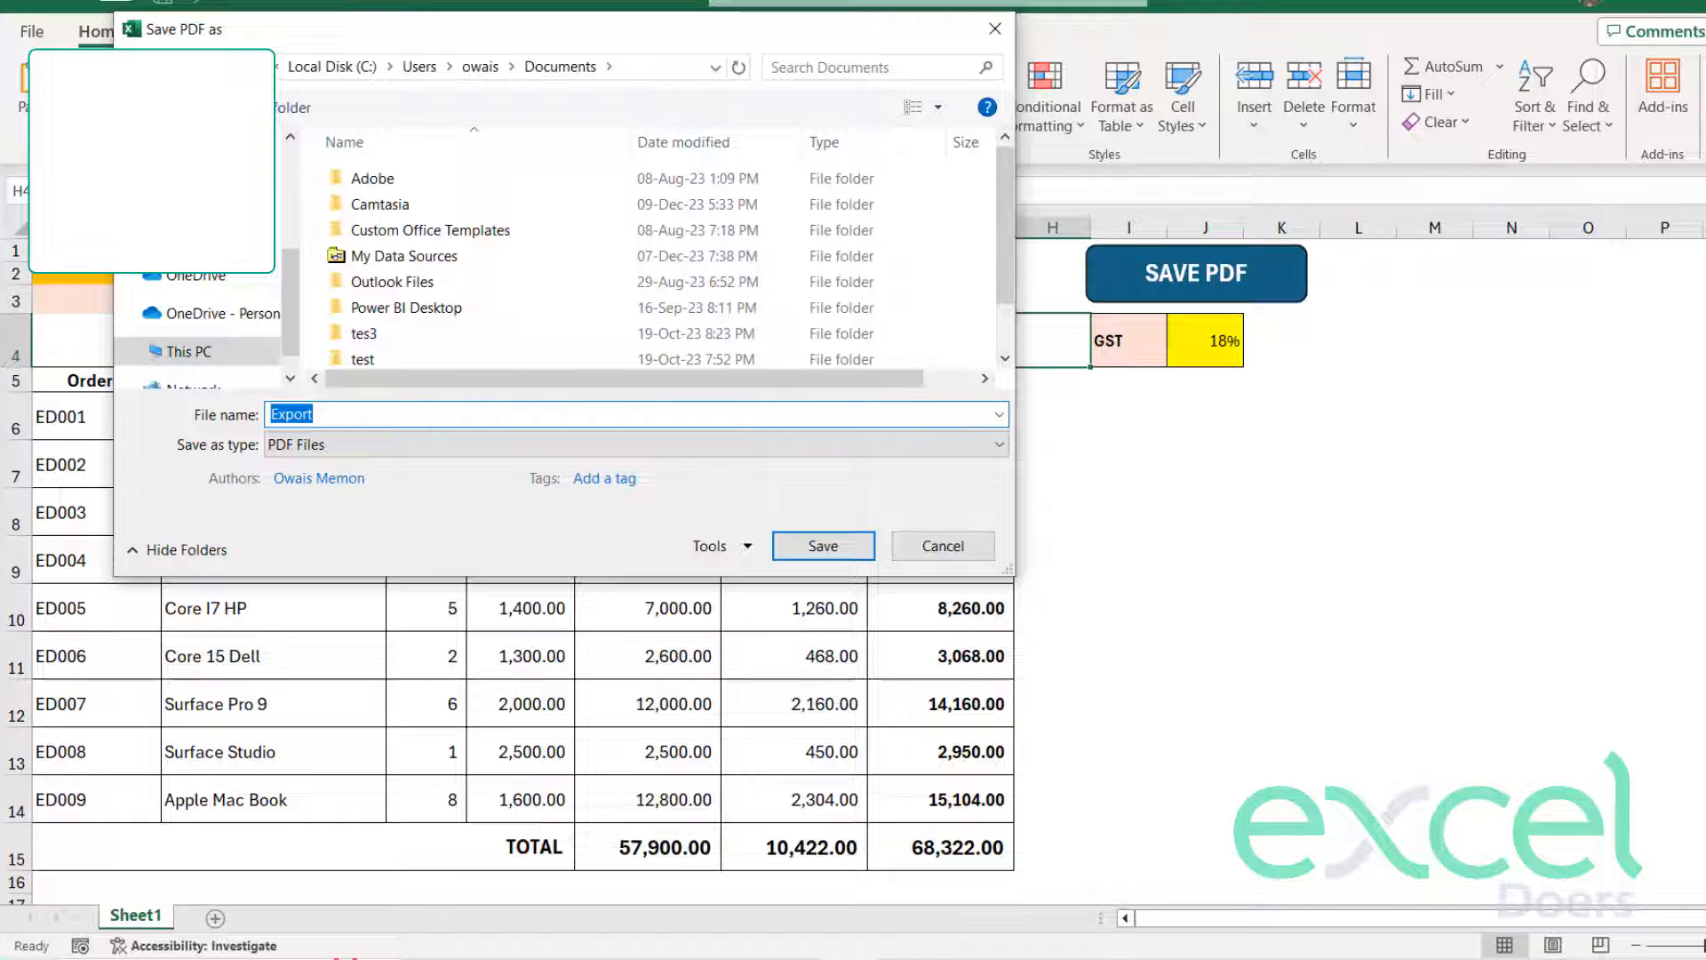
pyautogui.write('Bill P')
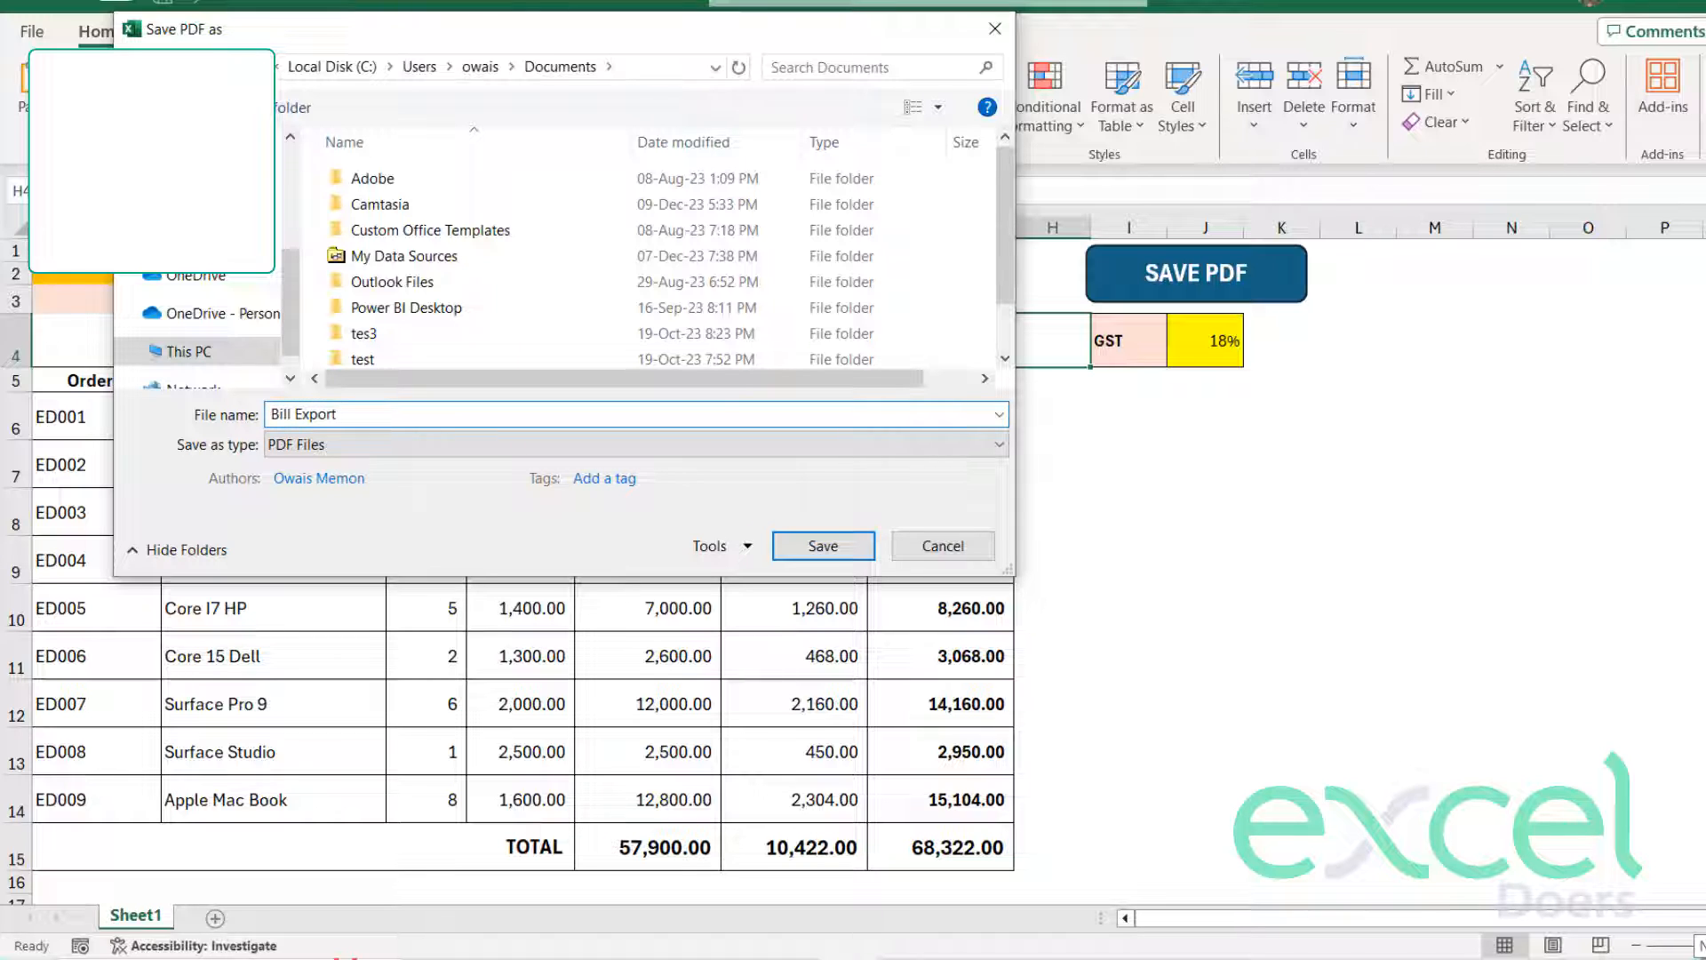
pyautogui.click(823, 545)
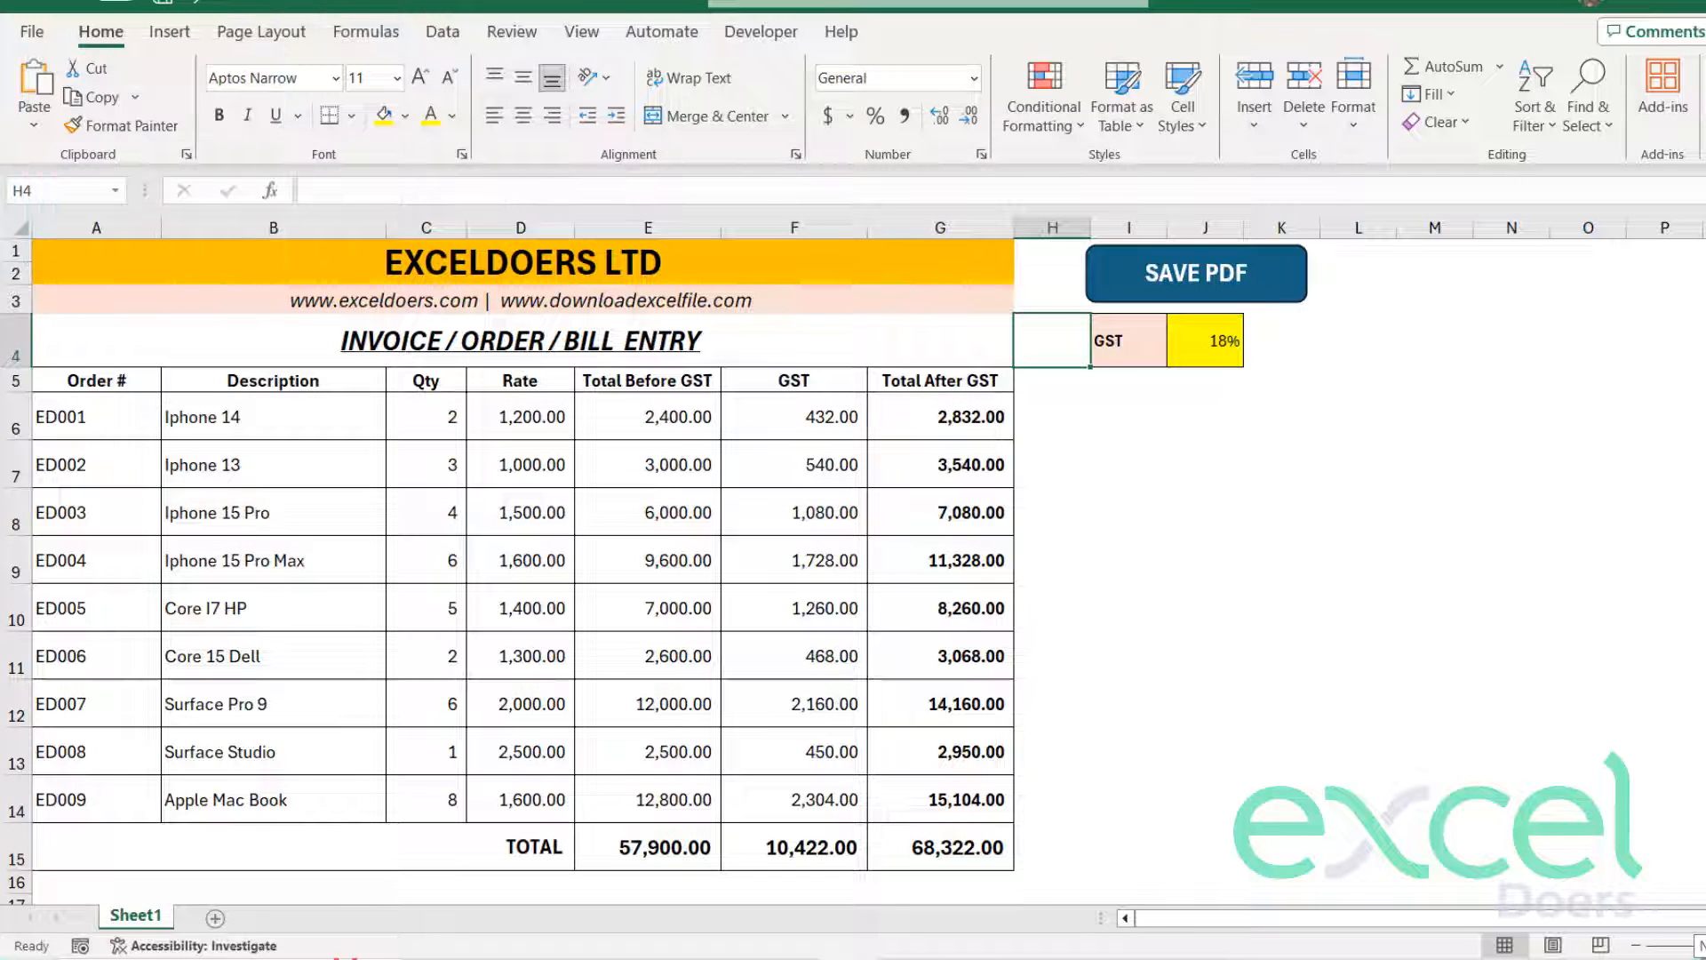
pyautogui.click(1282, 380)
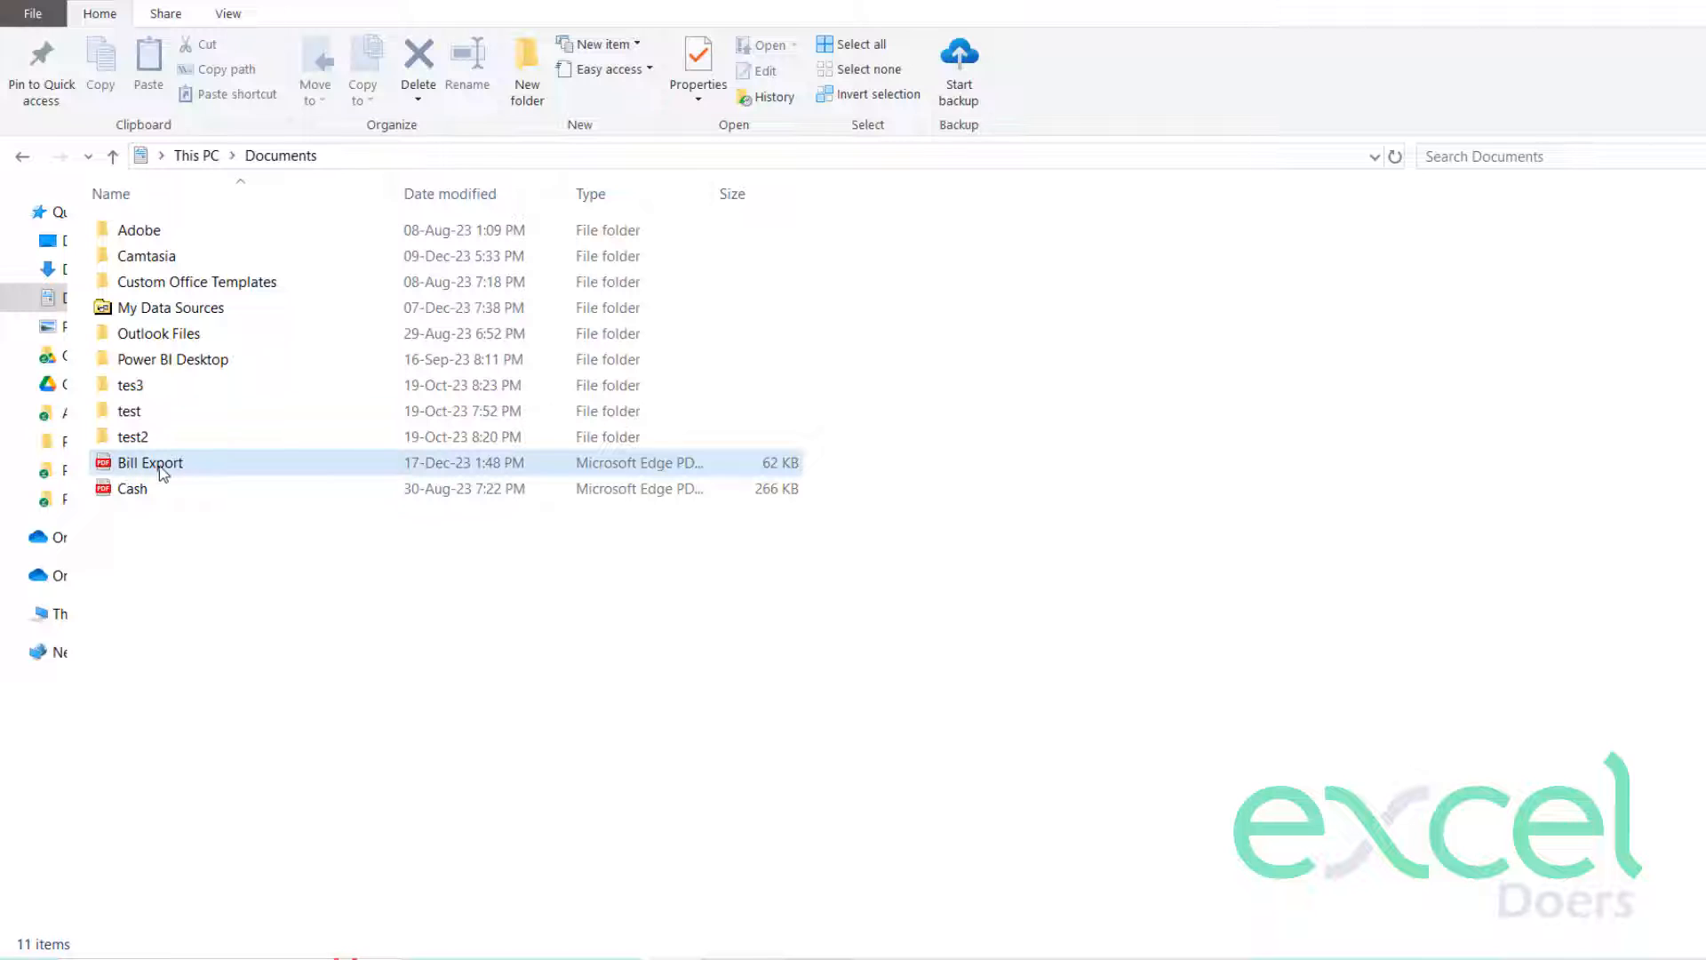
# - Select and open the Bill Export PDF from the Documents folder
pyautogui.click(149, 462)
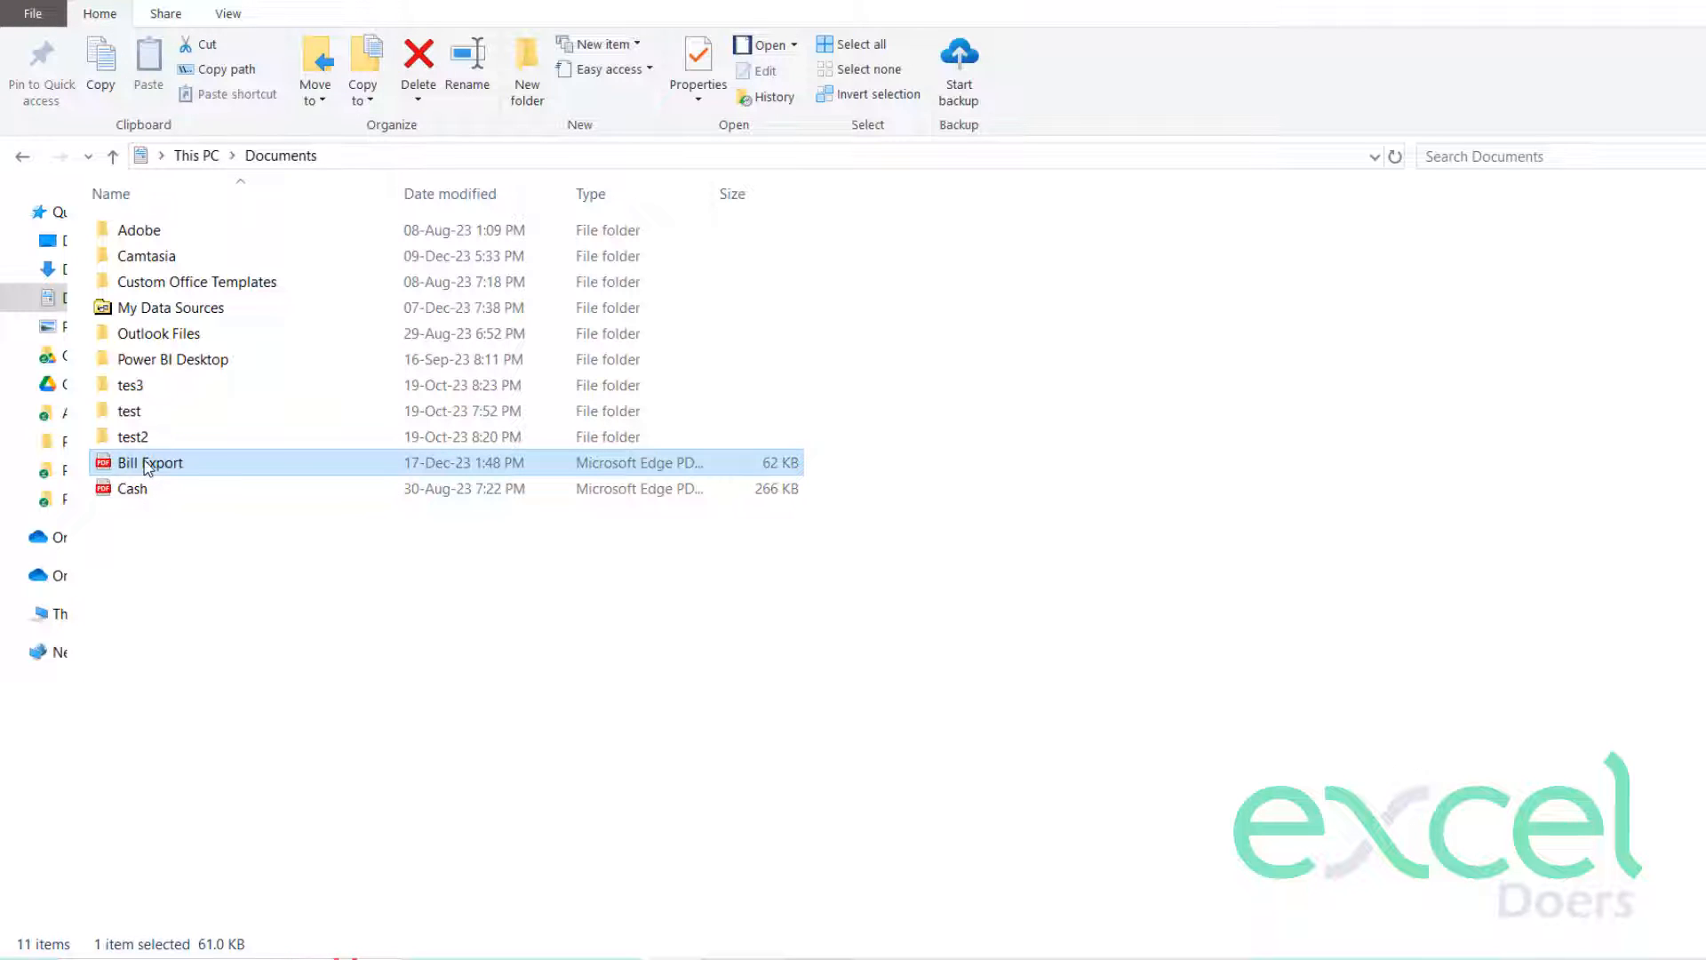
pyautogui.moveTo(149, 462)
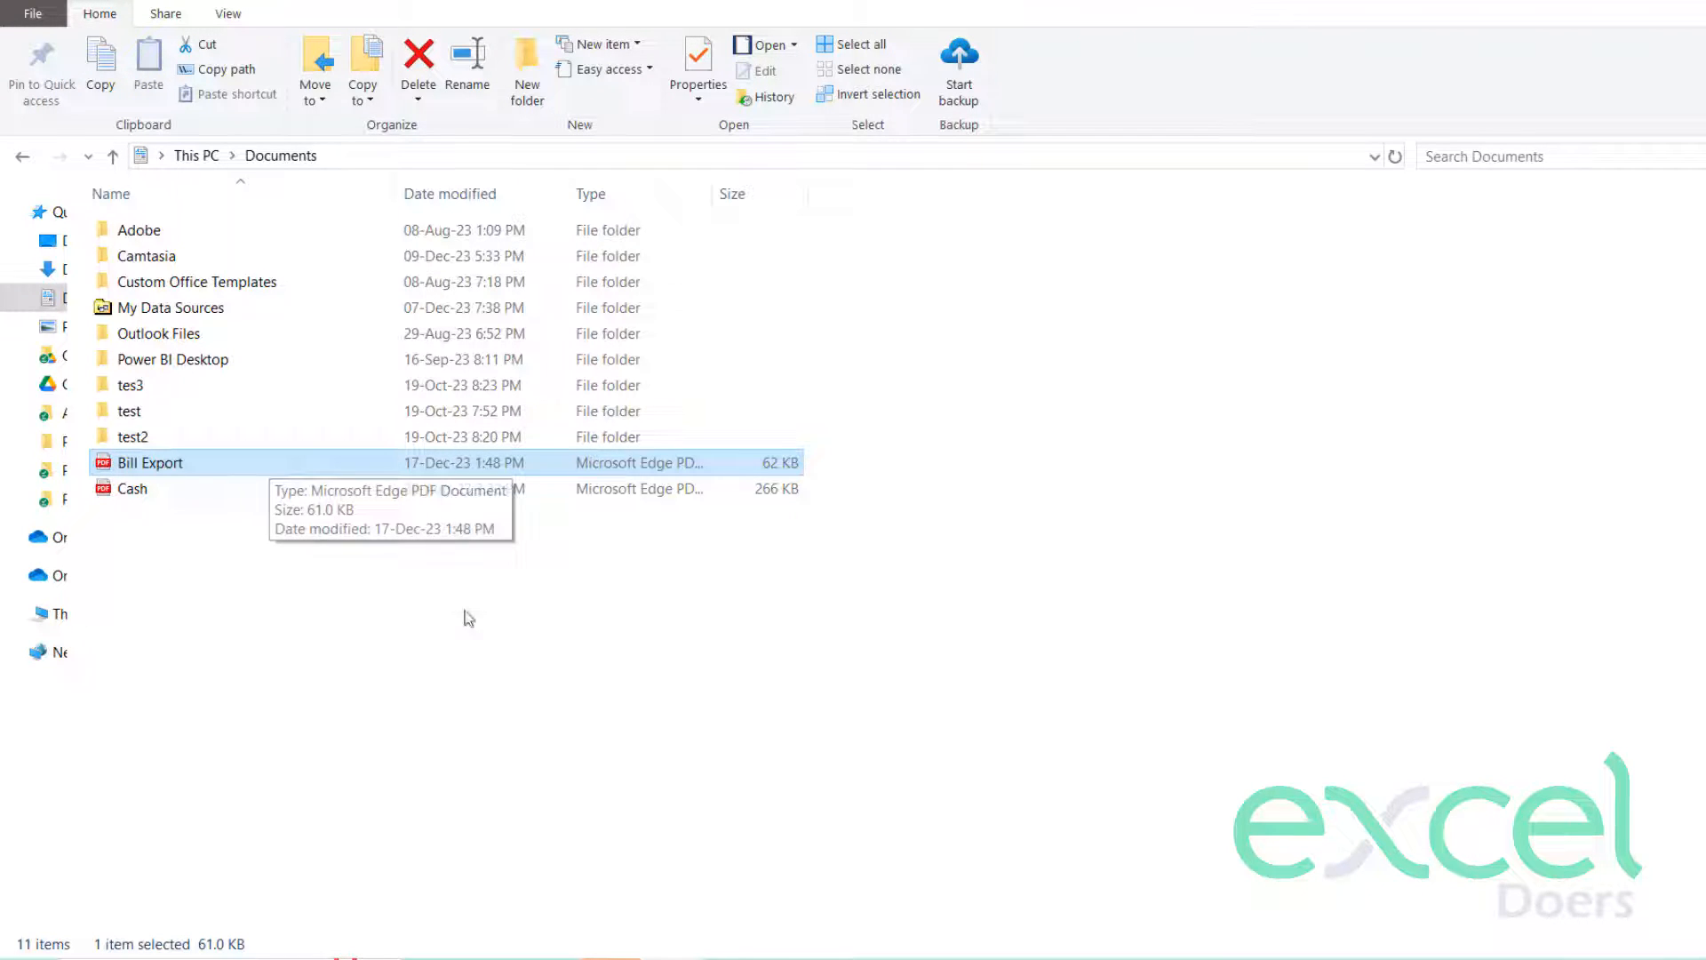
pyautogui.doubleClick(149, 462)
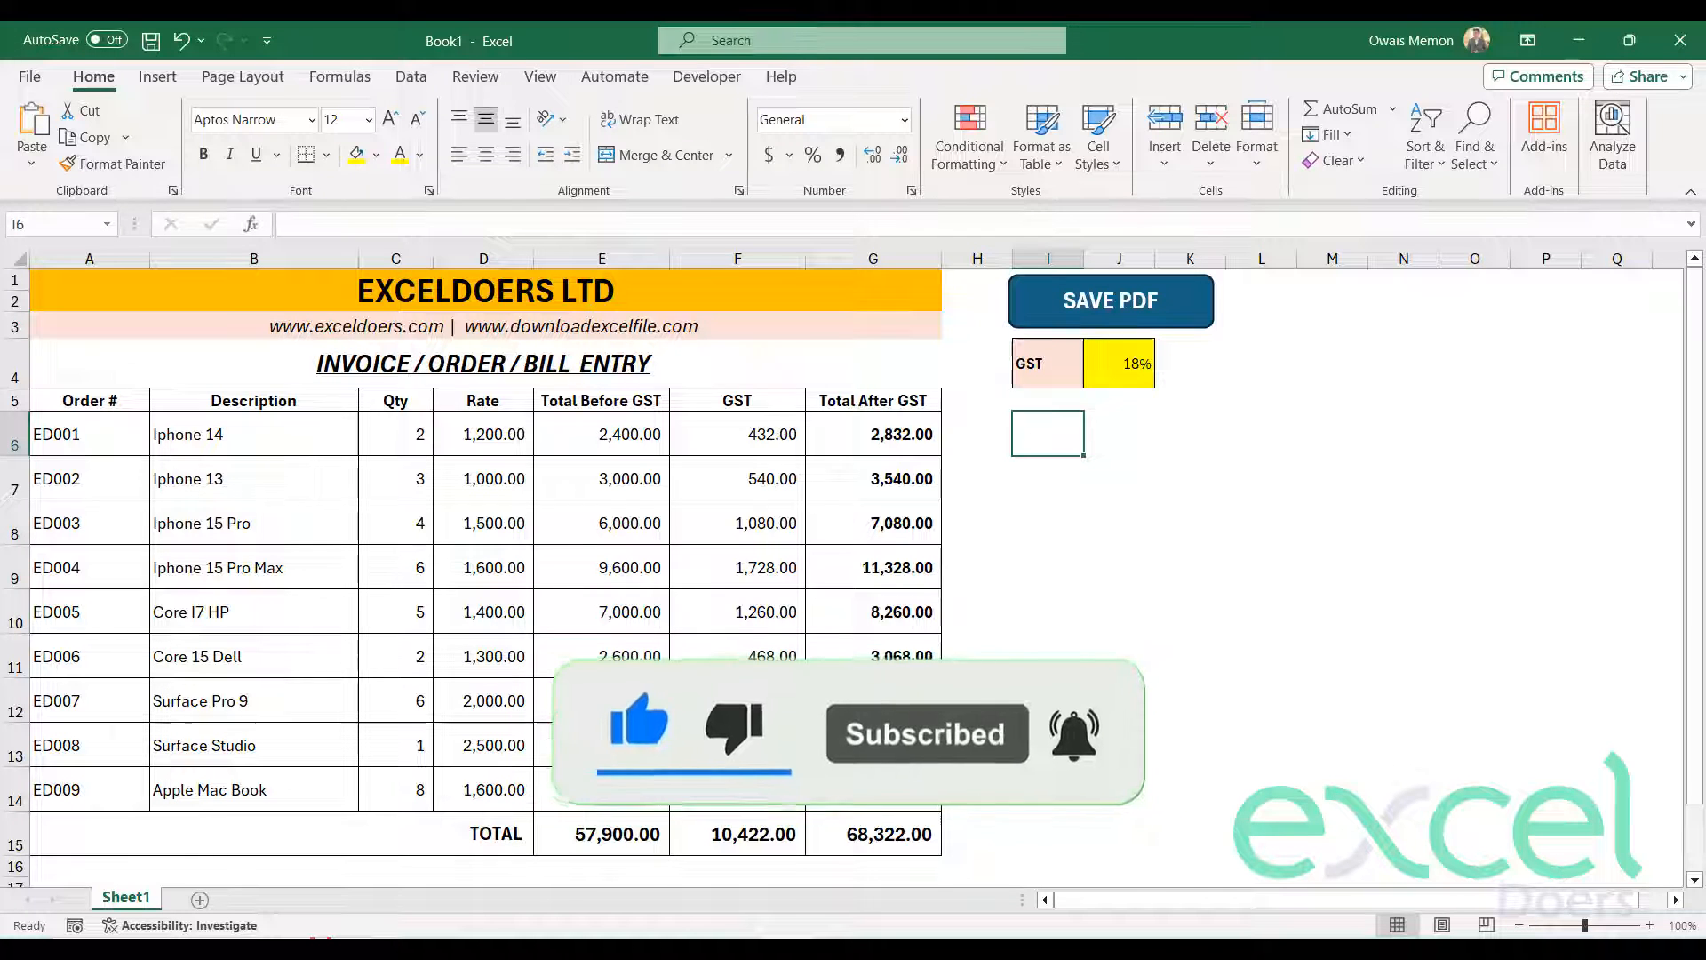
# - Start Save As and browse to a folder on this PC for the workbook
pyautogui.click(1109, 301)
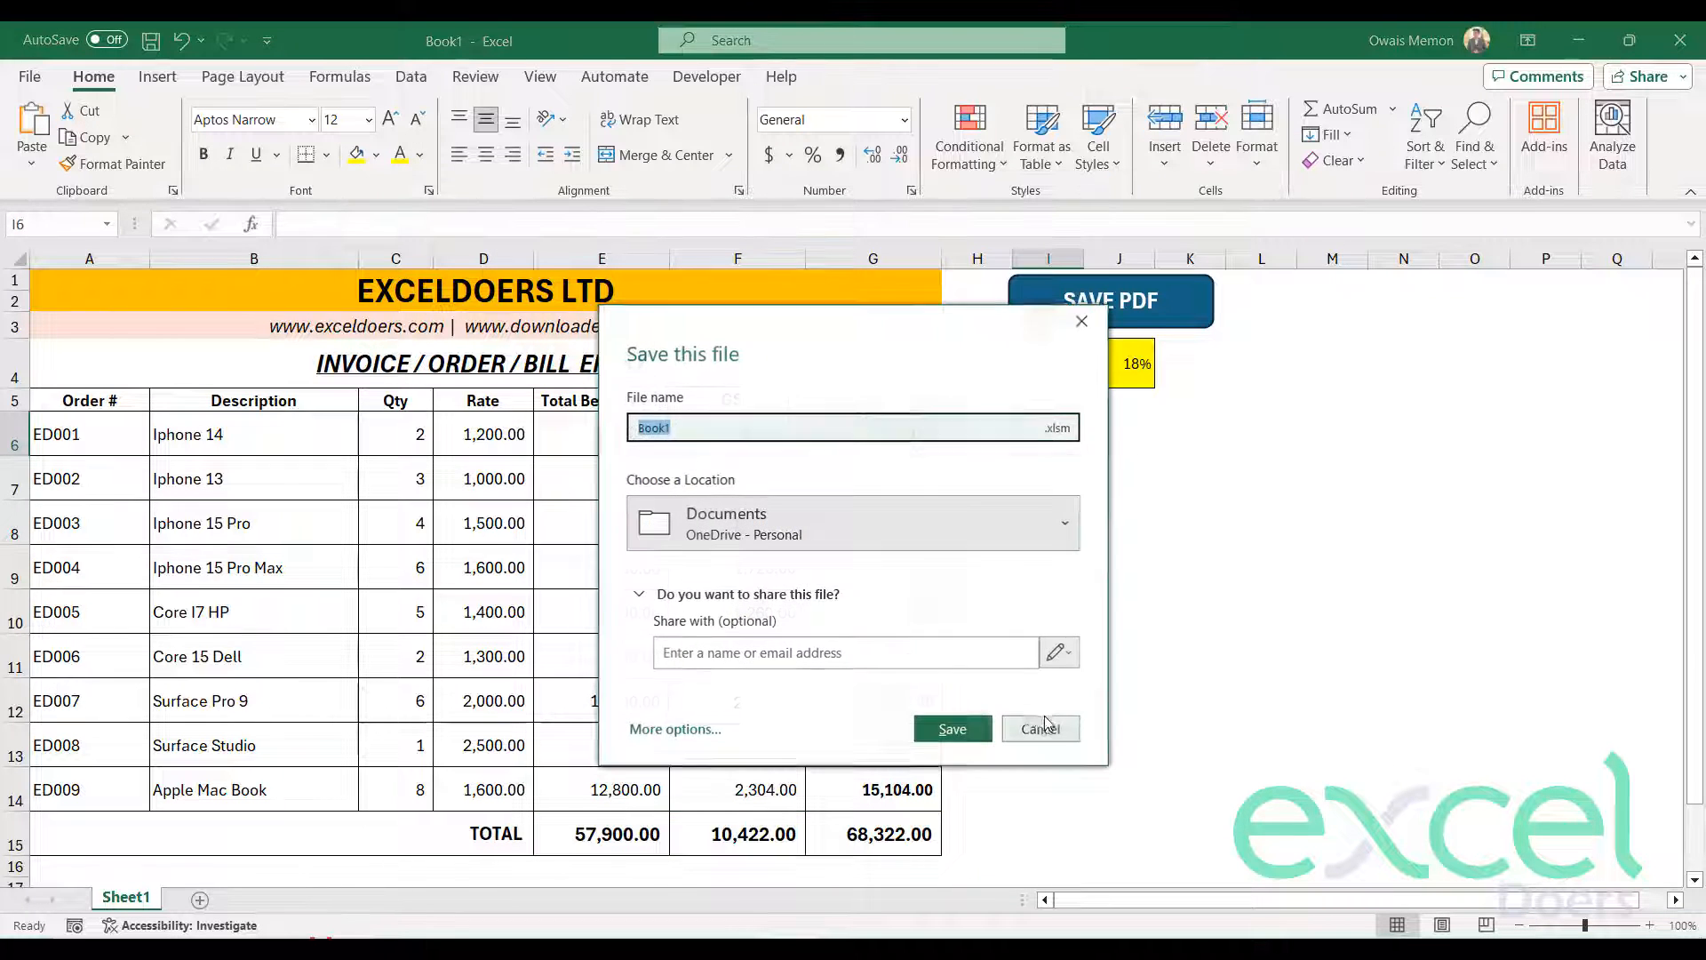
pyautogui.click(675, 728)
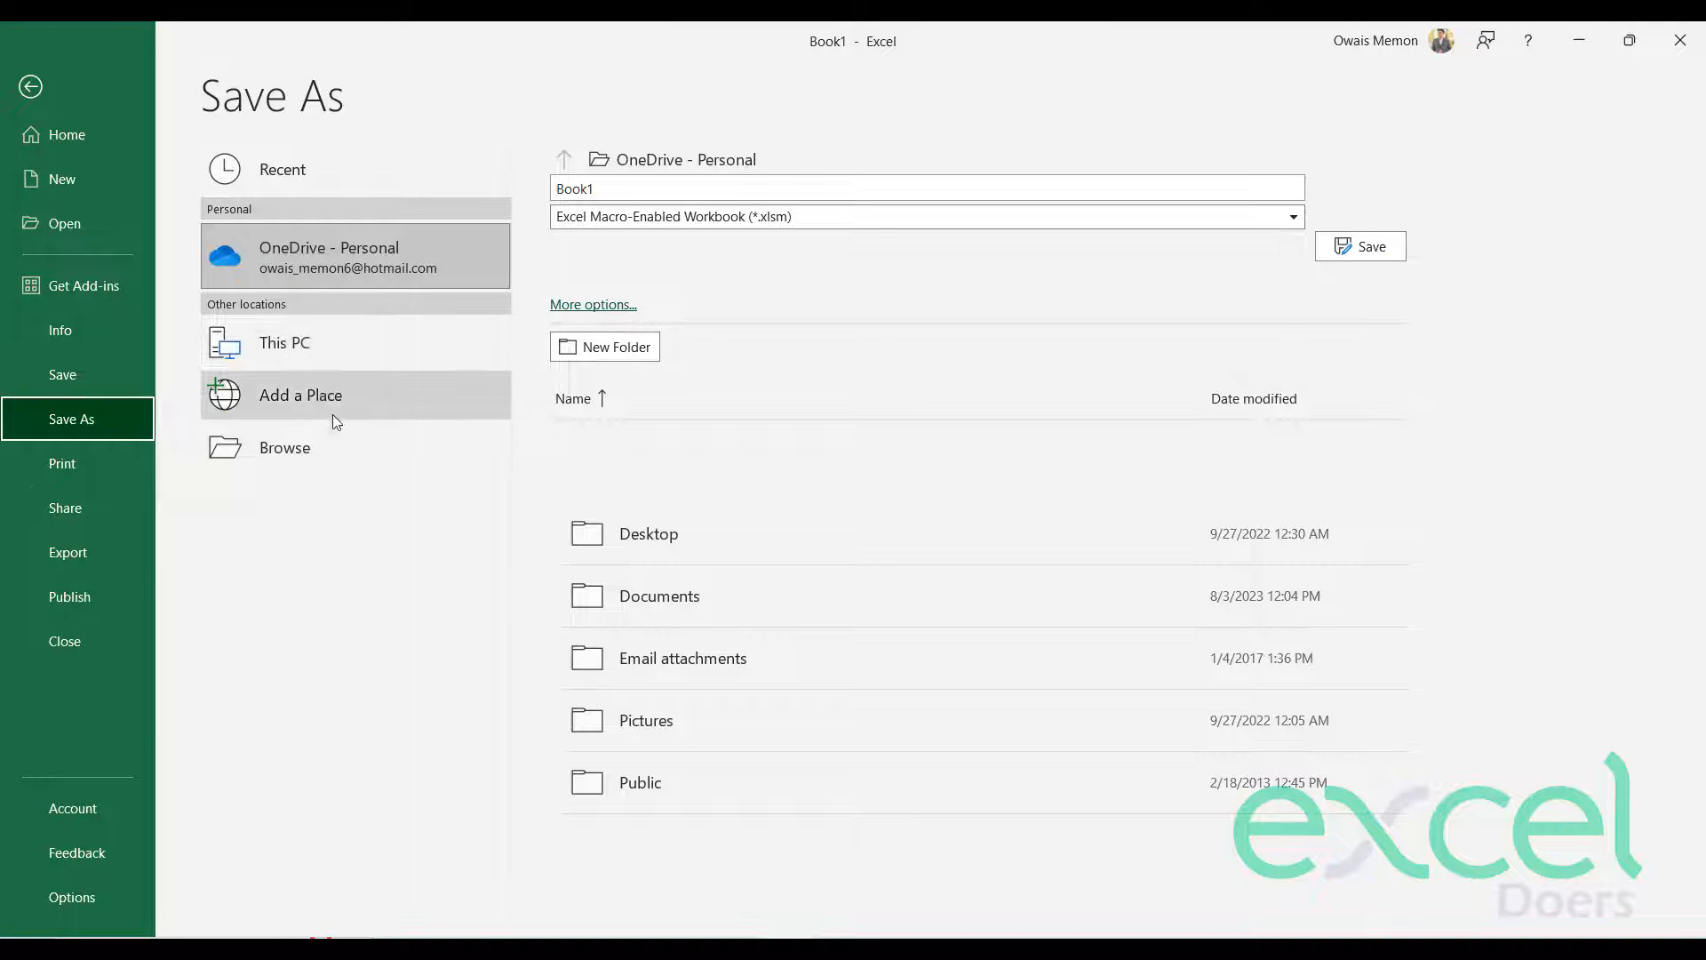
pyautogui.click(285, 447)
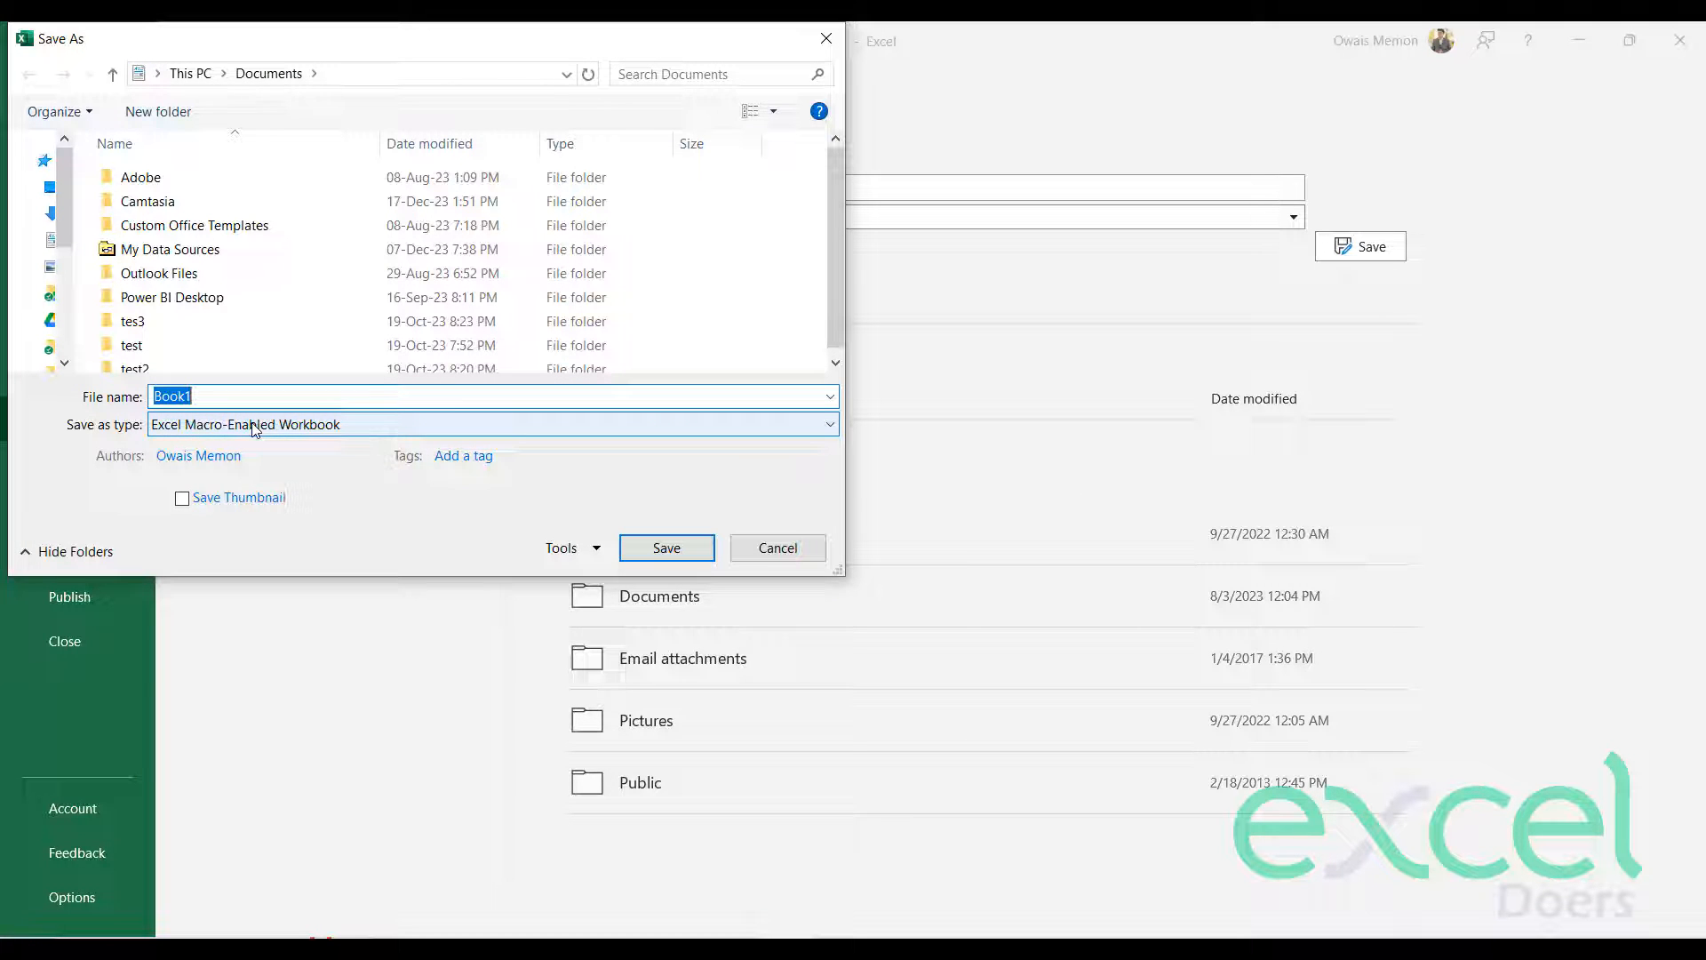
pyautogui.click(826, 425)
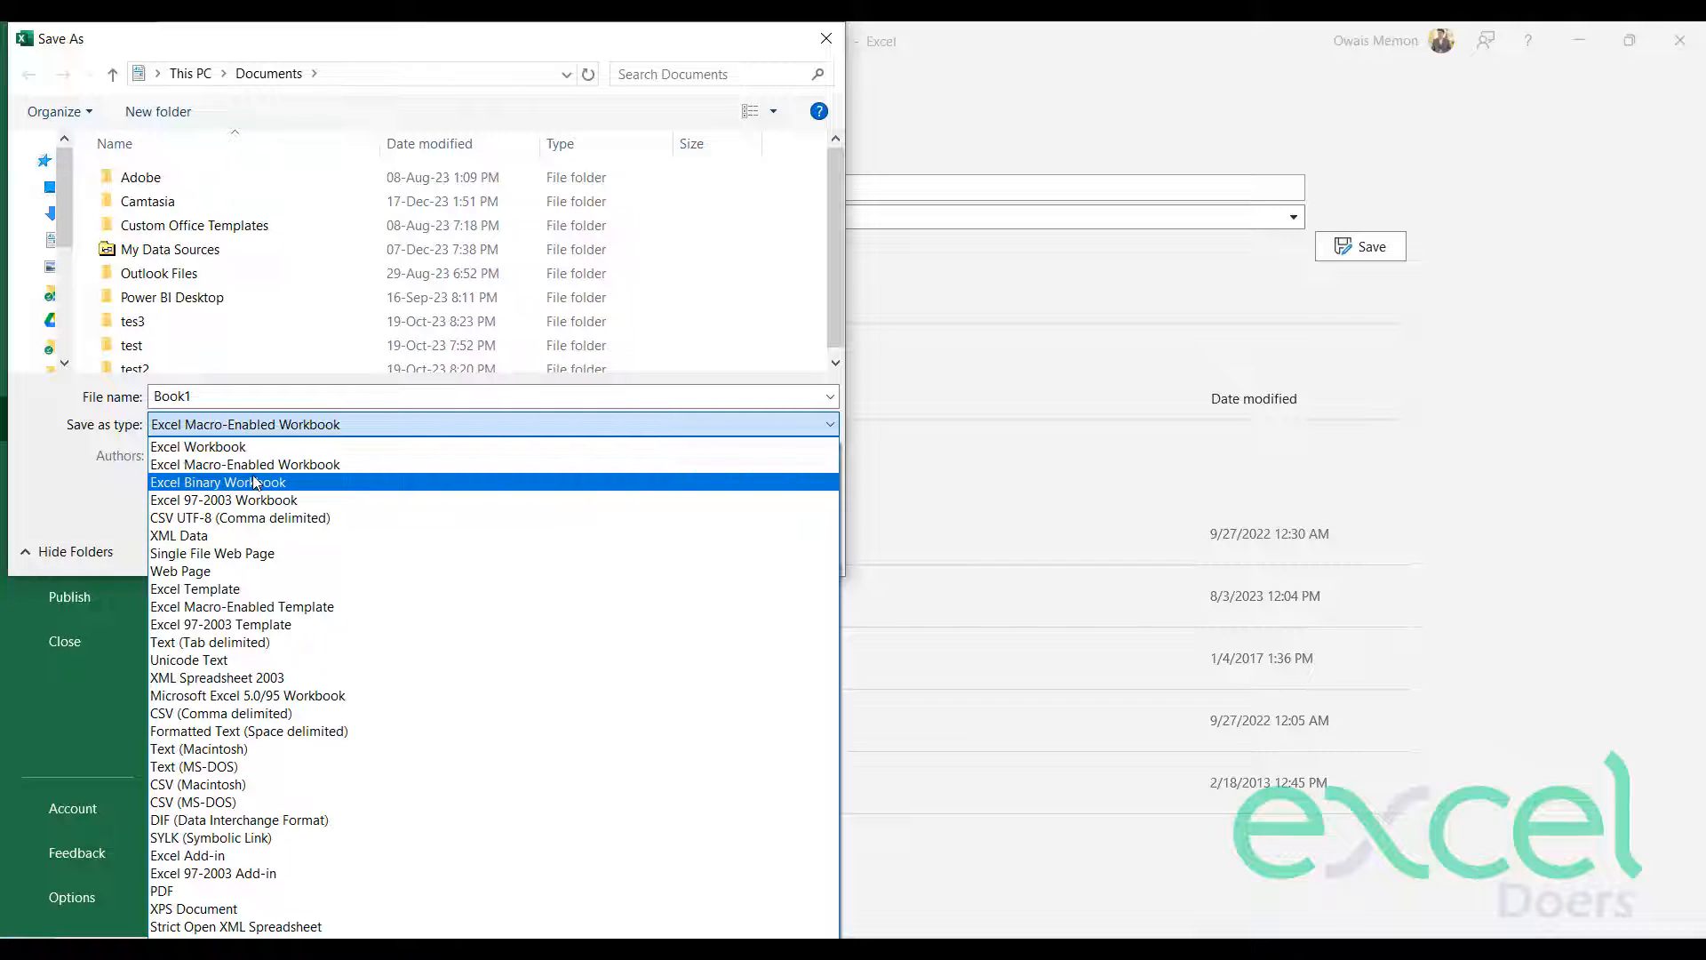
pyautogui.moveTo(245, 464)
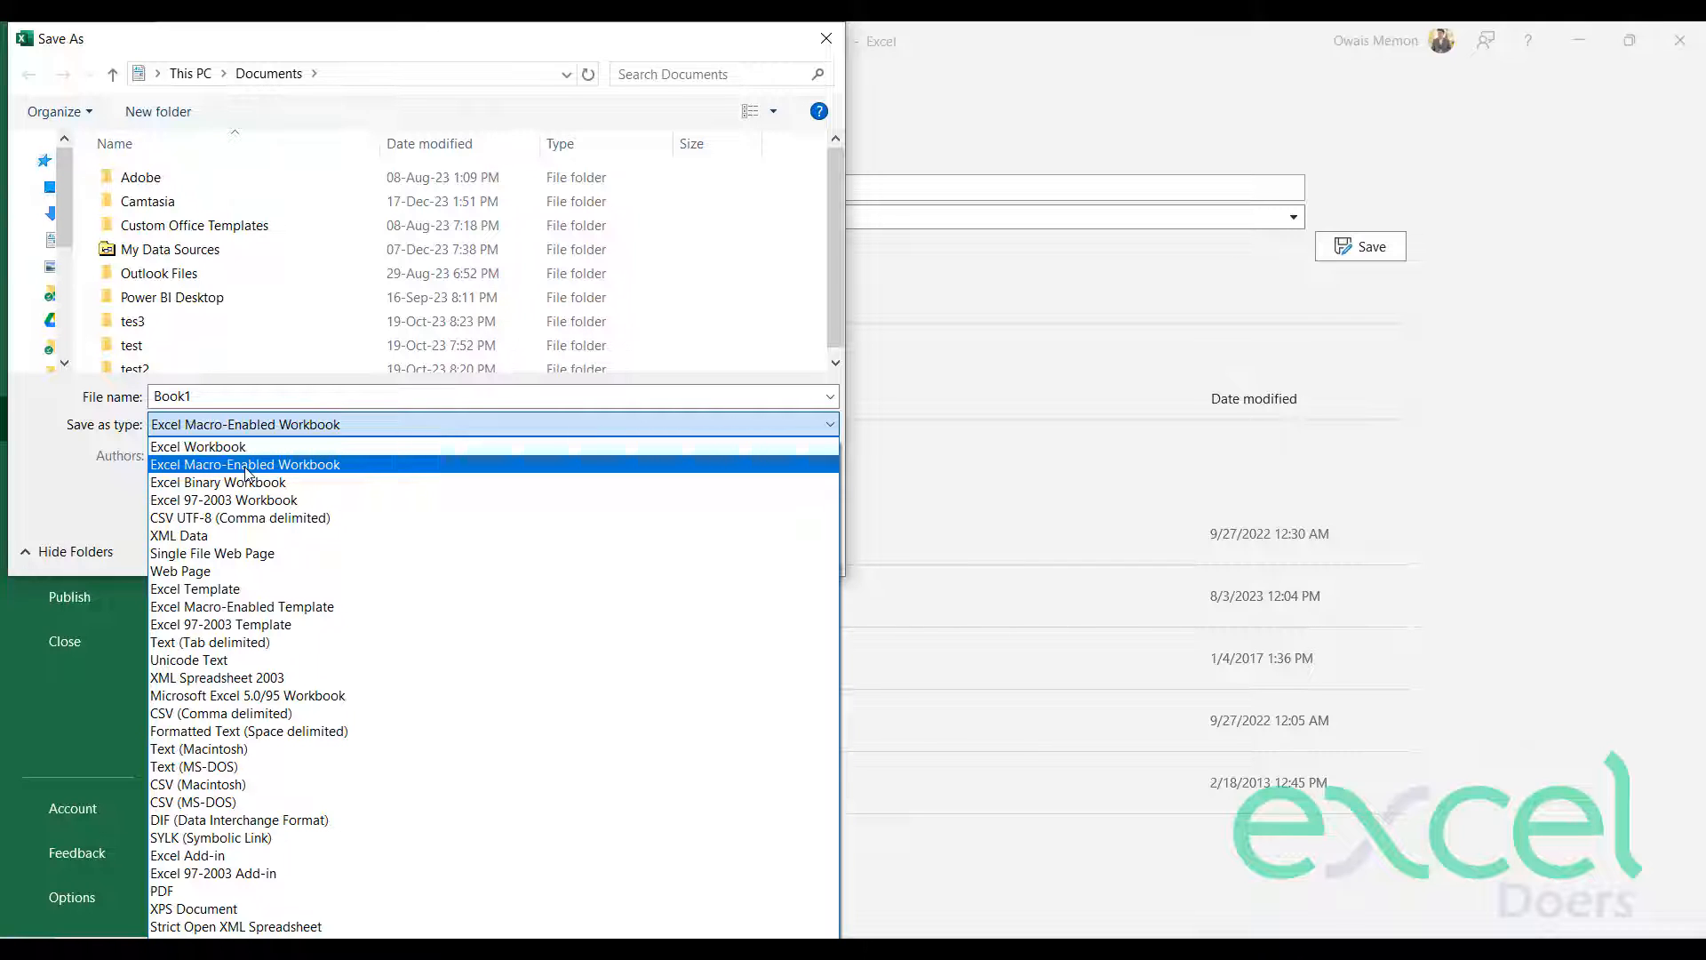
# - Choose Excel Macro-Enabled Workbook as the type, keeping the Book1 name, and finish
pyautogui.click(245, 464)
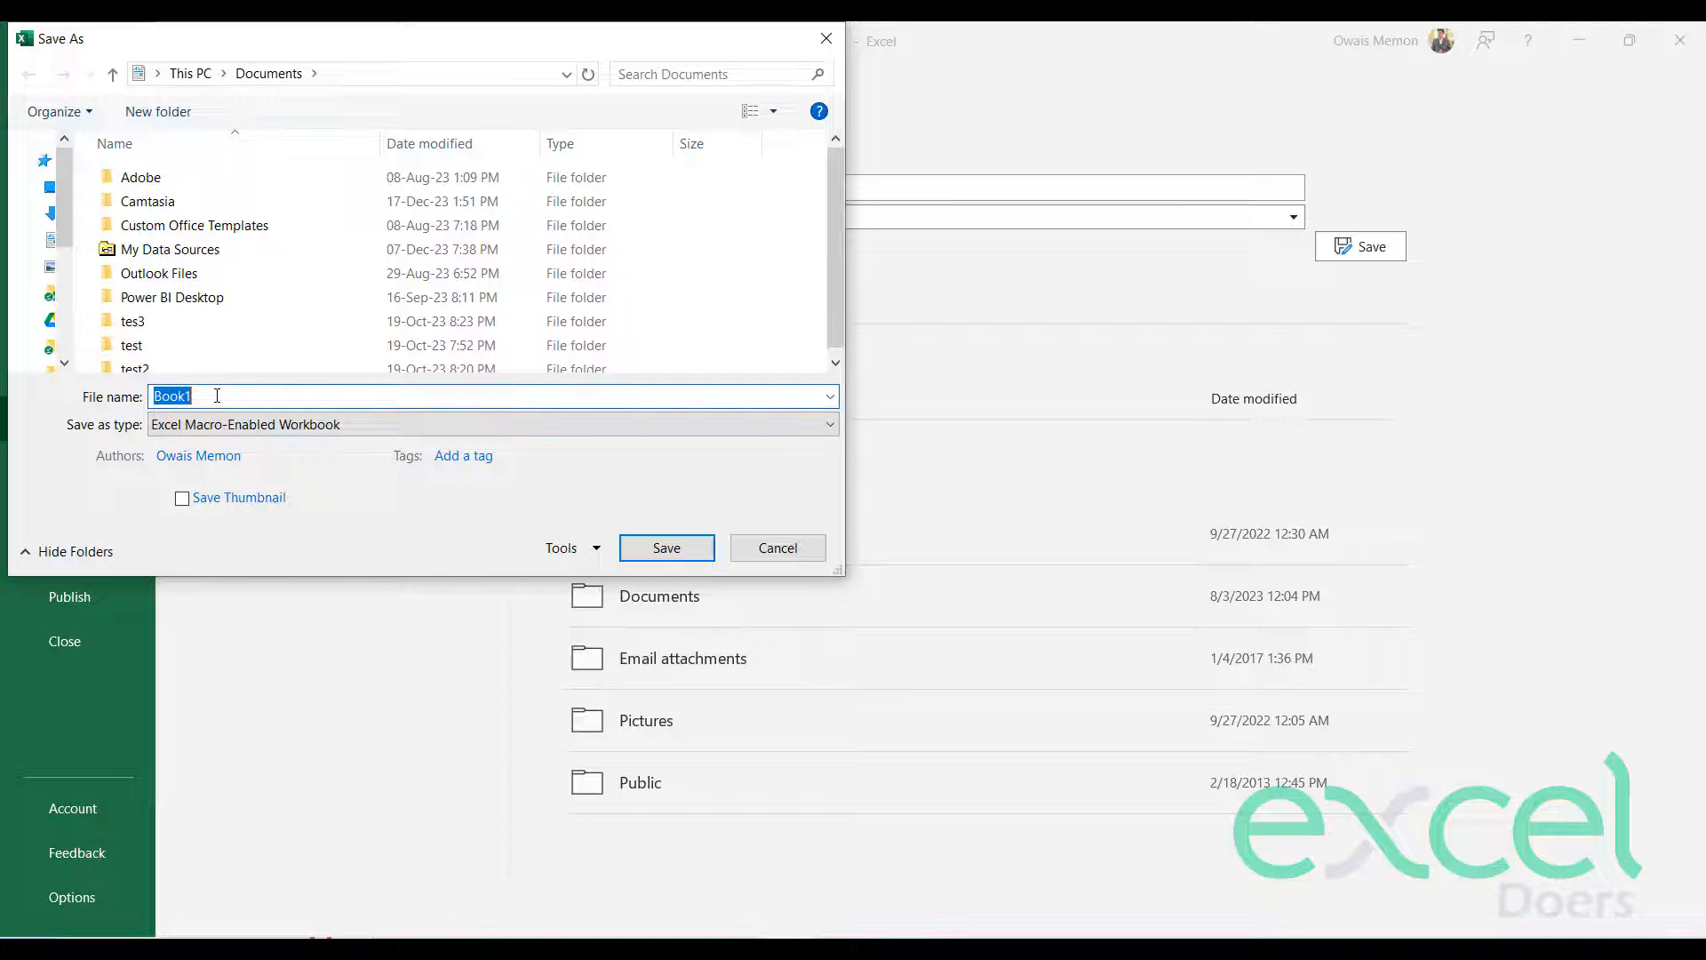
pyautogui.click(777, 547)
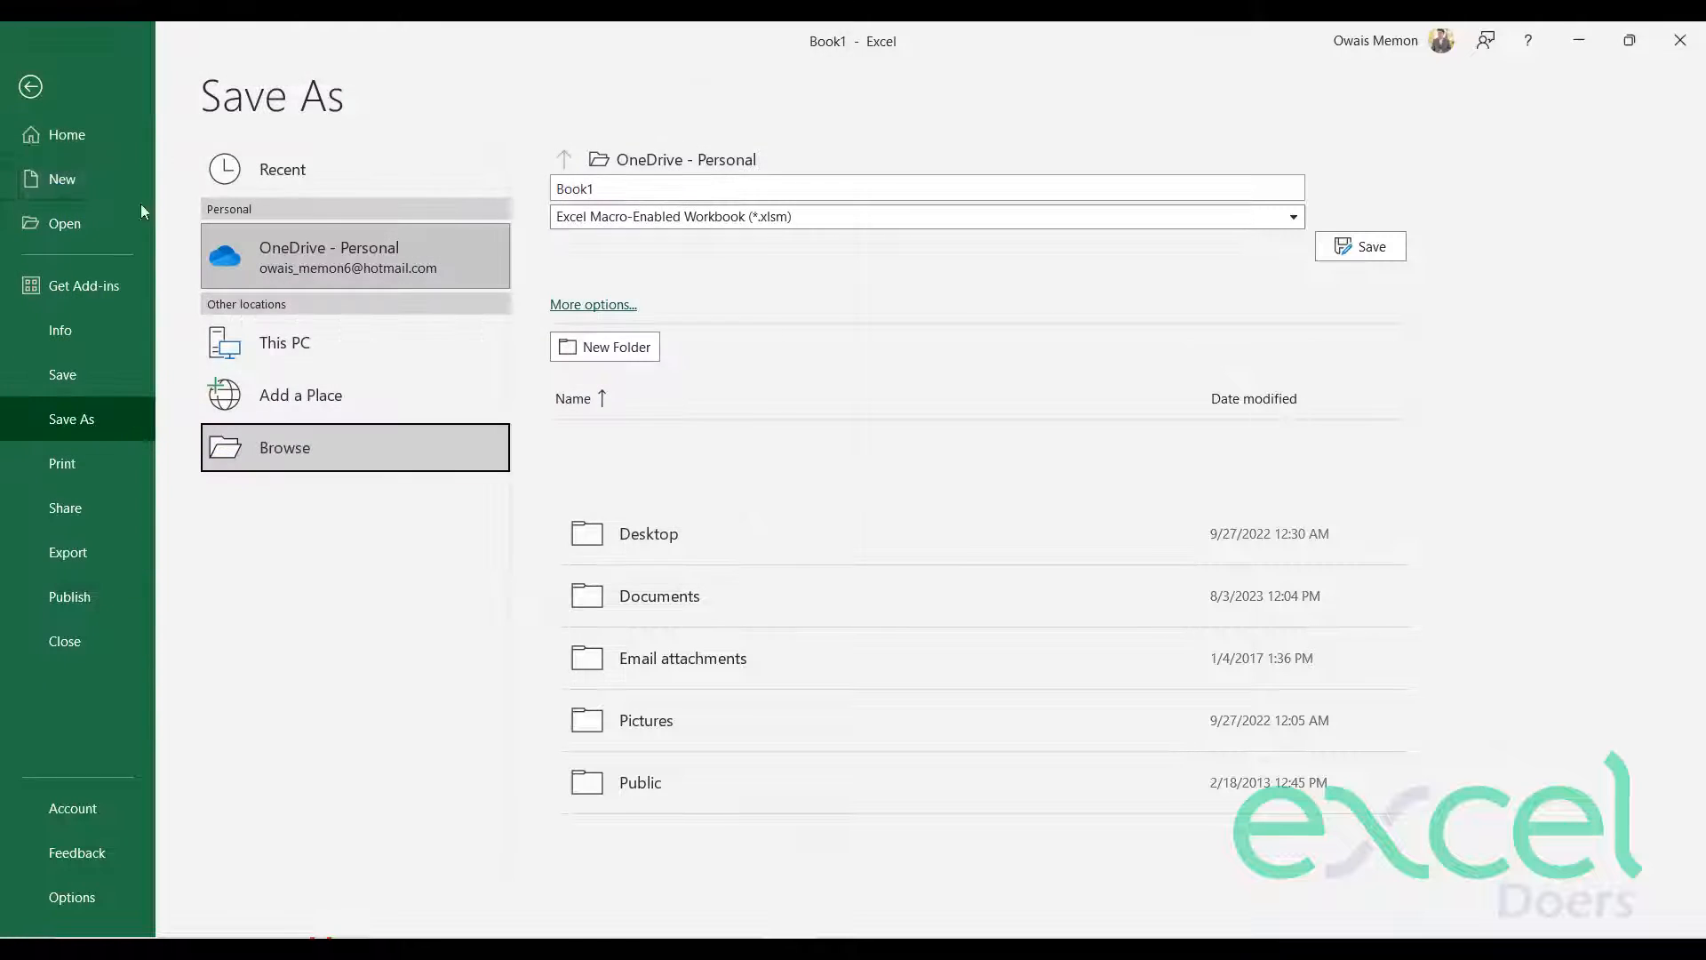
pyautogui.click(30, 86)
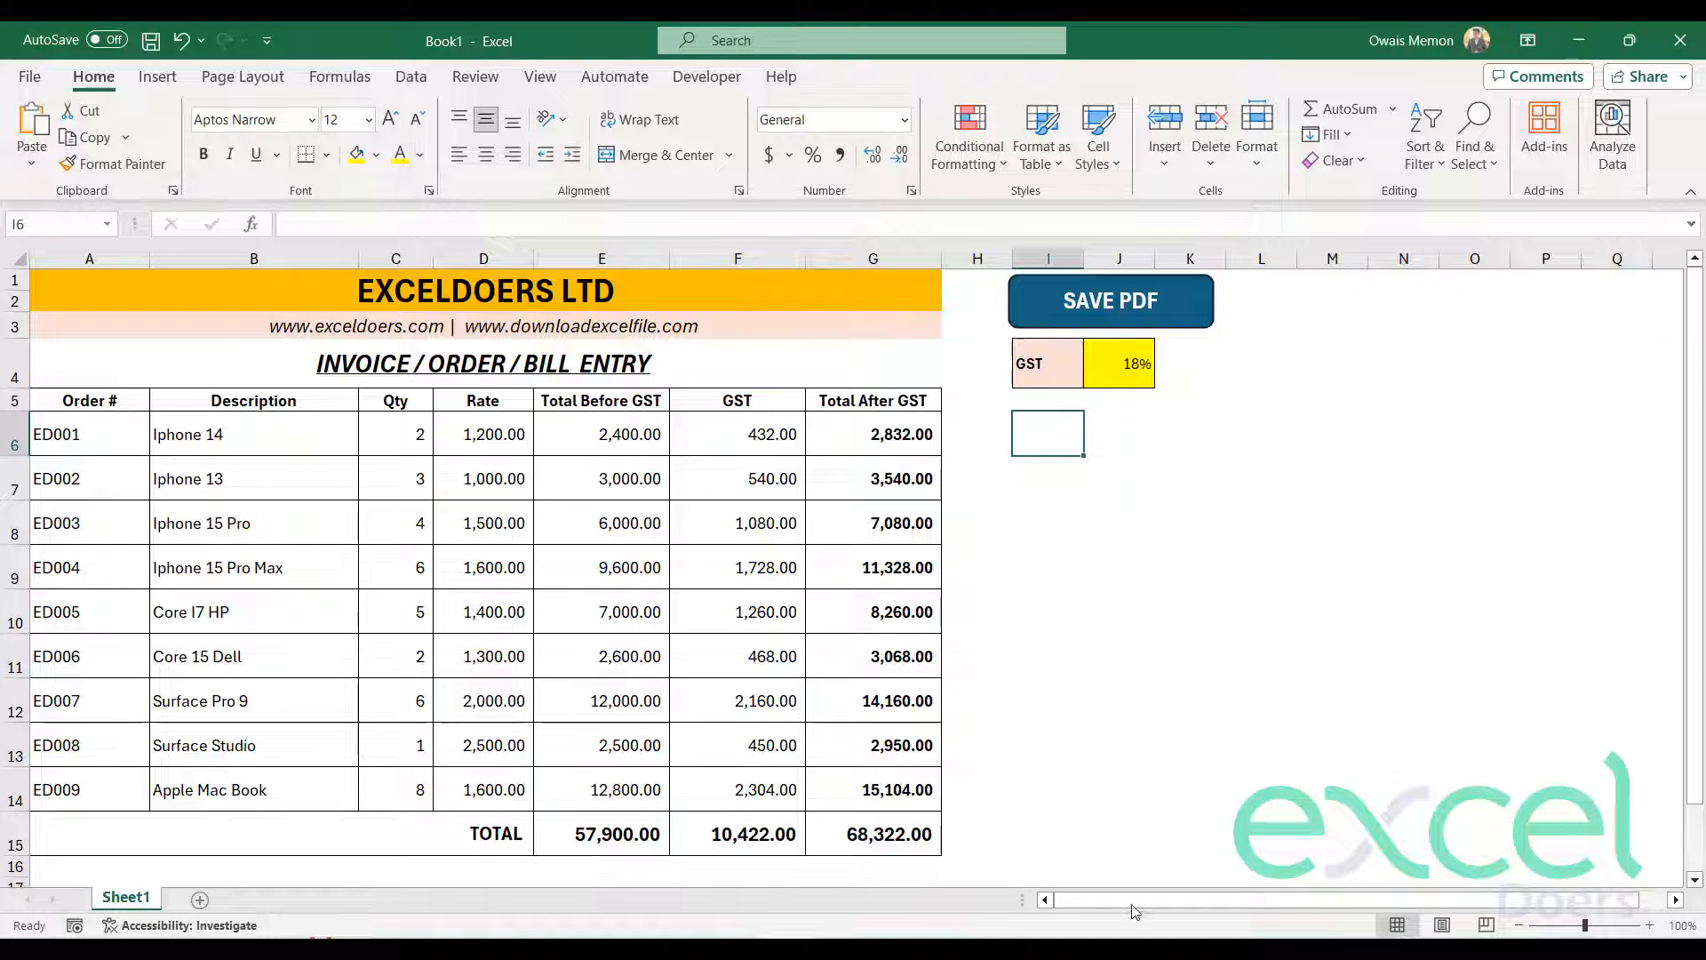
# - Switch to Edge and view the one-page EXCELDOERS LTD invoice in Bill Export.pdf
pyautogui.click(1109, 302)
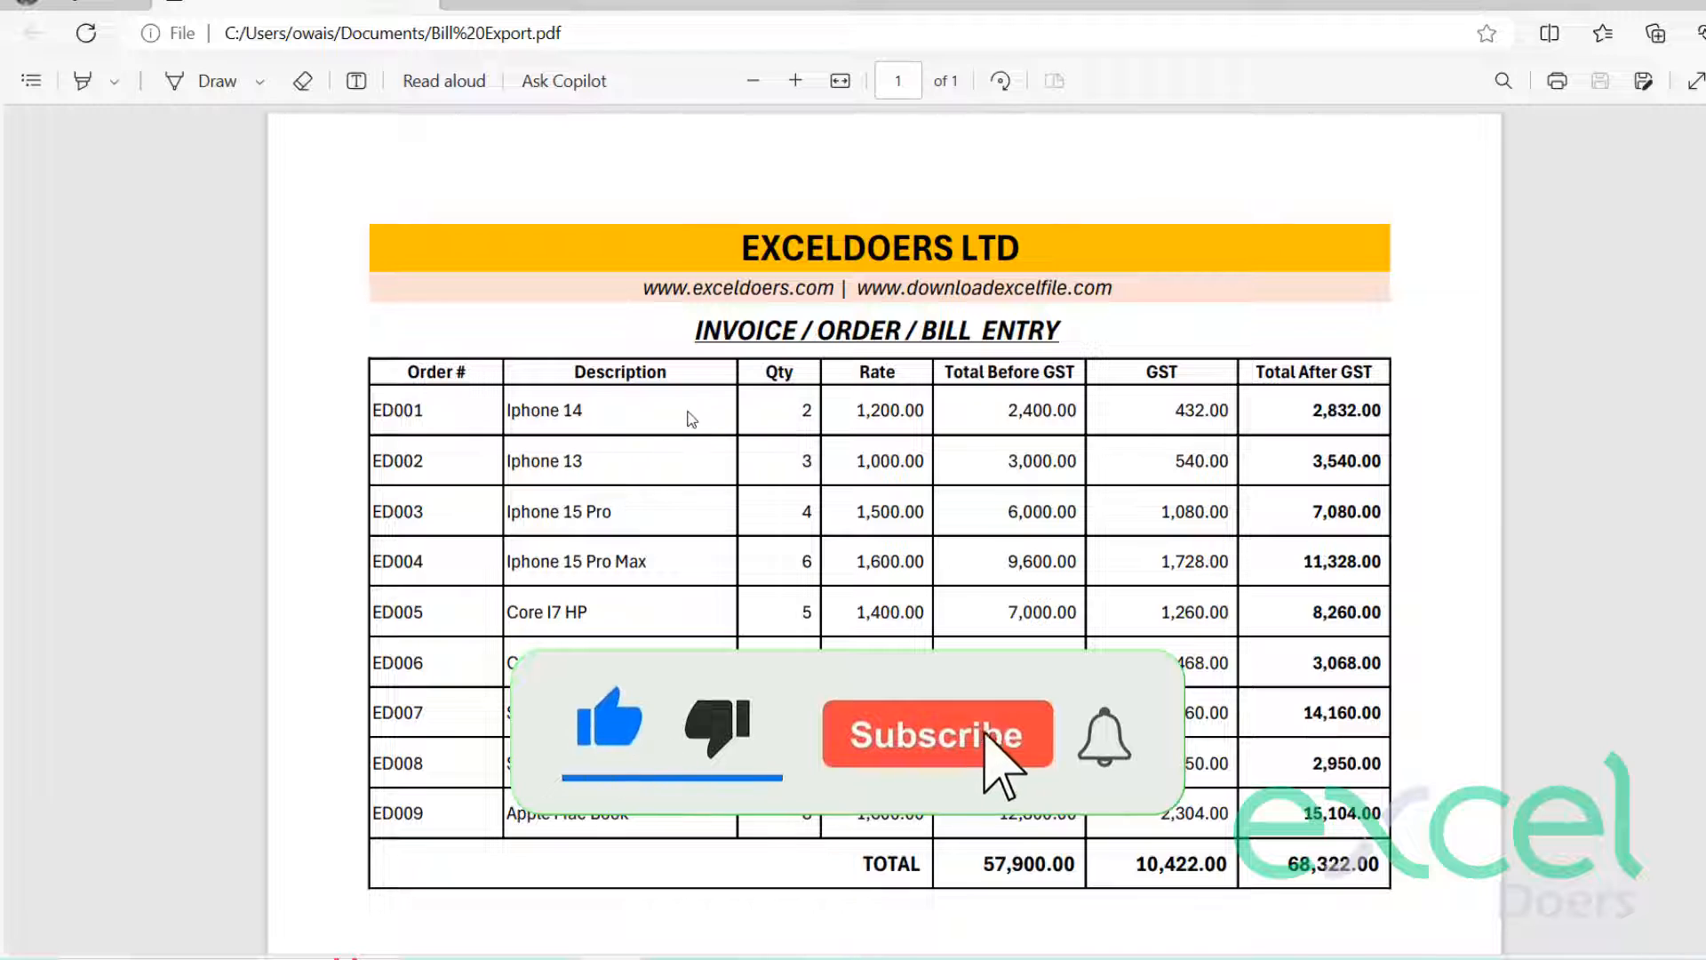
pyautogui.click(936, 734)
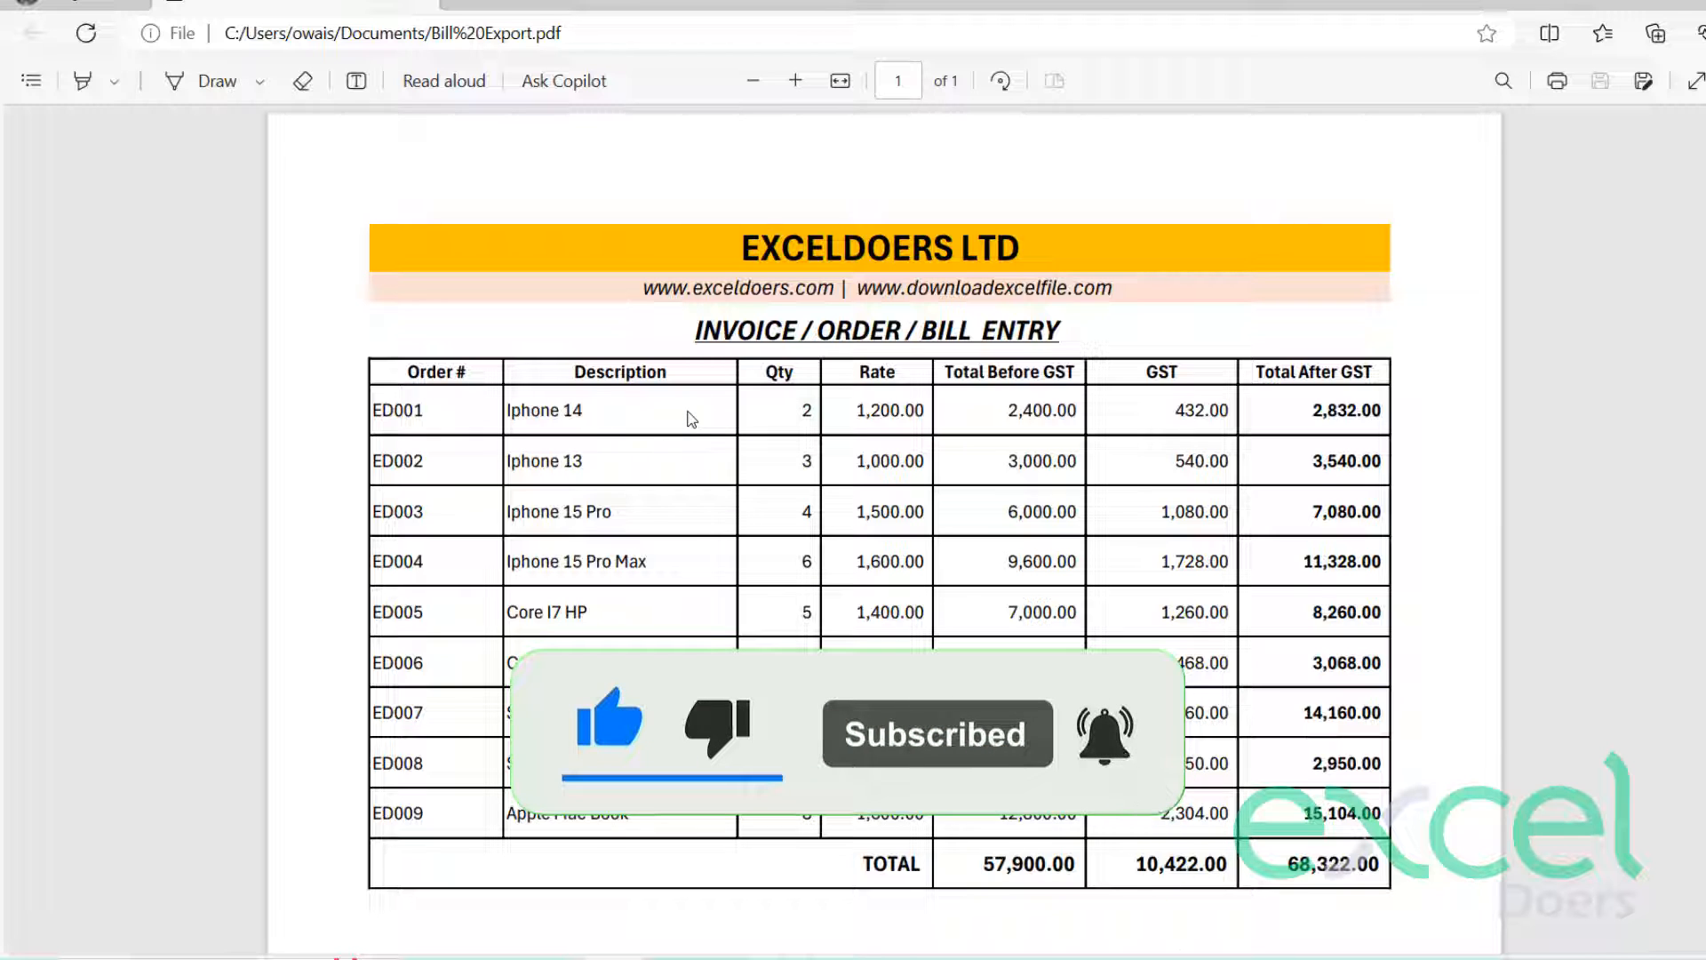